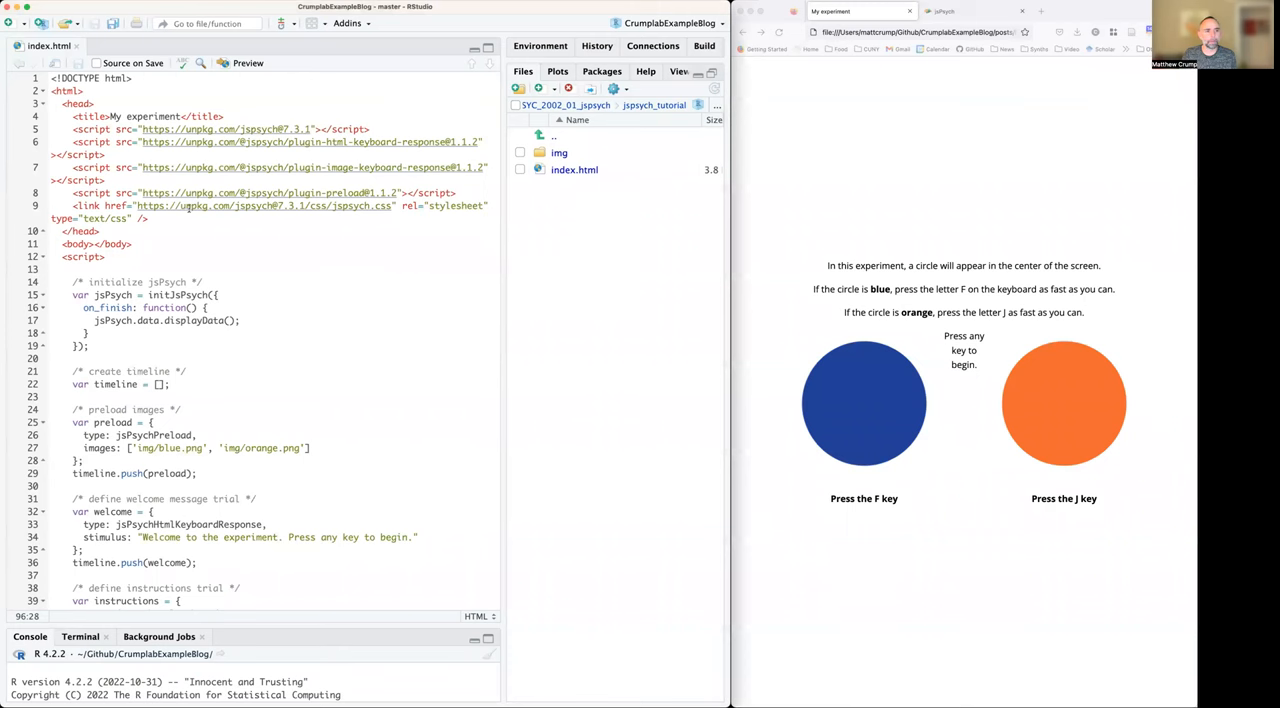
Step: Scroll down through the experiment code and back up to review it
scroll("down", 3)
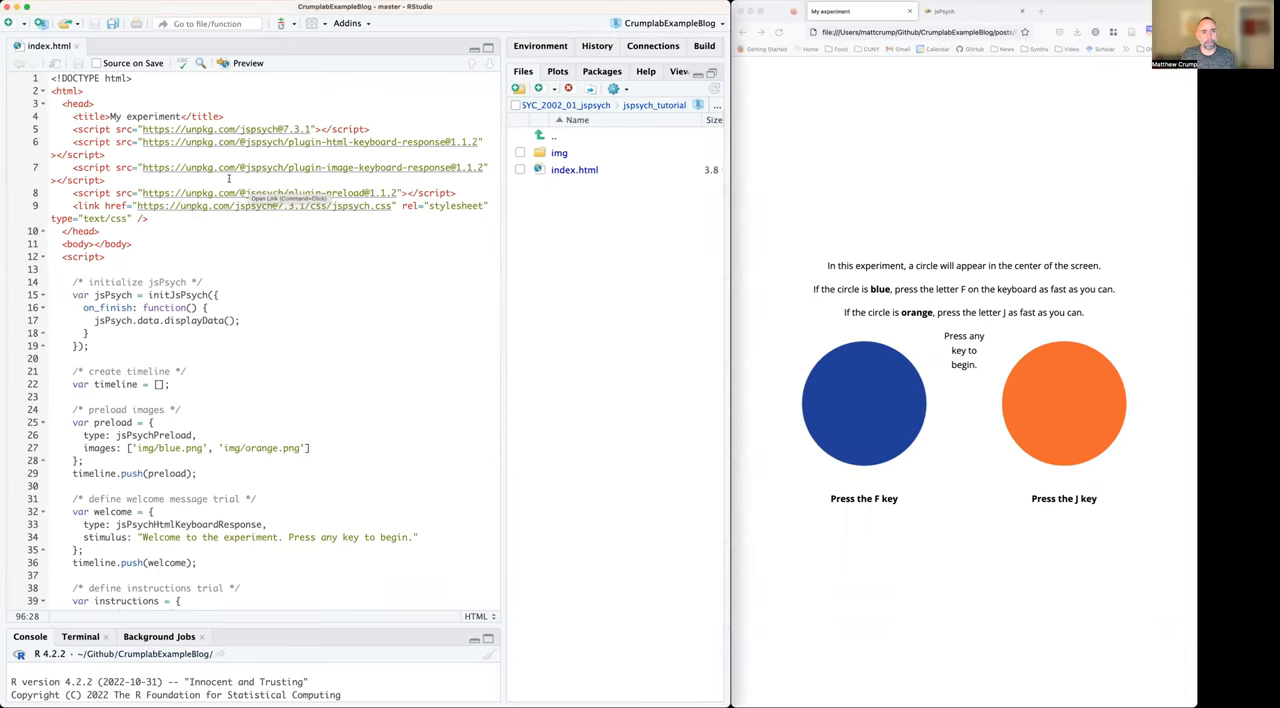
scroll("down", 3)
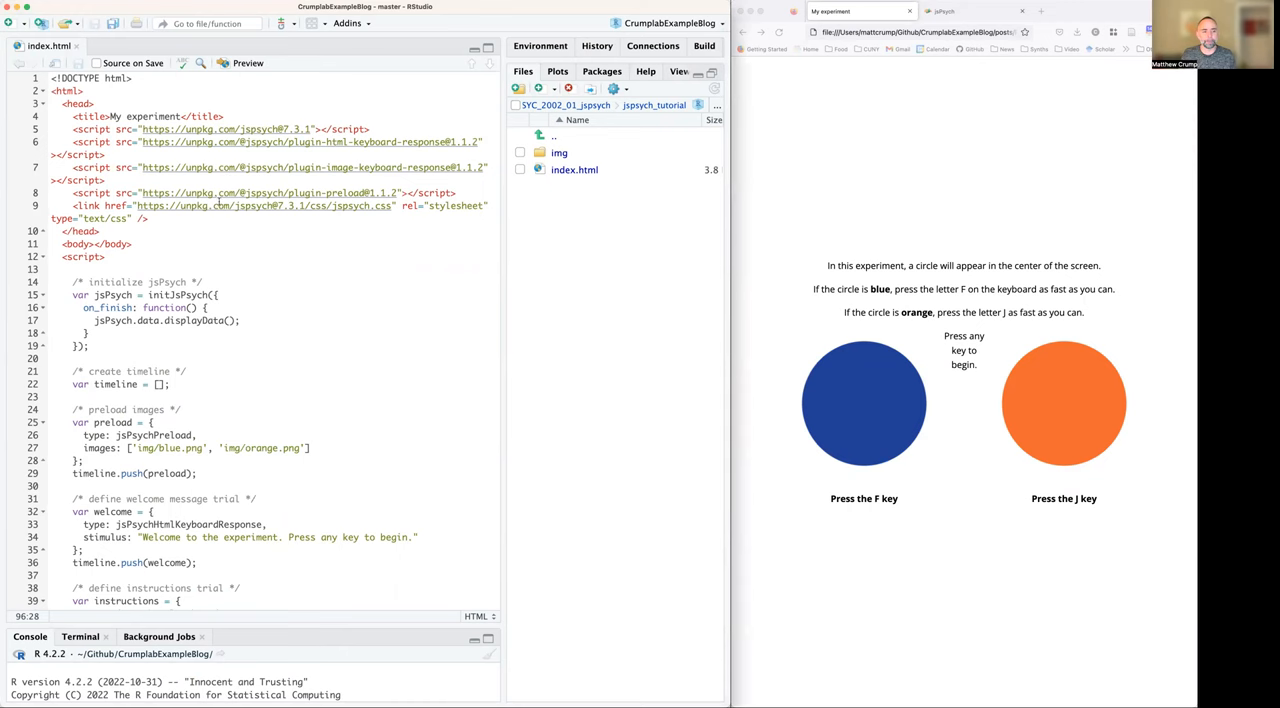
scroll("down", 3)
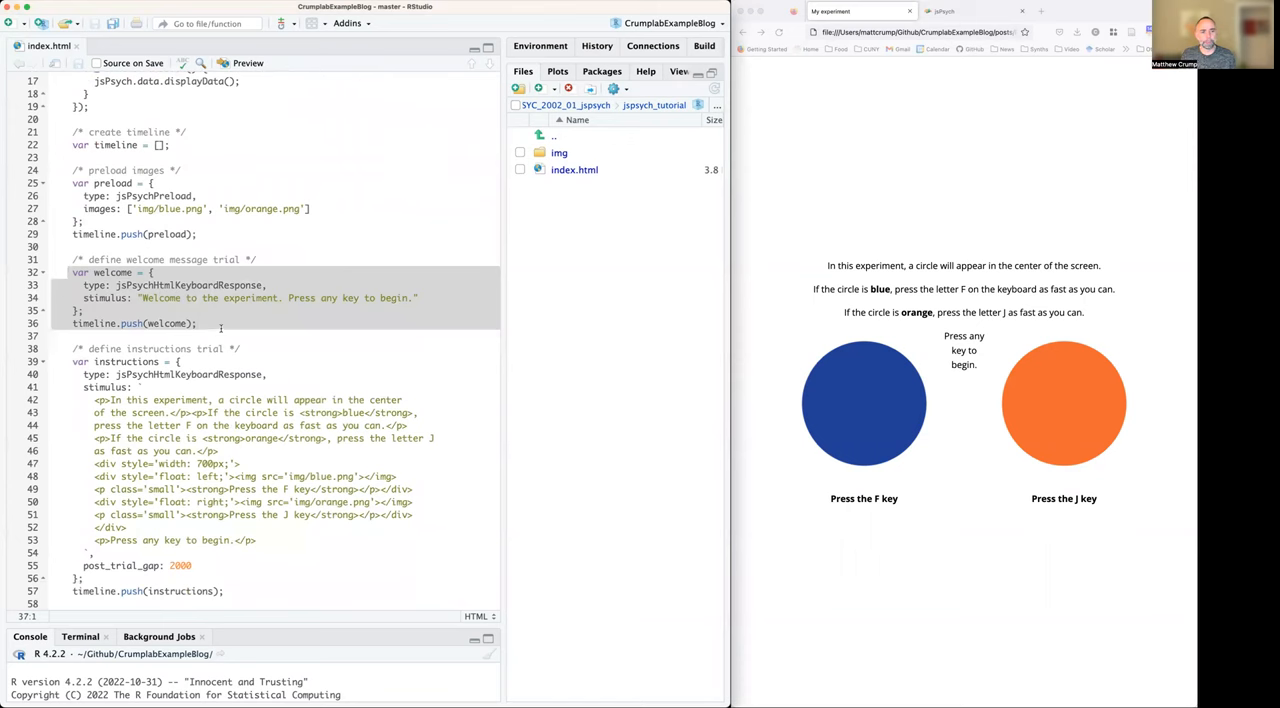
scroll("down", 3)
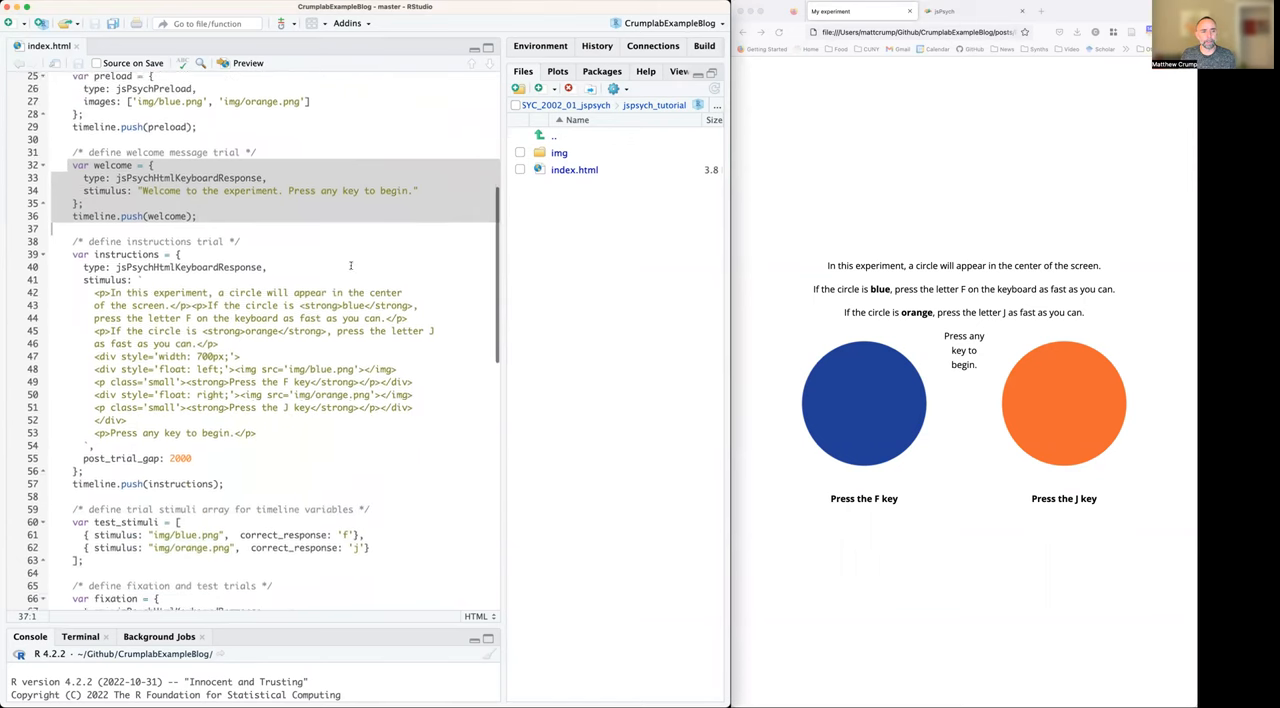
scroll("down", 3)
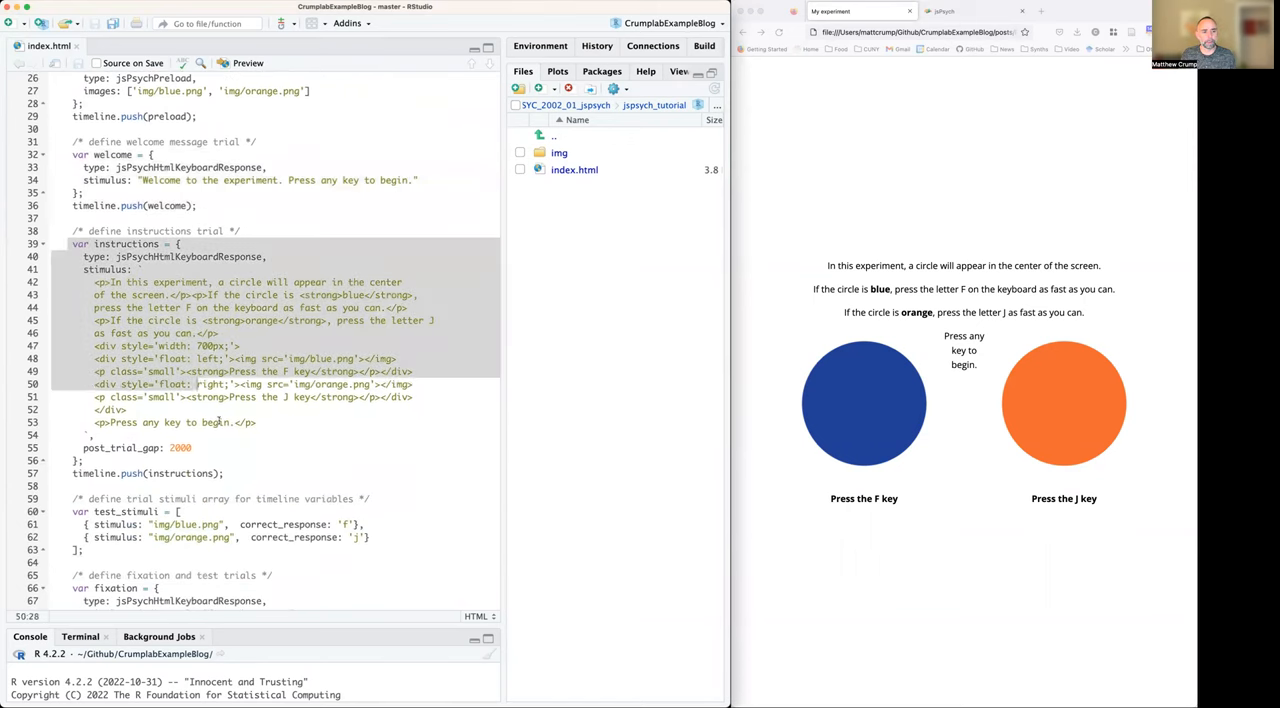
scroll("down", 3)
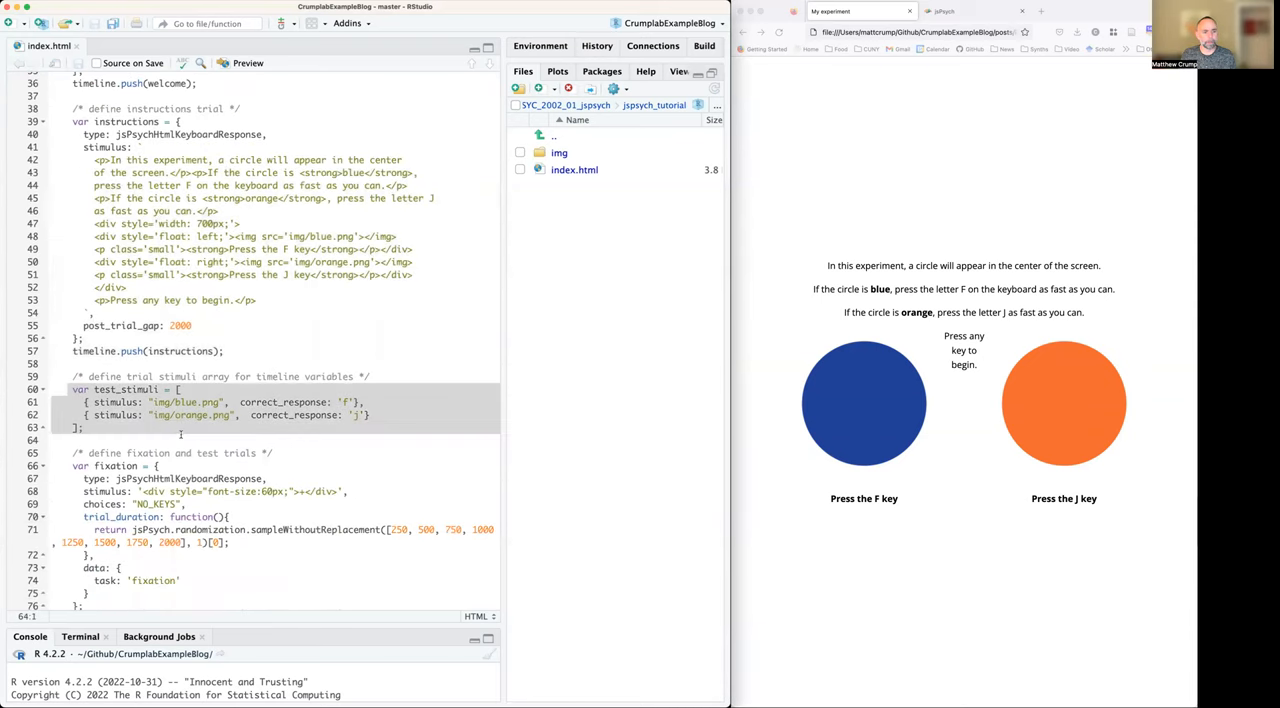
scroll("down", 3)
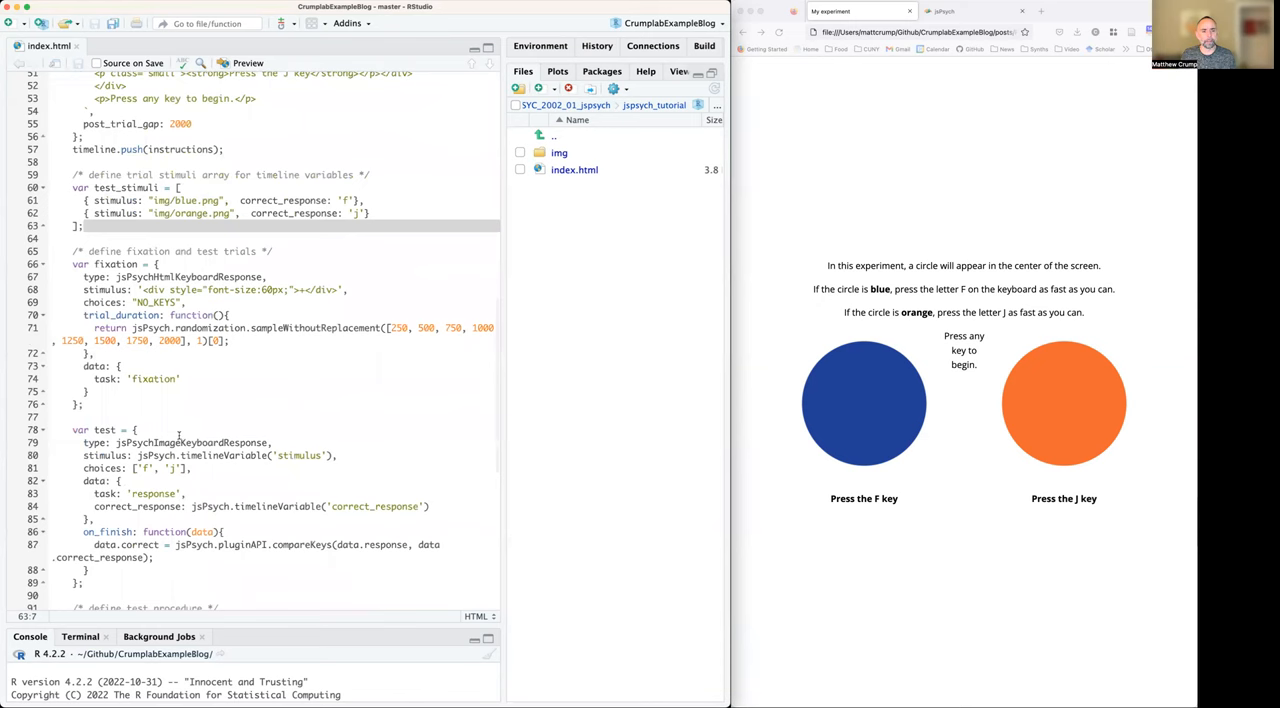
scroll("down", 3)
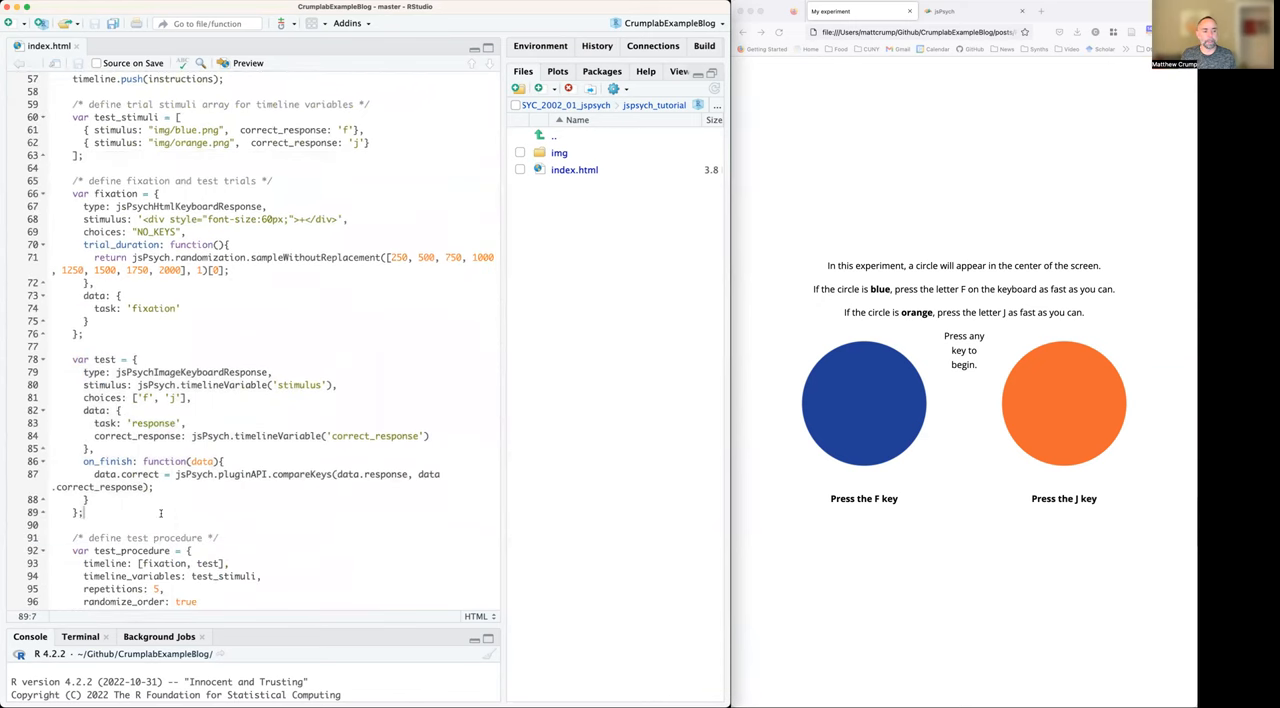
scroll("up", 3)
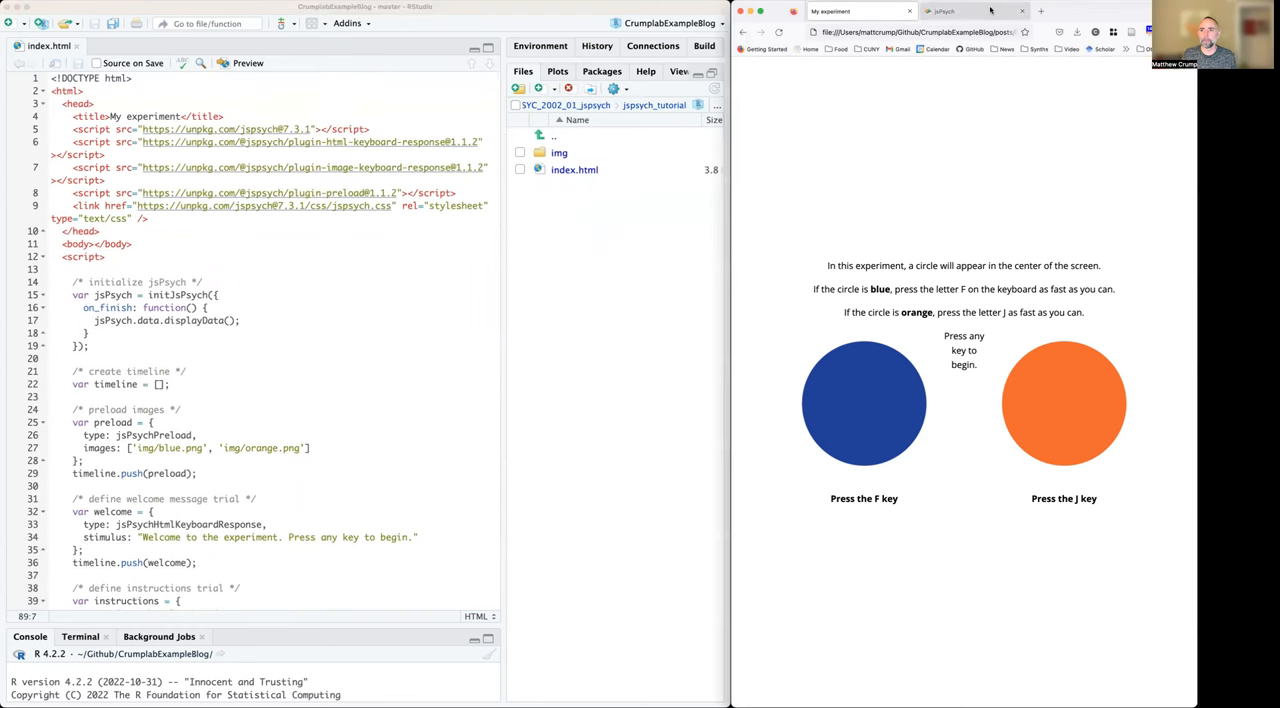
Step: Open the Simple Reaction Time Task demo in the jsPsych docs and view its final code
left_click(970, 11)
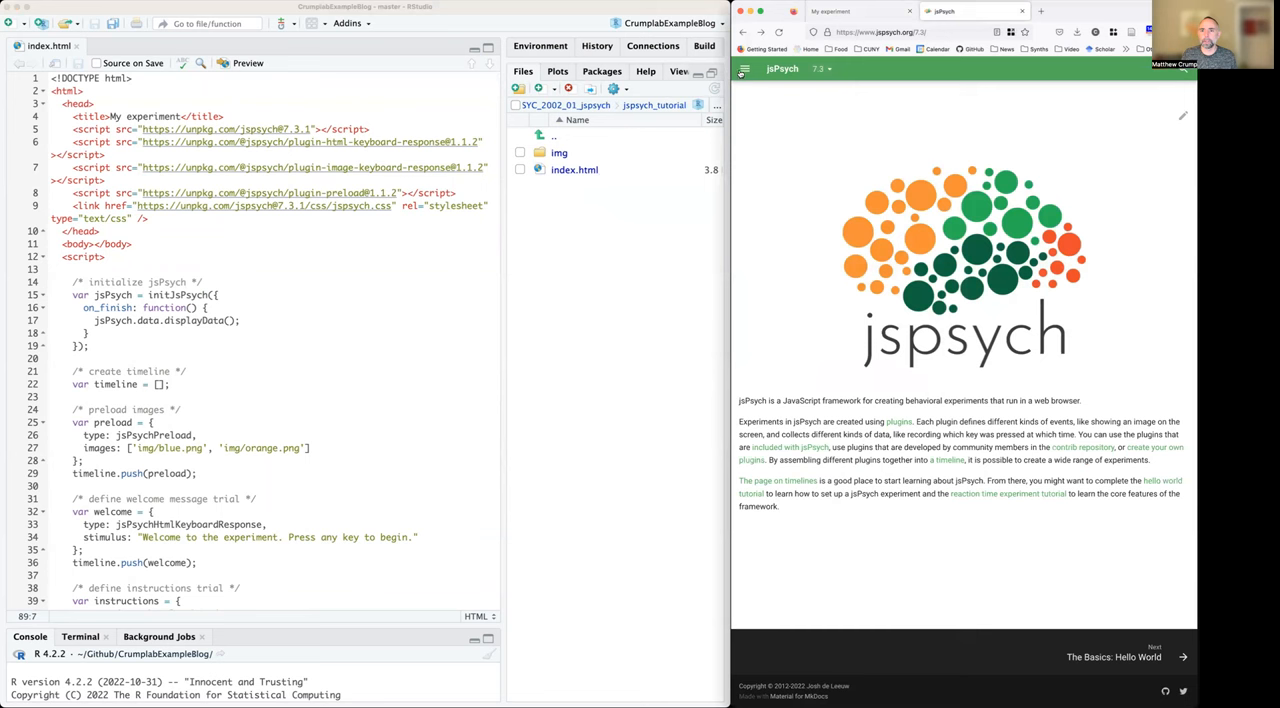
left_click(745, 68)
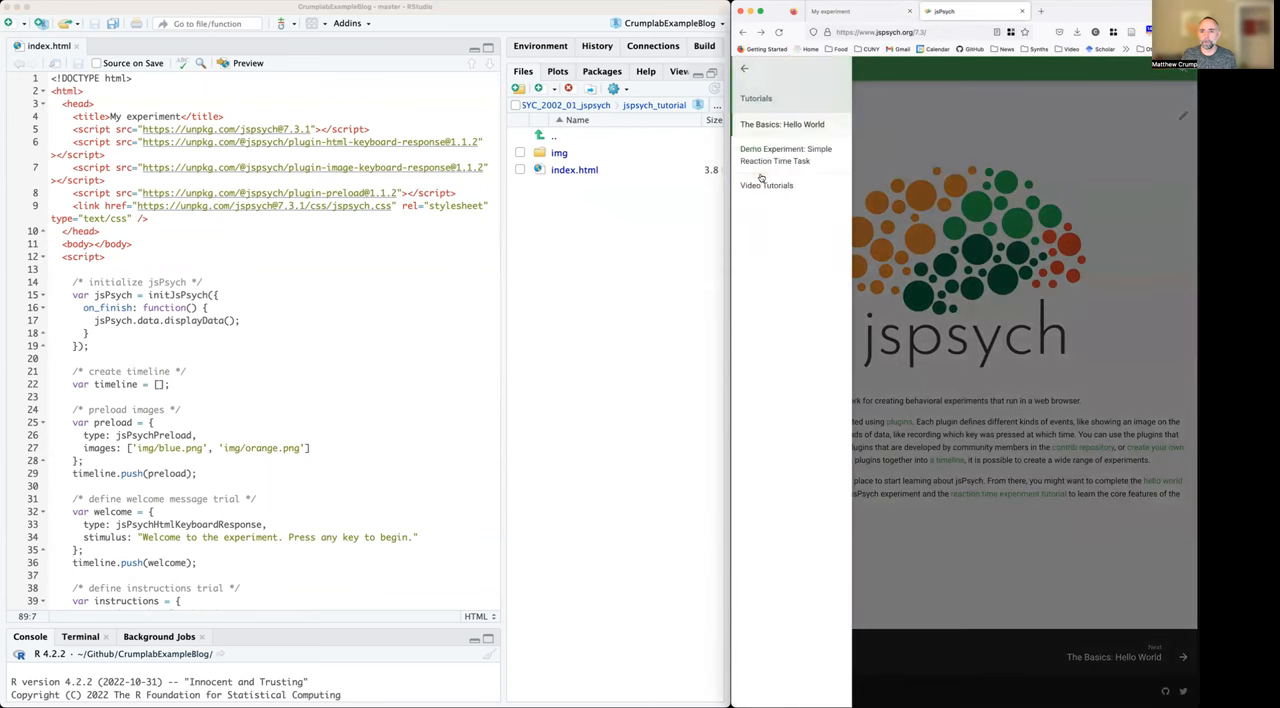
mouse_move(784, 155)
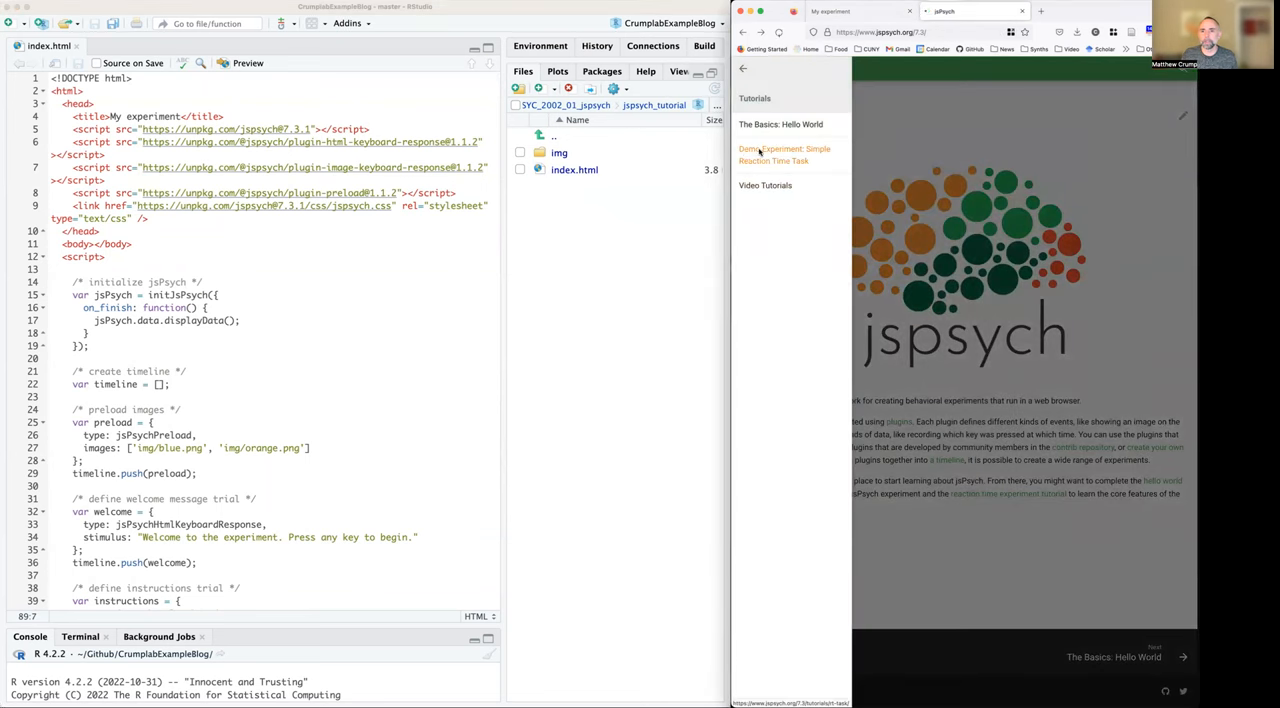
left_click(784, 154)
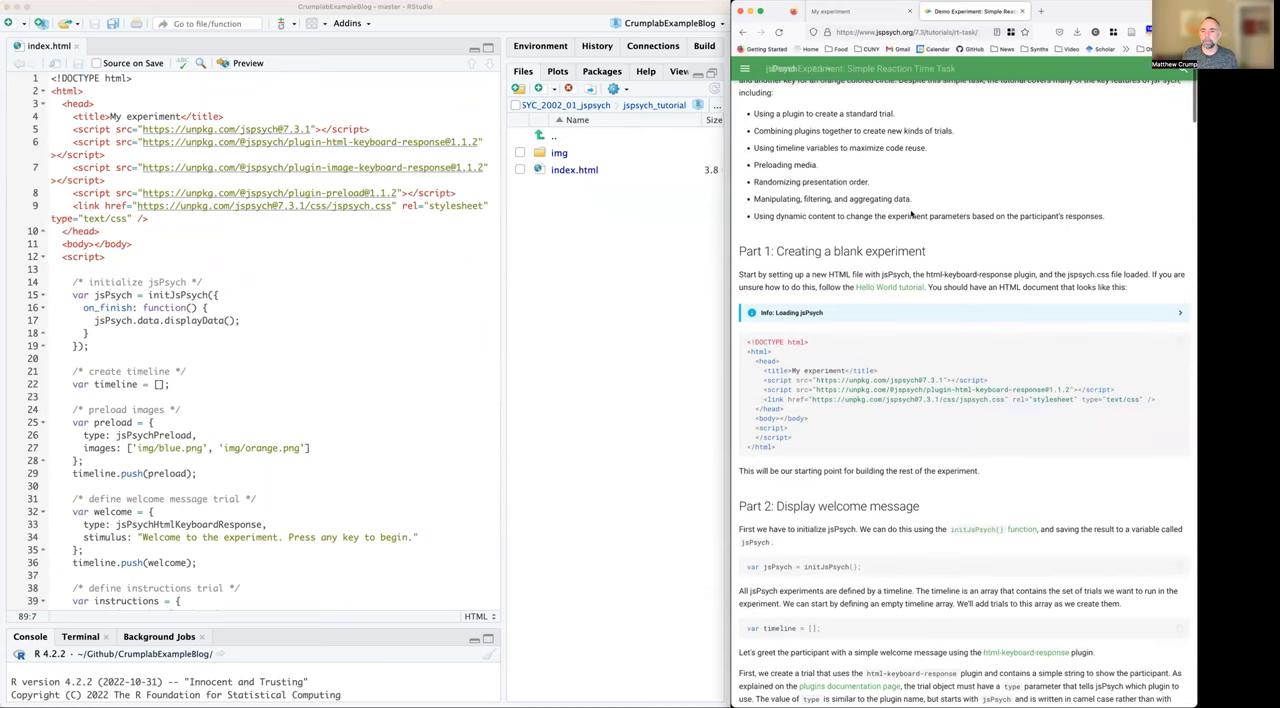
scroll("down", 3)
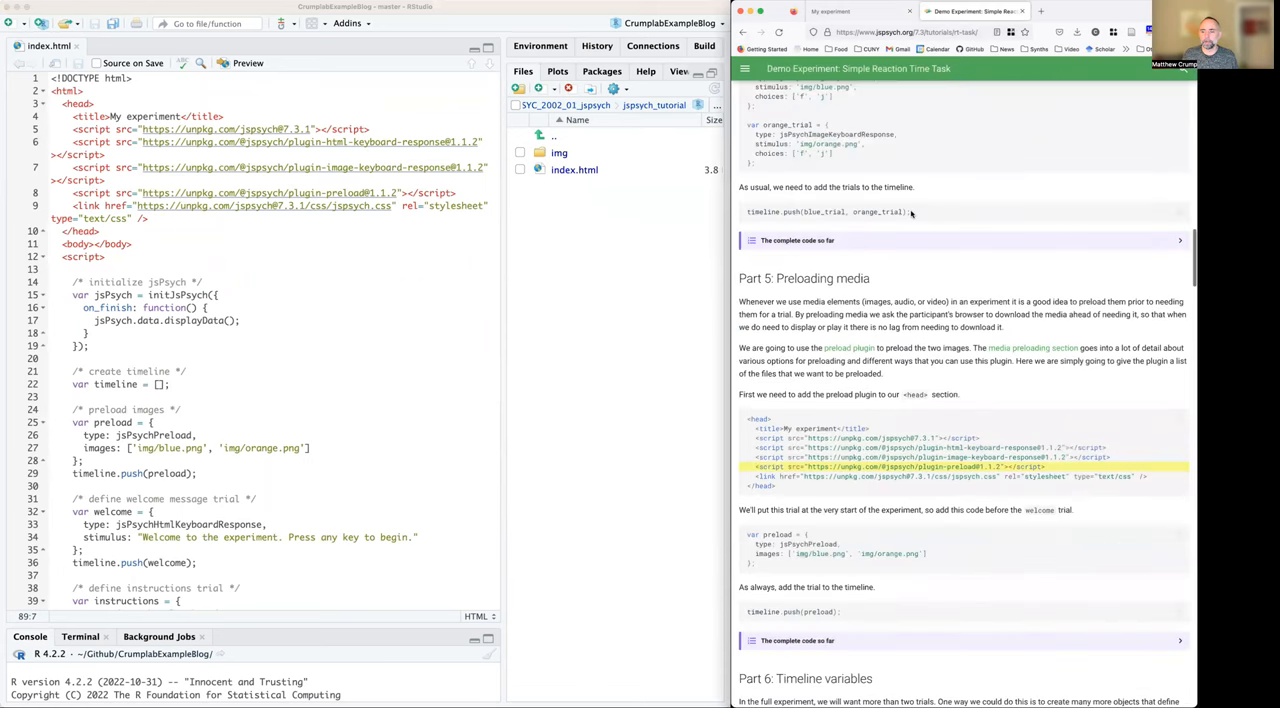
scroll("down", 3)
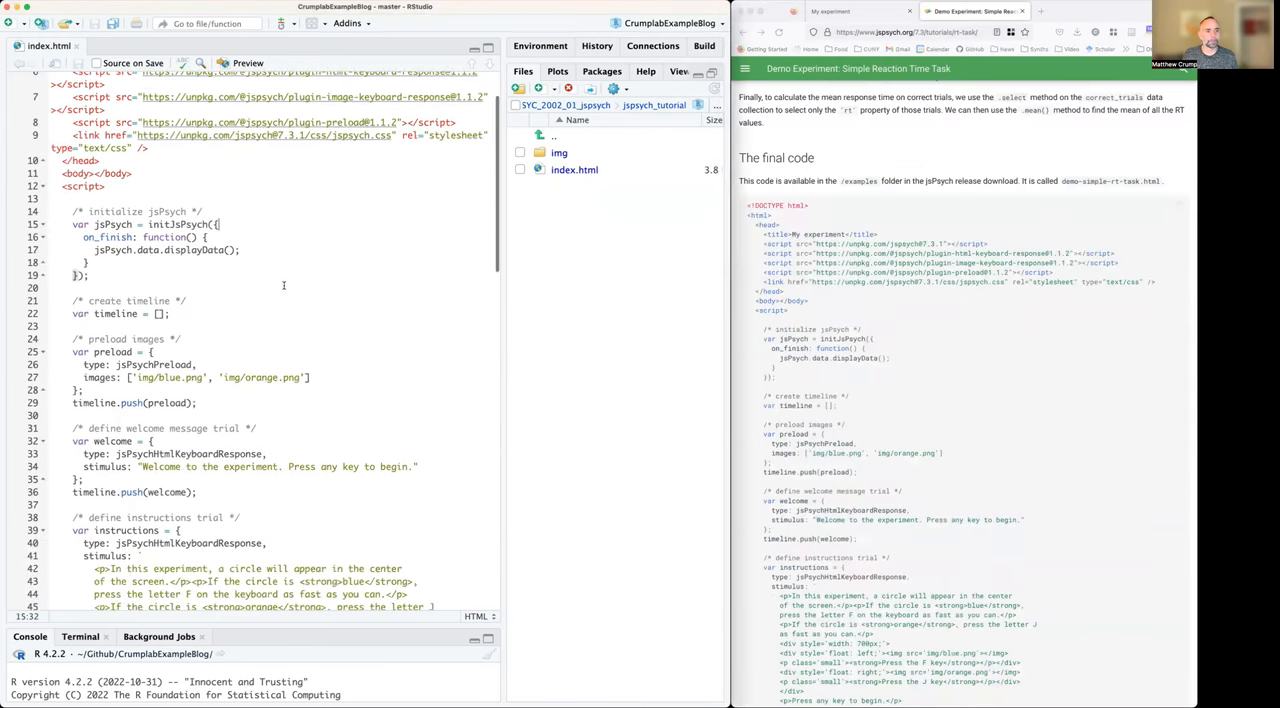
scroll("up", 3)
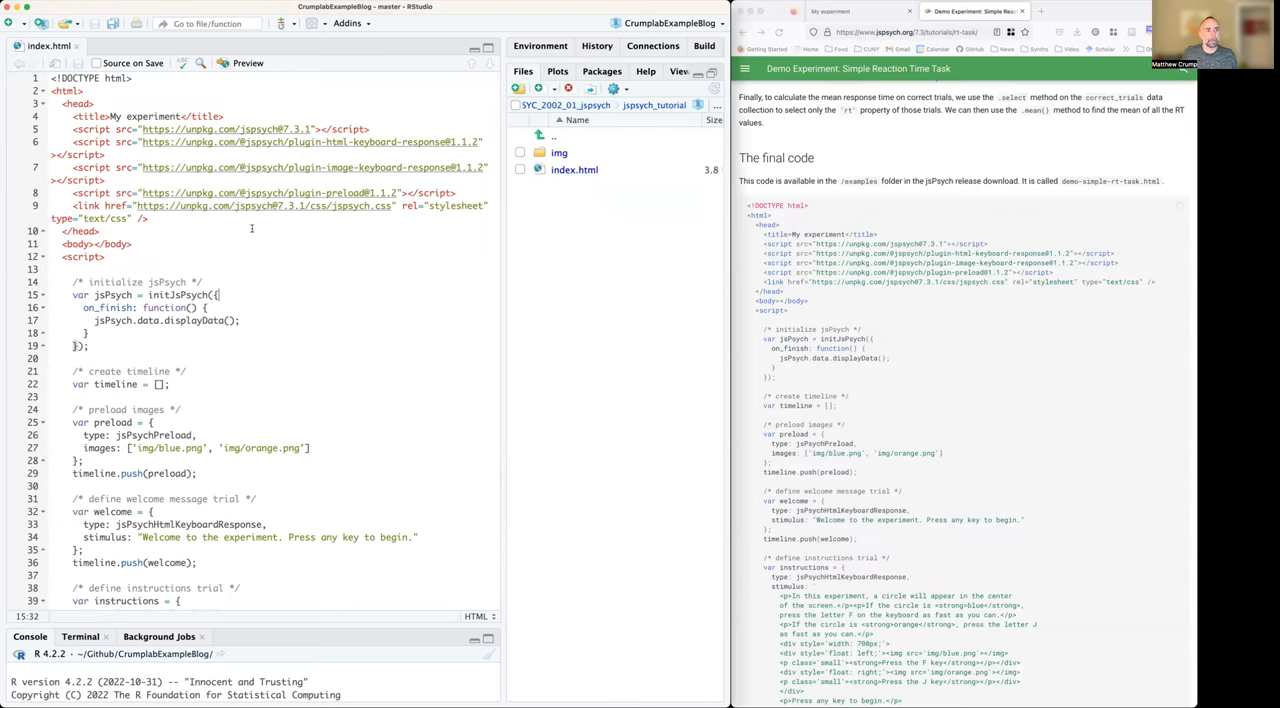
mouse_move(932, 128)
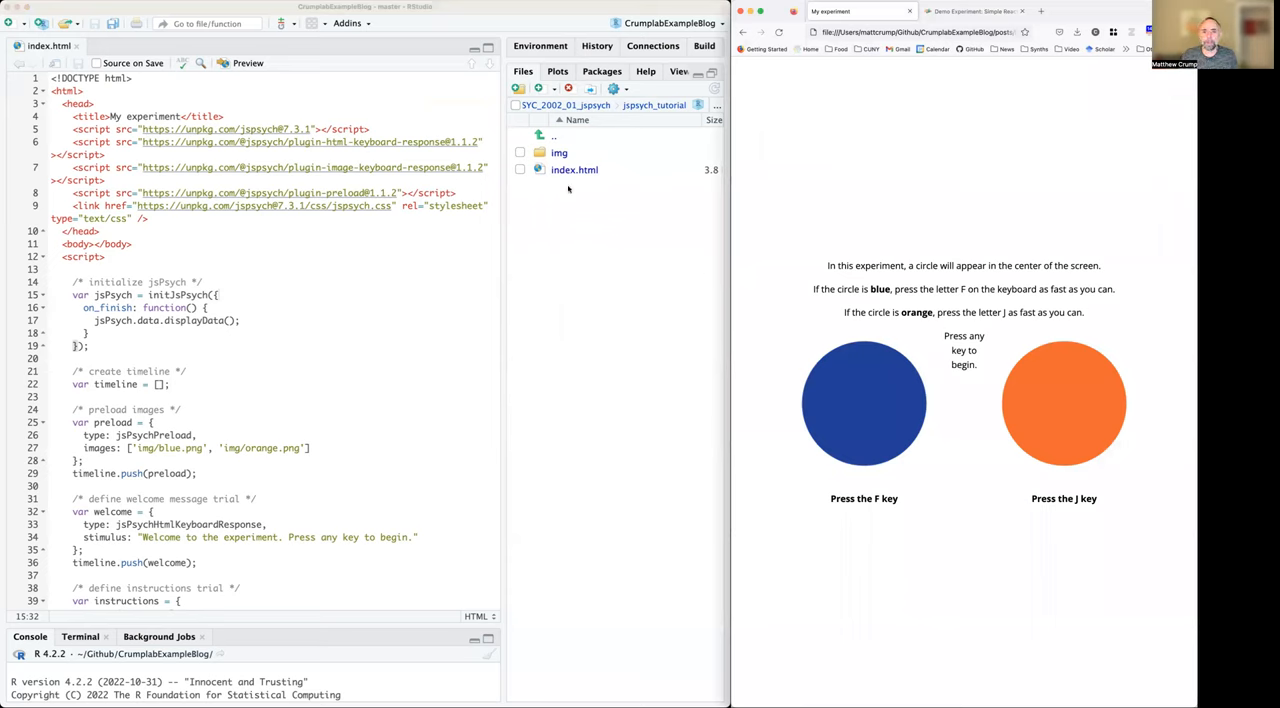
Step: Restart the experiment and respond to the trials, reaching 100% correct and 494 ms average
right_click(574, 169)
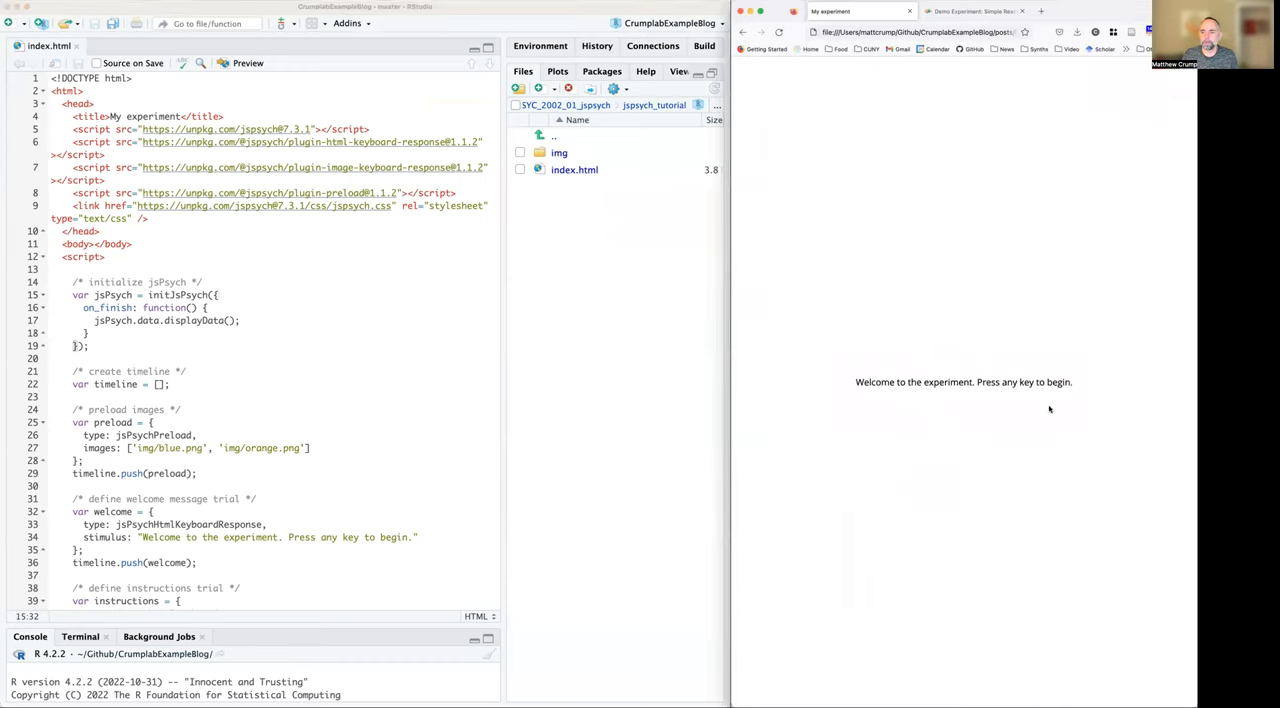
mouse_move(914, 392)
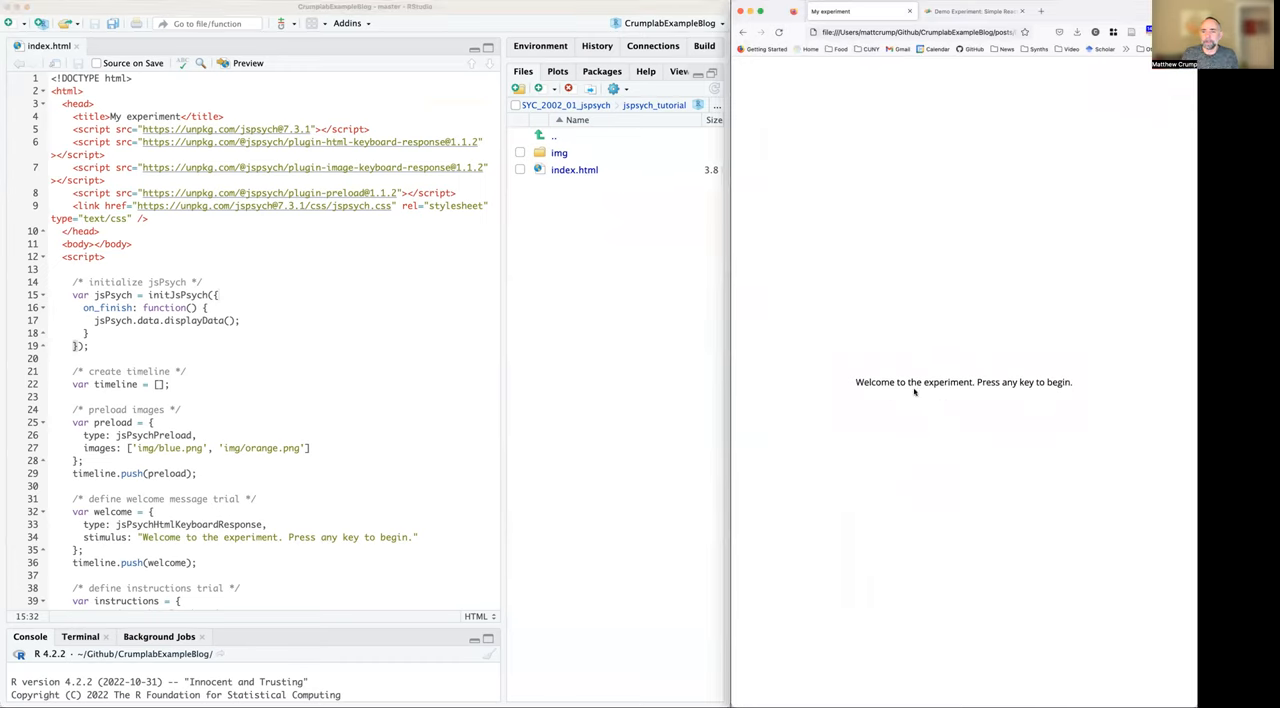
key("space")
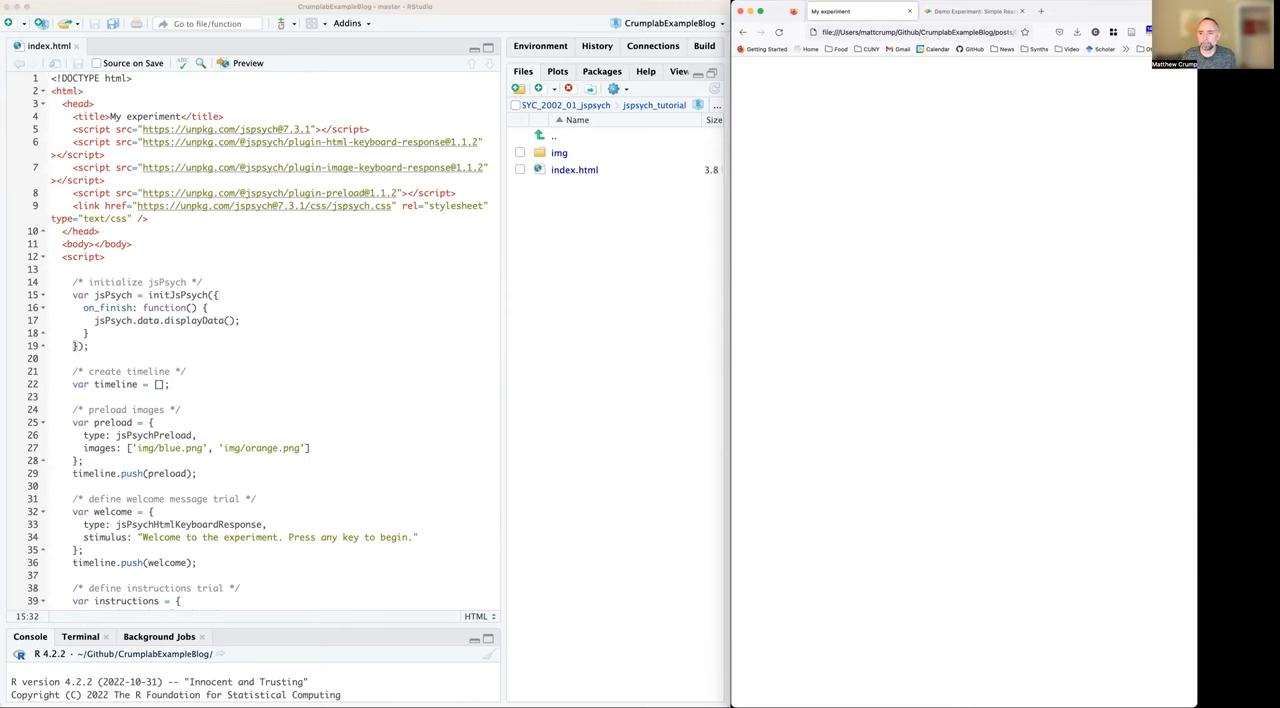
mouse_move(964, 383)
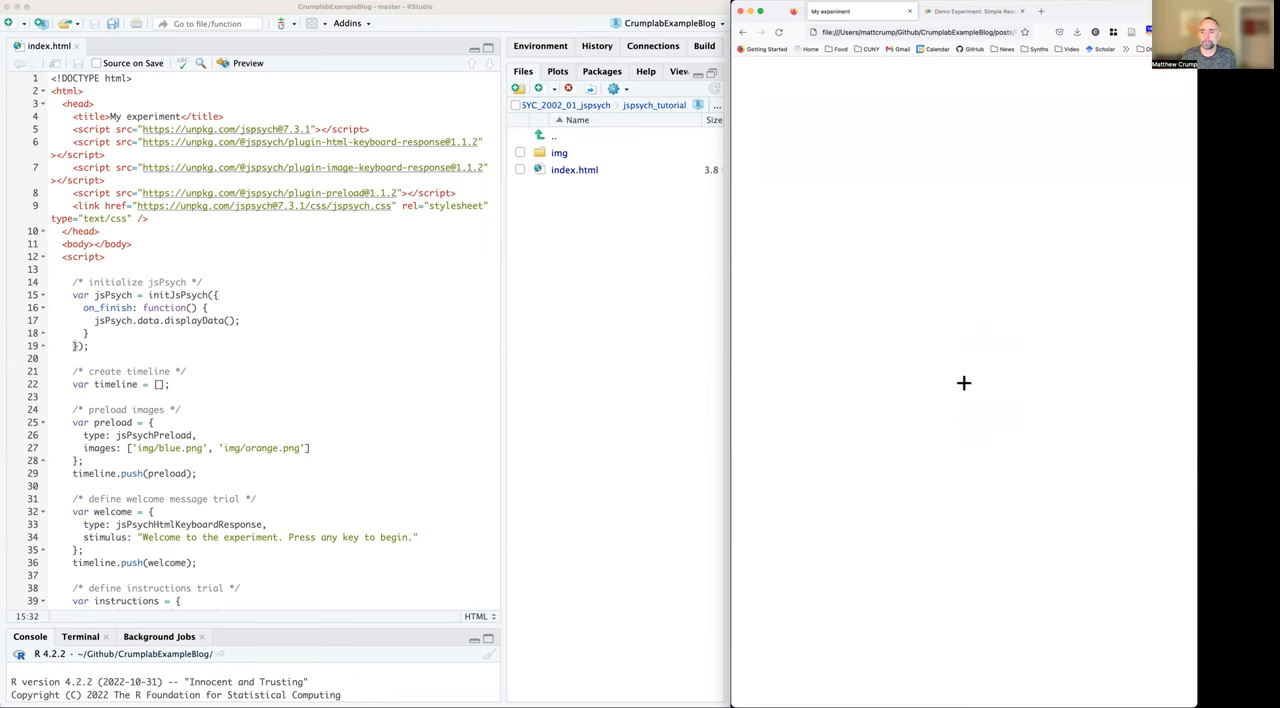
key("space")
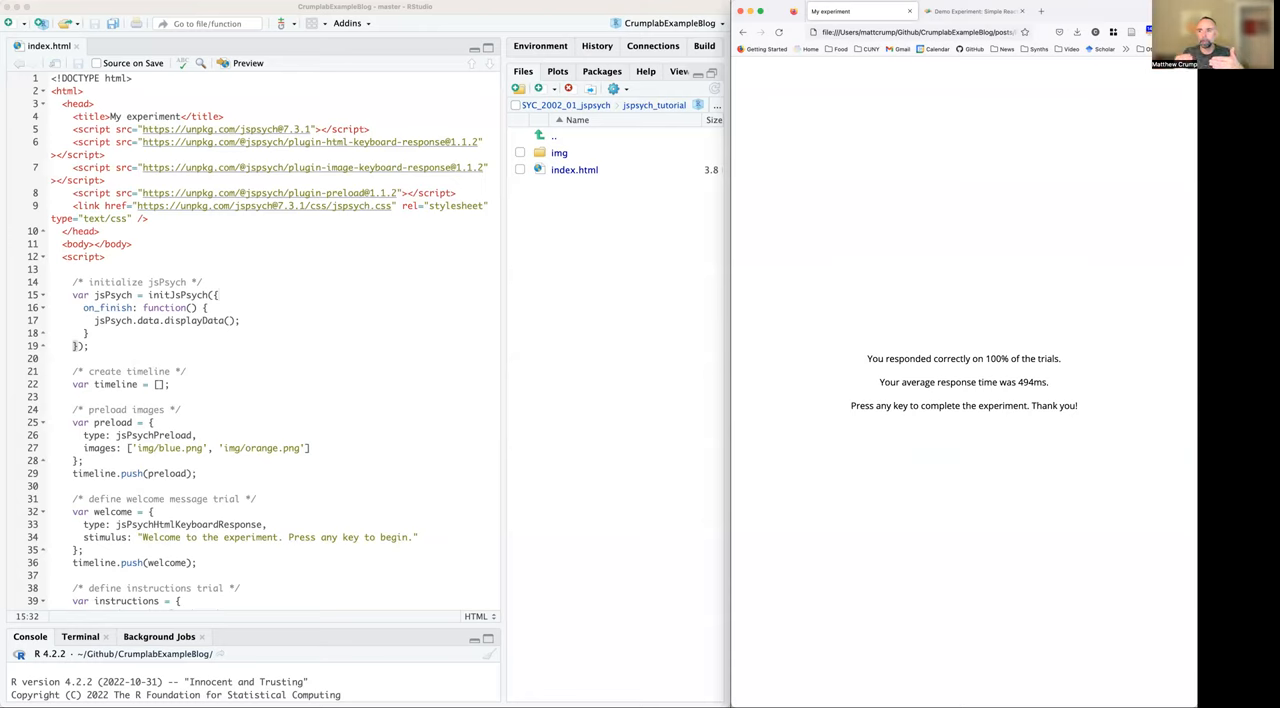
mouse_move(973, 302)
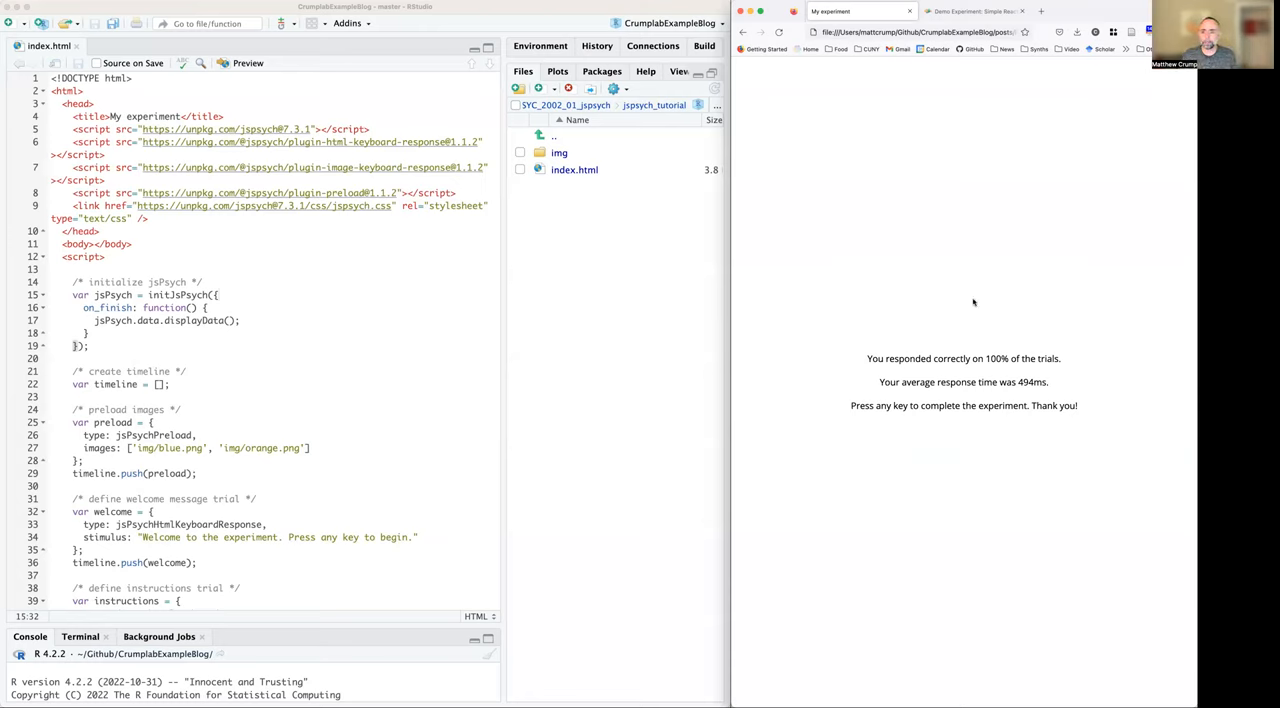
mouse_move(987, 375)
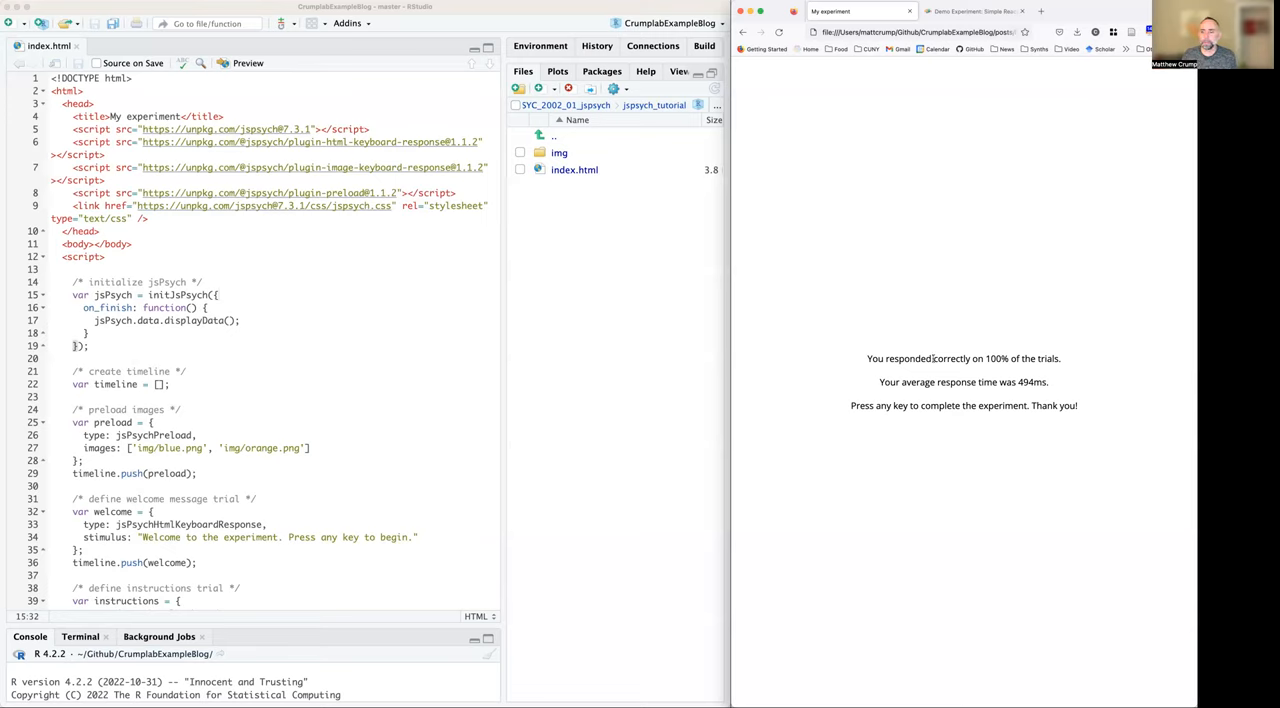
Step: Highlight the 494 ms average response time on the results screen
double_click(1000, 358)
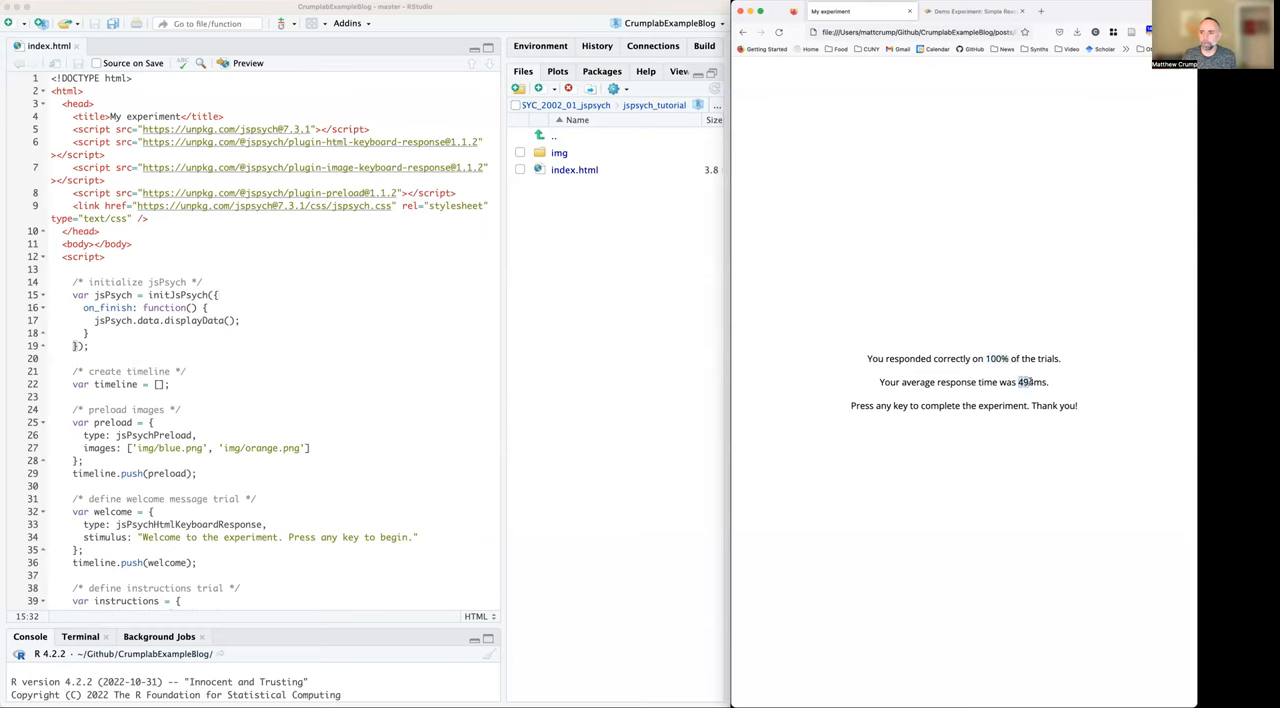
mouse_move(1060, 386)
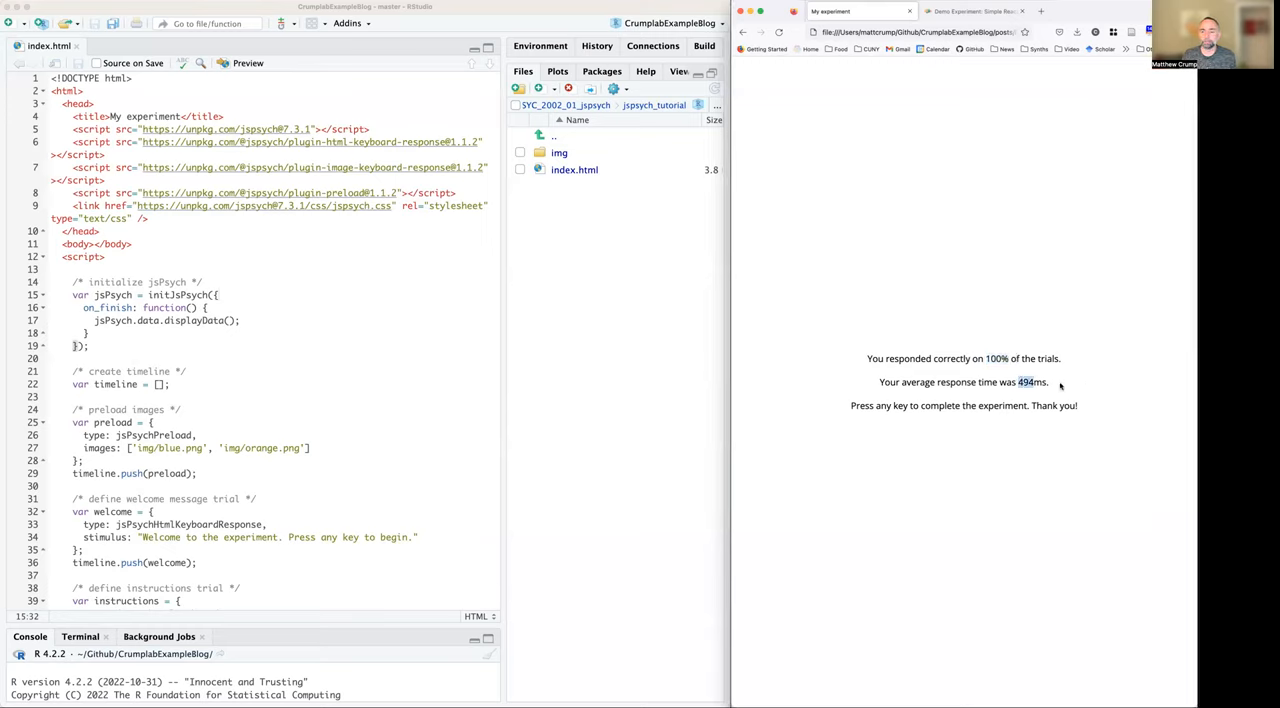
mouse_move(910, 441)
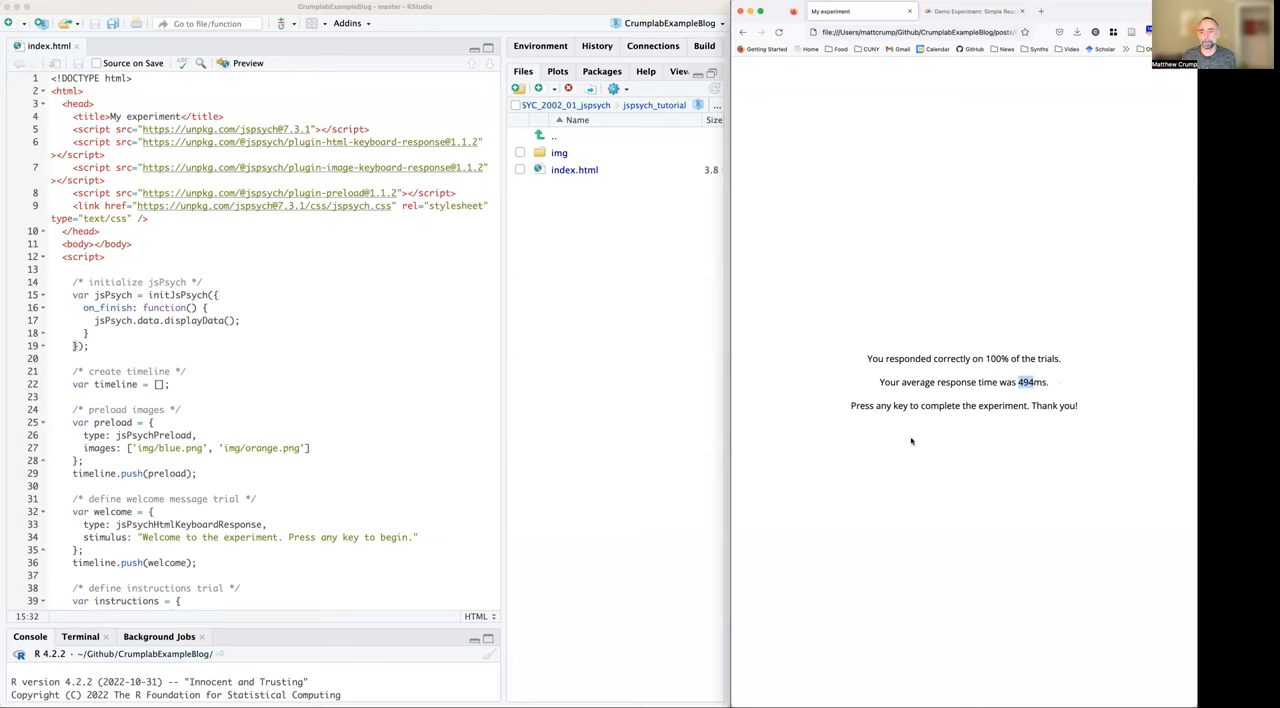
mouse_move(967, 433)
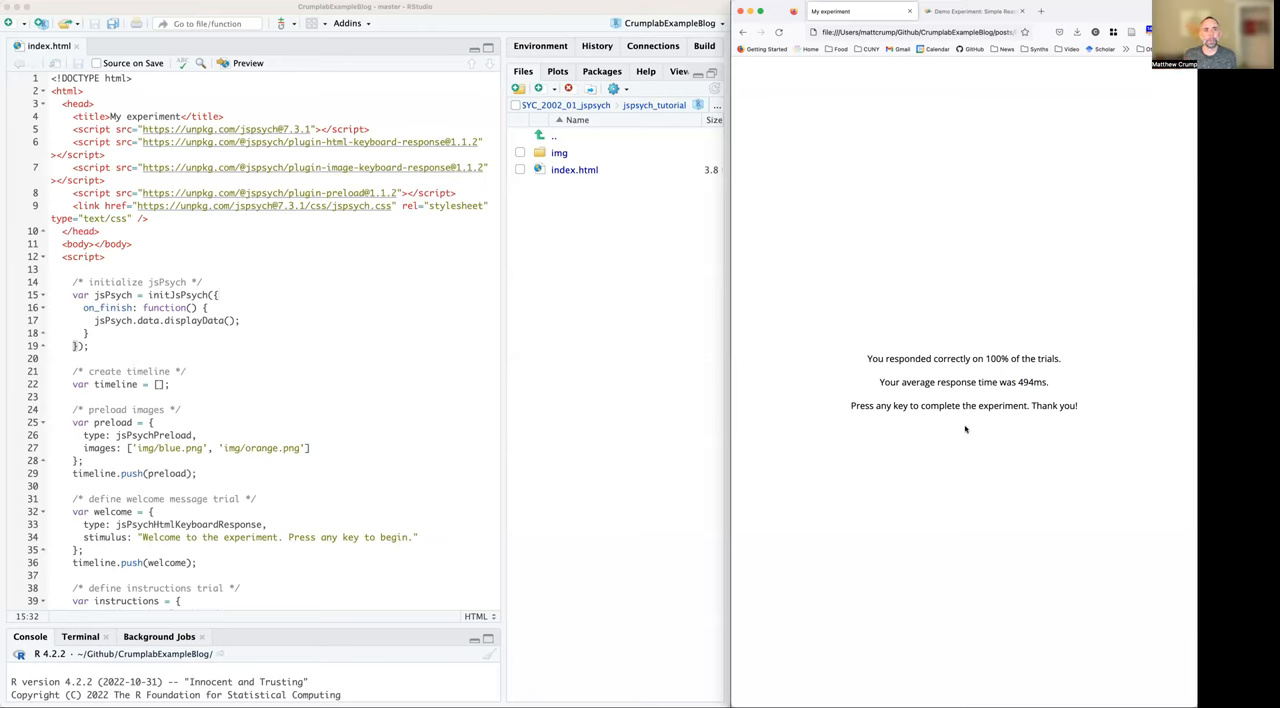
mouse_move(979, 290)
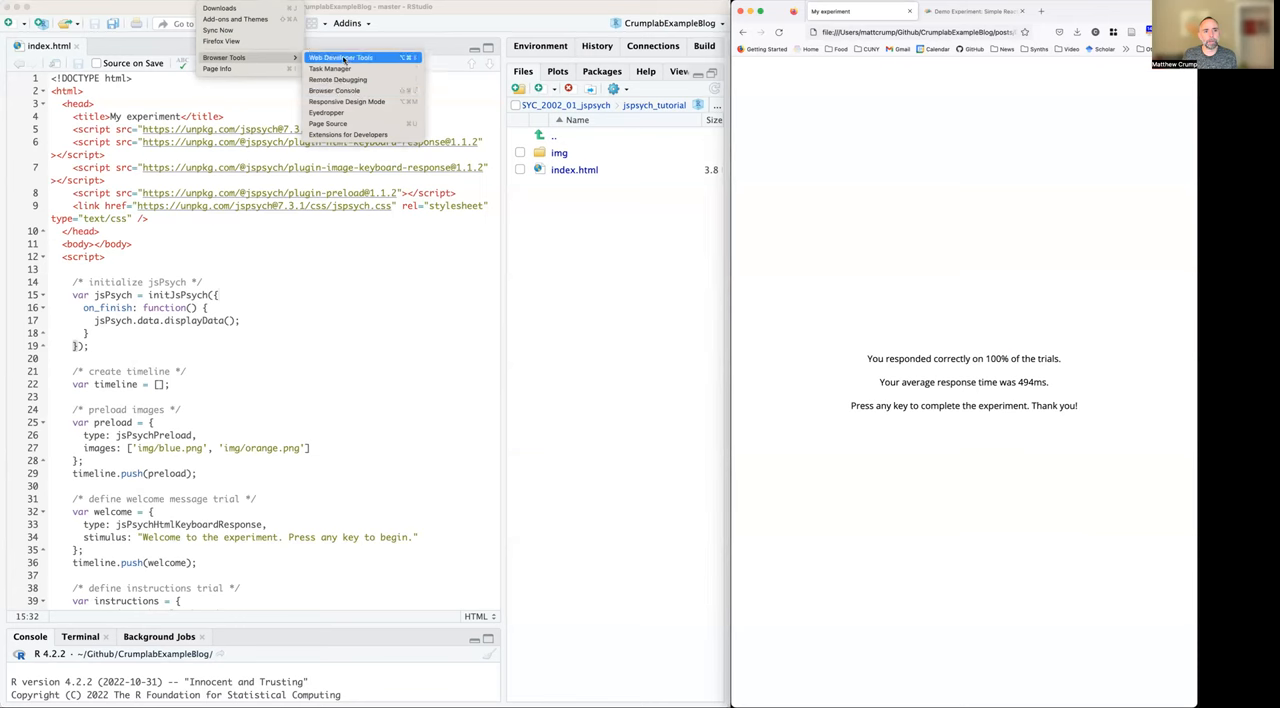
Step: Run jsPsych.data() in the Firefox developer console
left_click(342, 57)
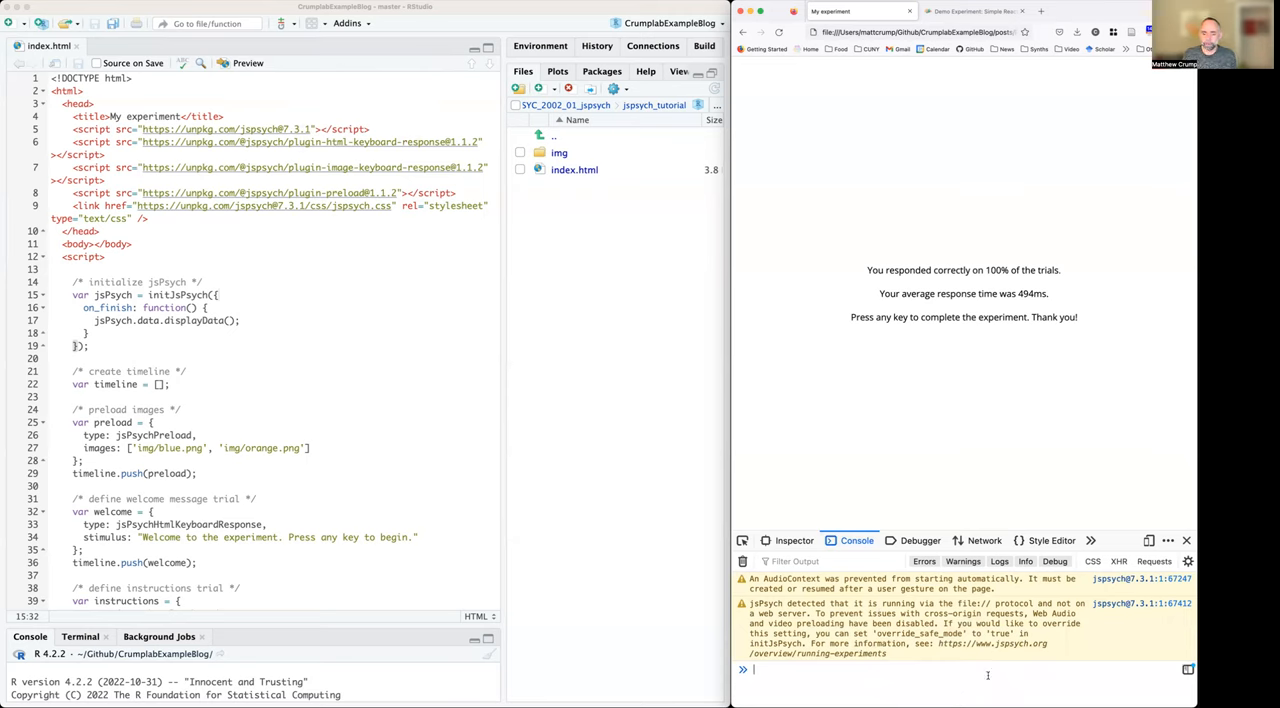
type("jsPsych.")
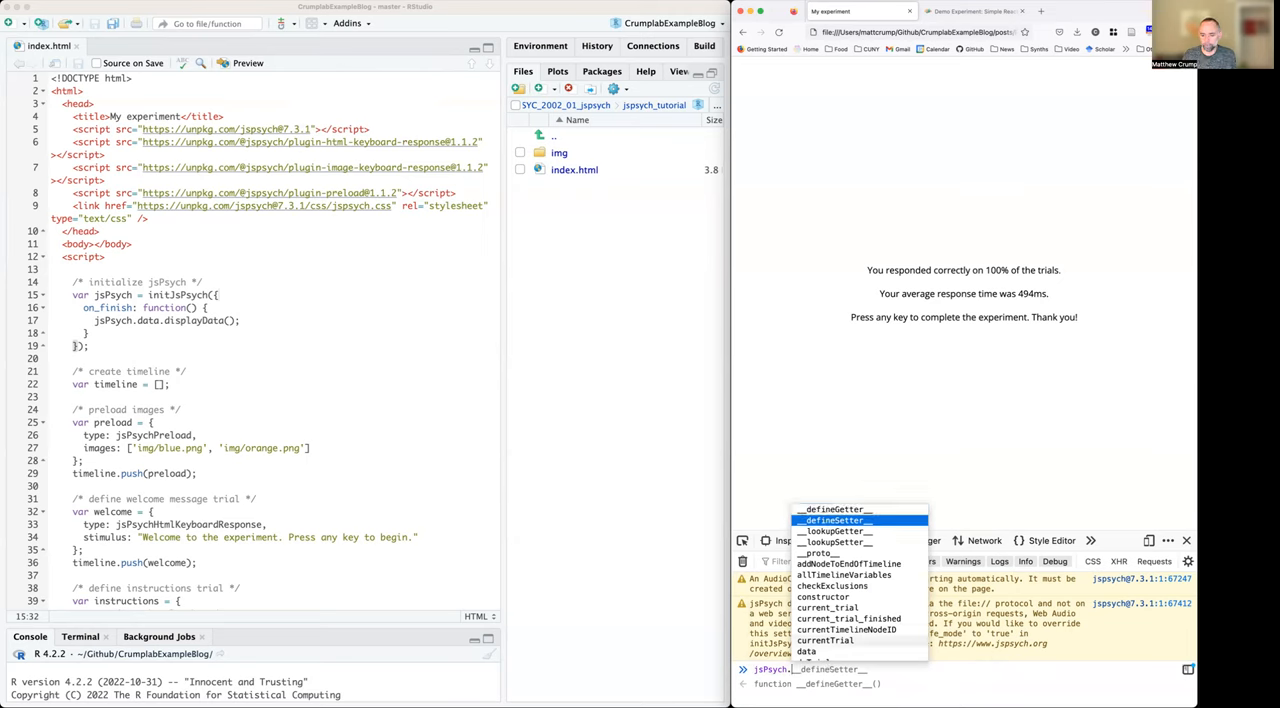
left_click(807, 651)
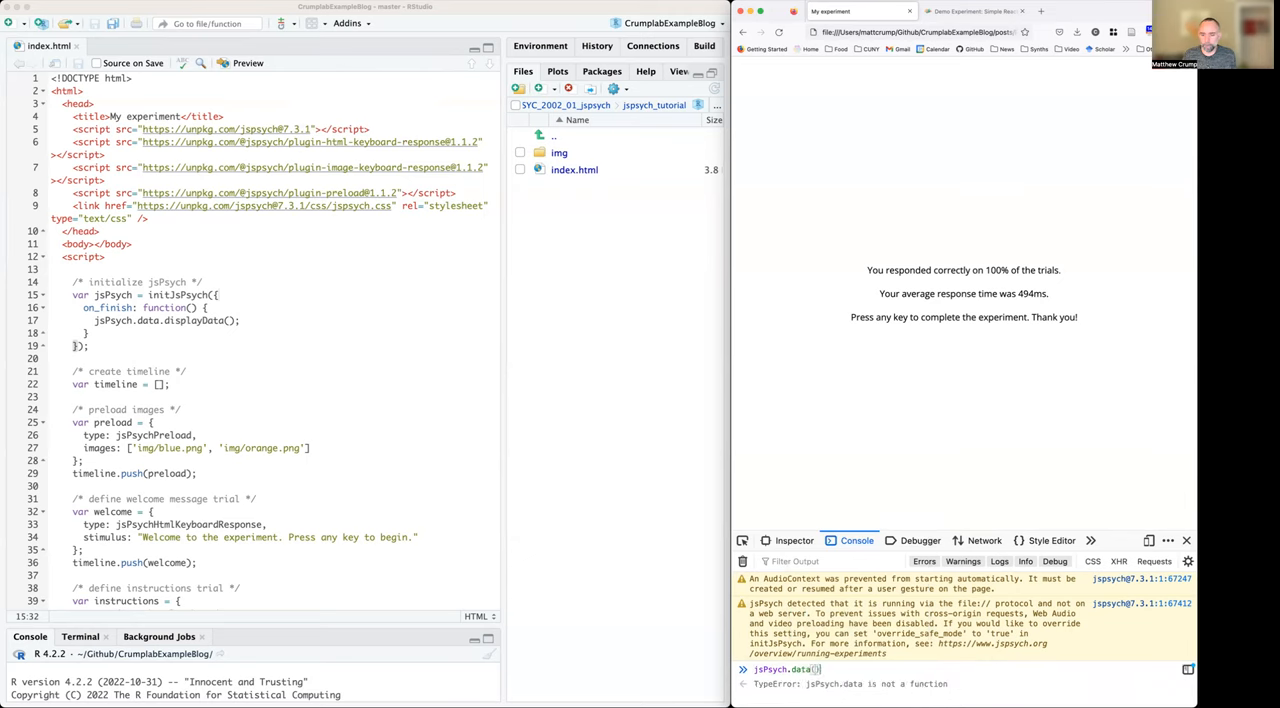
key("Return")
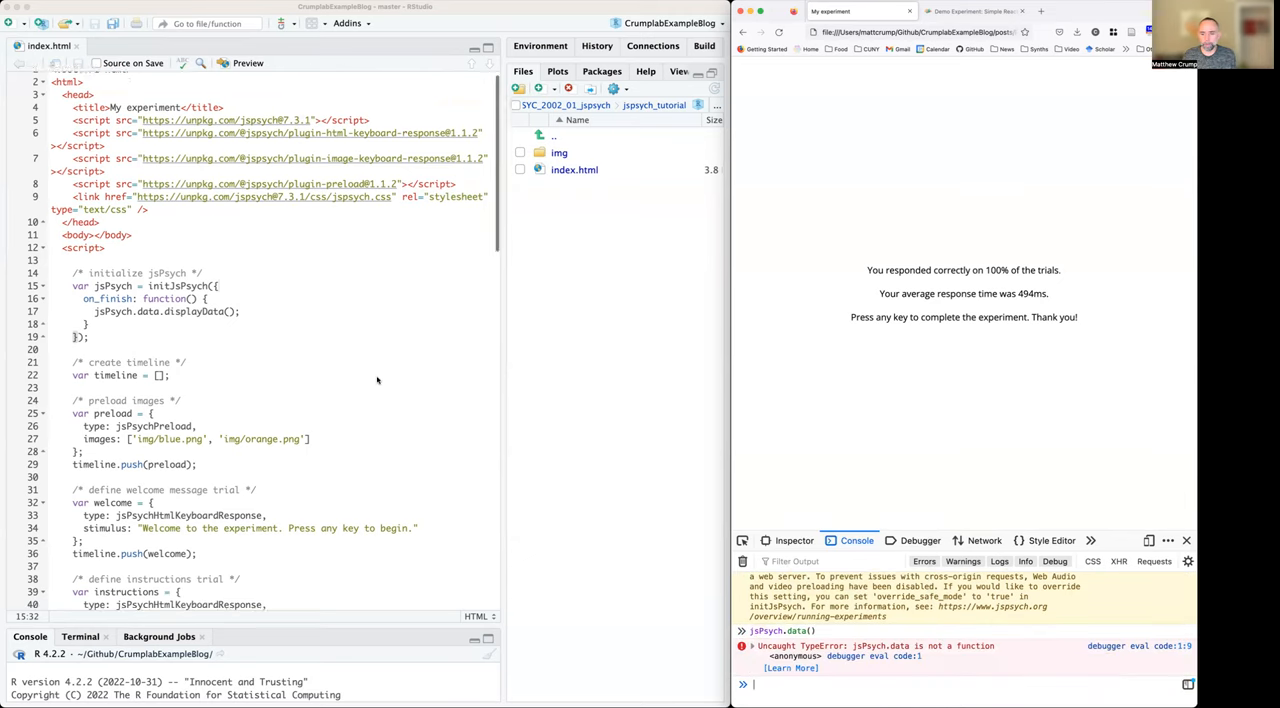
scroll("down", 3)
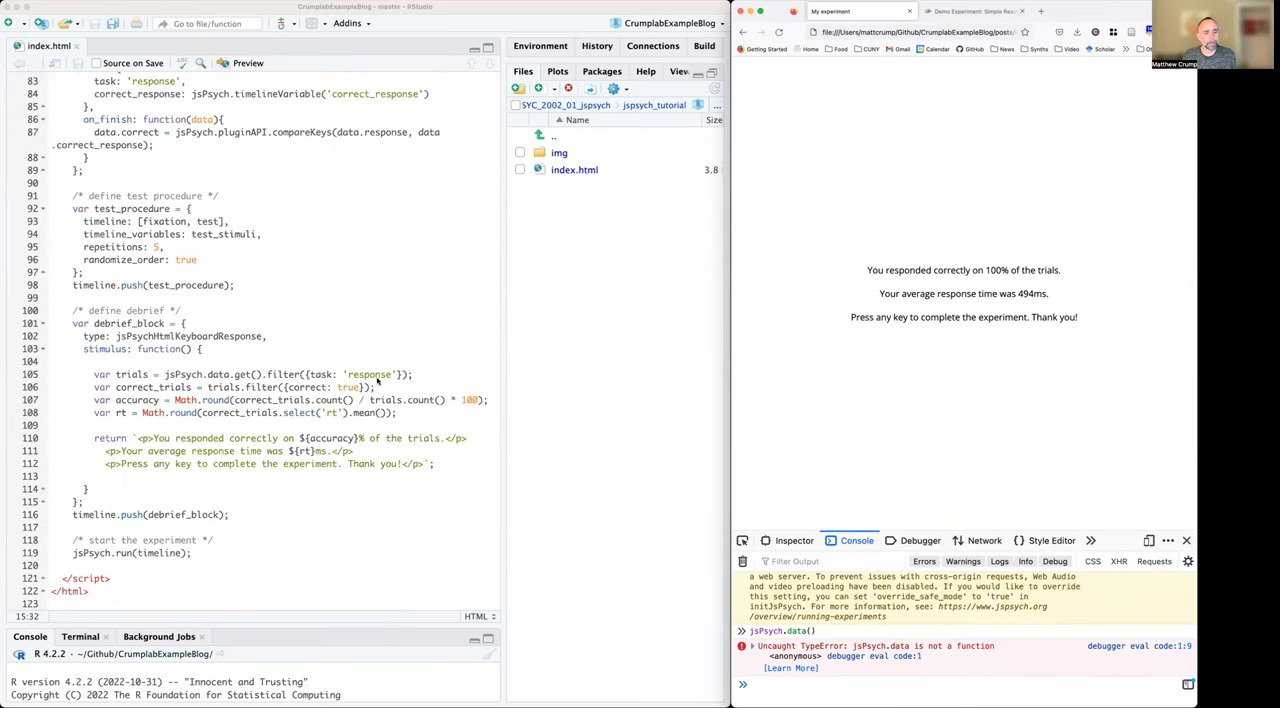
scroll("up", 3)
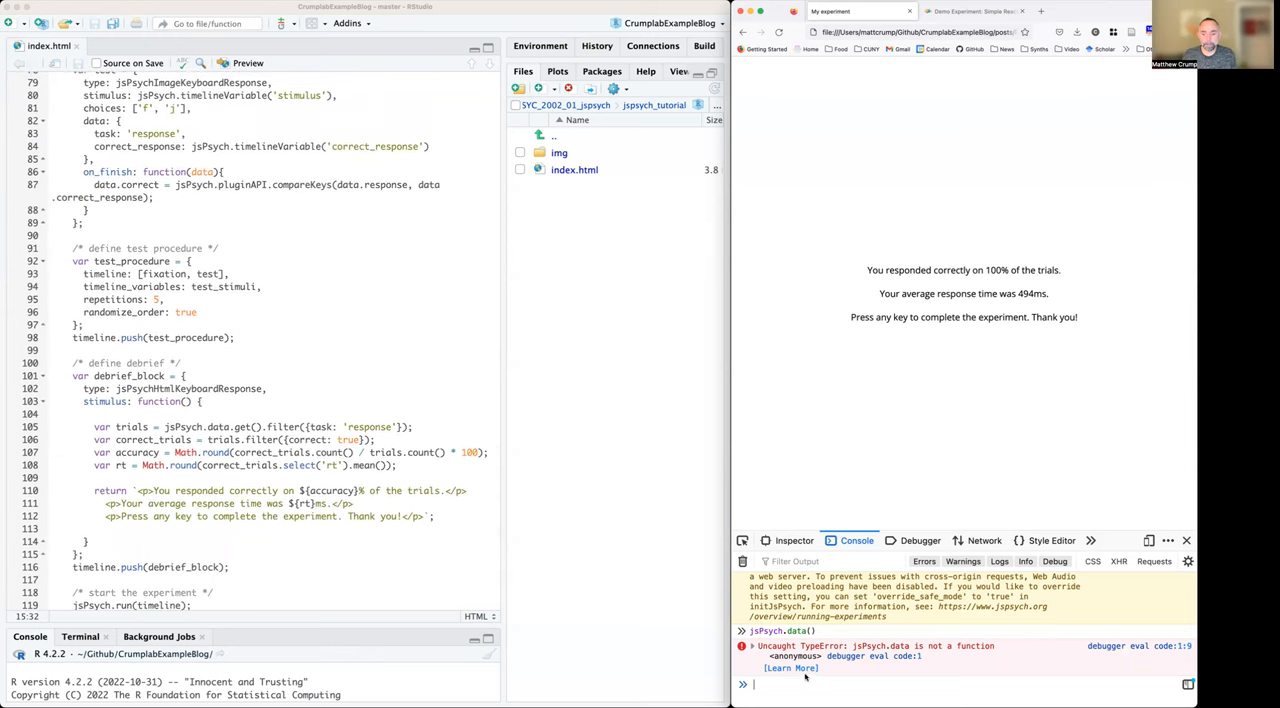
Step: Run jsPsych.data.get(), expand the returned object and look through the trial data
type("jsPsych.data.get(")
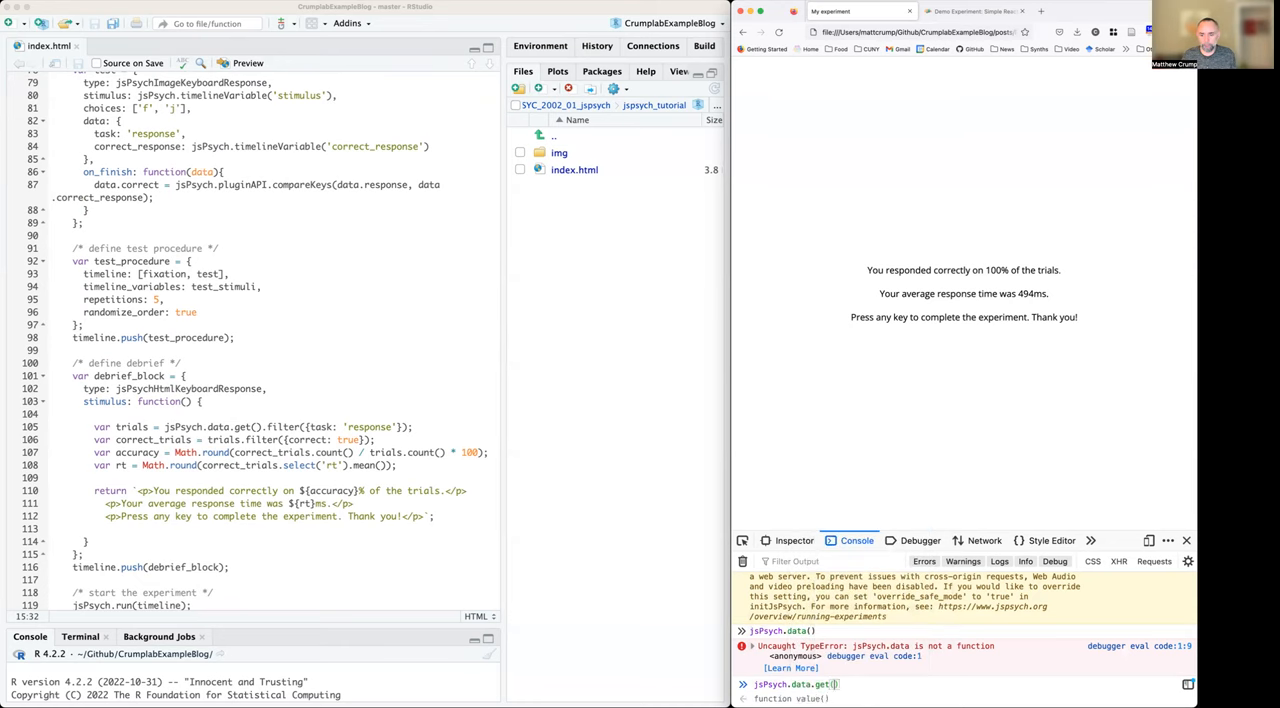
key("Return")
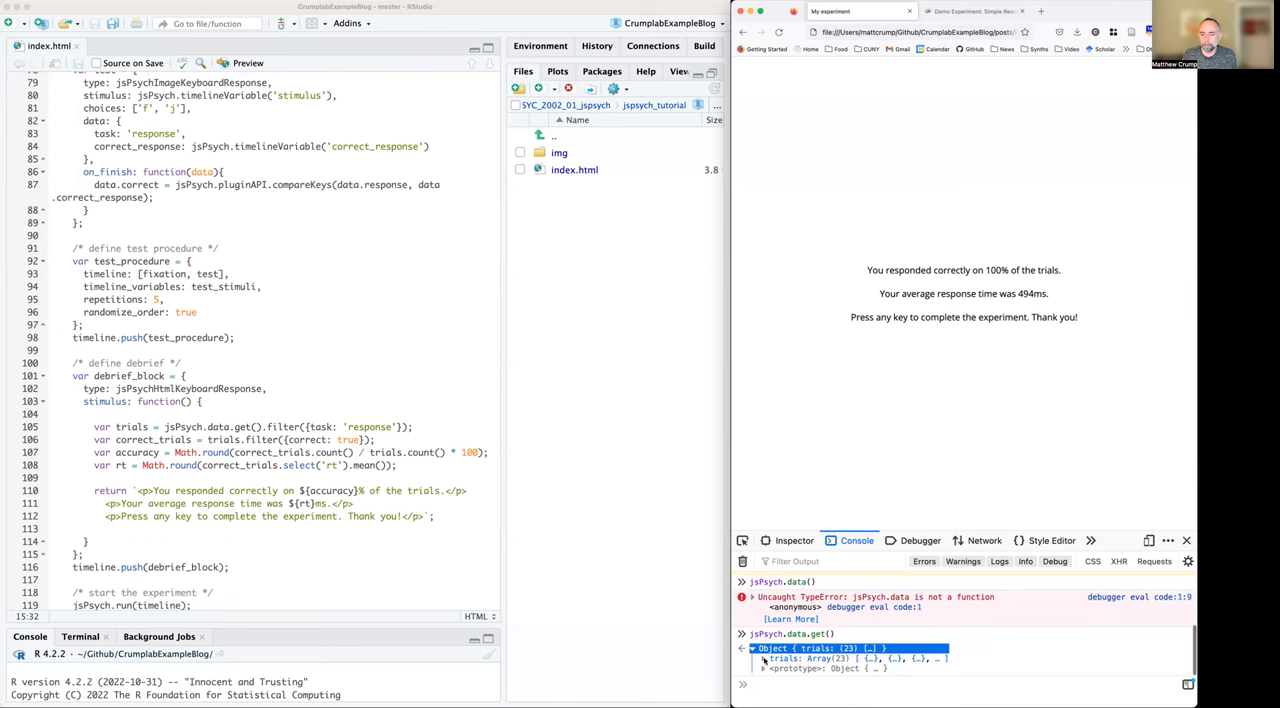
left_click(764, 658)
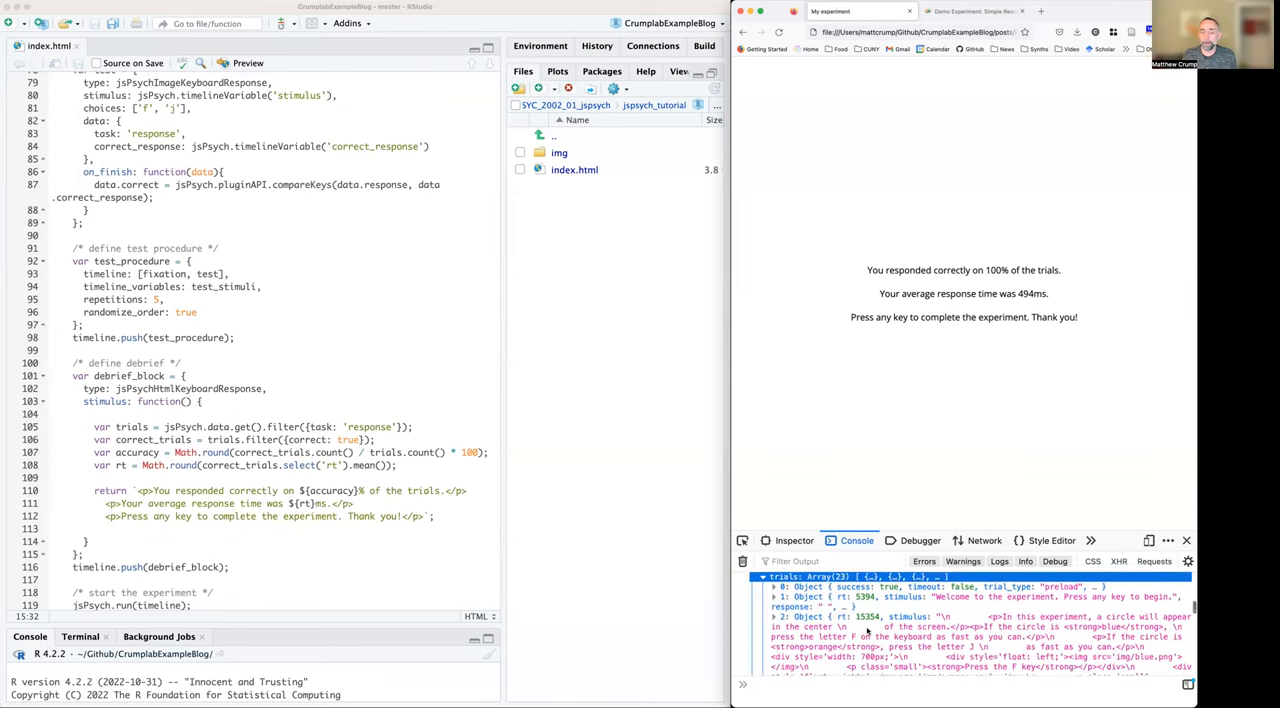
scroll("down", 3)
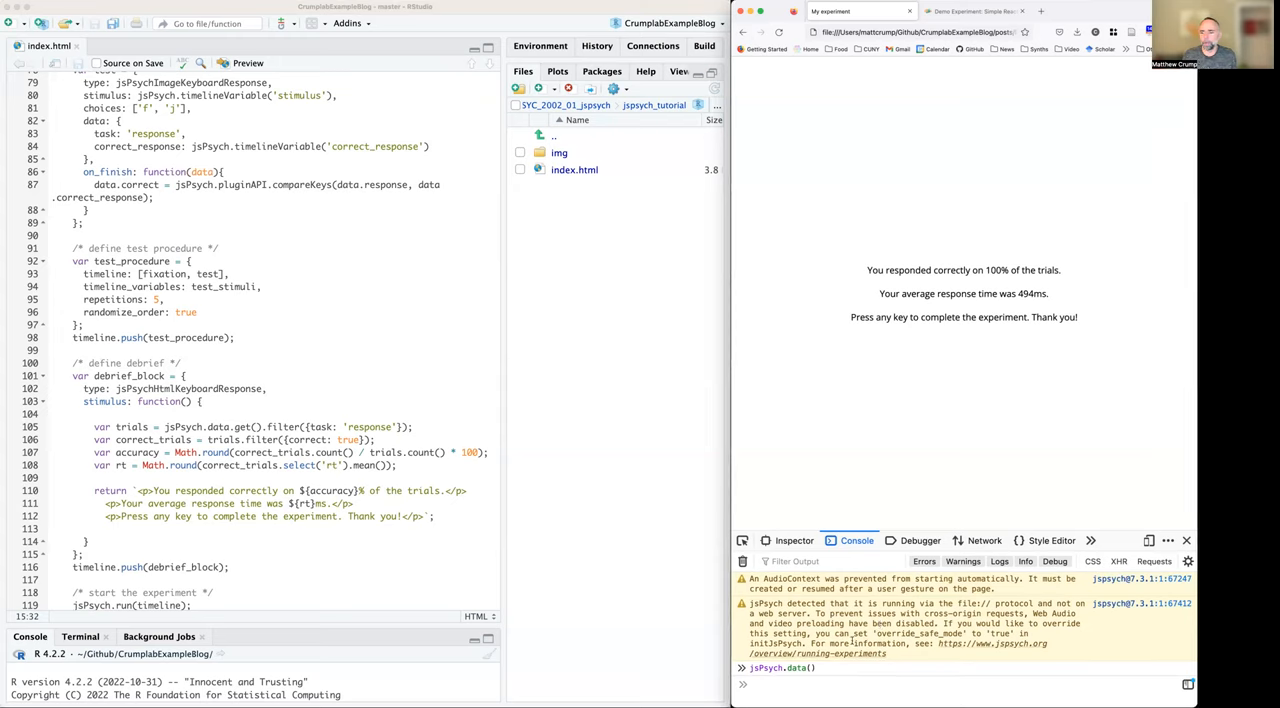
mouse_move(910, 338)
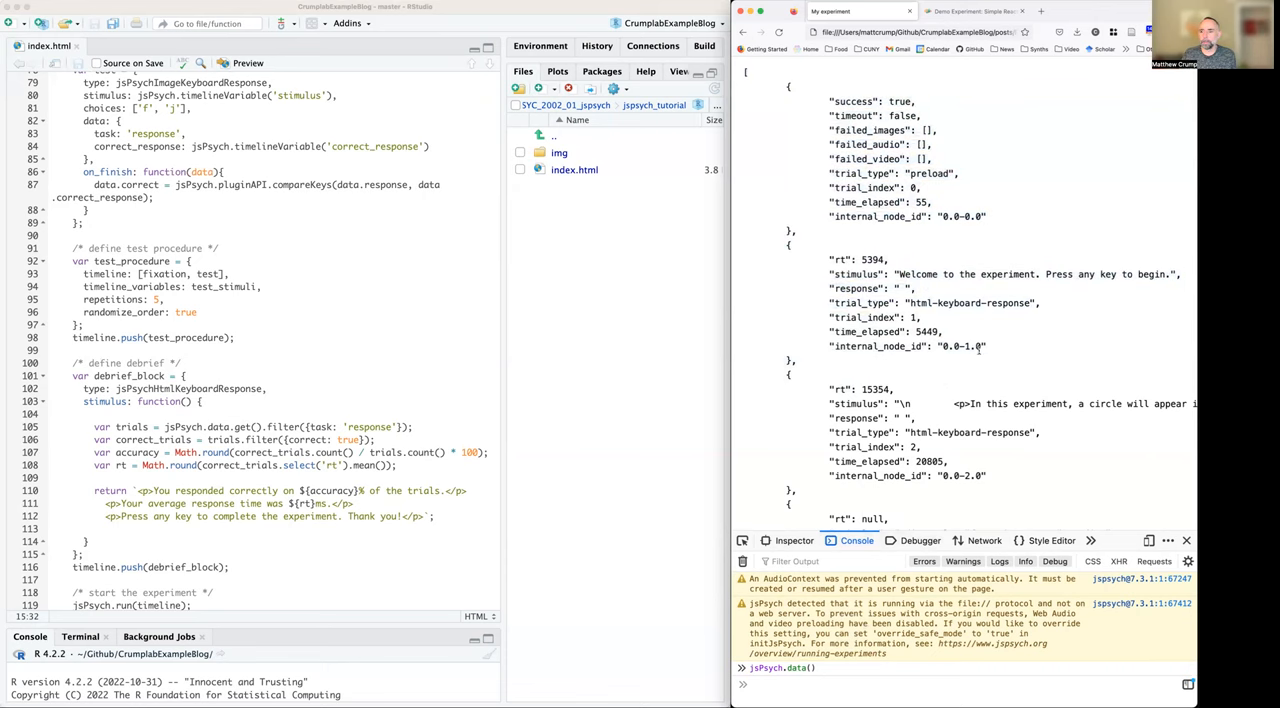
scroll("down", 3)
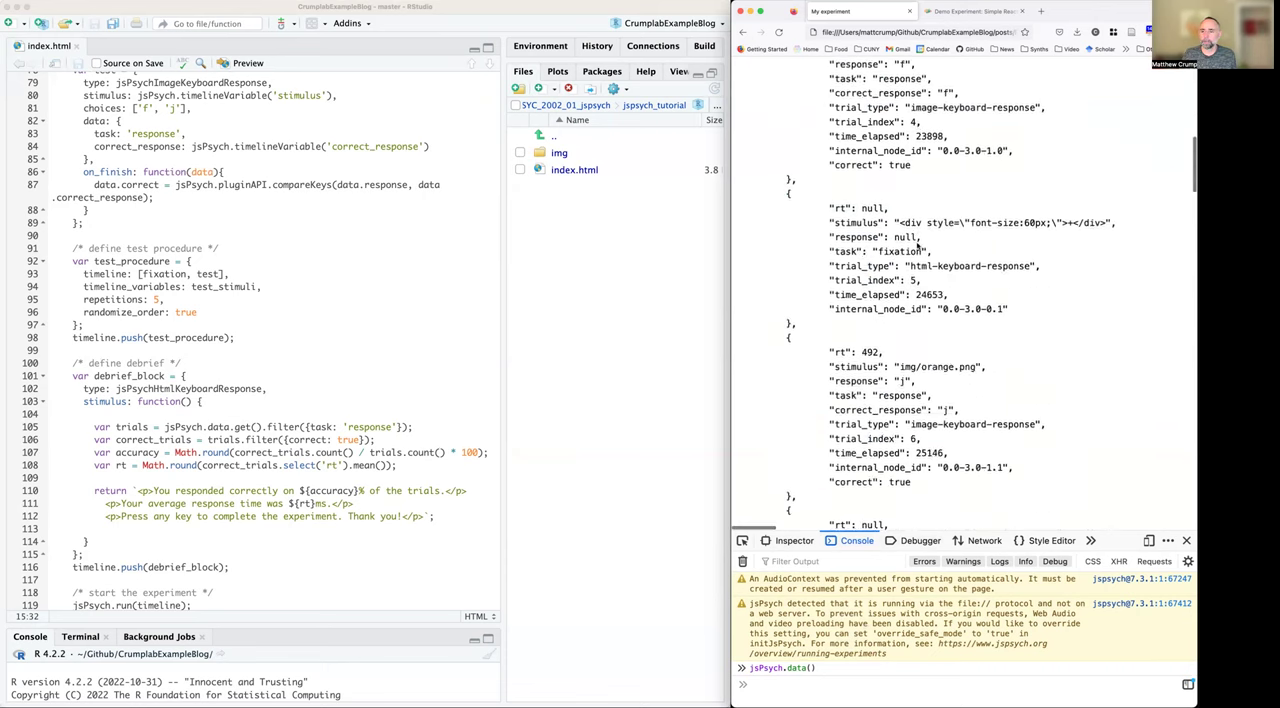
scroll("down", 3)
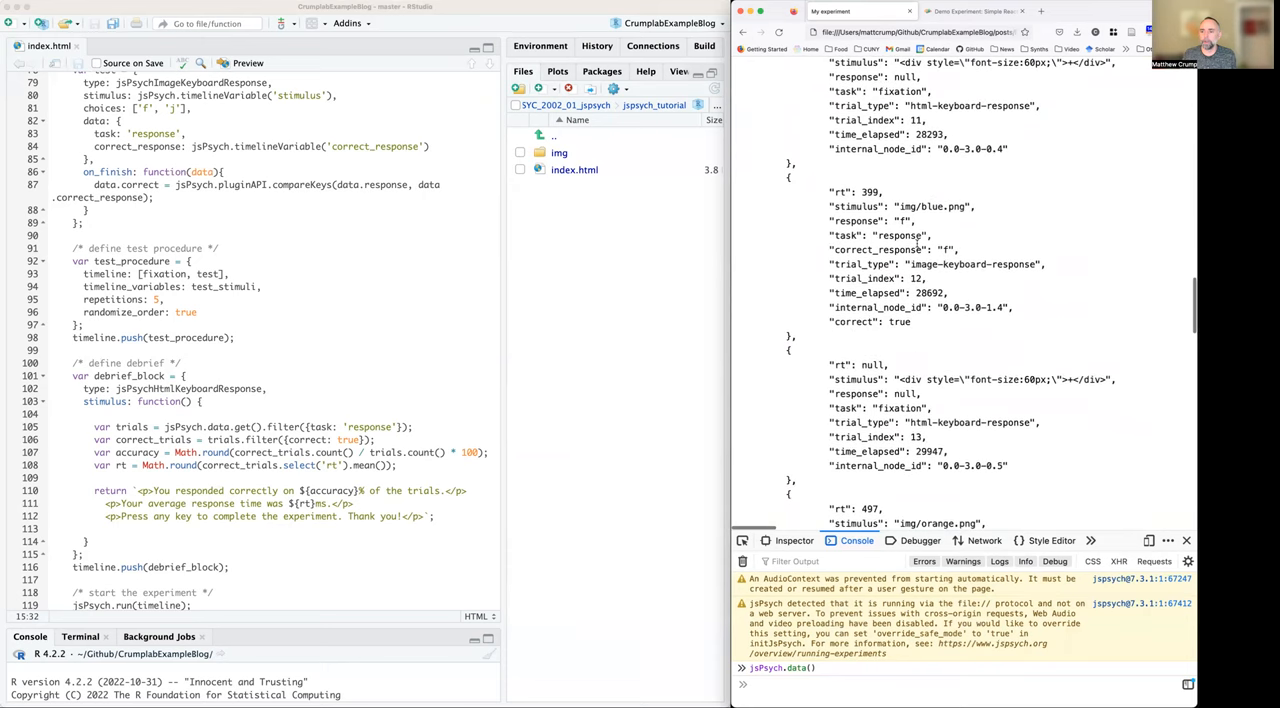
scroll("up", 3)
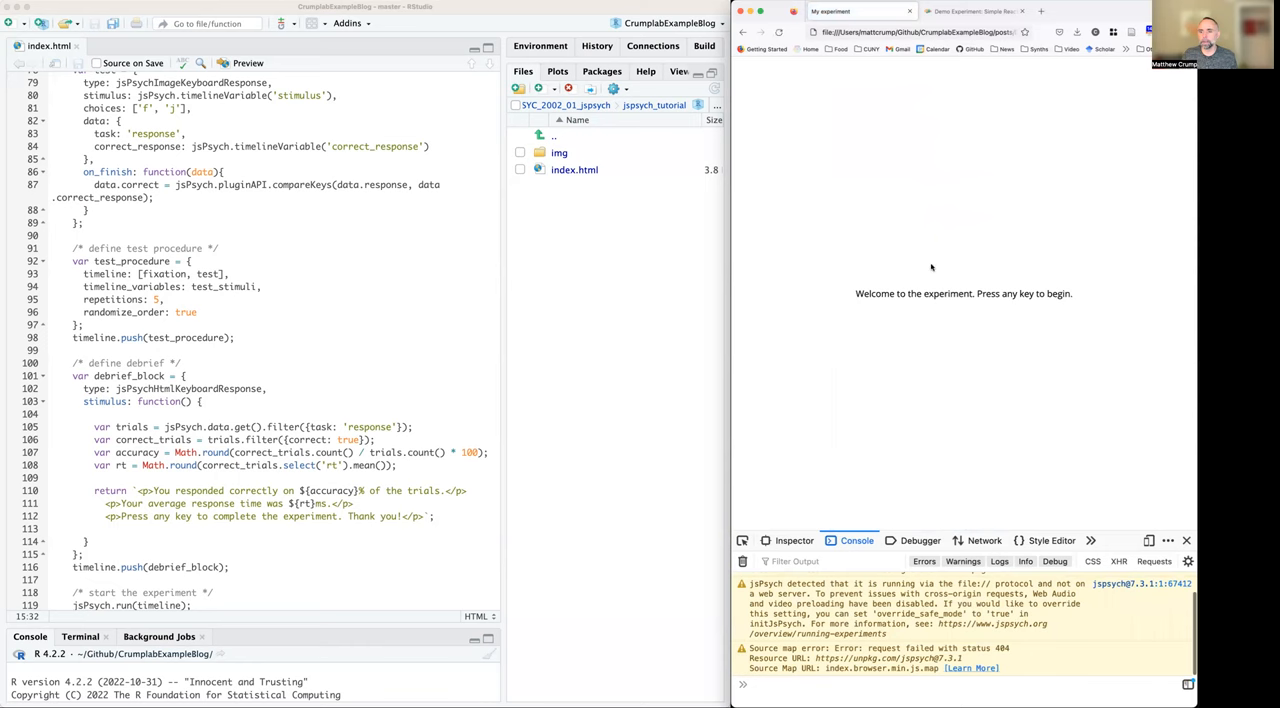
mouse_move(989, 336)
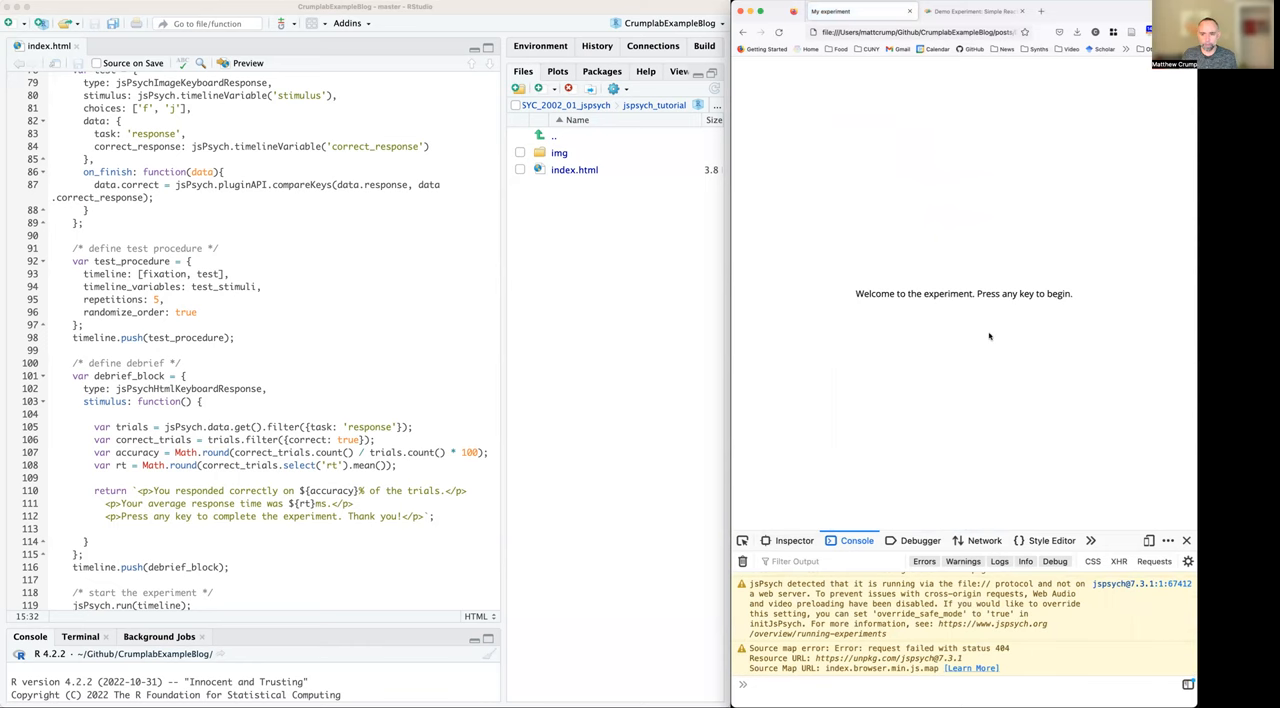
Step: Scroll up on the restarted experiment's blue and orange circle instructions
scroll("up", 3)
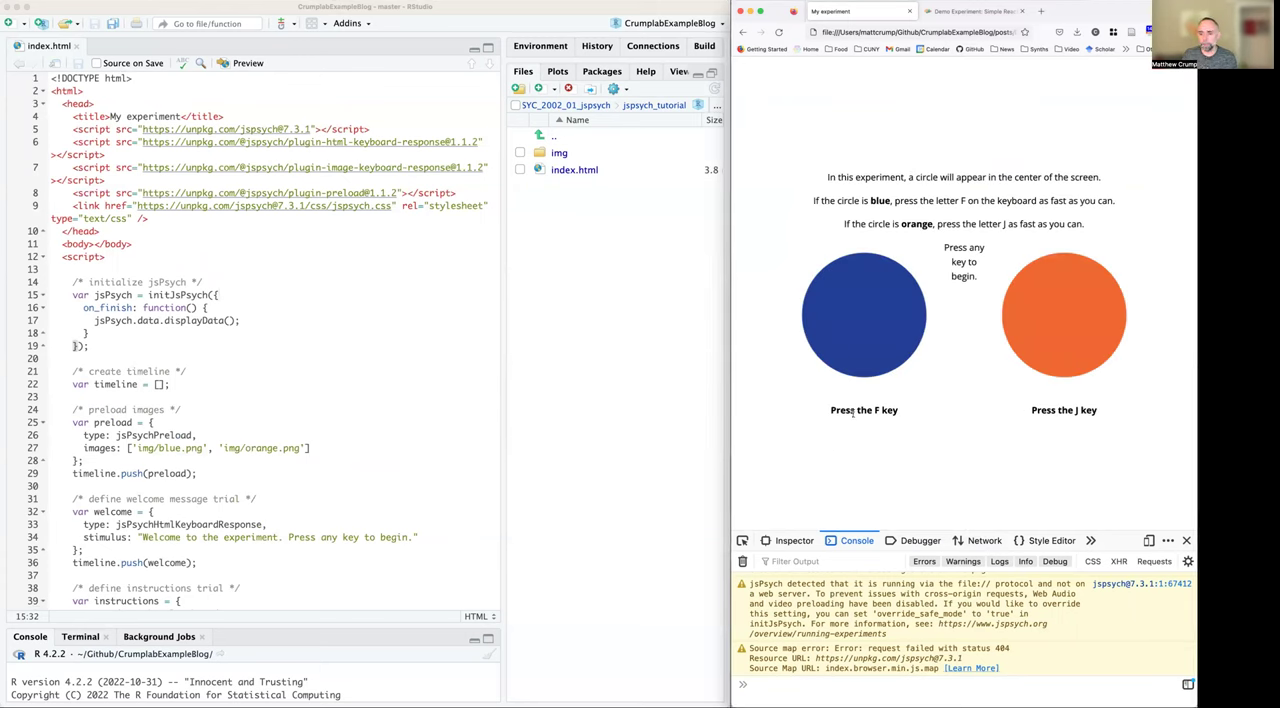
mouse_move(1068, 419)
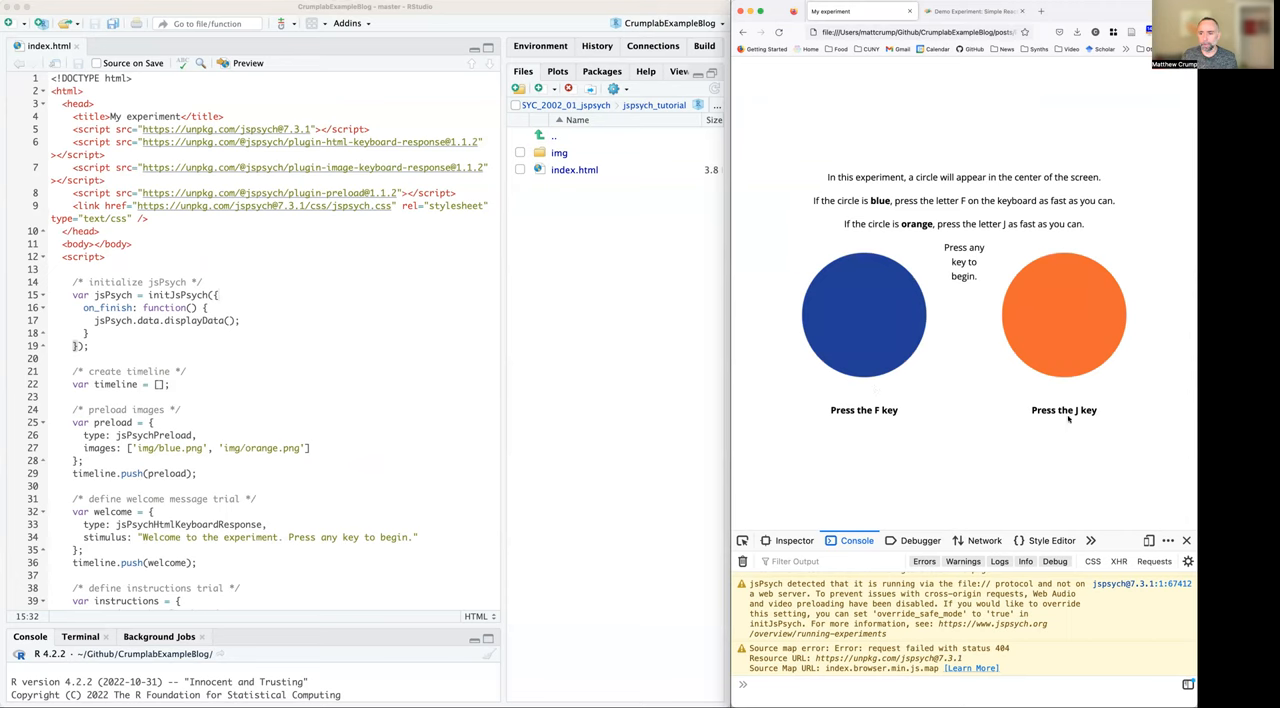
mouse_move(1000, 432)
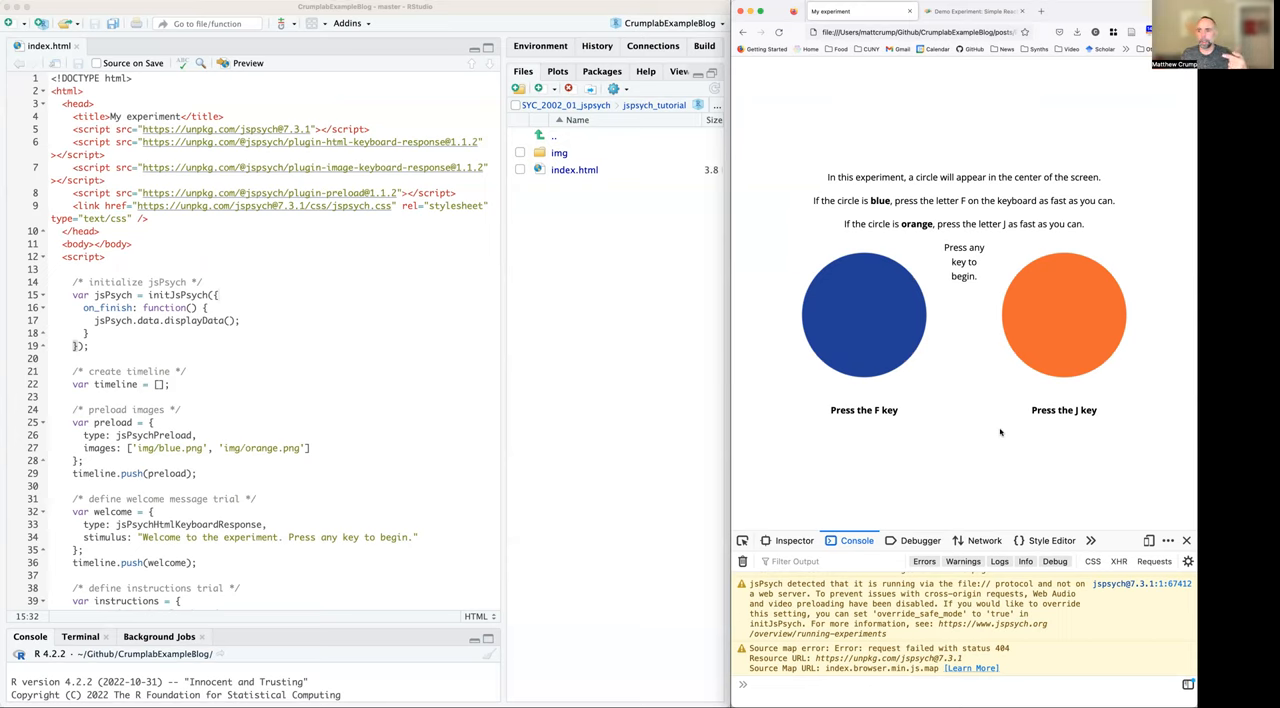
mouse_move(874, 284)
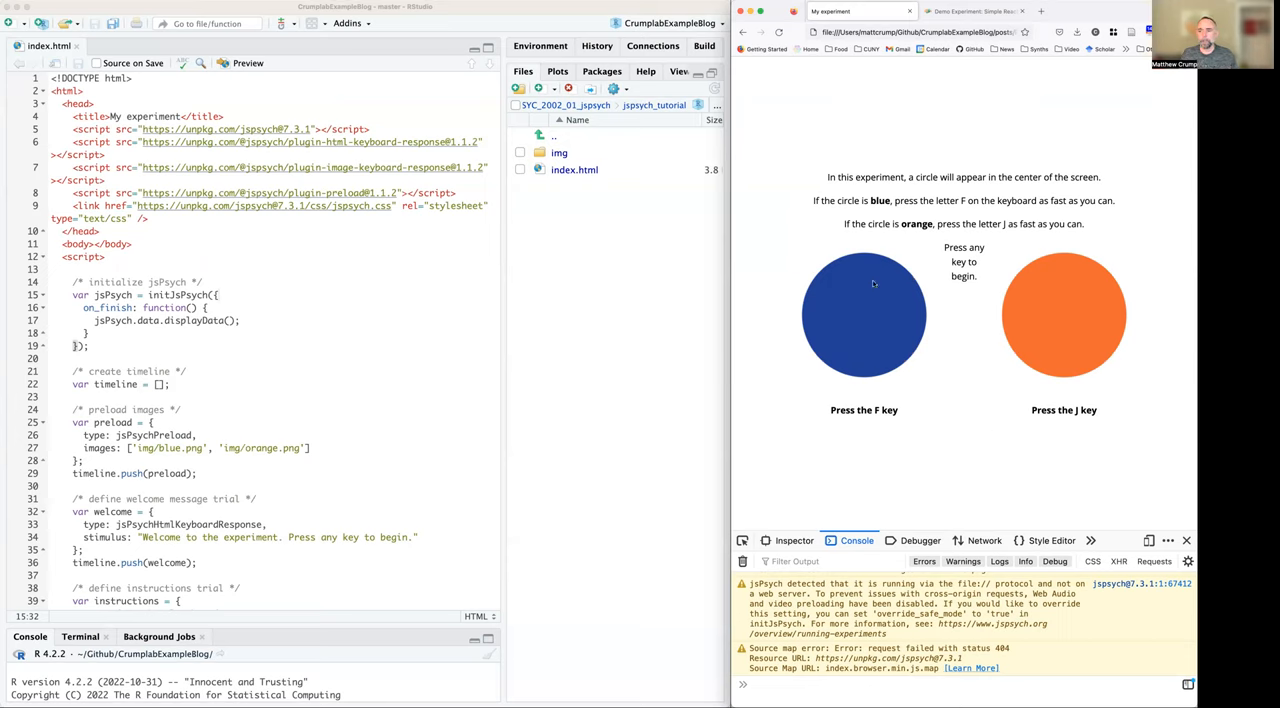
mouse_move(932, 318)
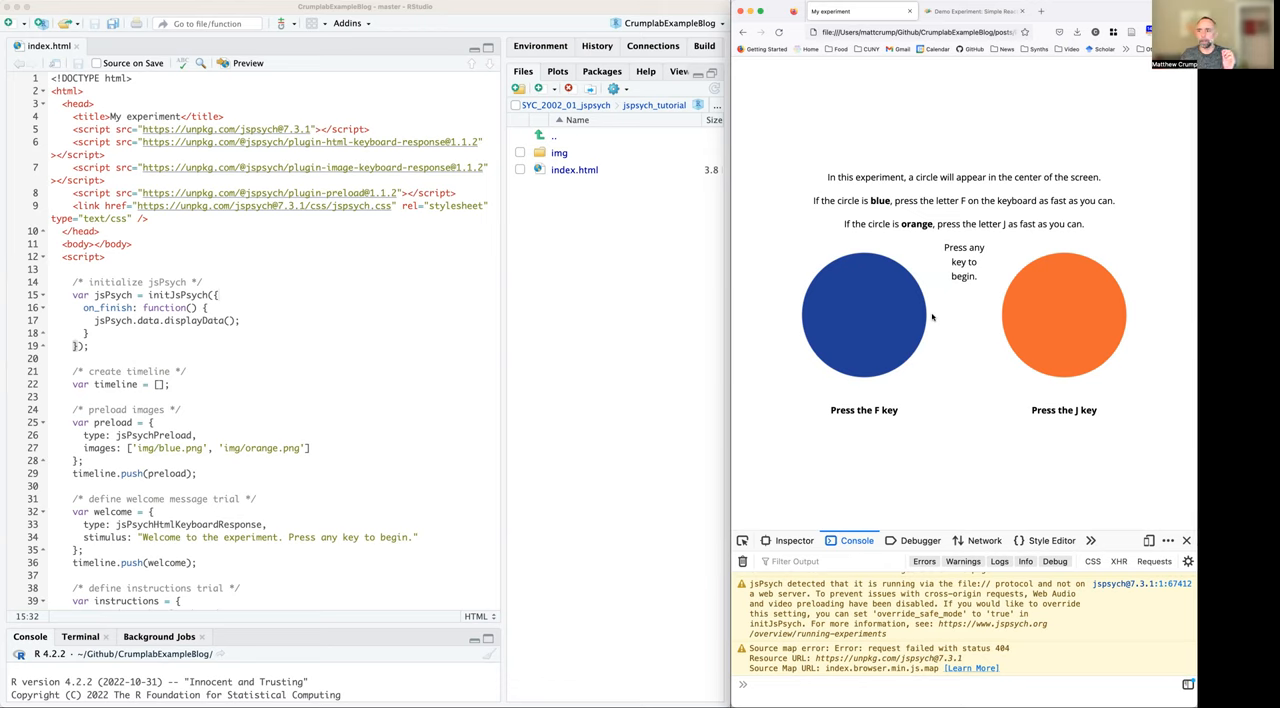
mouse_move(914, 332)
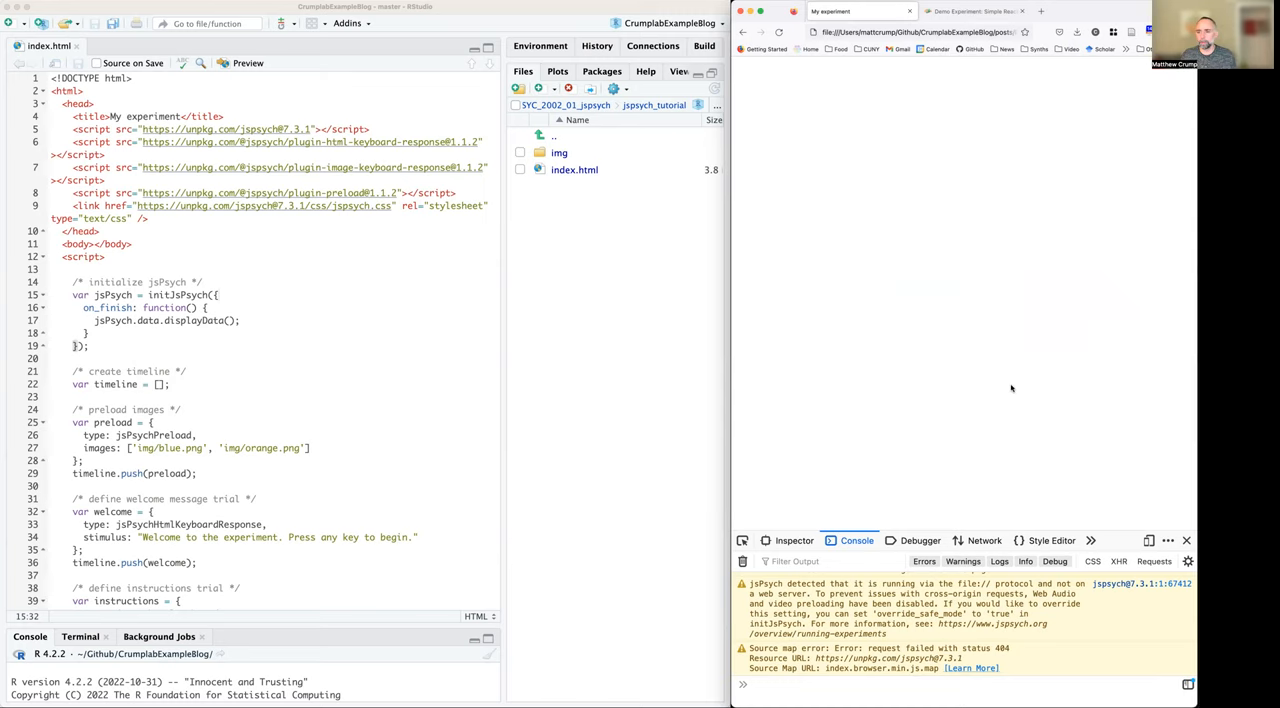
mouse_move(964, 294)
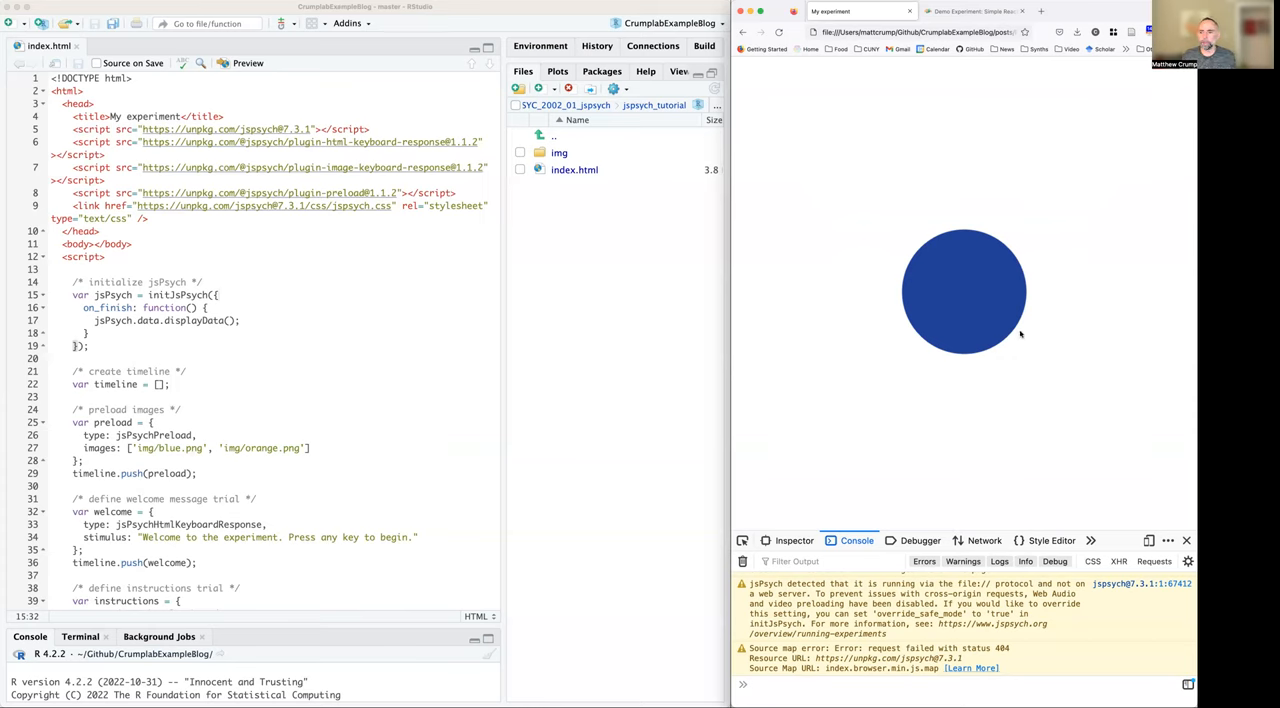
Step: Reload the experiment after a blue circle trial to return to the welcome message
left_click(779, 32)
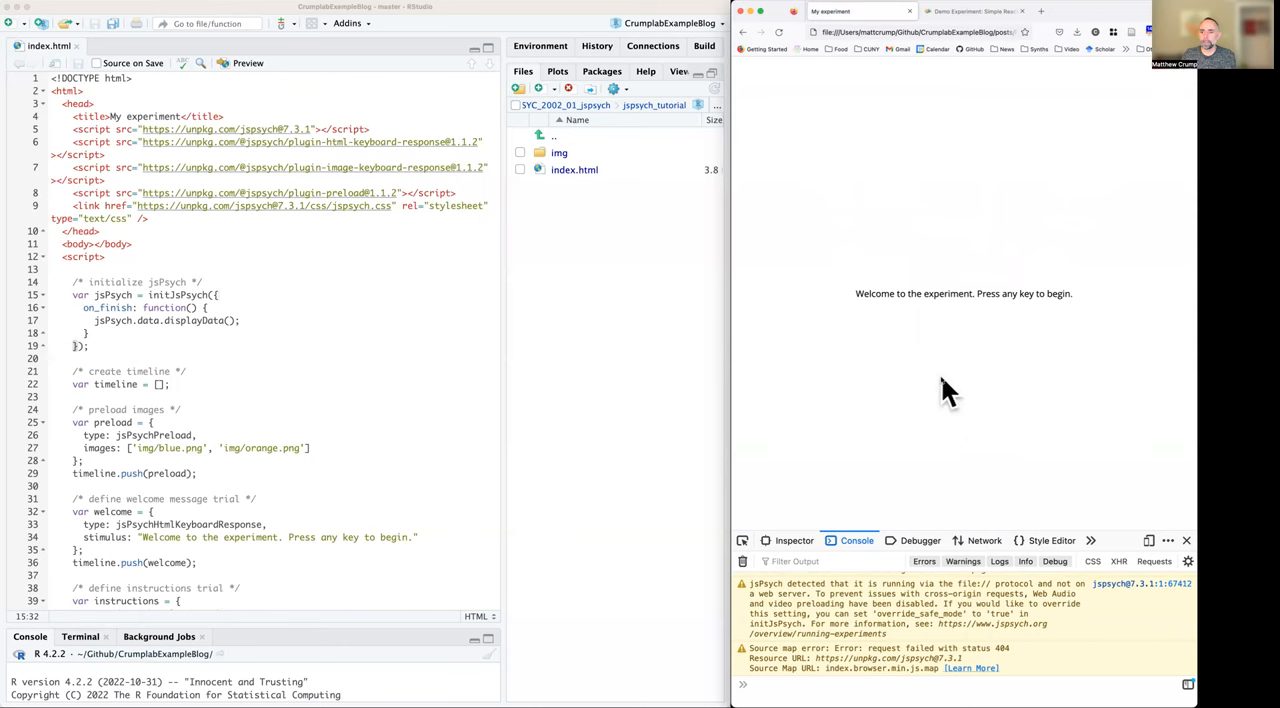
mouse_move(948, 390)
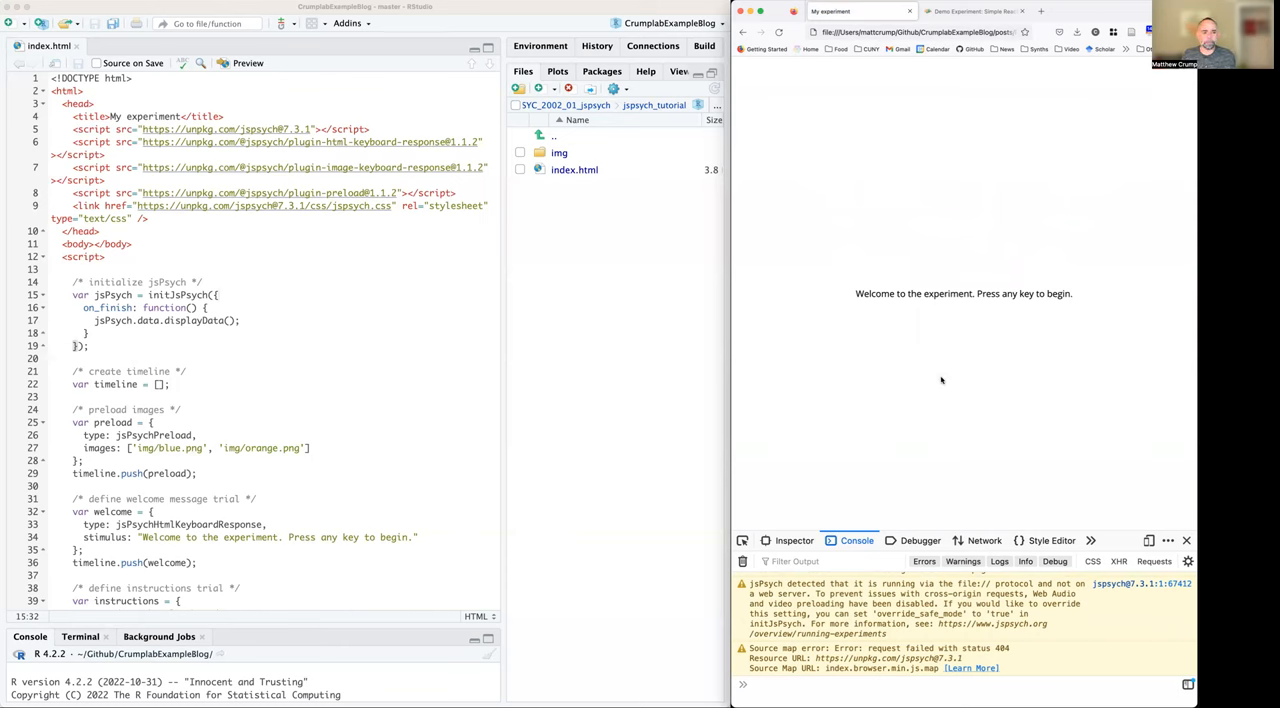
scroll("down", 3)
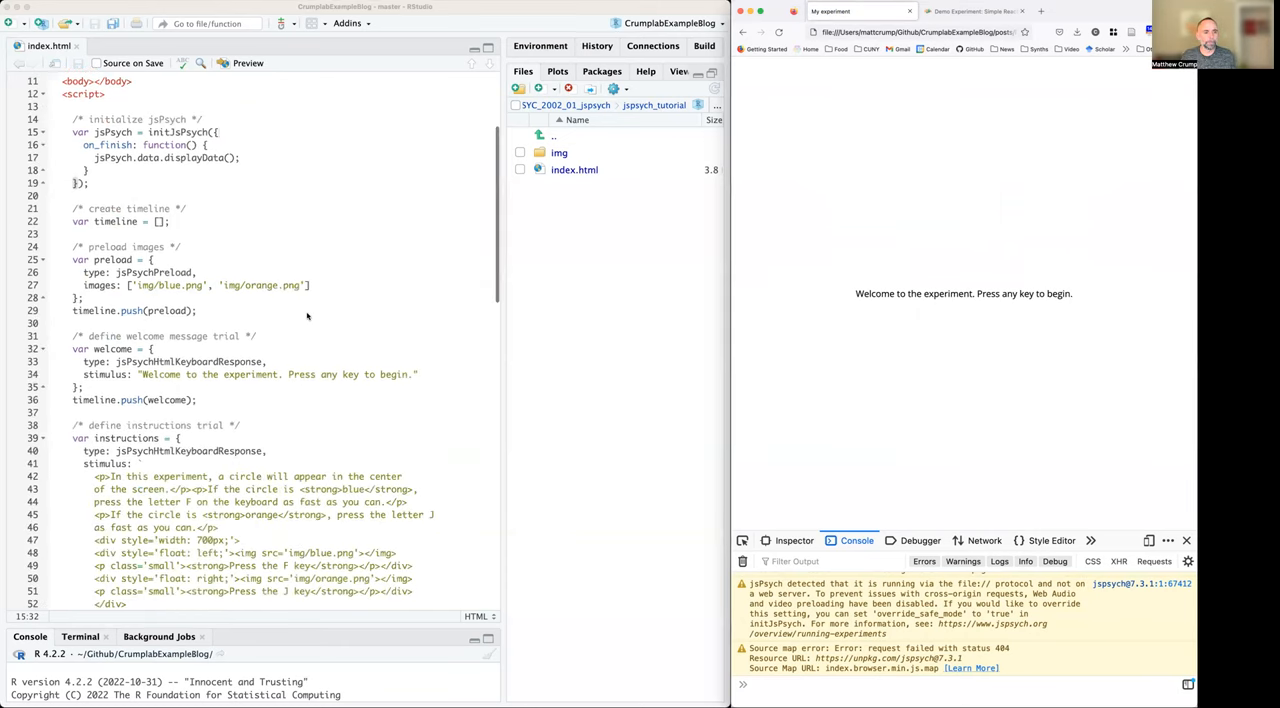
scroll("up", 3)
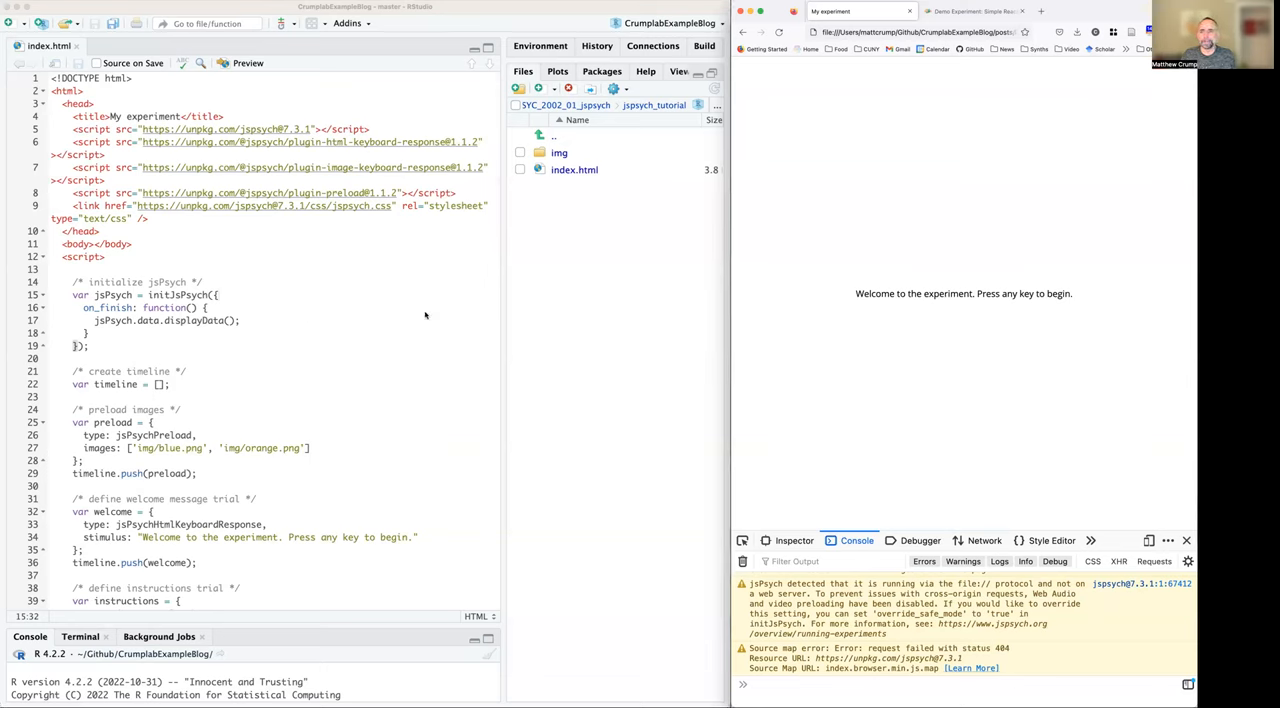
mouse_move(960, 323)
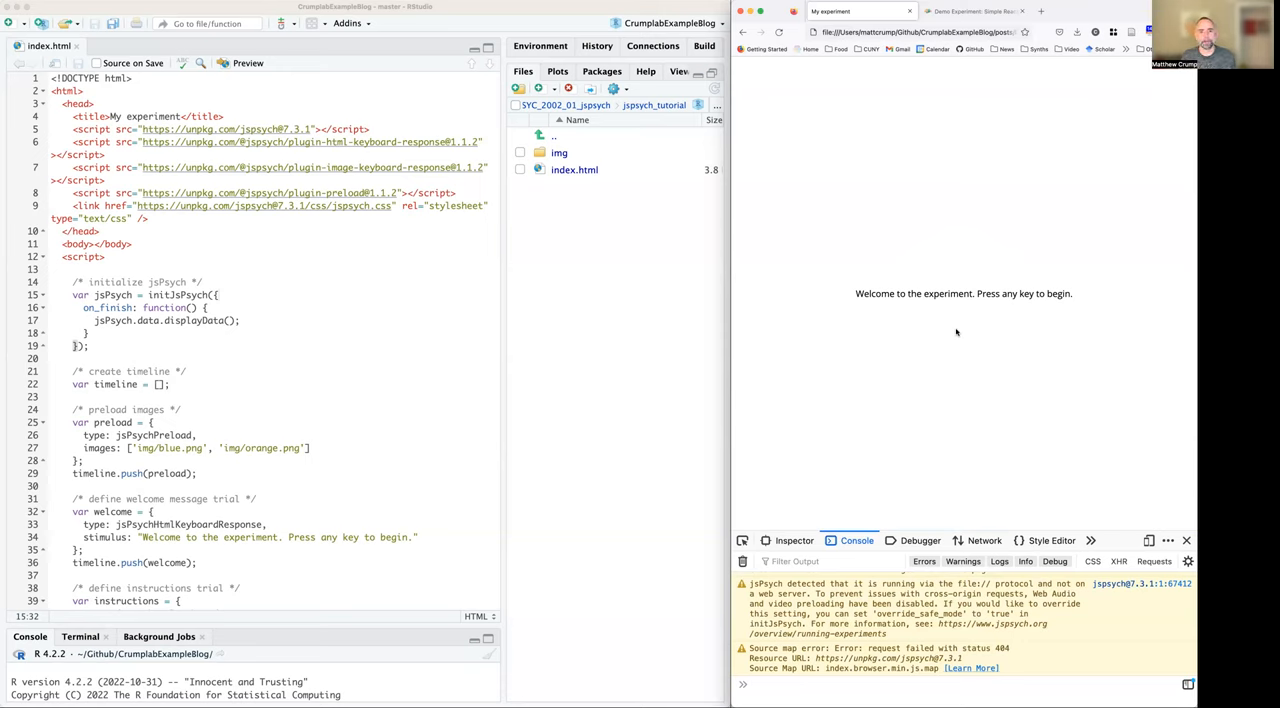
mouse_move(539, 277)
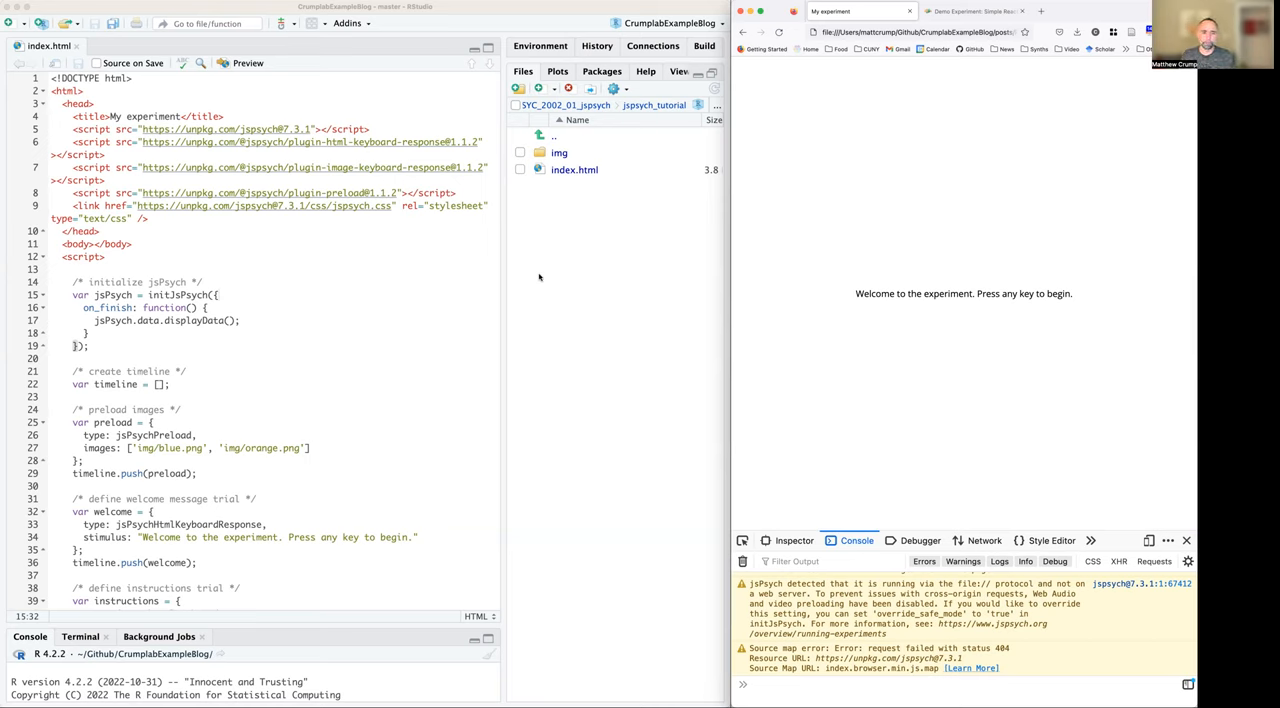
mouse_move(296, 266)
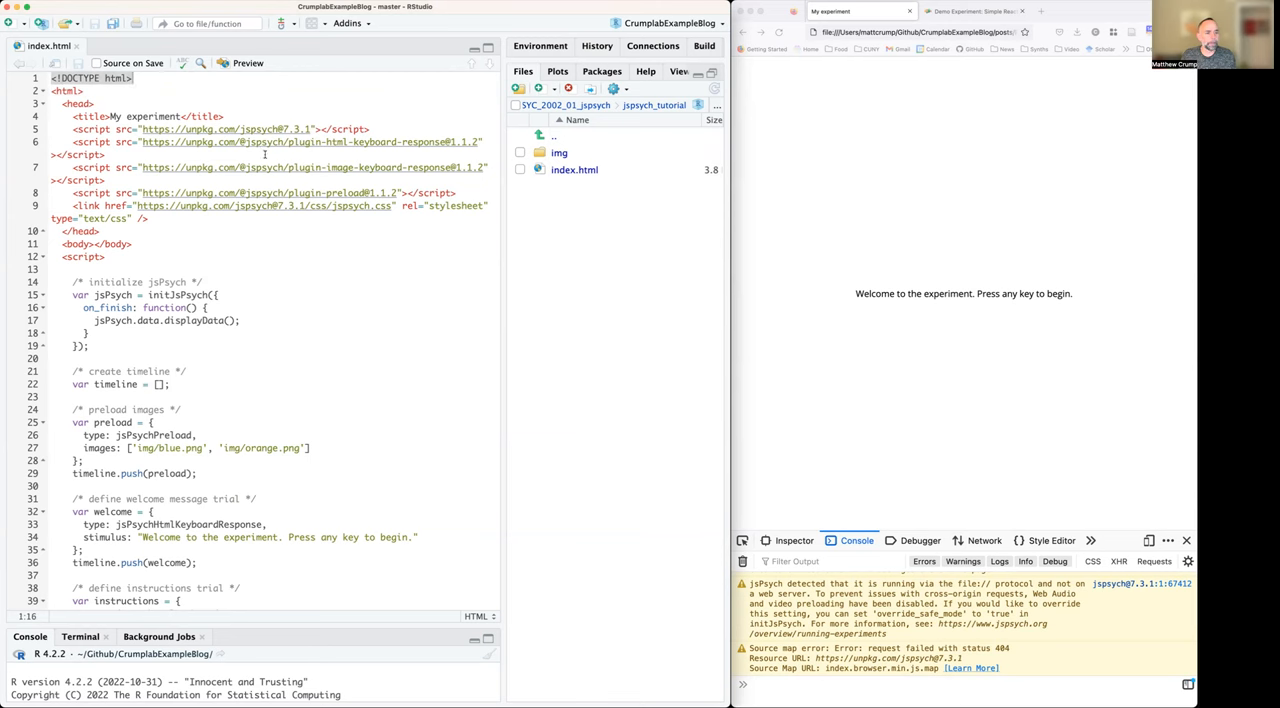
scroll("down", 3)
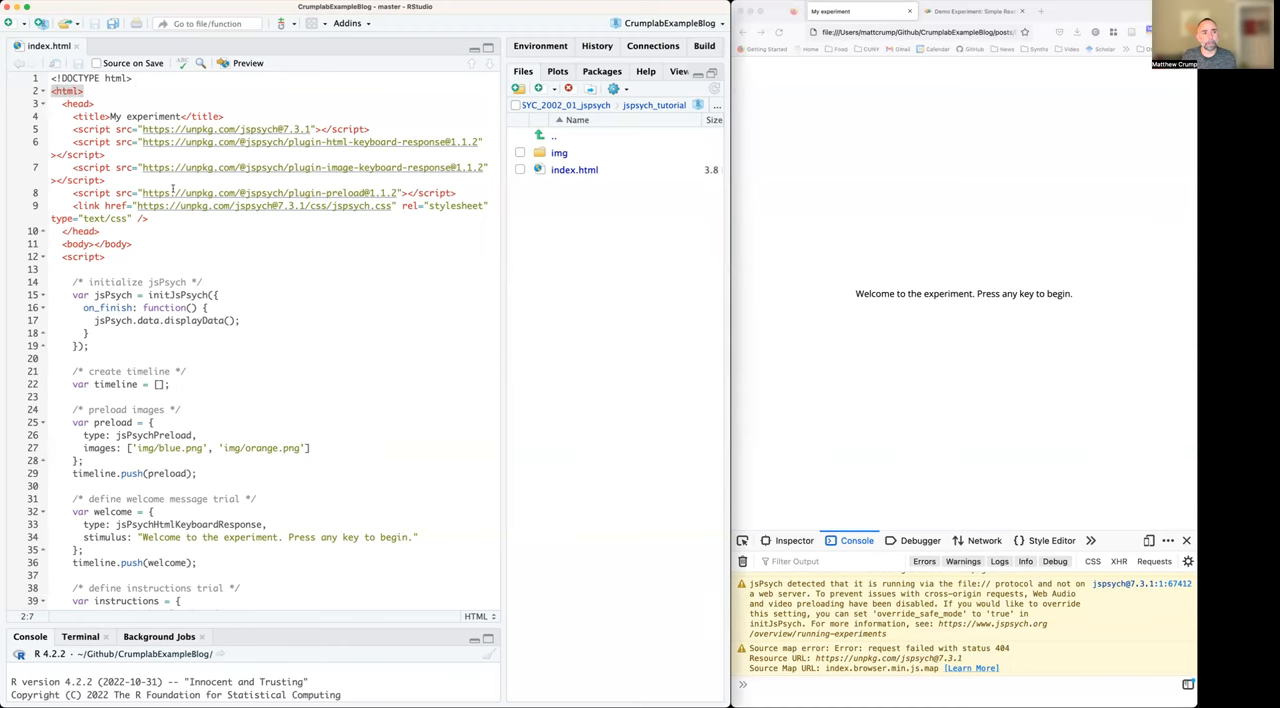
scroll("down", 3)
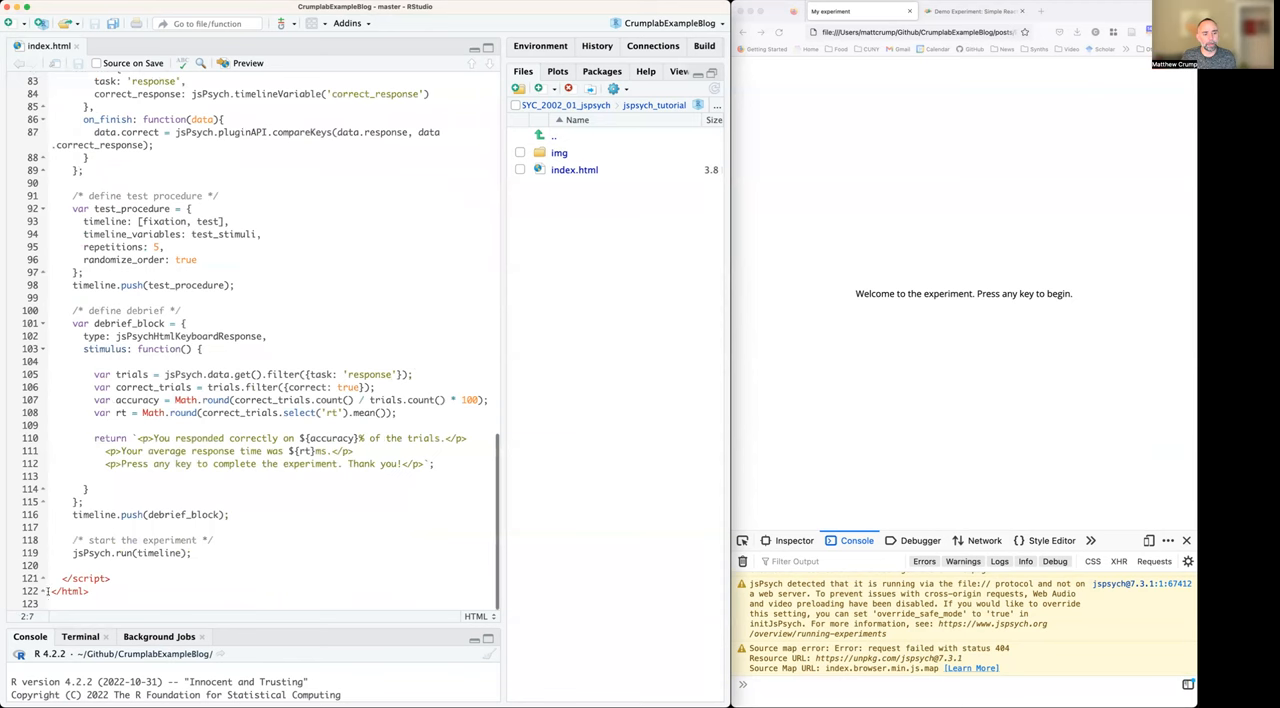
left_click(140, 565)
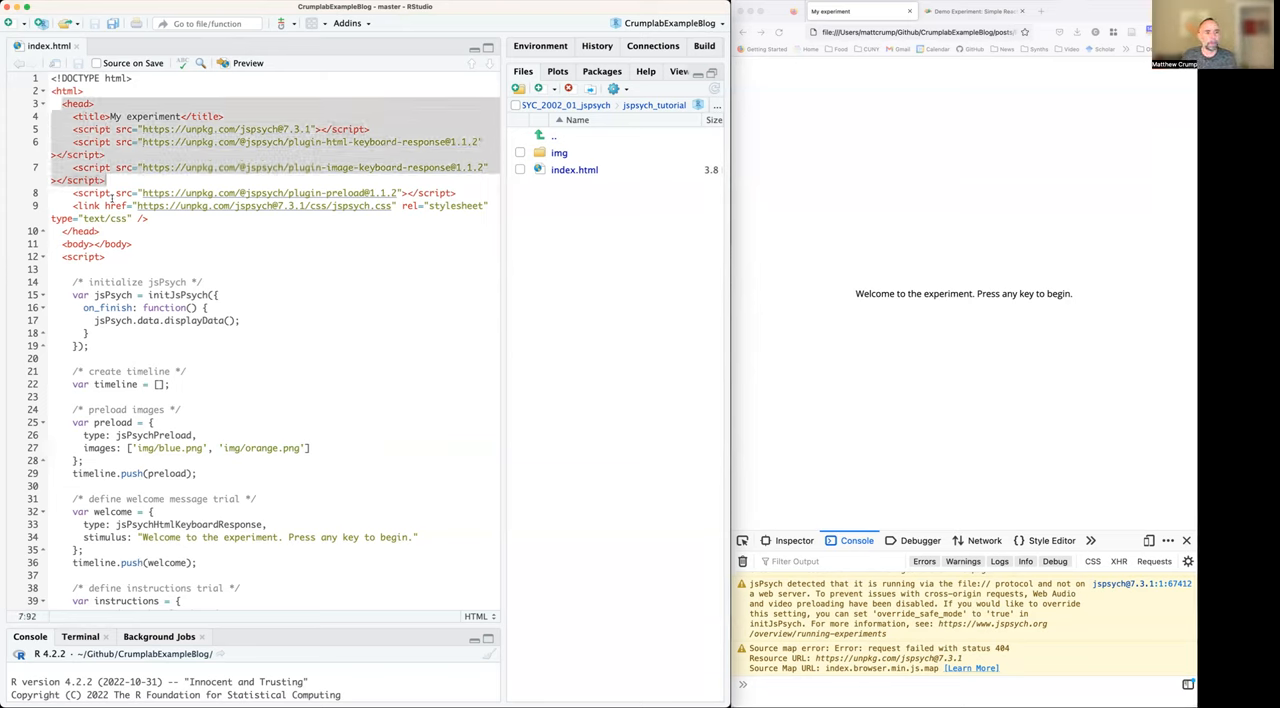
left_click(131, 243)
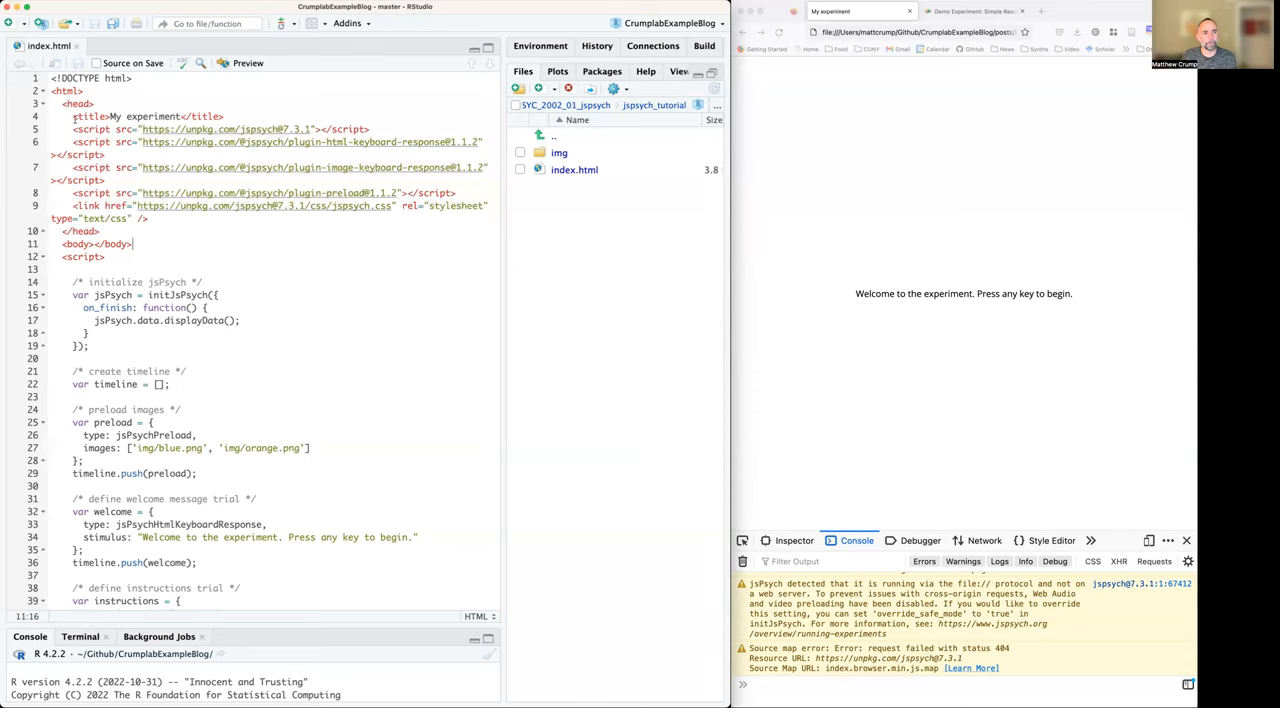
left_click(101, 231)
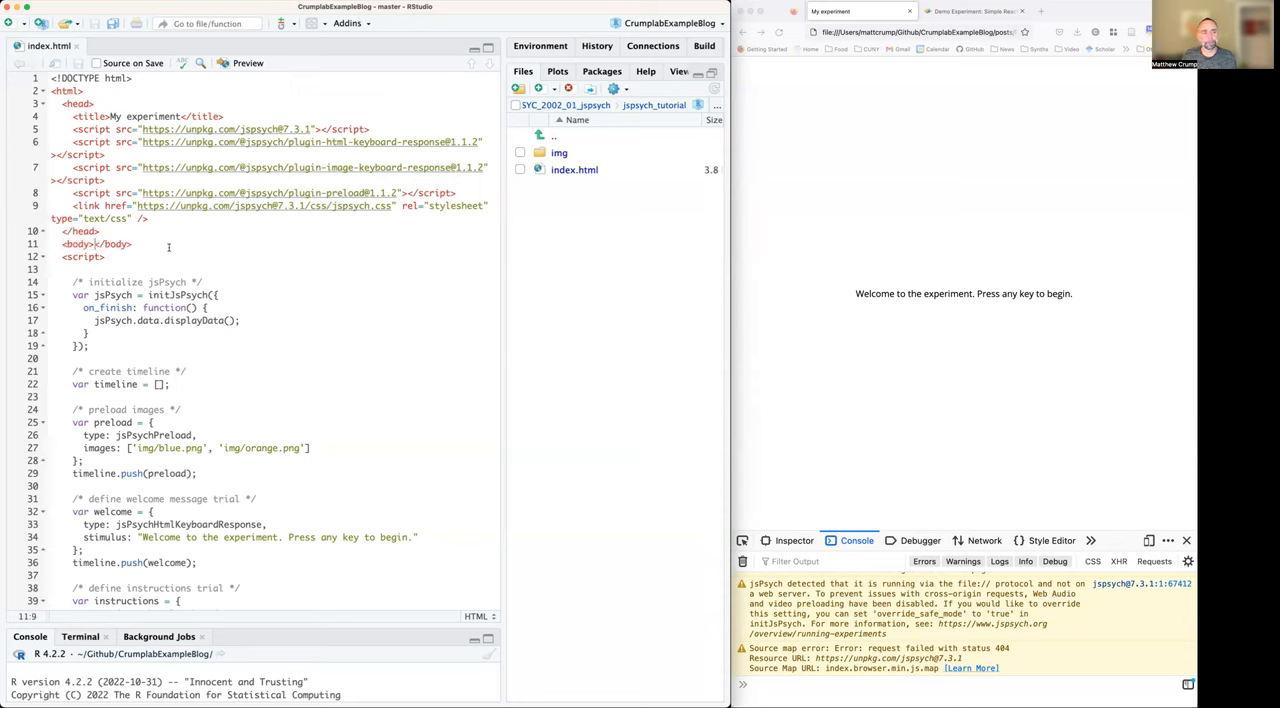
scroll("down", 3)
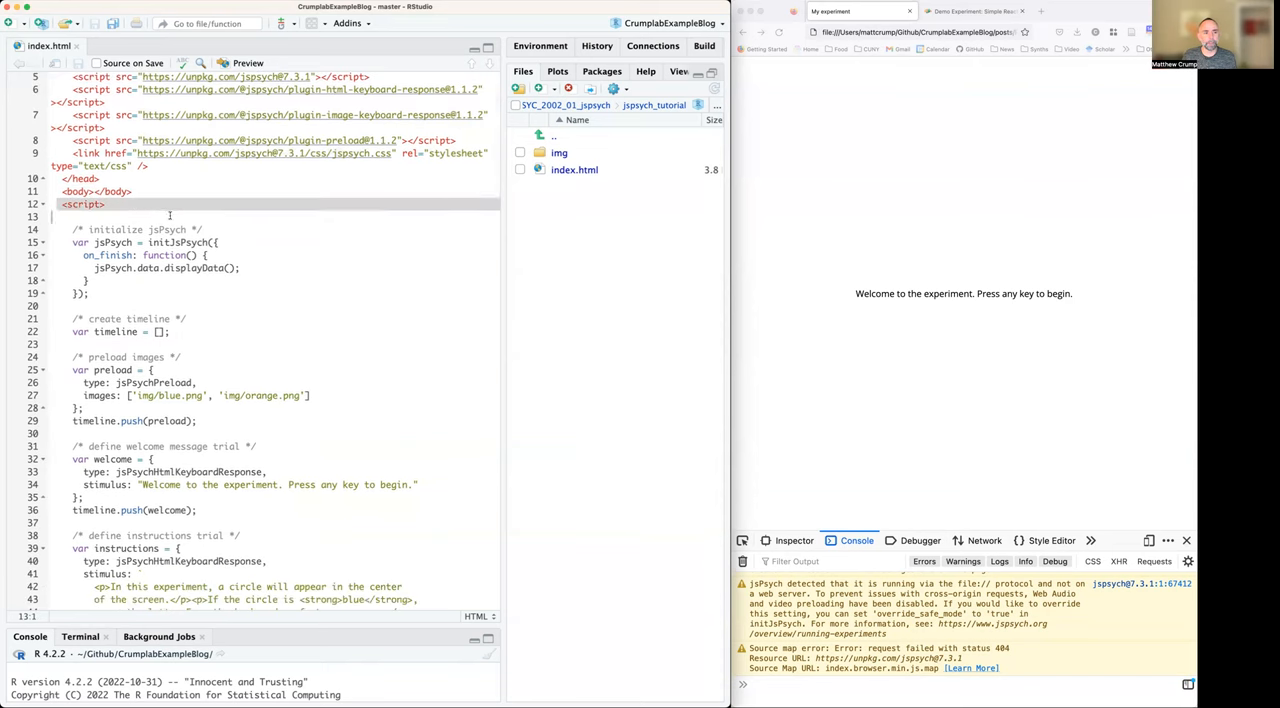
scroll("down", 3)
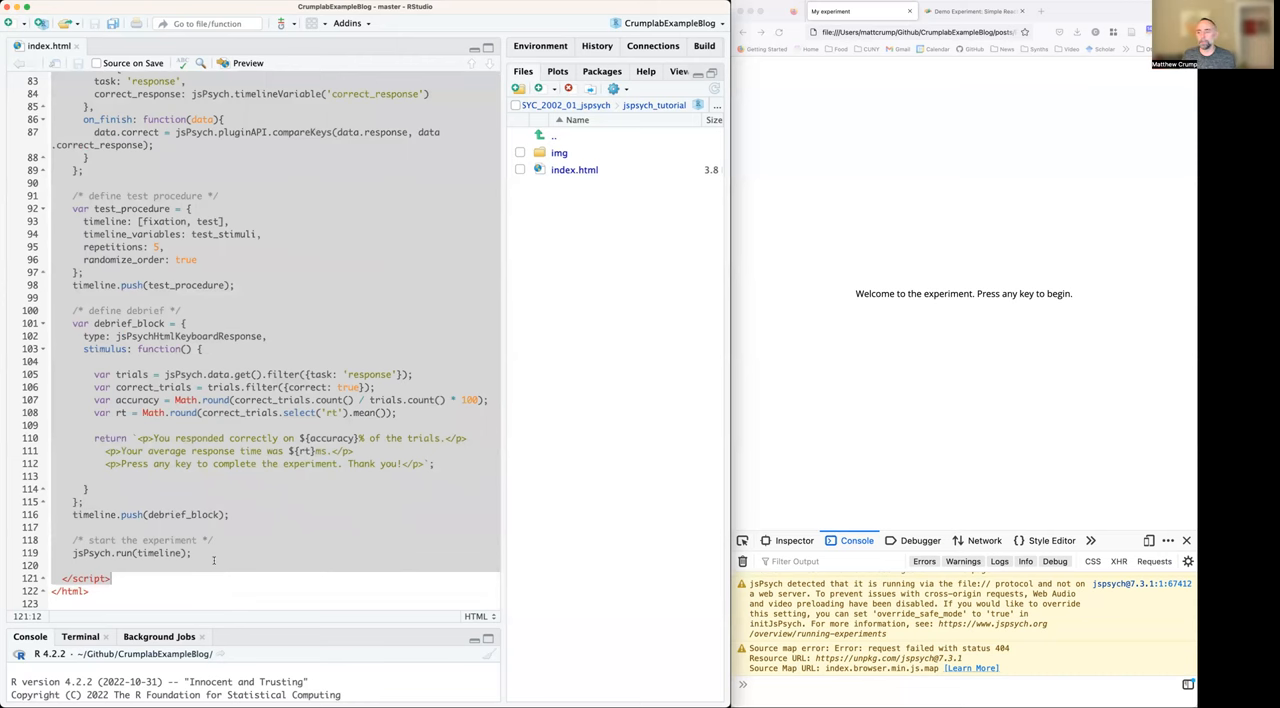
scroll("up", 3)
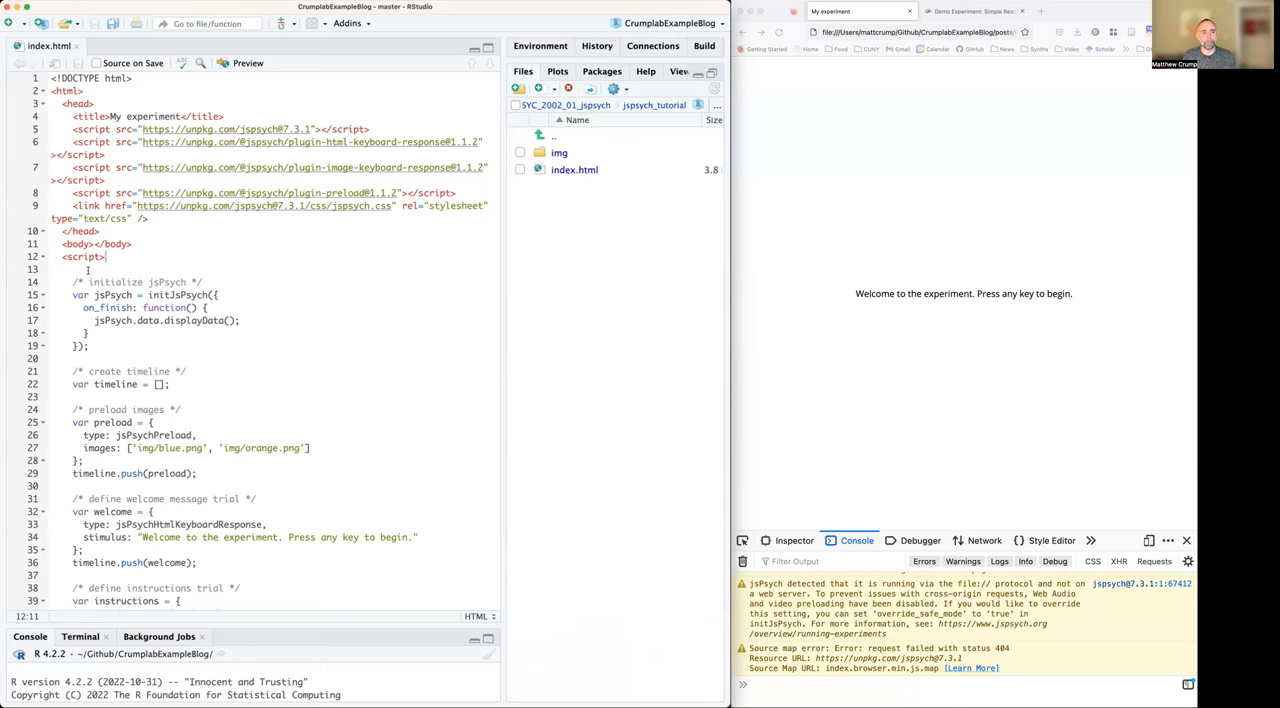
scroll("down", 3)
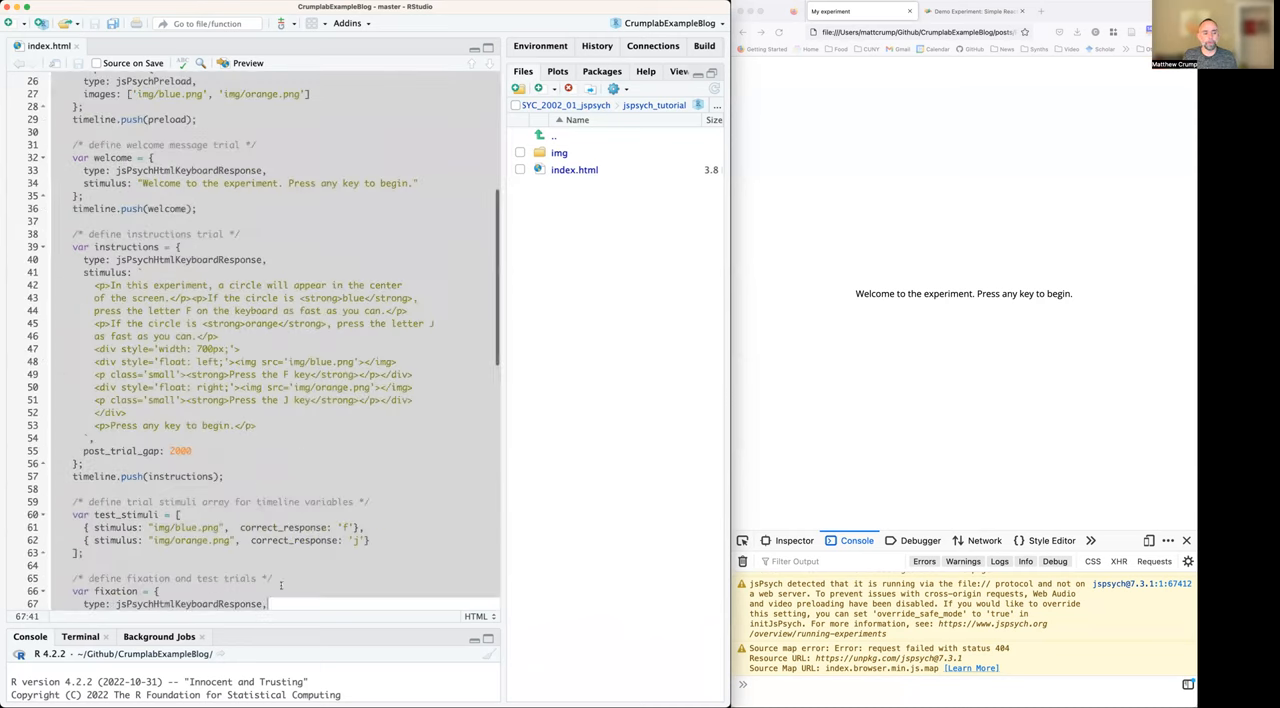
scroll("down", 3)
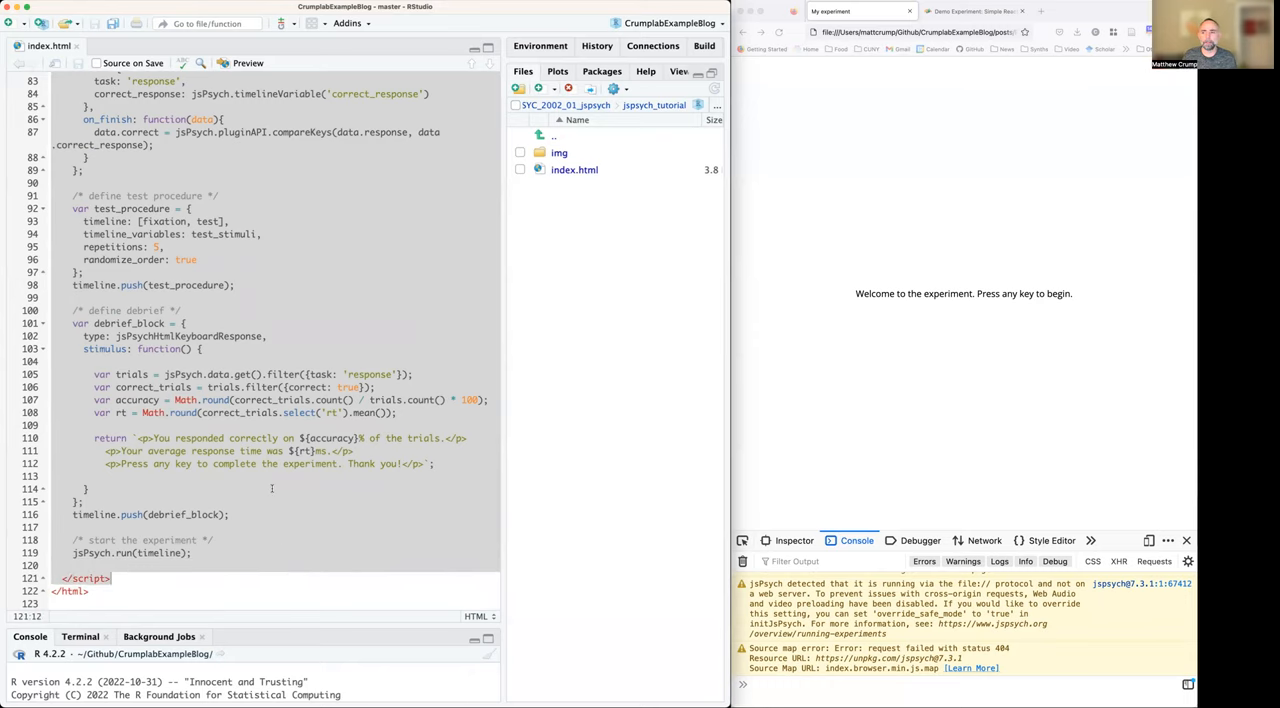
scroll("up", 3)
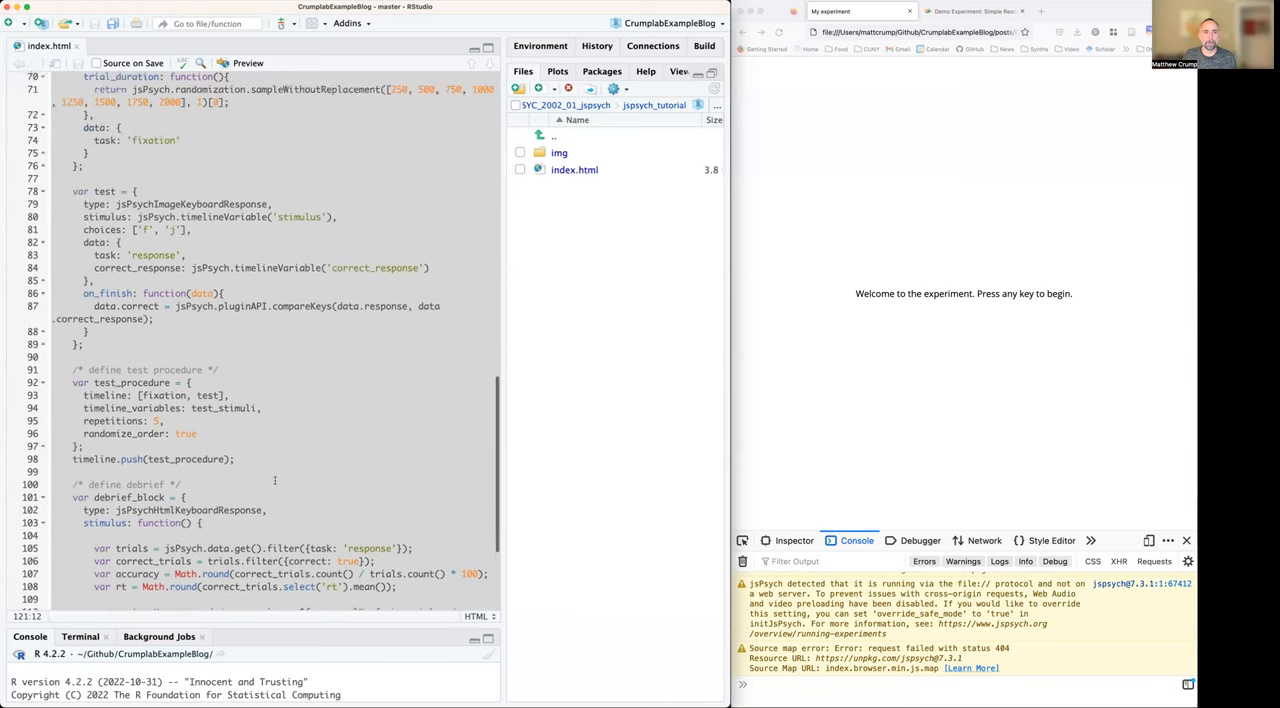
scroll("up", 3)
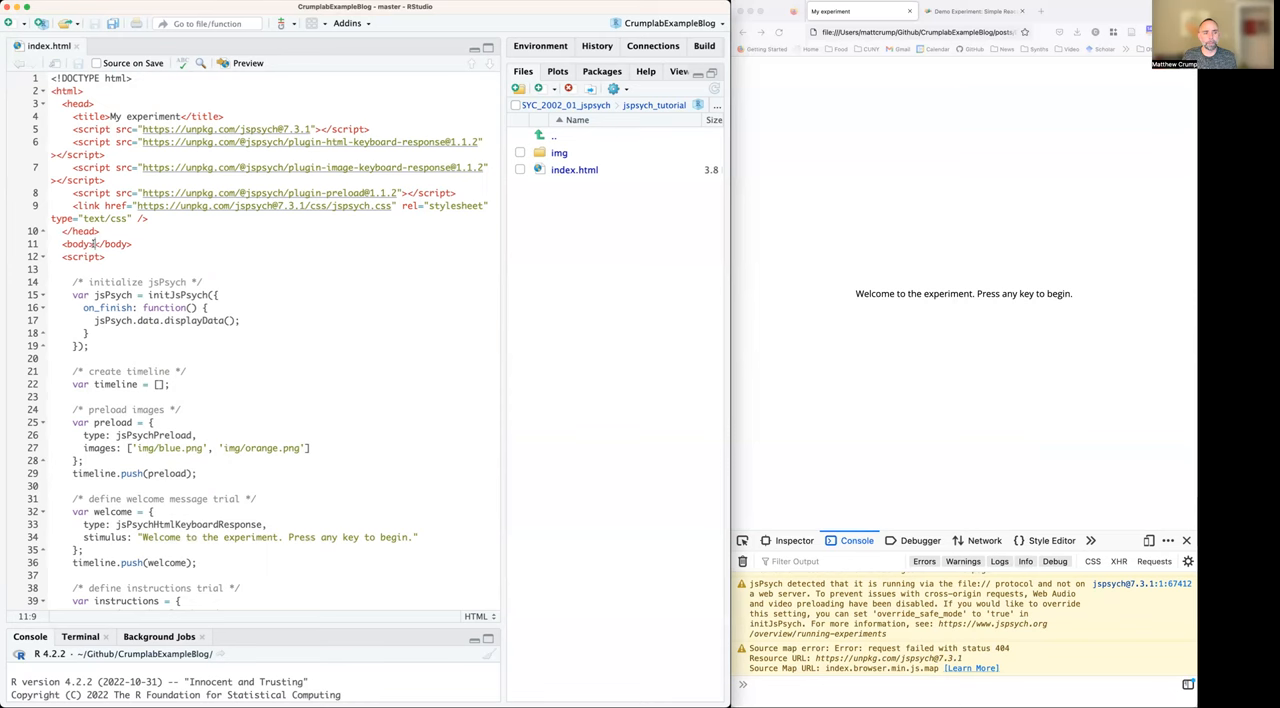
scroll("down", 3)
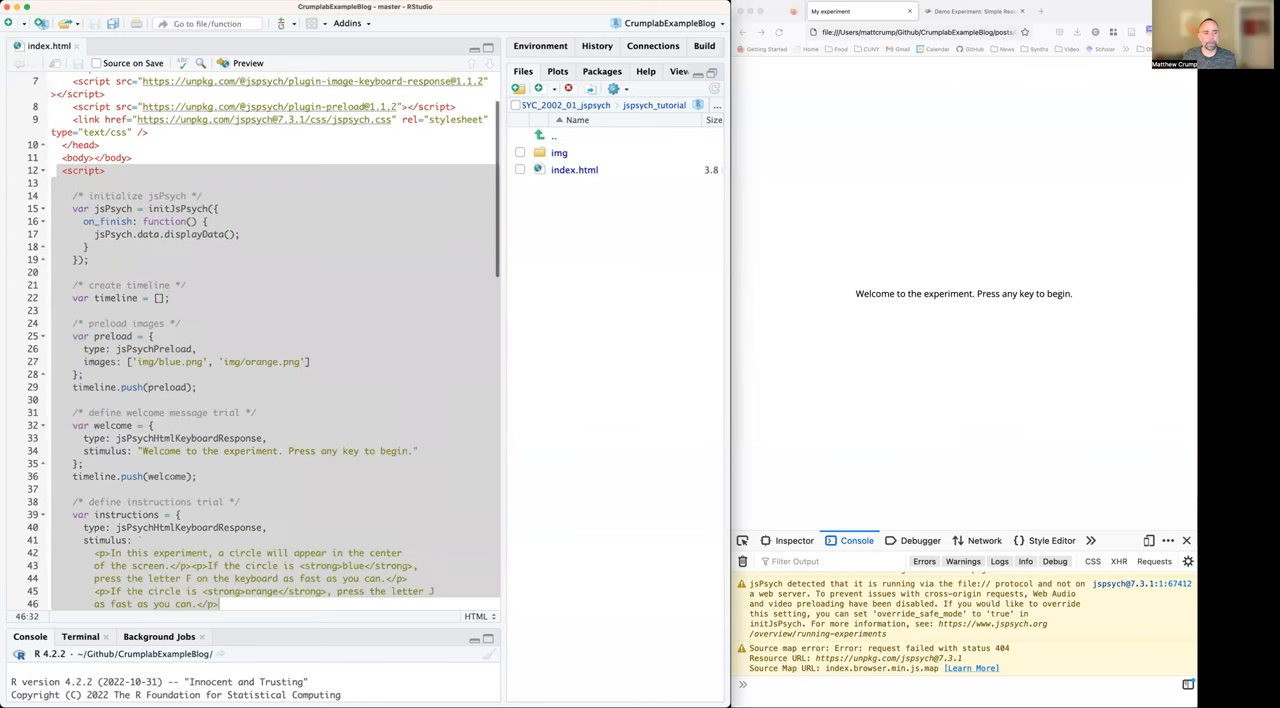
scroll("down", 3)
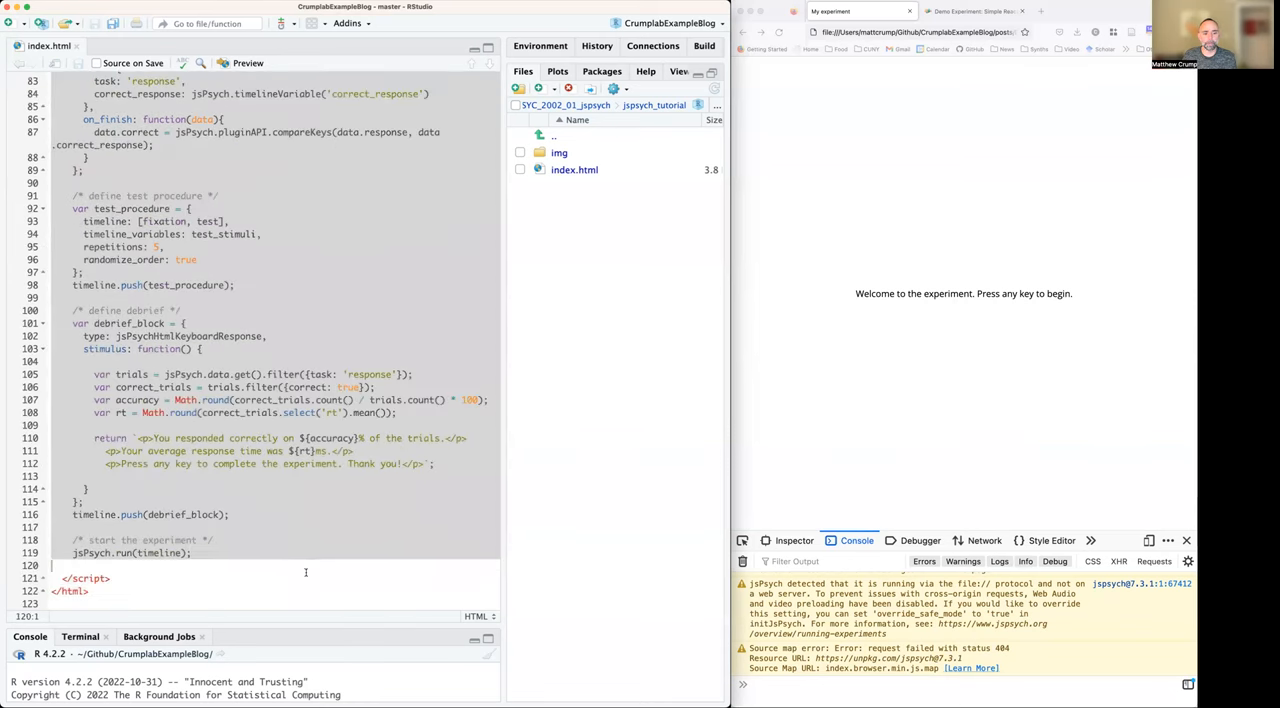
scroll("up", 3)
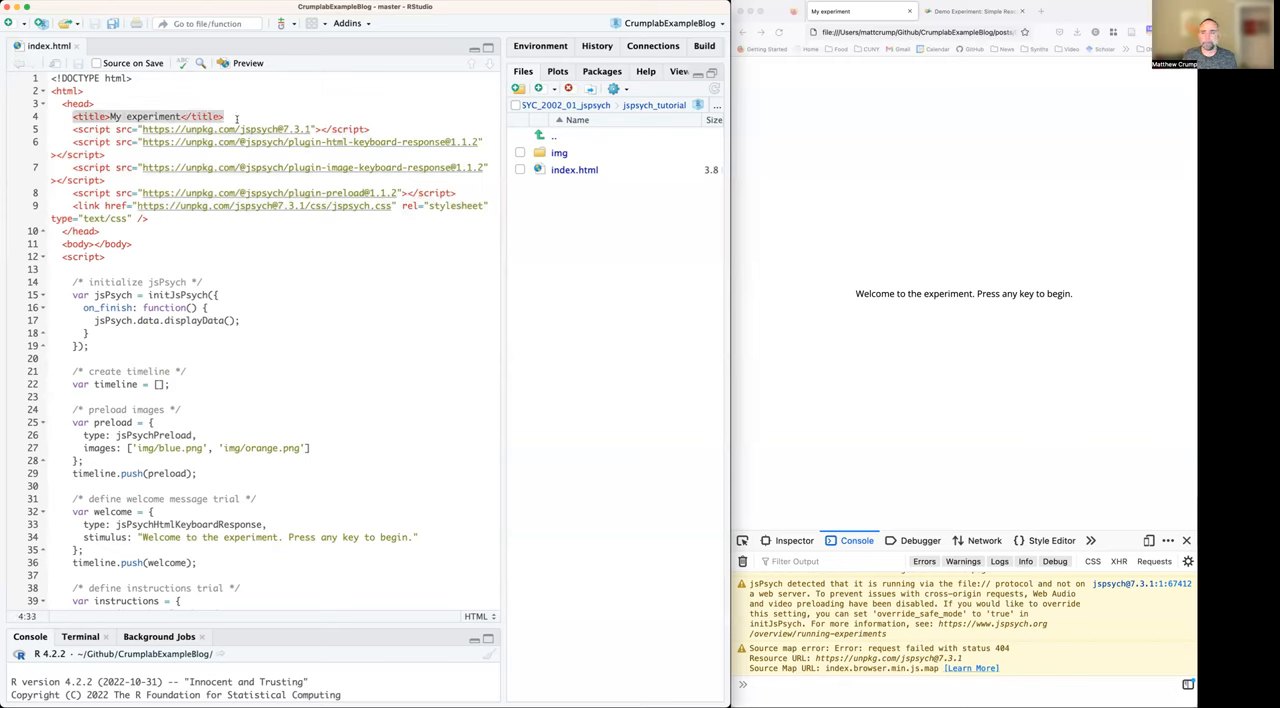
mouse_move(307, 153)
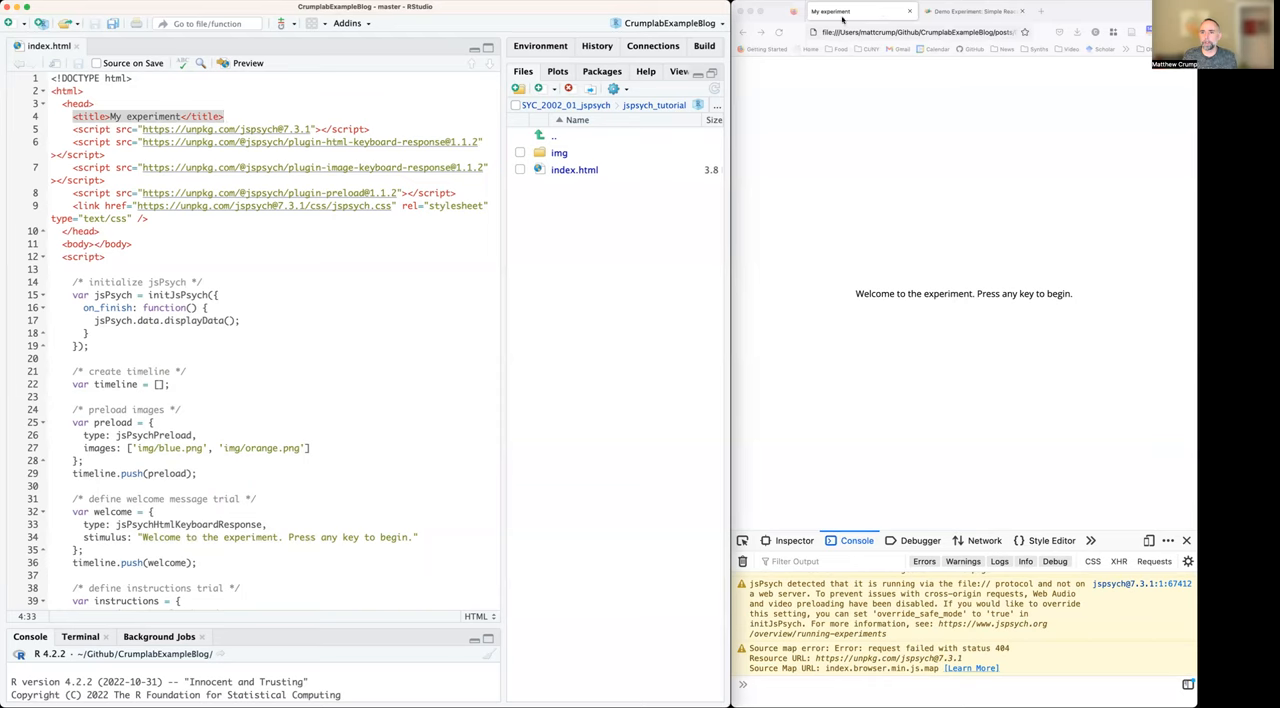
mouse_move(308, 89)
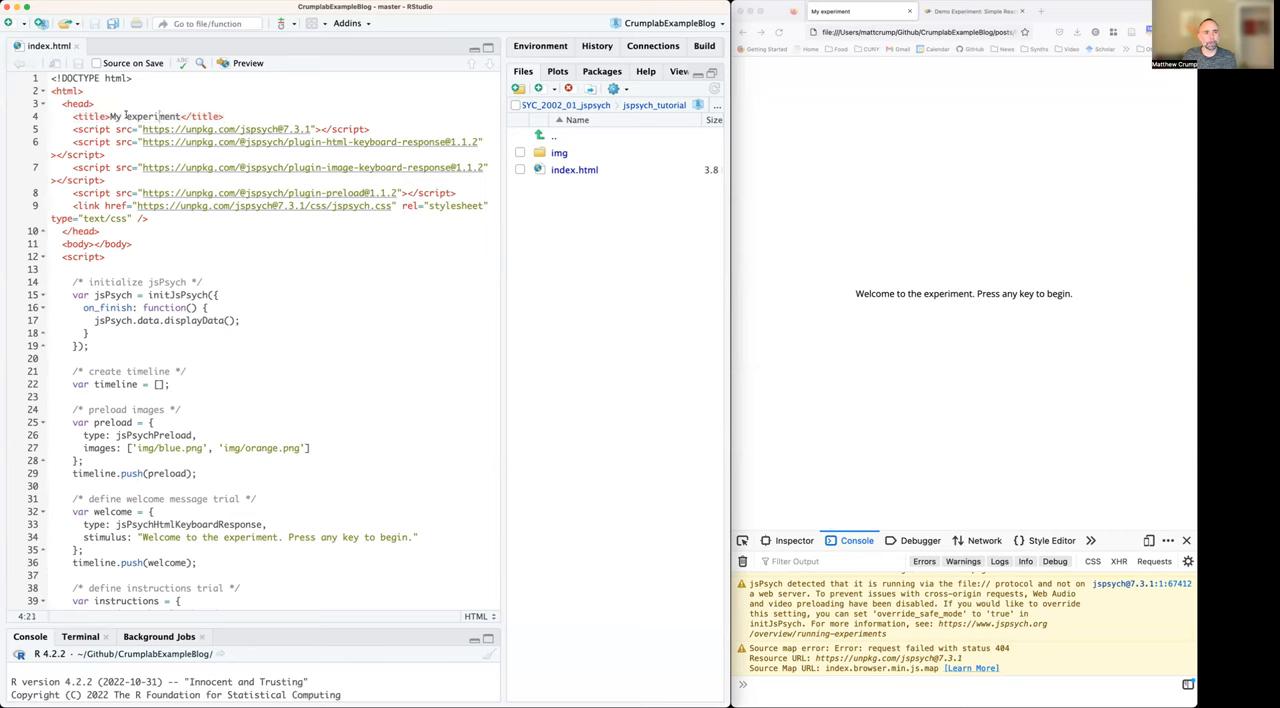
Step: Change the page title to 'My test experiment' and reload the Firefox tab
type("test")
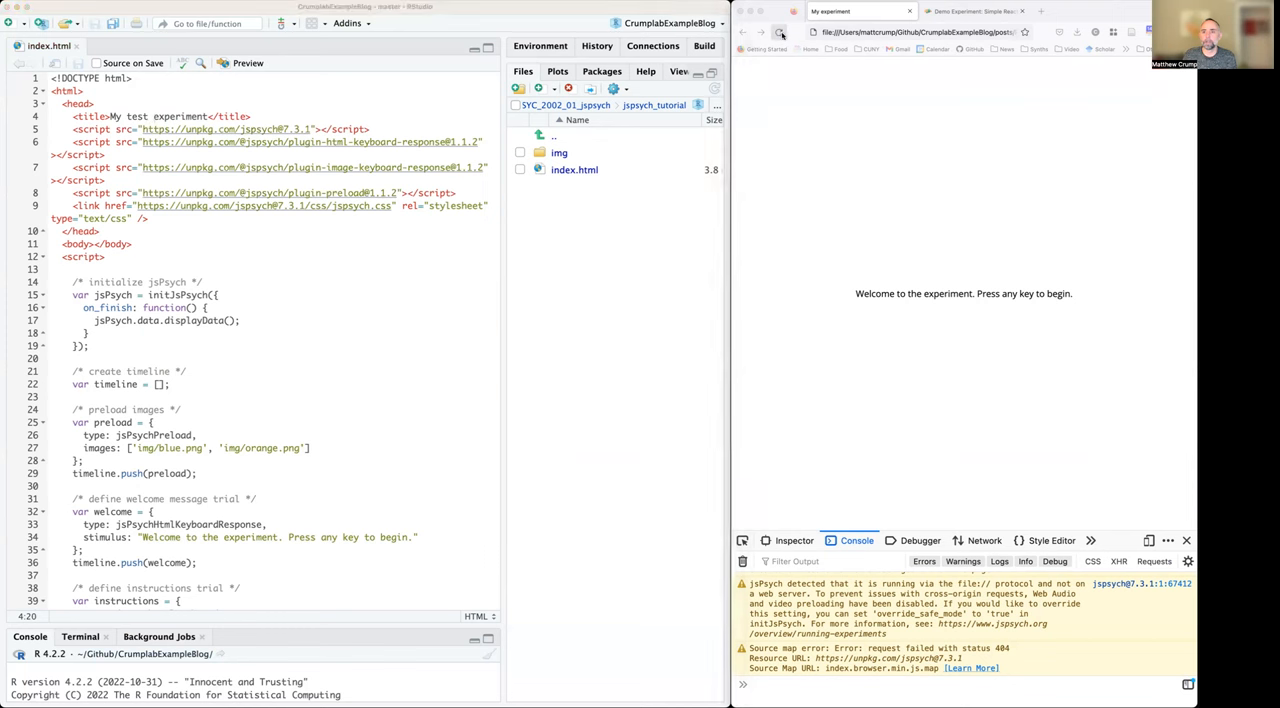
left_click(780, 32)
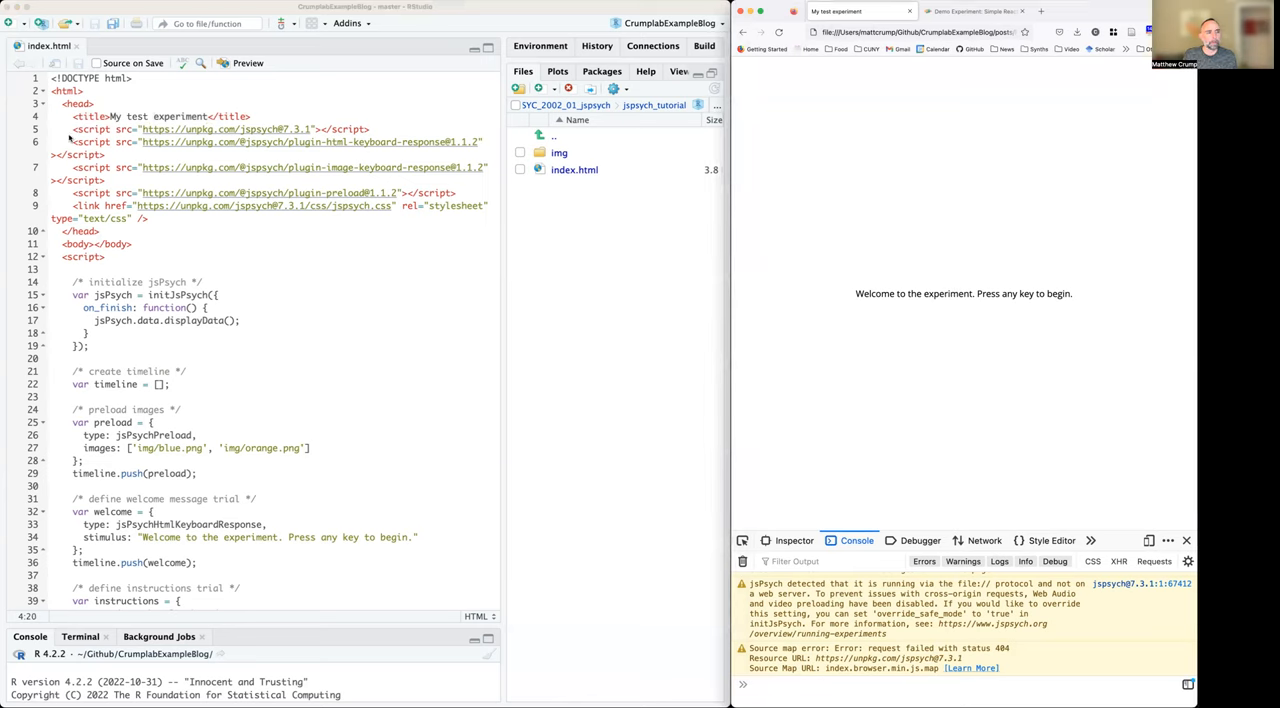
left_click(456, 193)
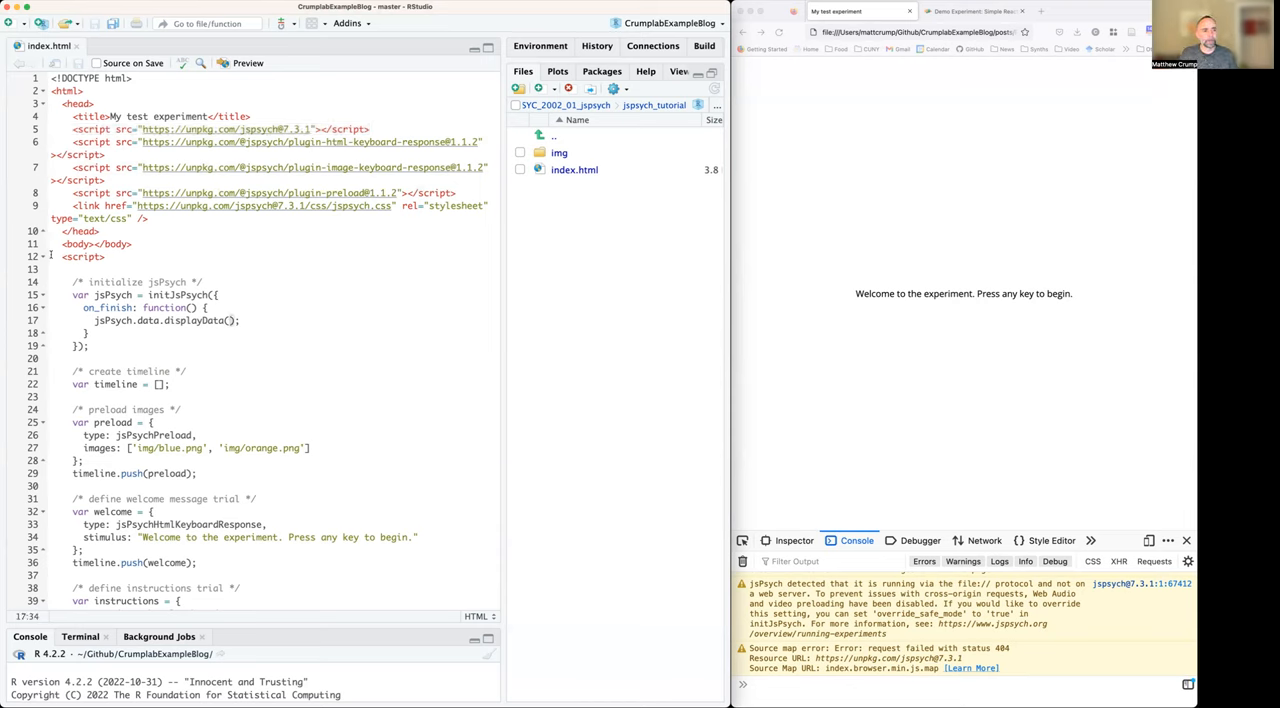
left_click(198, 435)
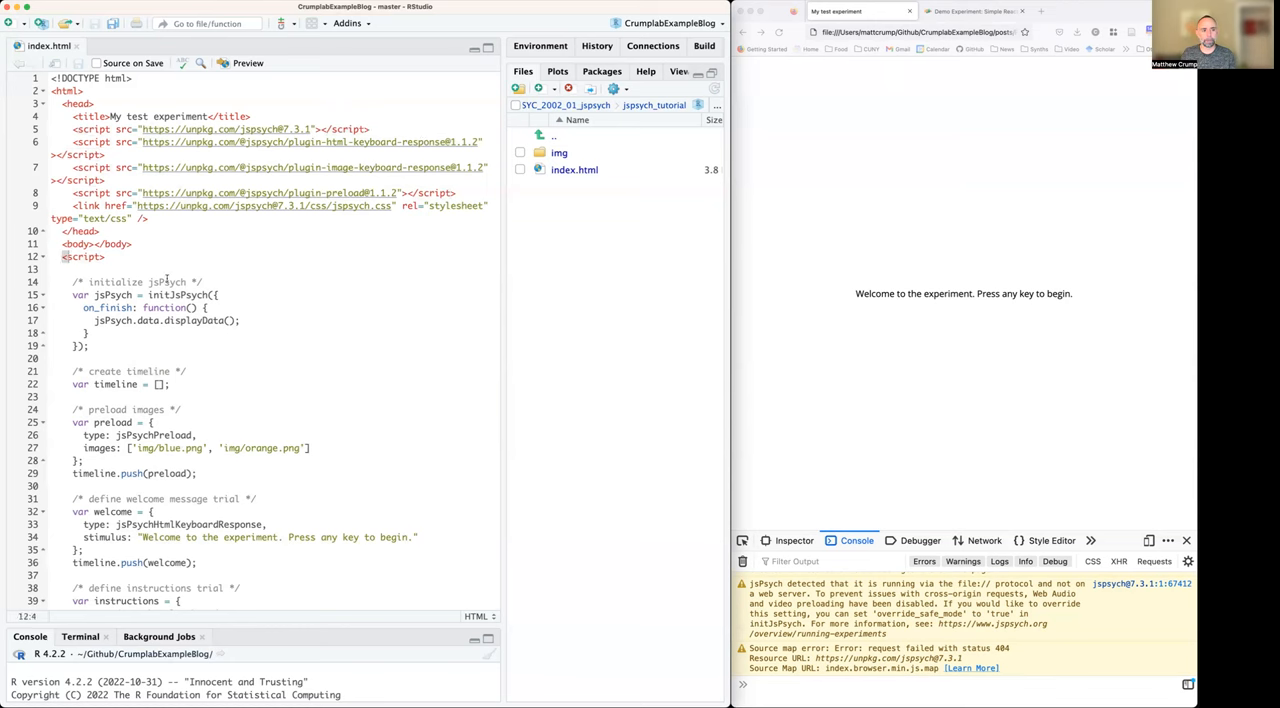
scroll("down", 3)
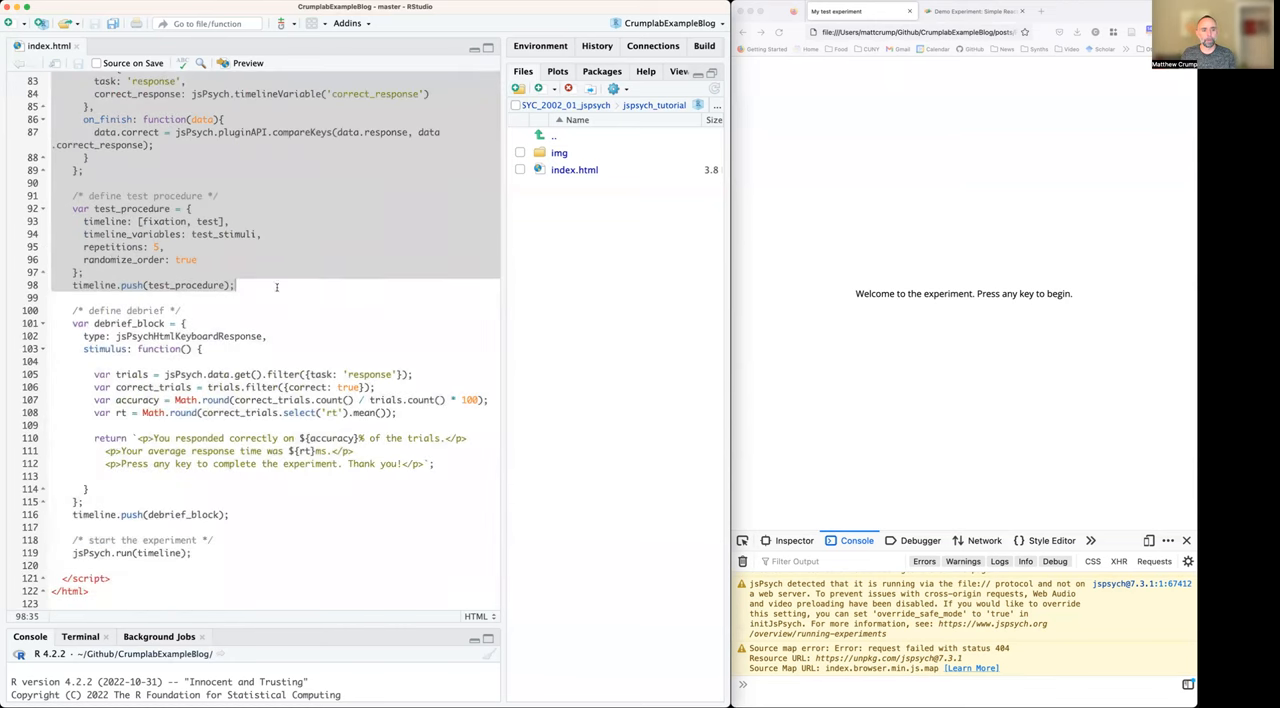
scroll("up", 3)
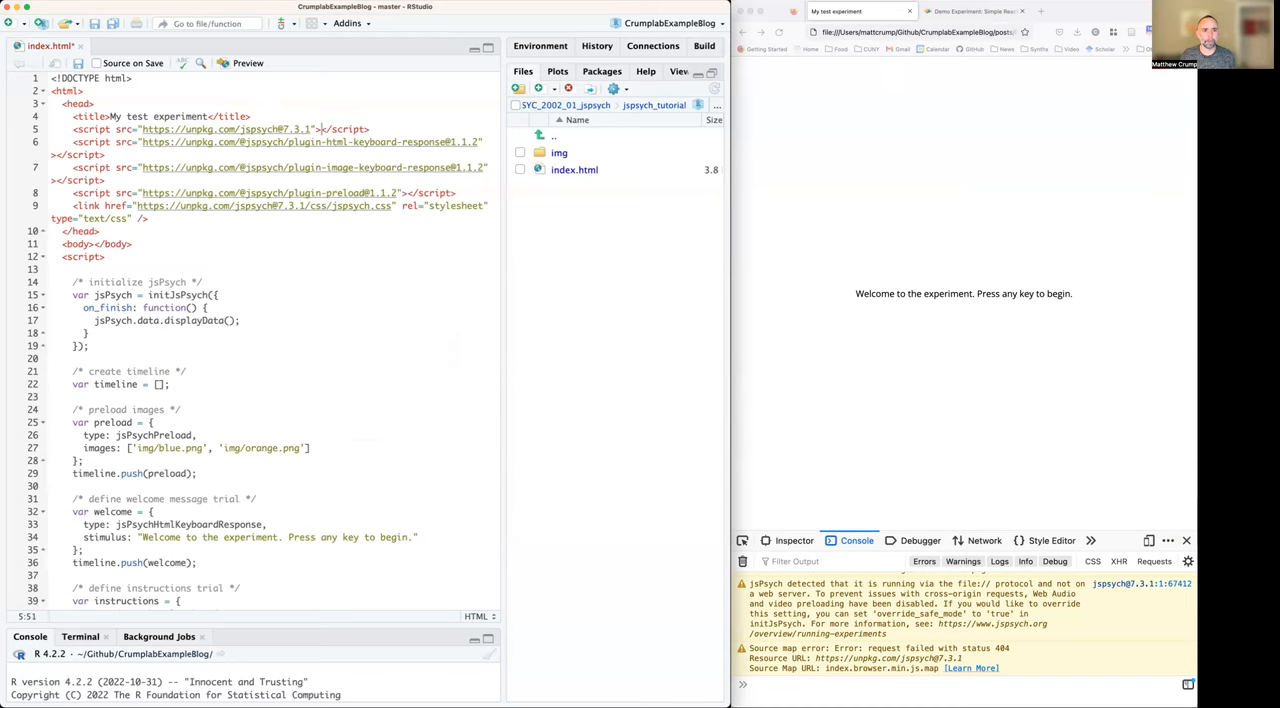
scroll("down", 3)
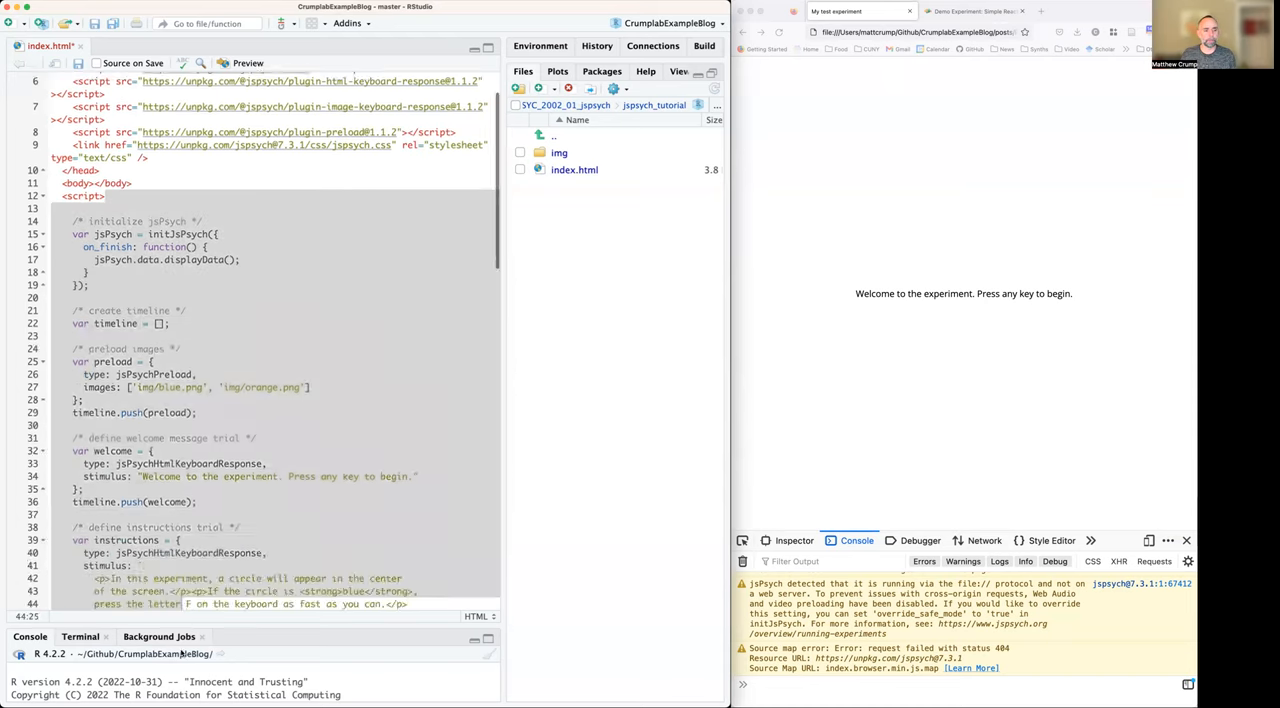
scroll("down", 3)
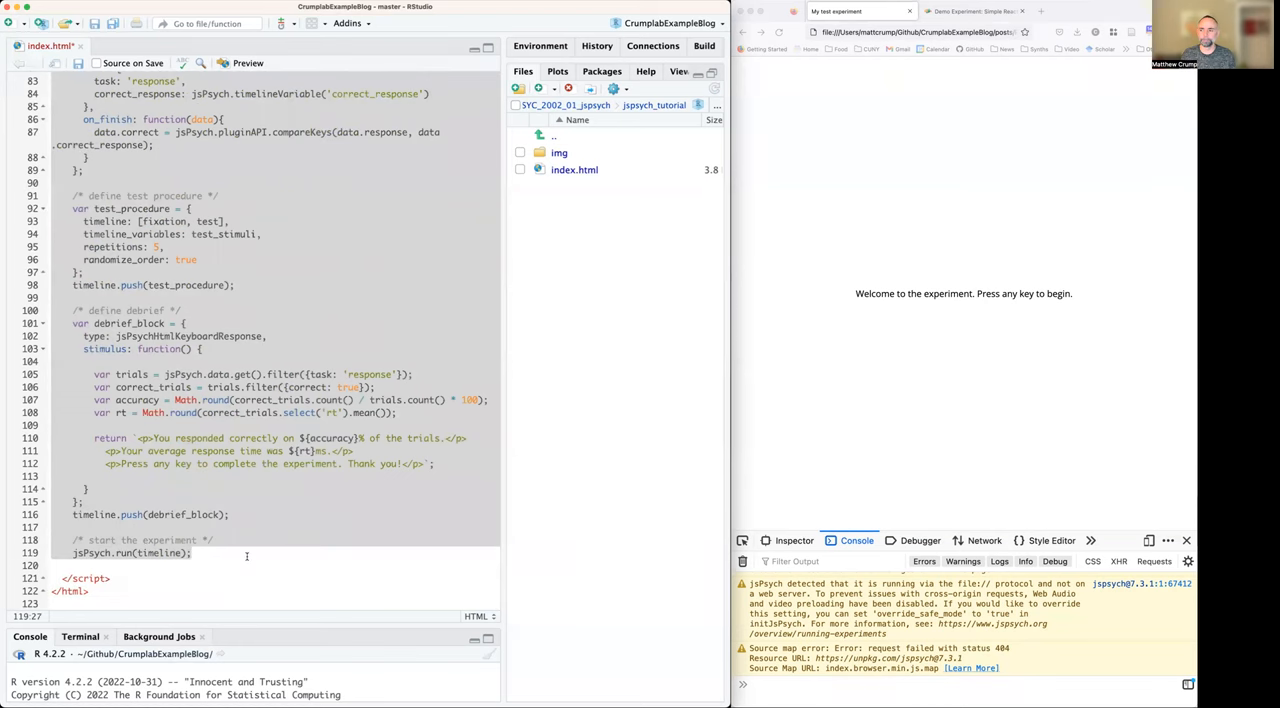
scroll("up", 3)
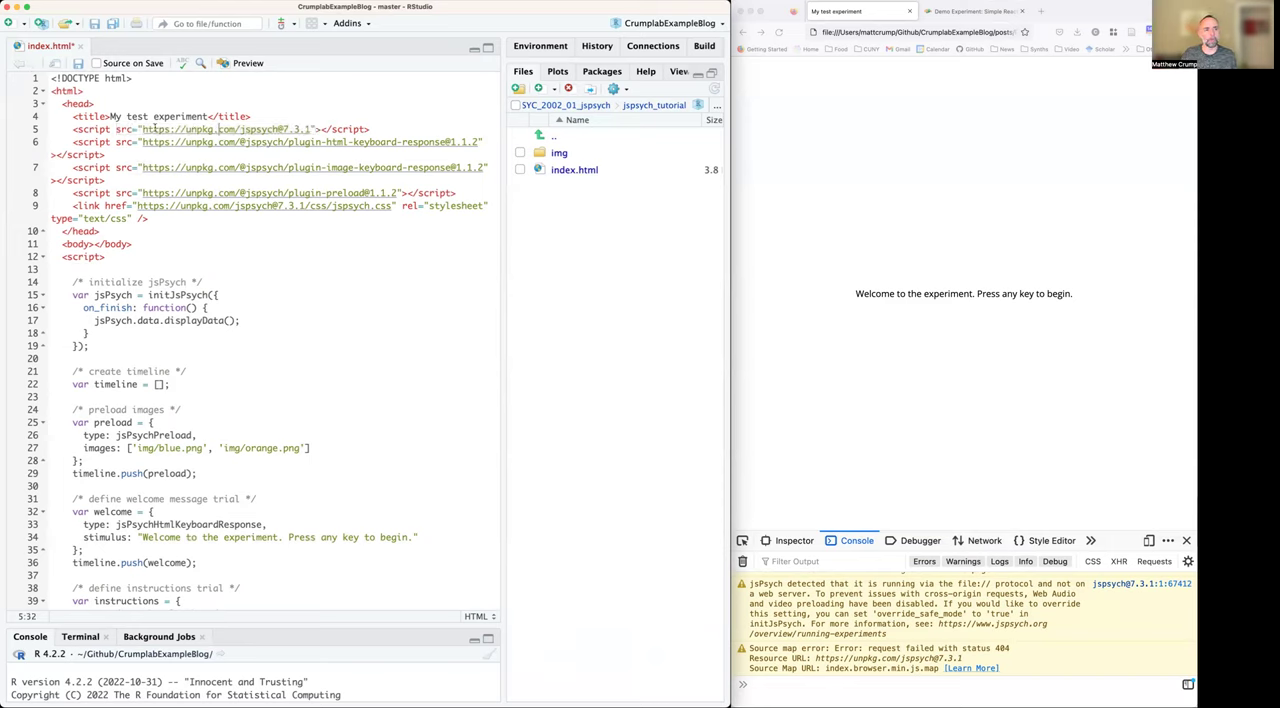
left_click(308, 129)
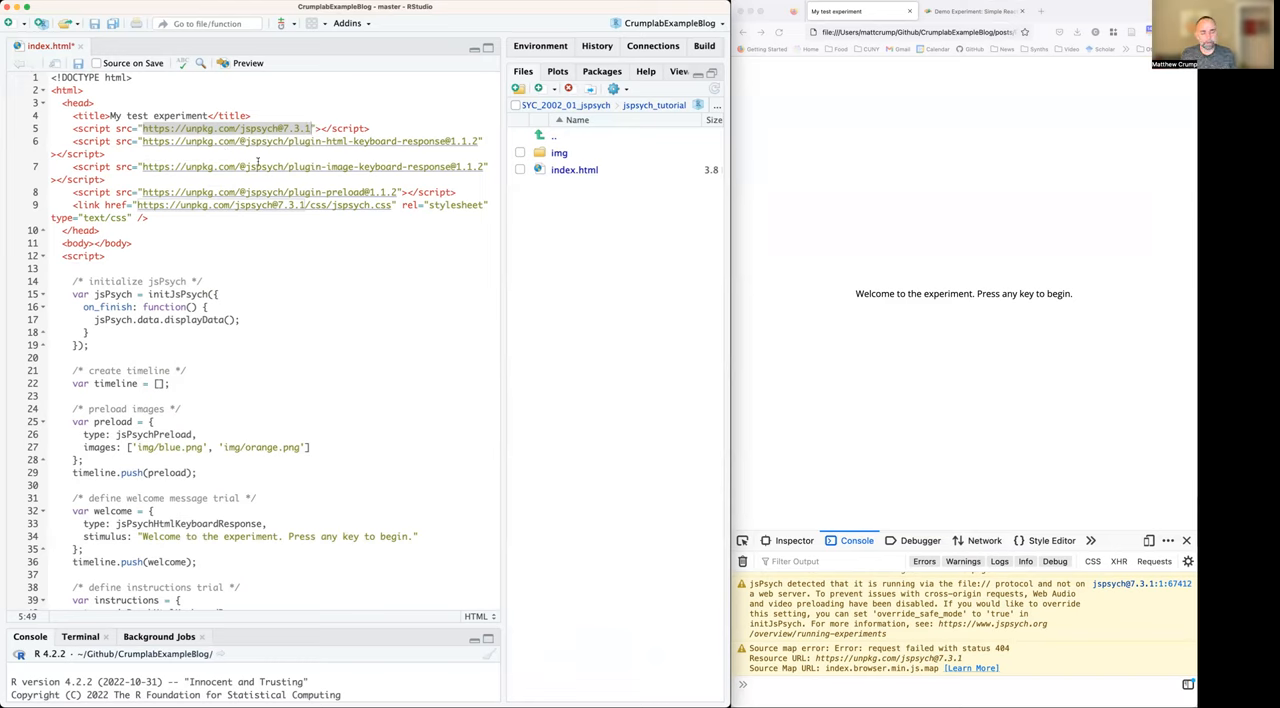
mouse_move(1143, 190)
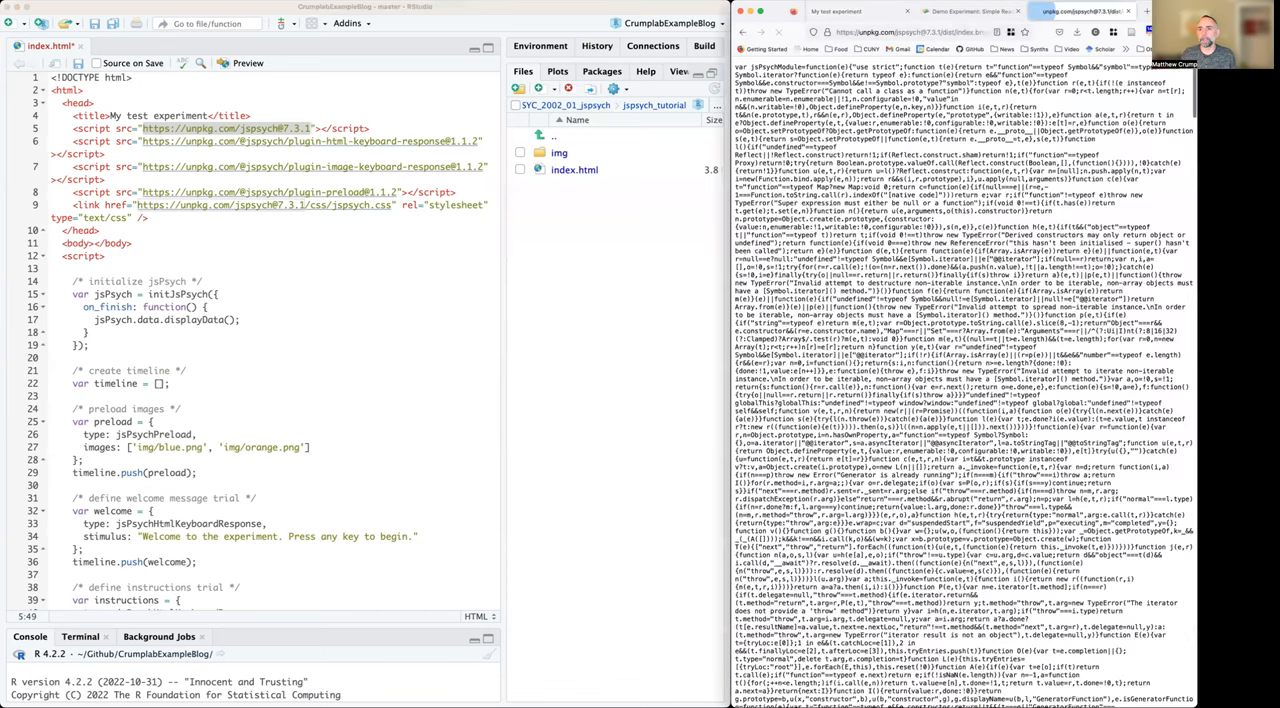
mouse_move(518, 284)
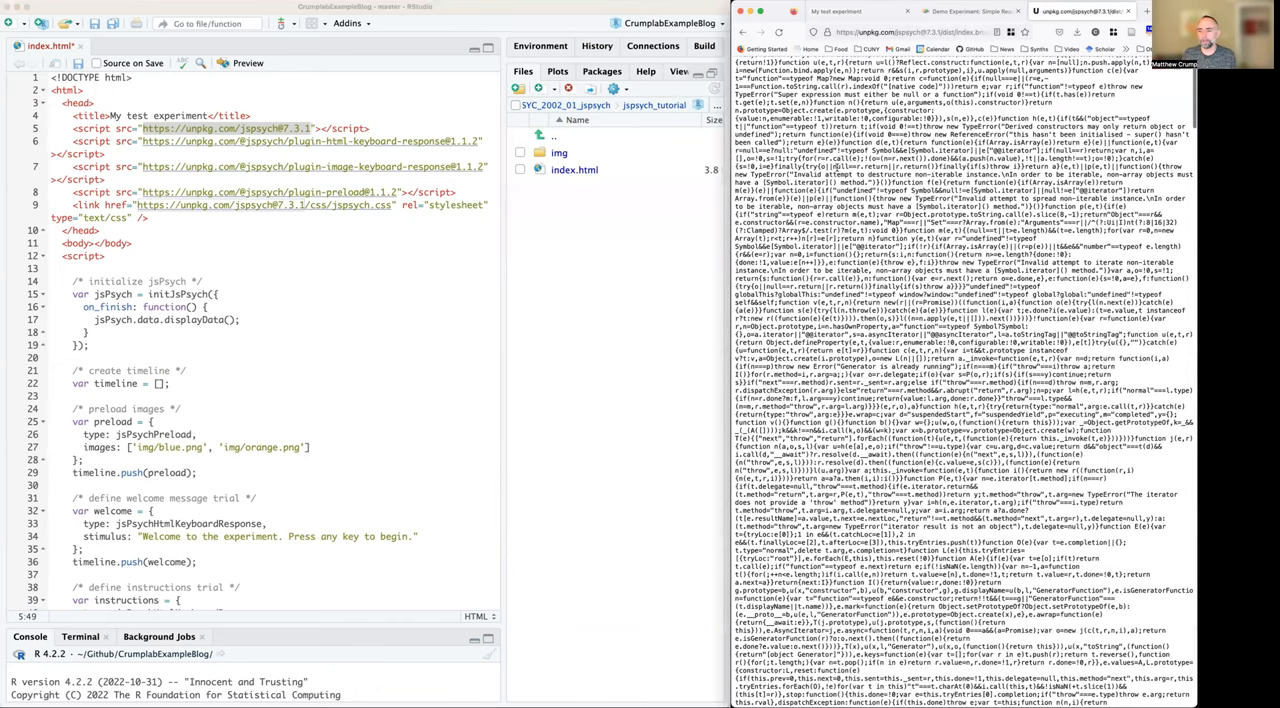
Step: Scroll through the minified jsPsych 7.3.1 library code loaded from unpkg
scroll("down", 3)
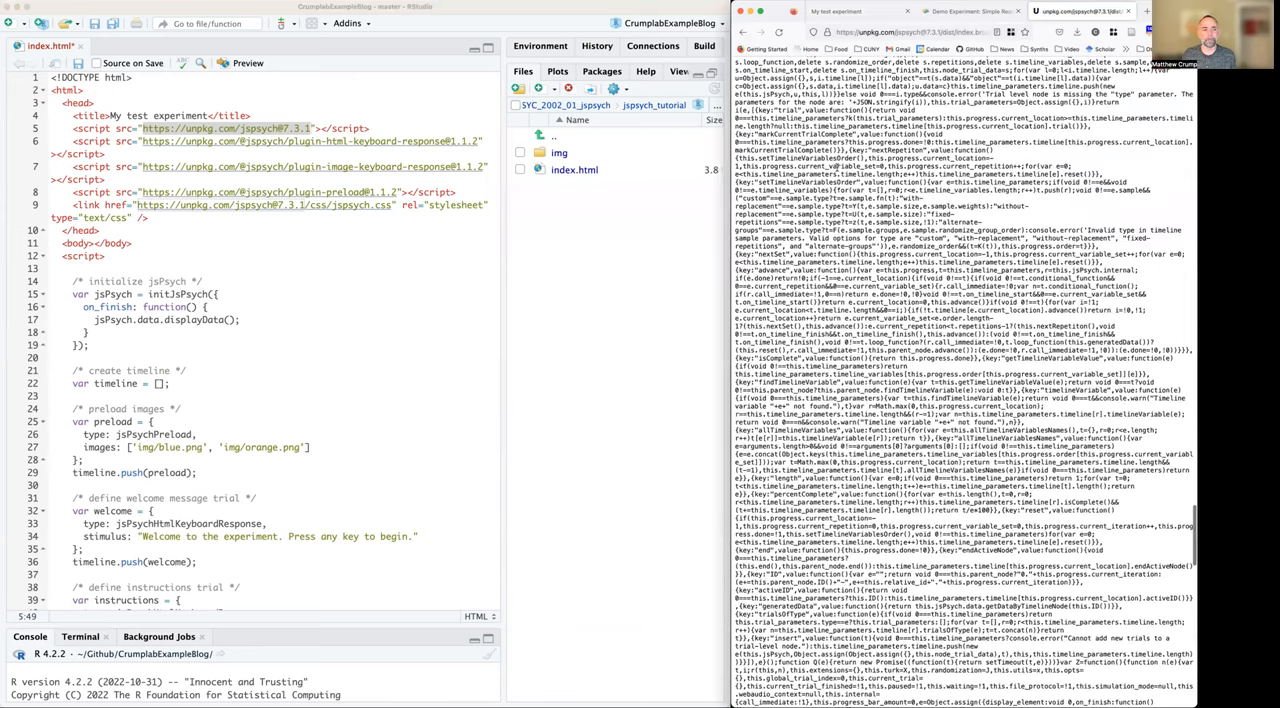
scroll("up", 3)
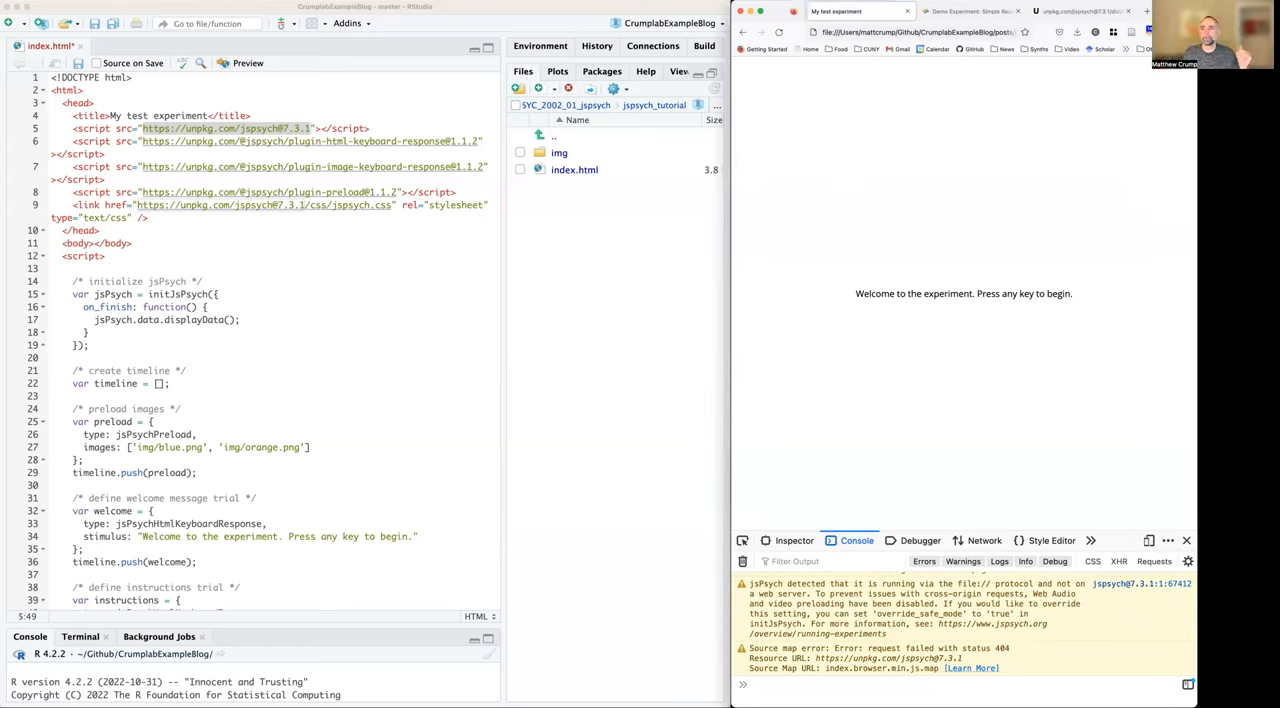
Step: Enter jspsych in the experiment page's developer console
left_click(1085, 11)
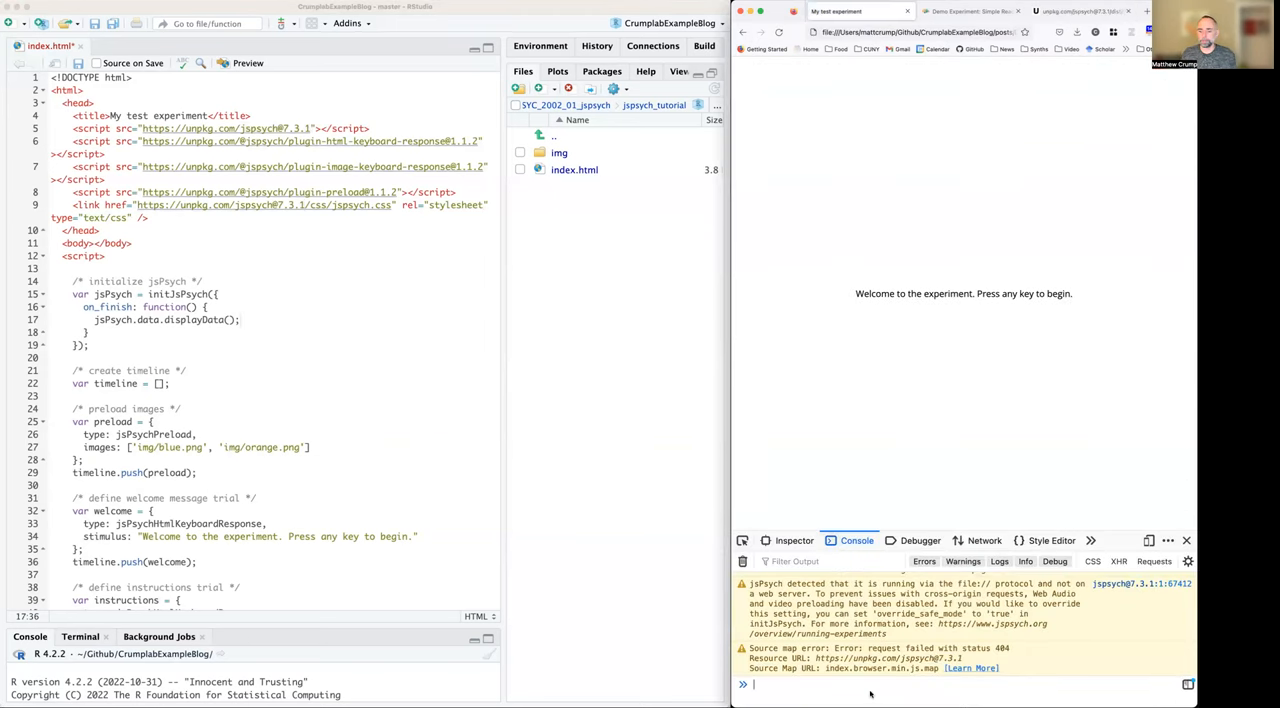
type("jspsych")
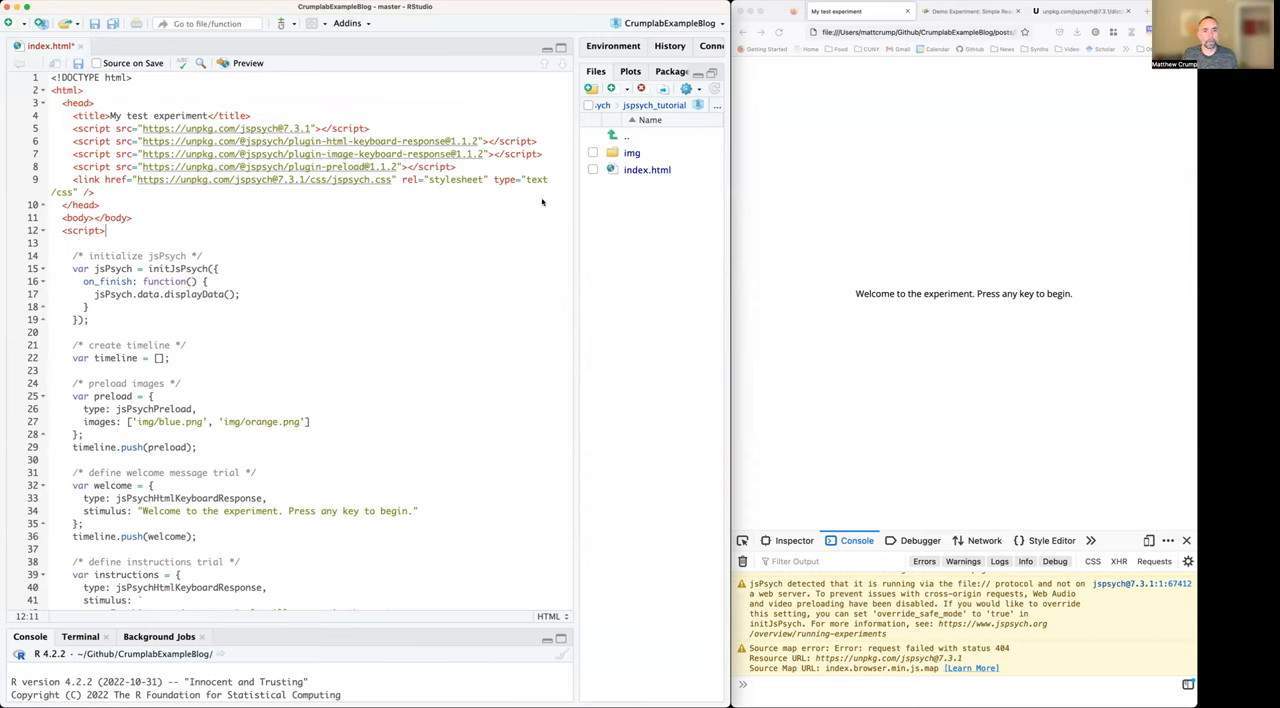
Step: Load the local experiment in Firefox and view the unpkg jspsych.css stylesheet in a new tab
left_click(100, 205)
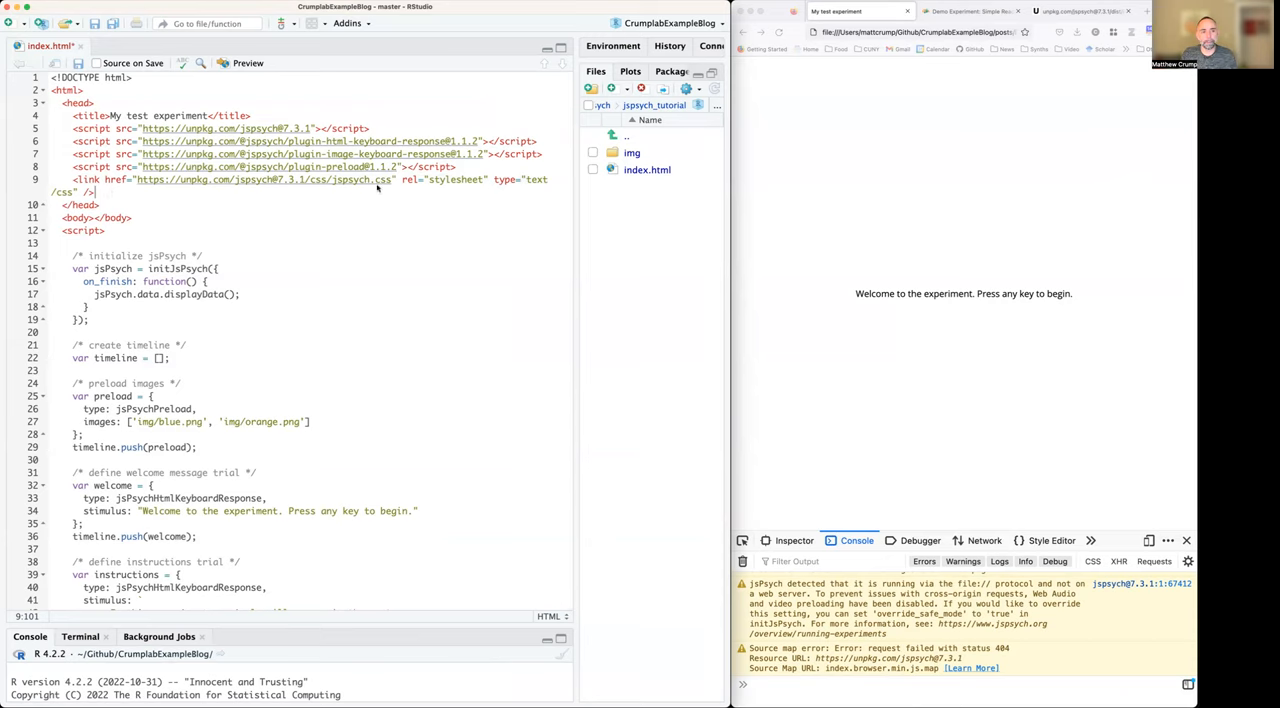
mouse_move(506, 225)
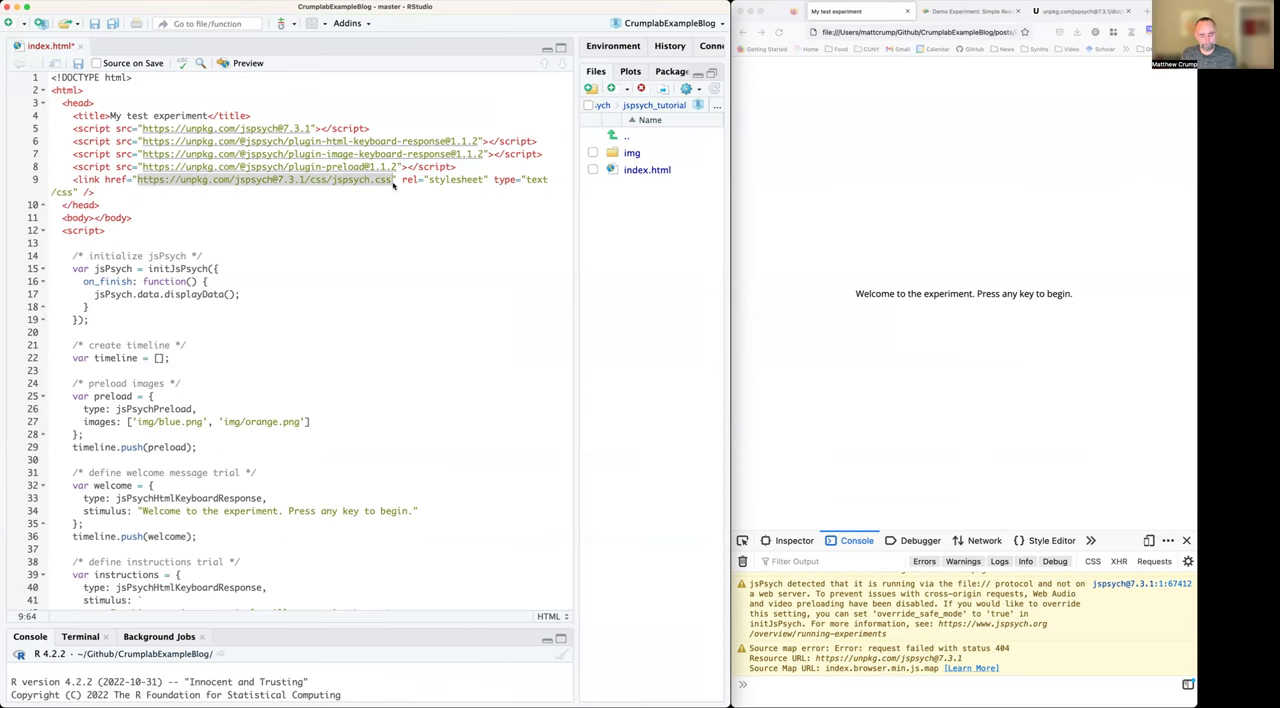
left_click(1080, 11)
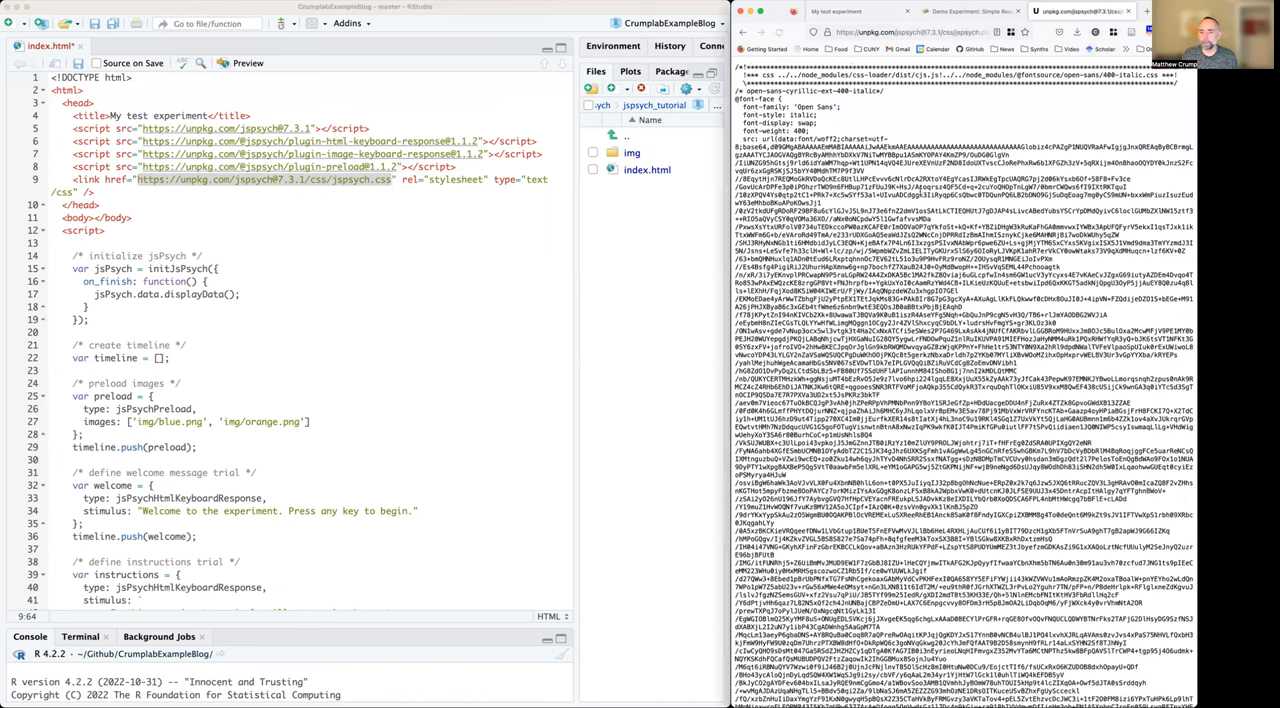
scroll("down", 3)
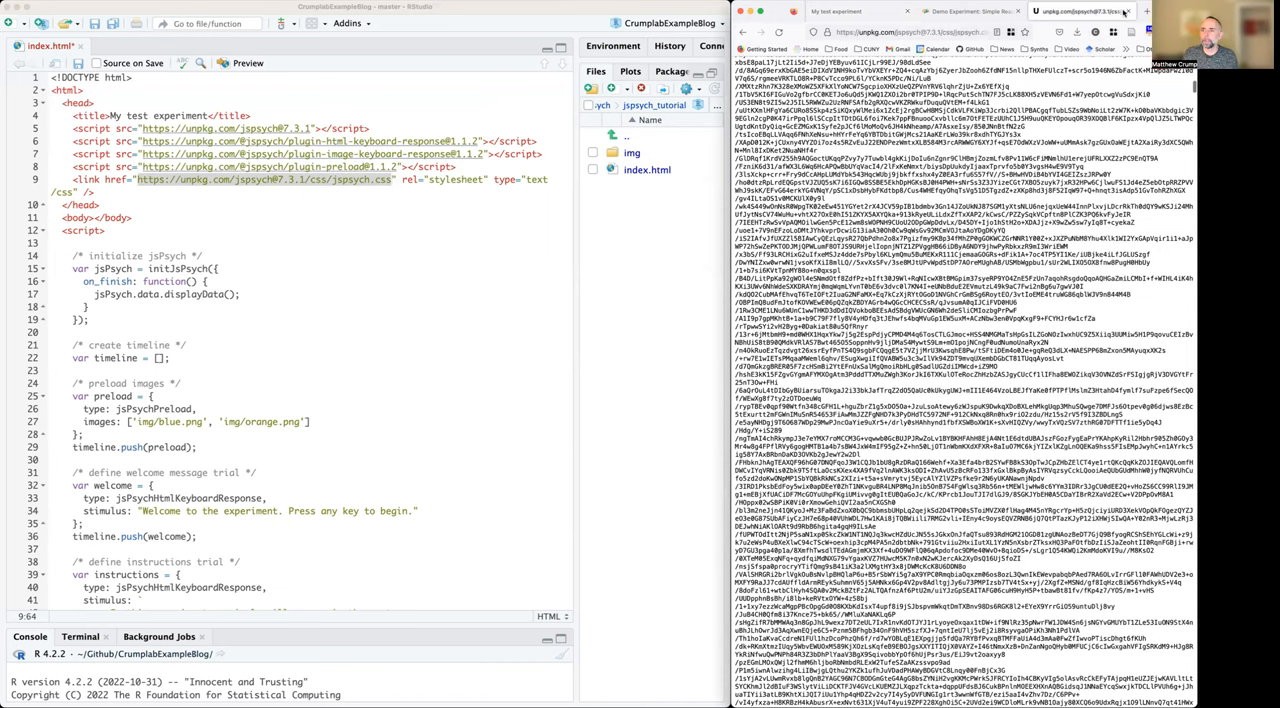
left_click(975, 11)
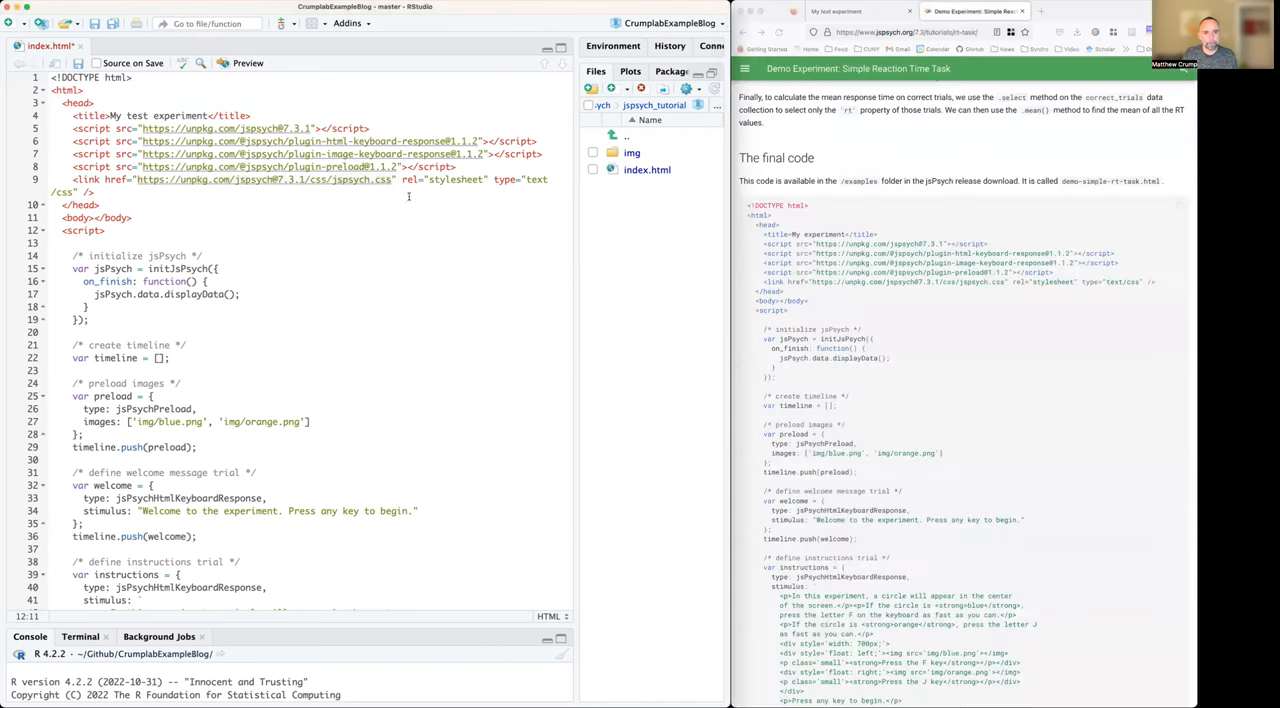
double_click(455, 179)
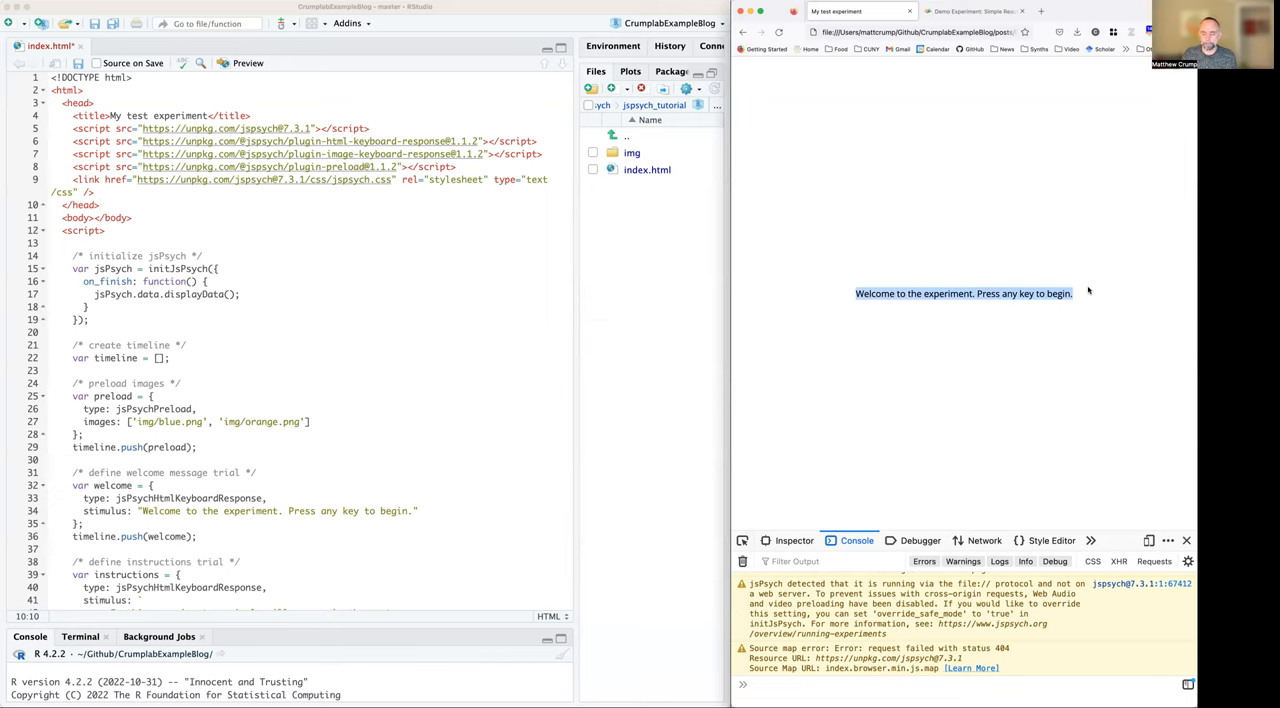
mouse_move(845, 370)
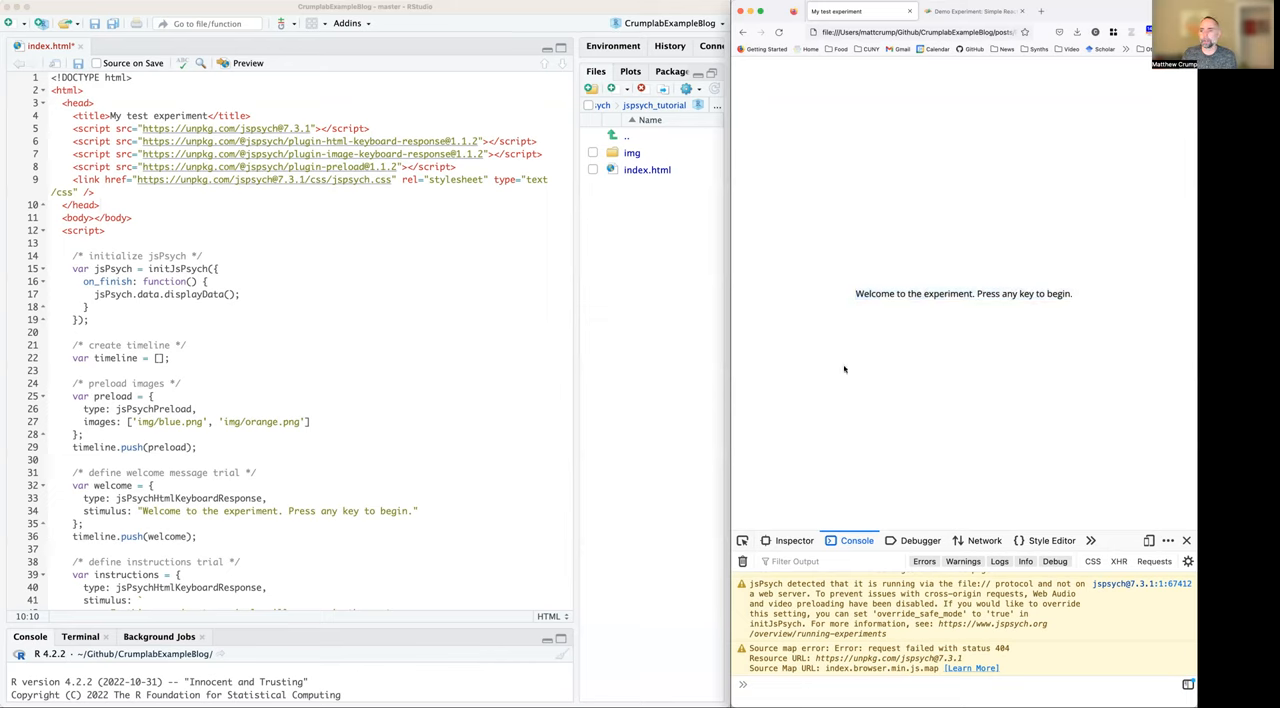
mouse_move(964, 321)
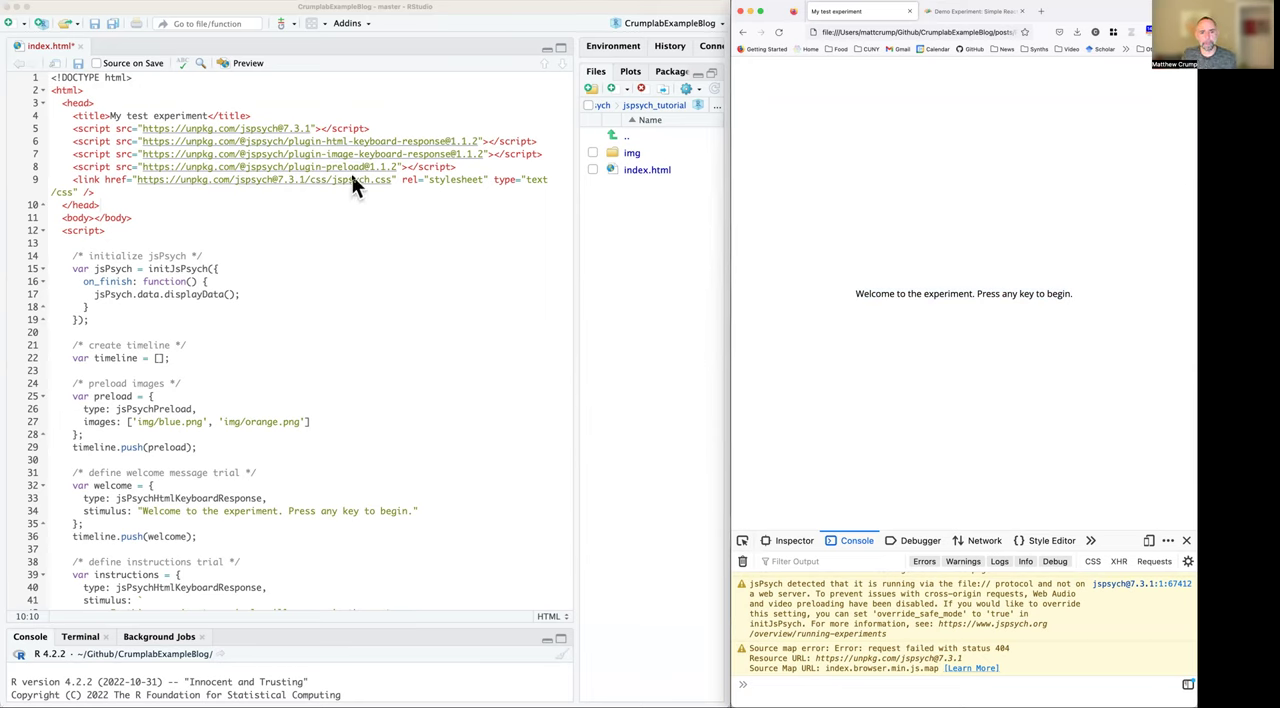
mouse_move(388, 186)
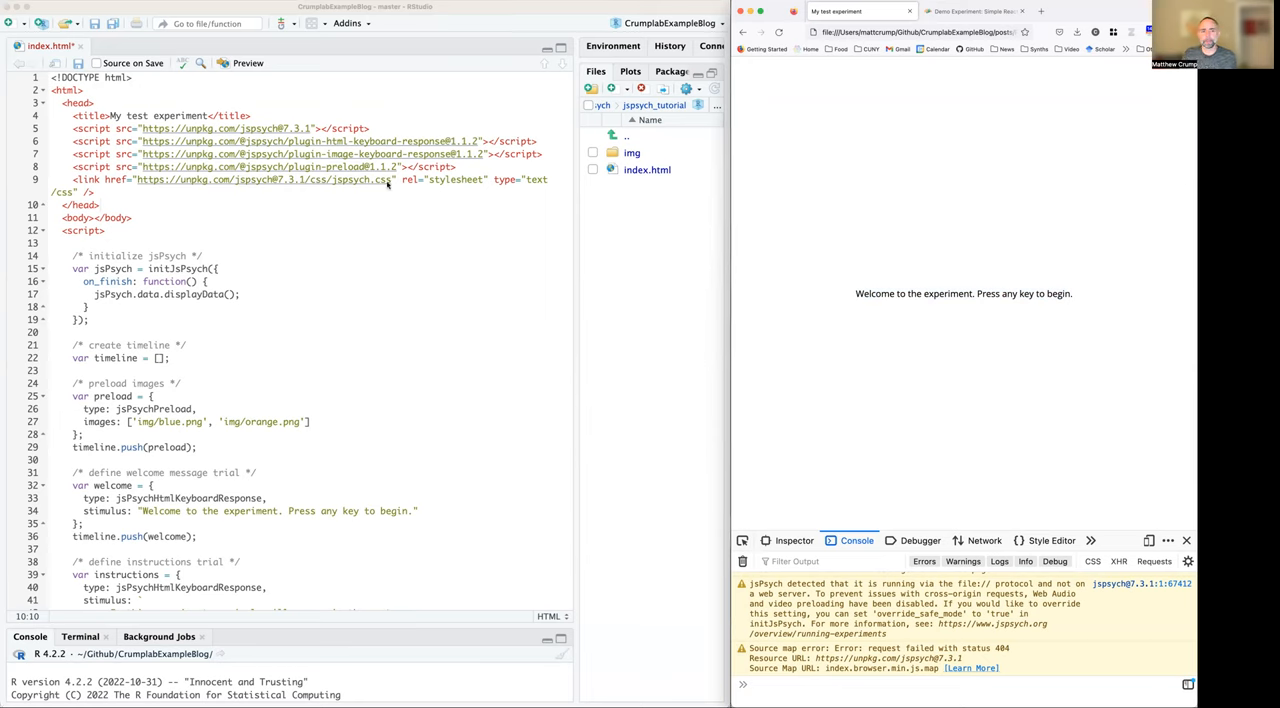
mouse_move(218, 206)
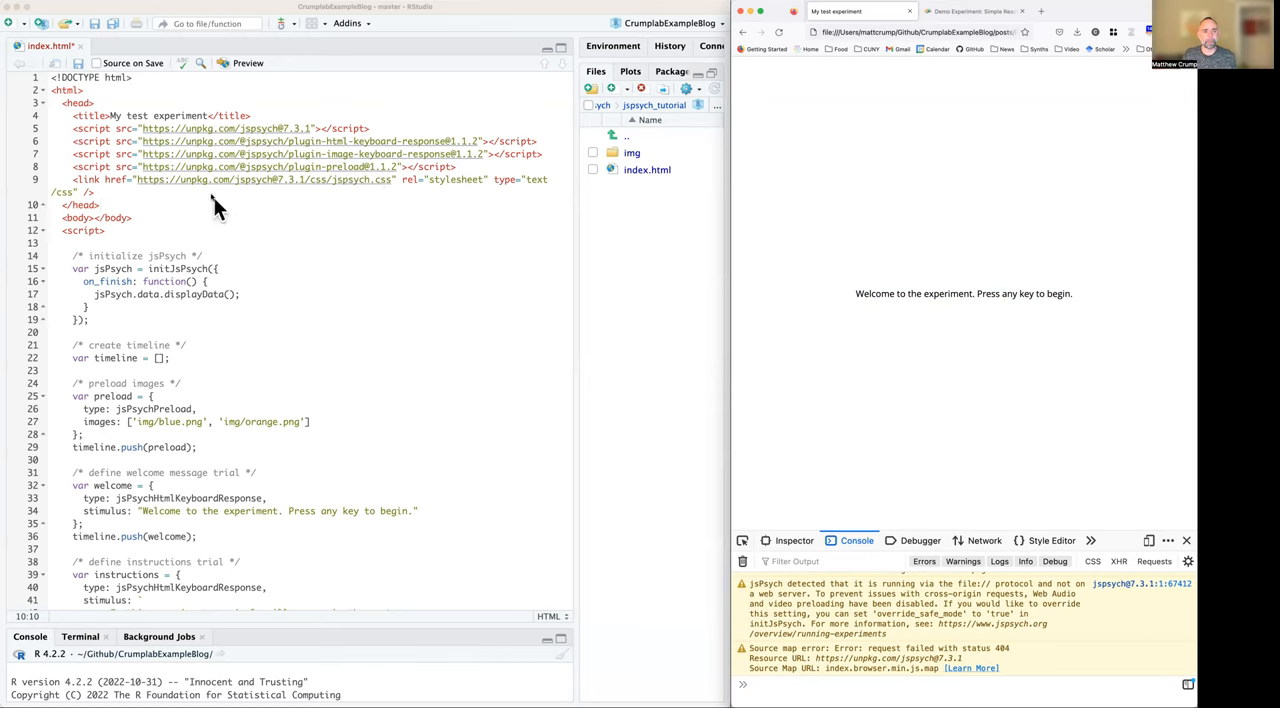
mouse_move(167, 133)
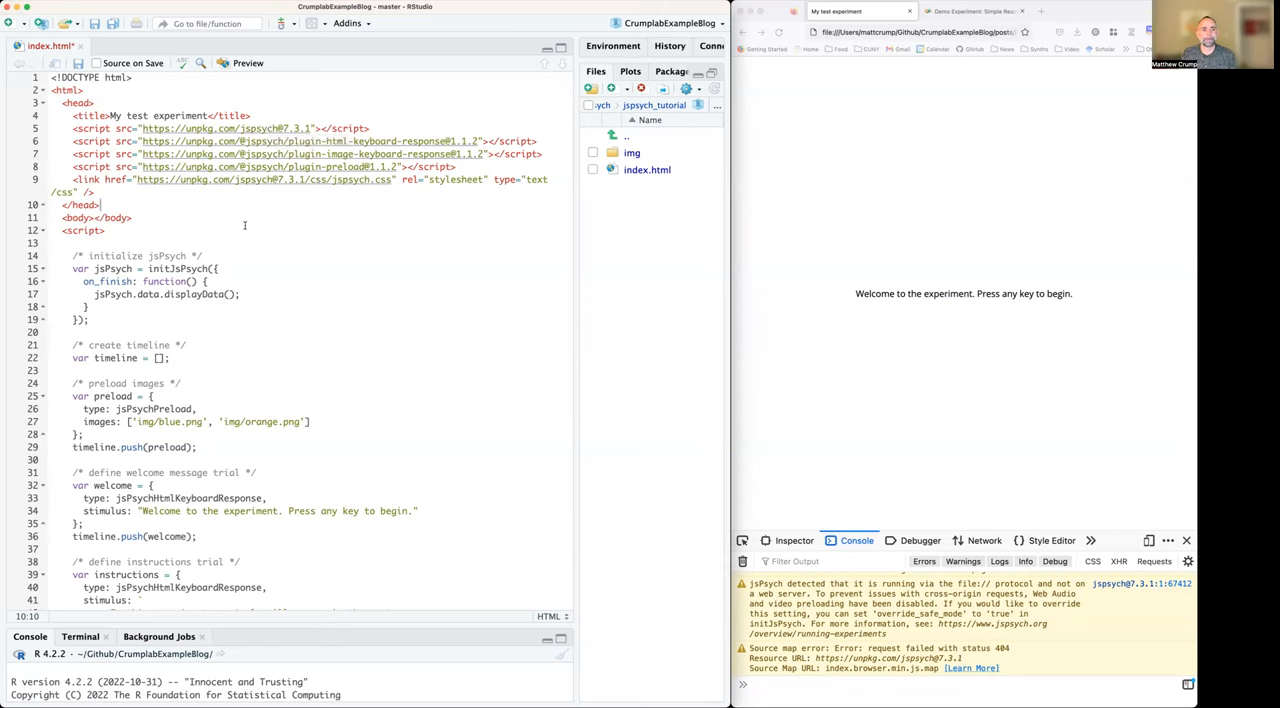
mouse_move(843, 133)
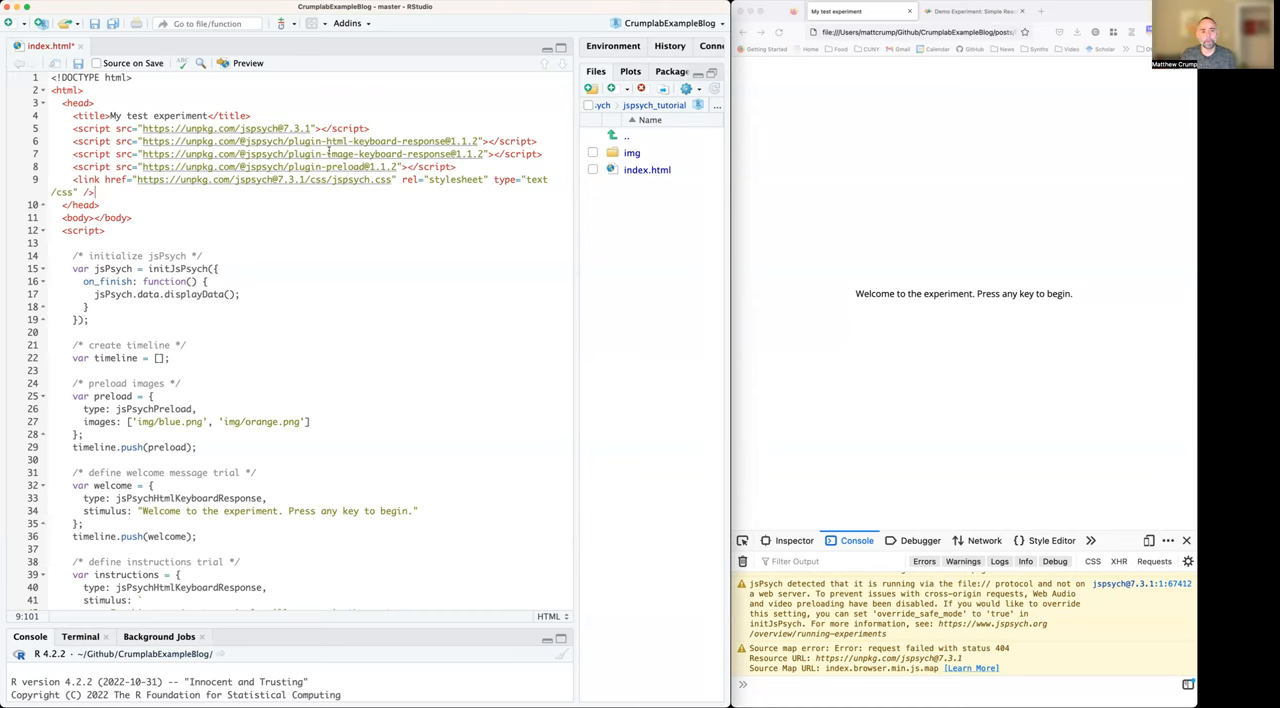
mouse_move(385, 153)
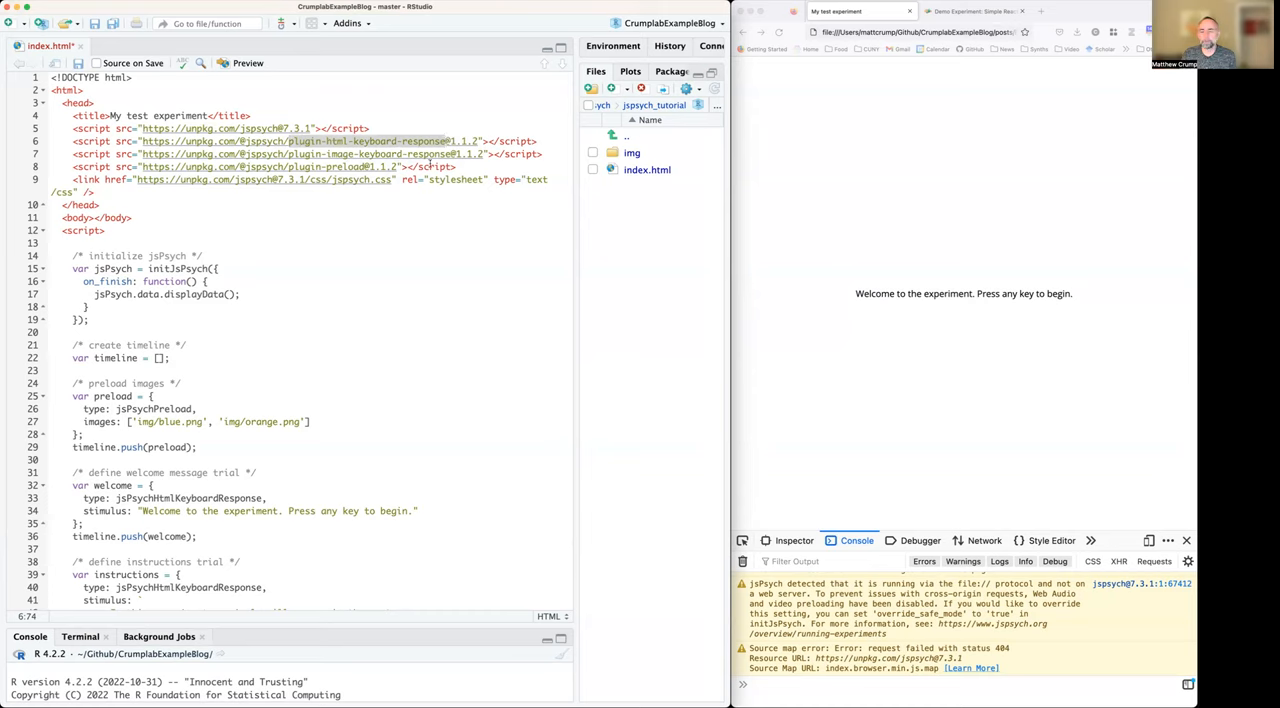
left_click(107, 230)
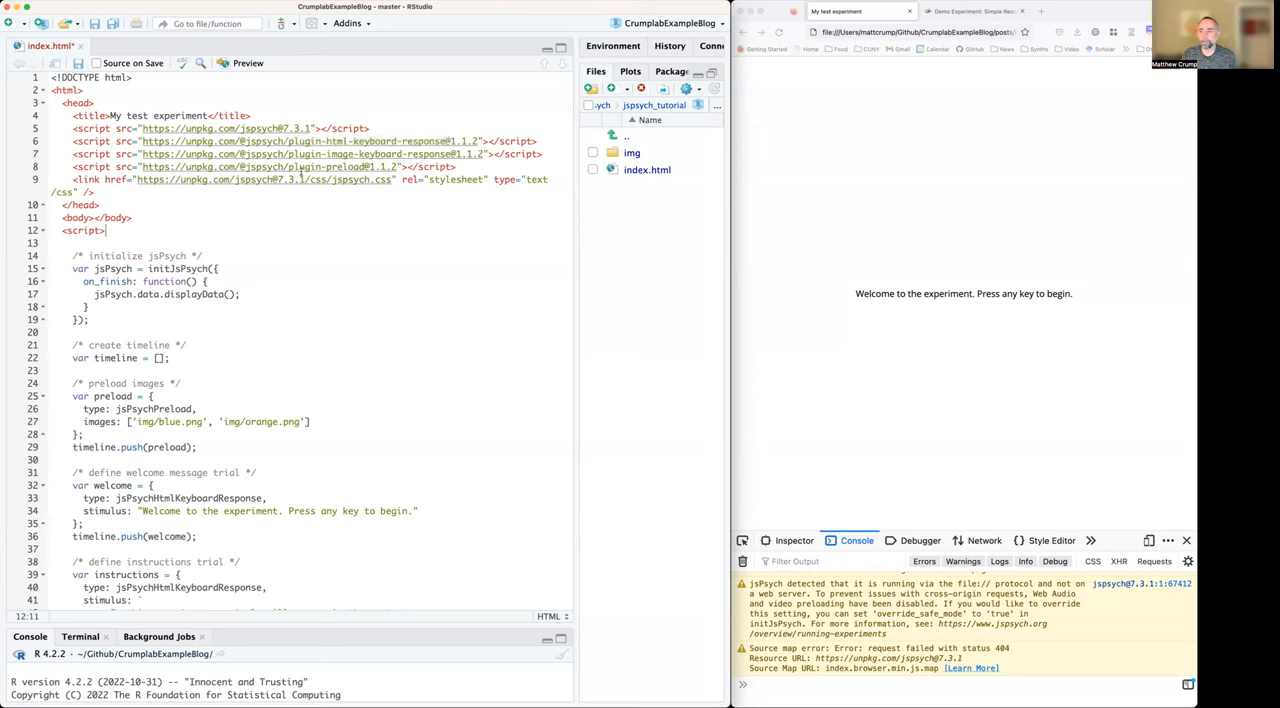
mouse_move(320, 179)
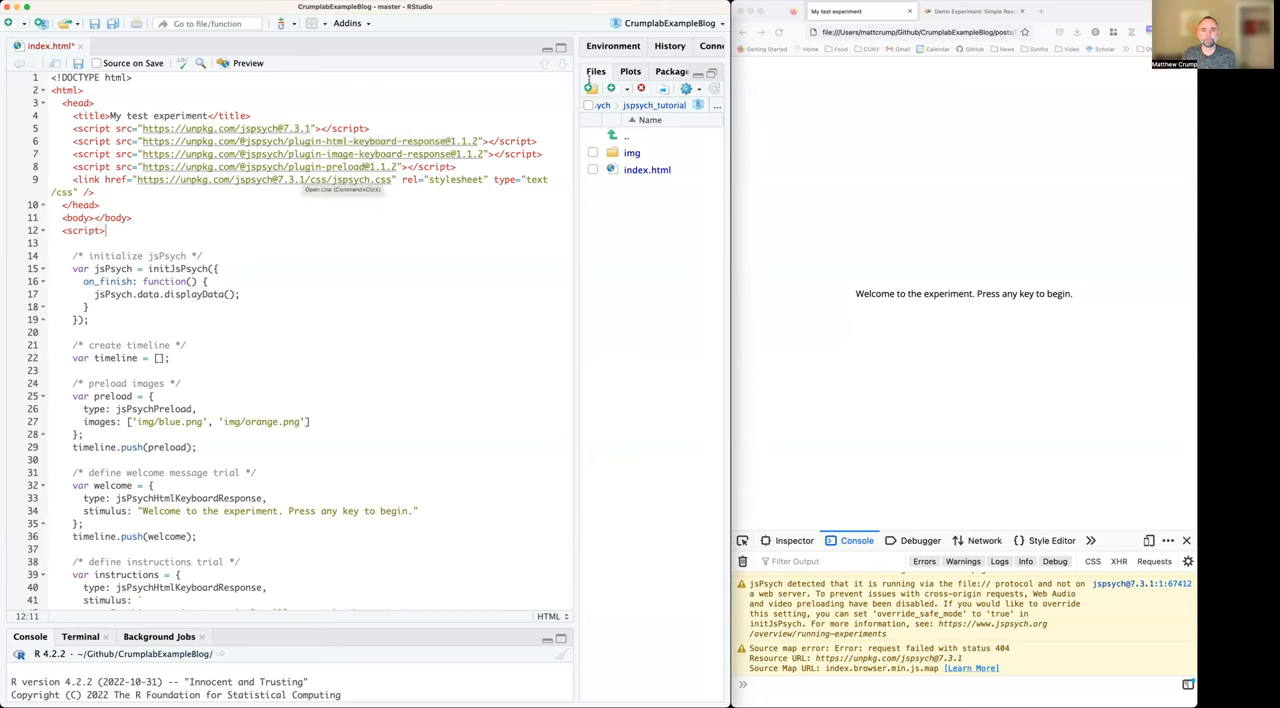
Step: In the jsPsych docs, go through the menu's Plugins list to html-keyboard-response
left_click(970, 11)
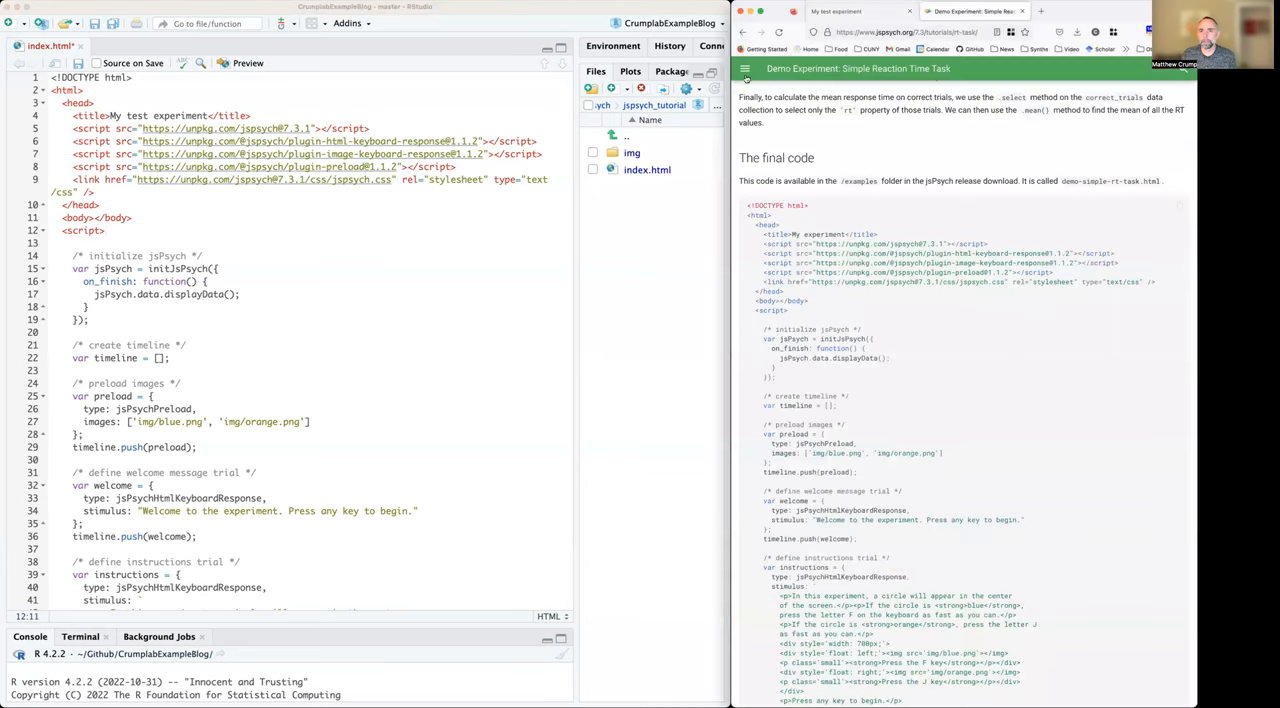
left_click(745, 72)
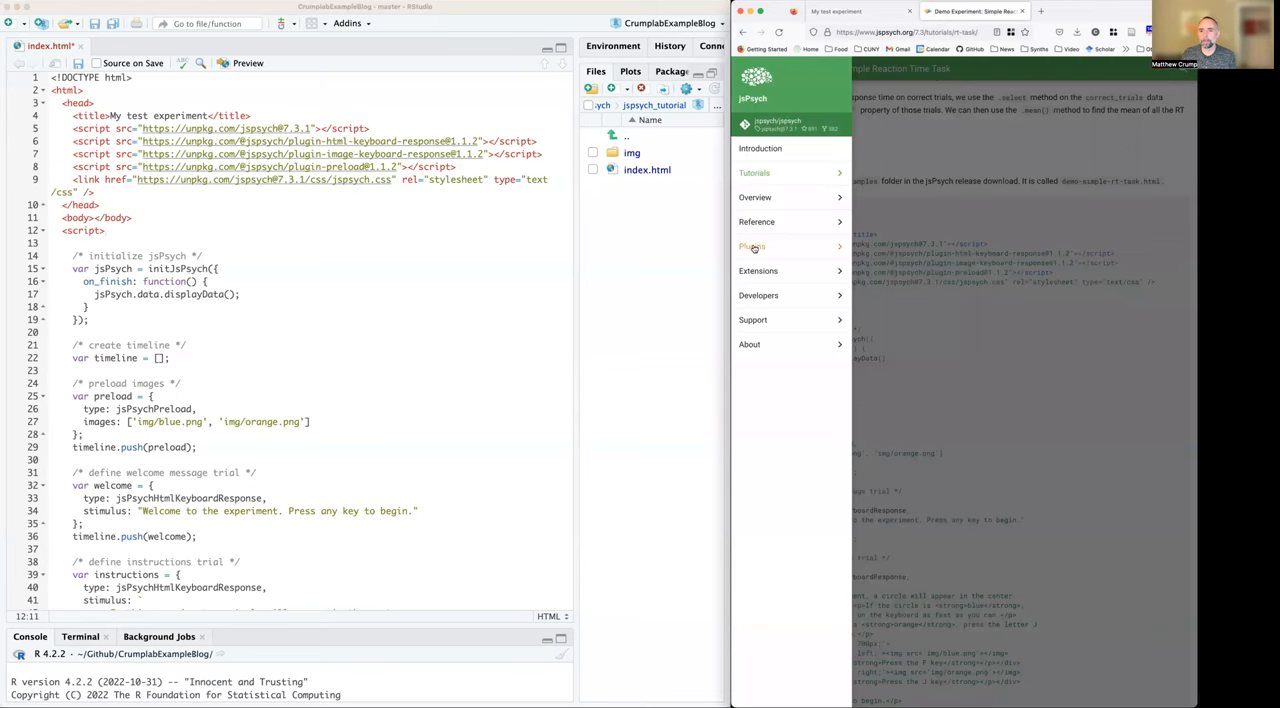
left_click(752, 247)
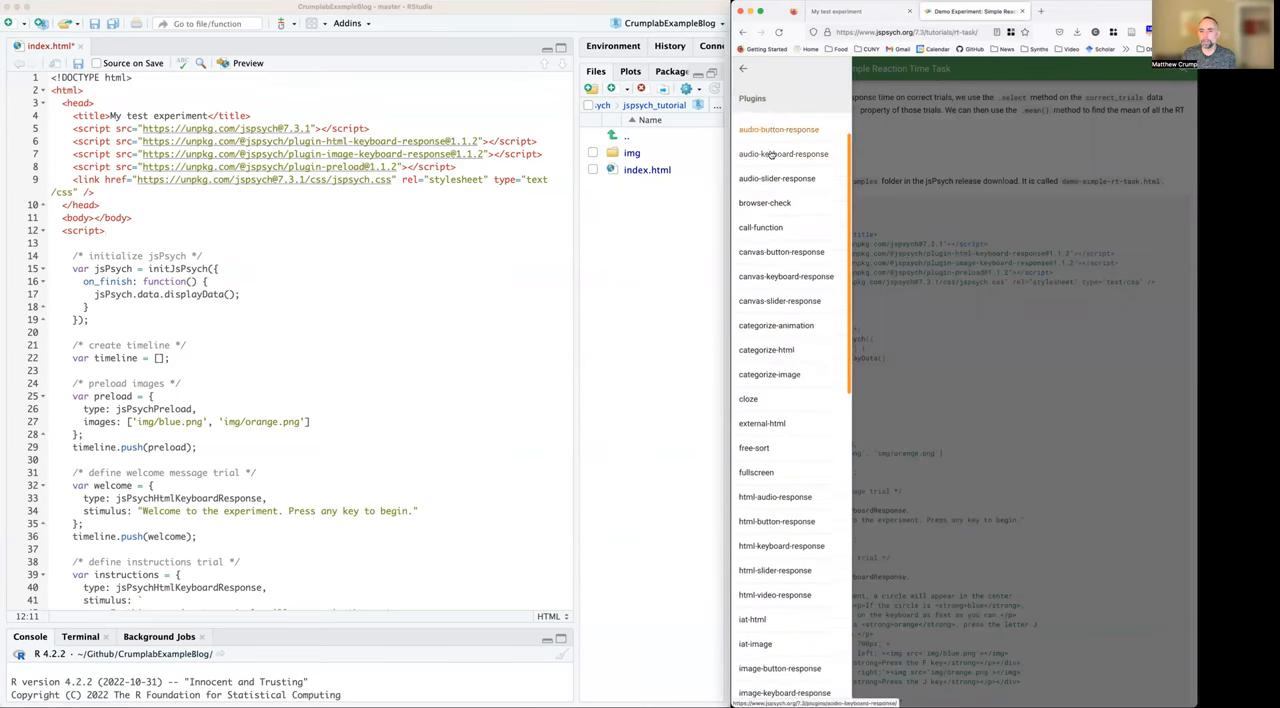
scroll("down", 3)
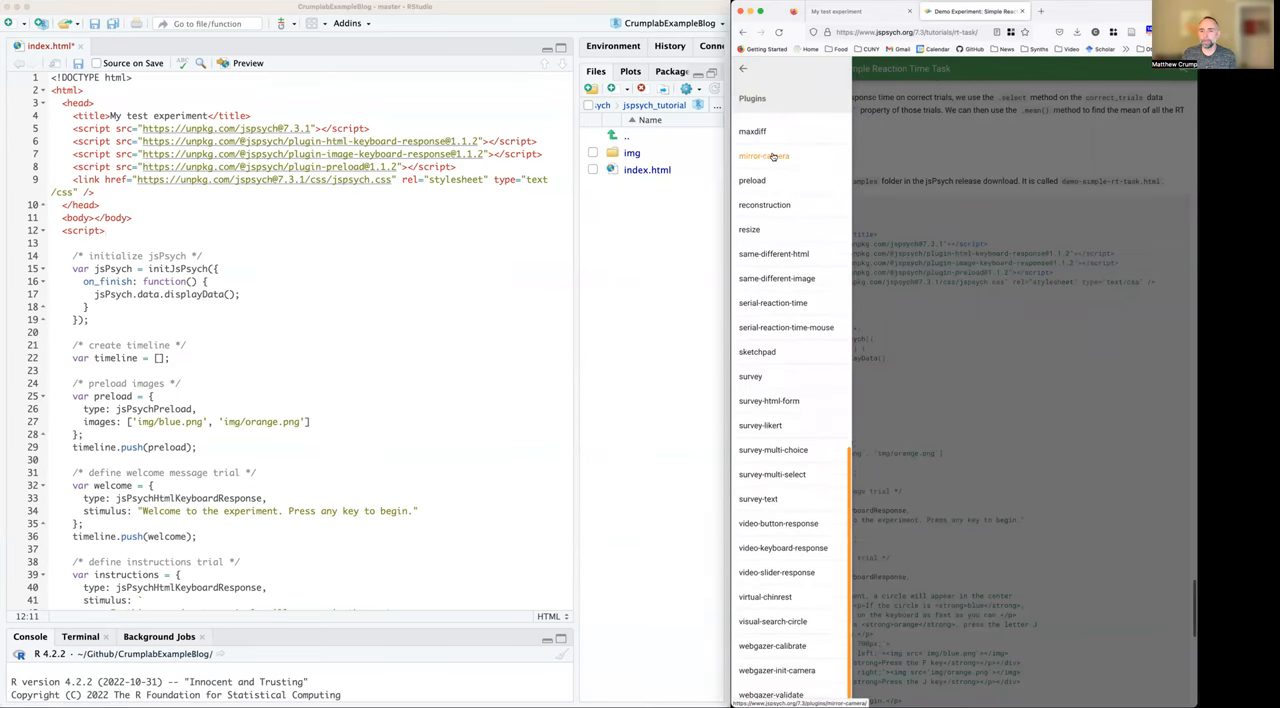
scroll("up", 3)
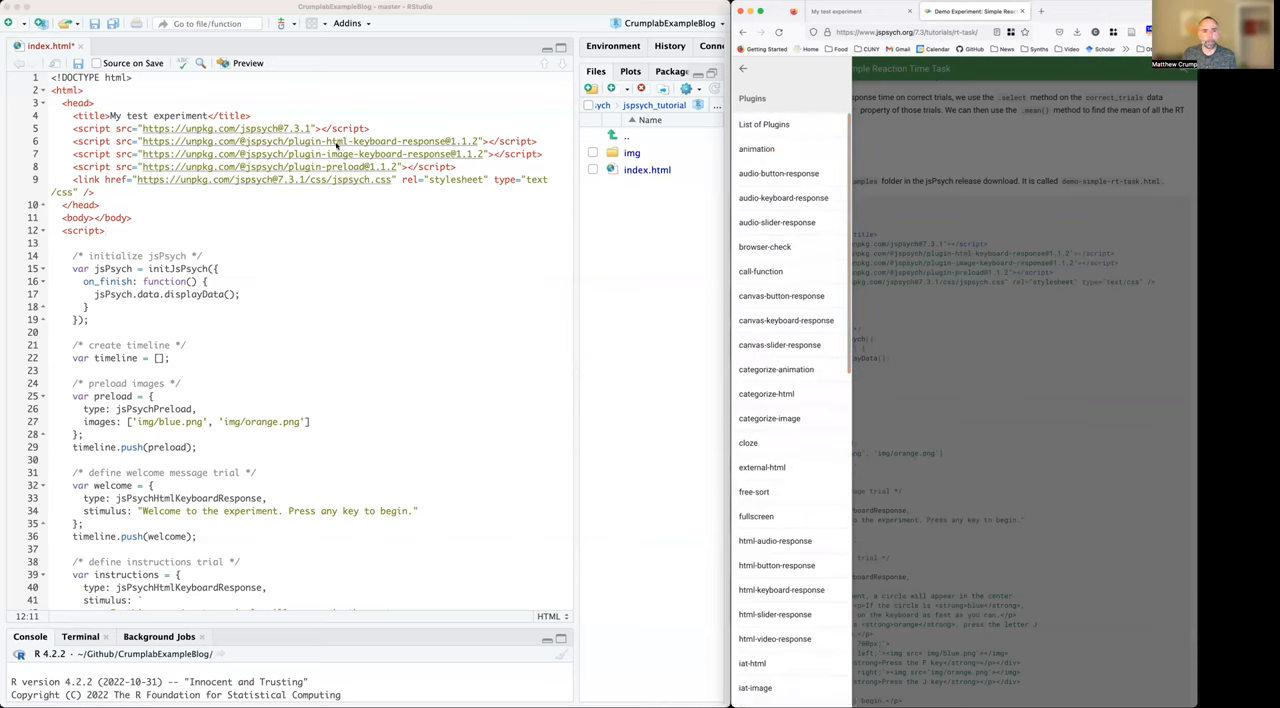
scroll("down", 3)
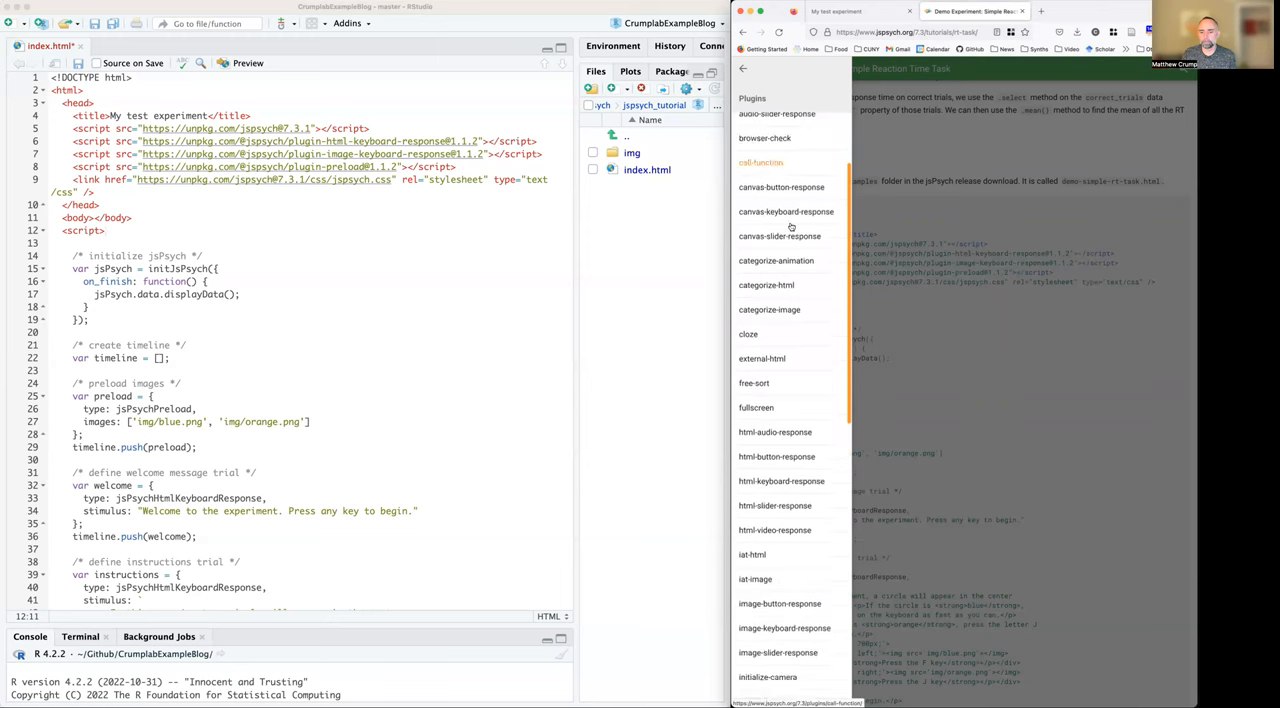
scroll("down", 3)
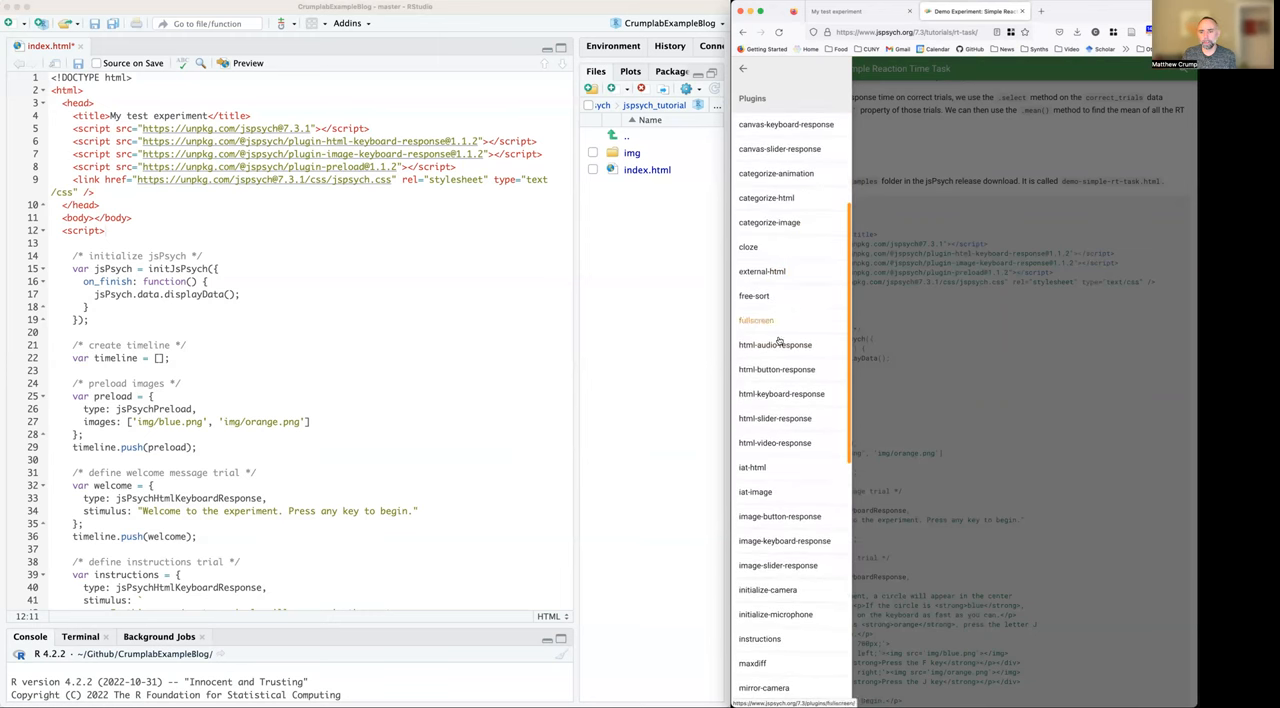
left_click(781, 393)
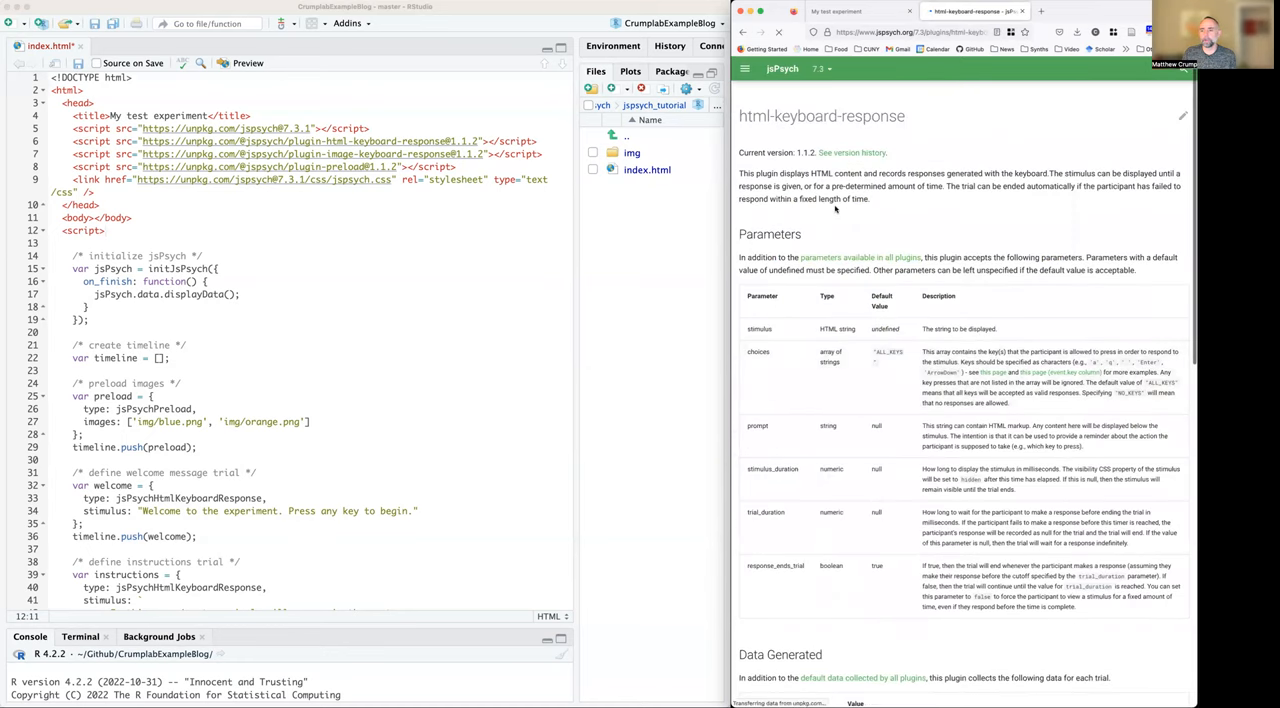
Step: Open the image-button-response plugin page, noting the stimulus parameter type string, then reopen Plugins
scroll("down", 3)
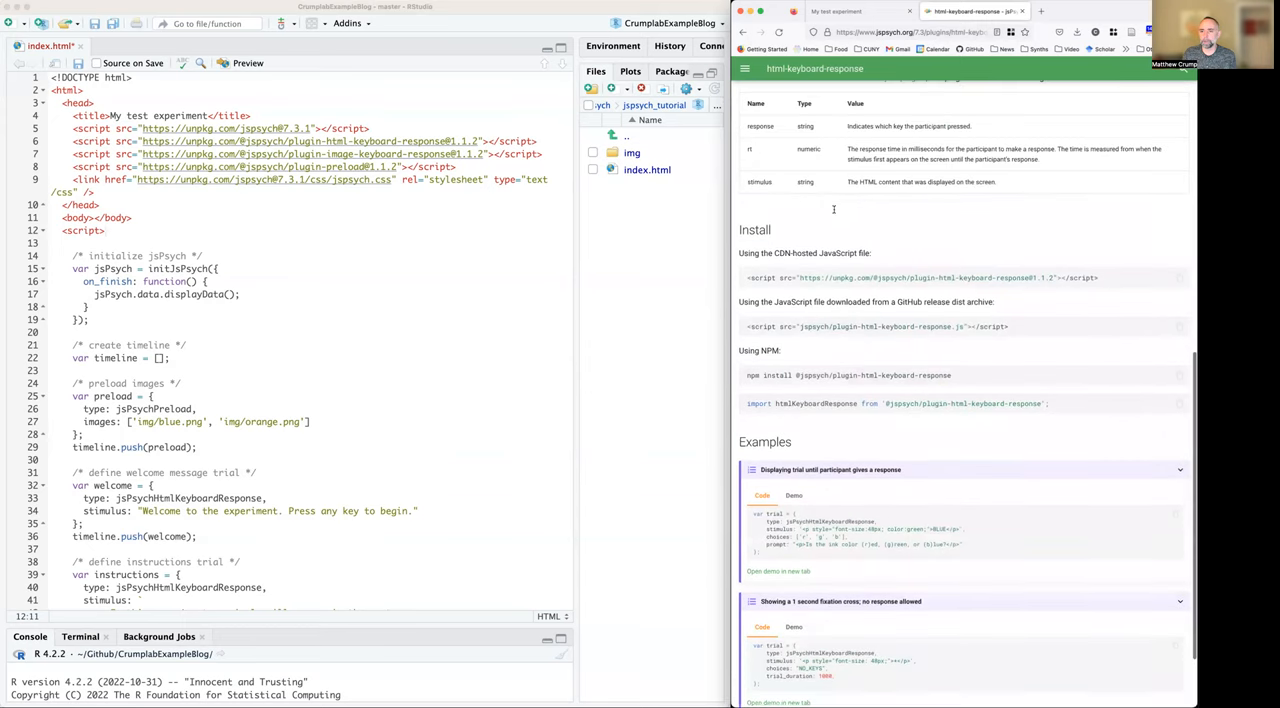
scroll("up", 3)
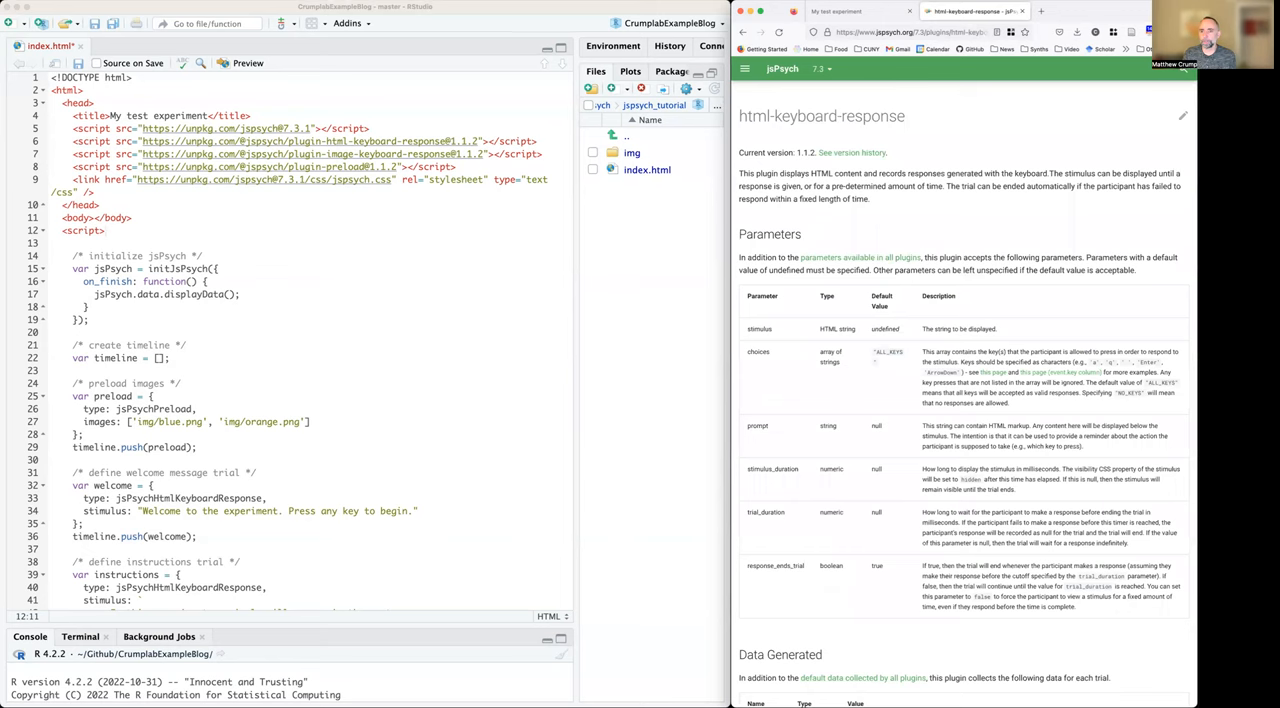
mouse_move(768, 158)
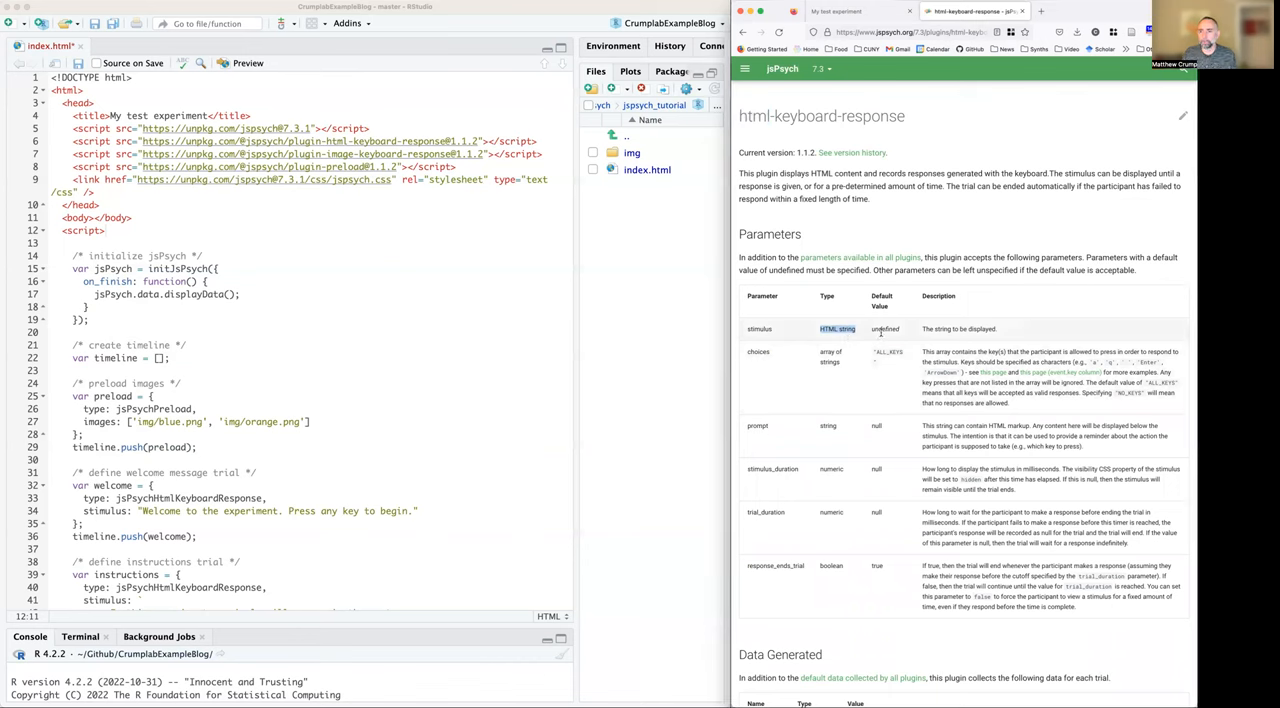
mouse_move(832, 168)
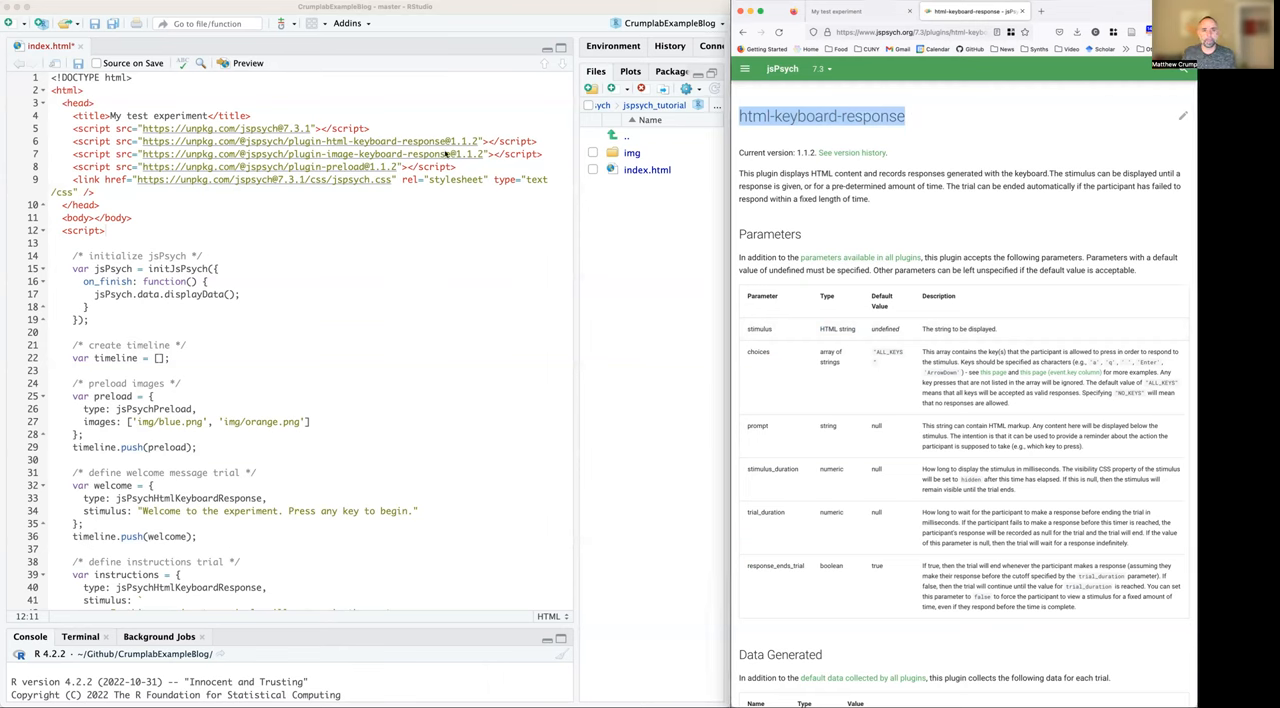
left_click(744, 68)
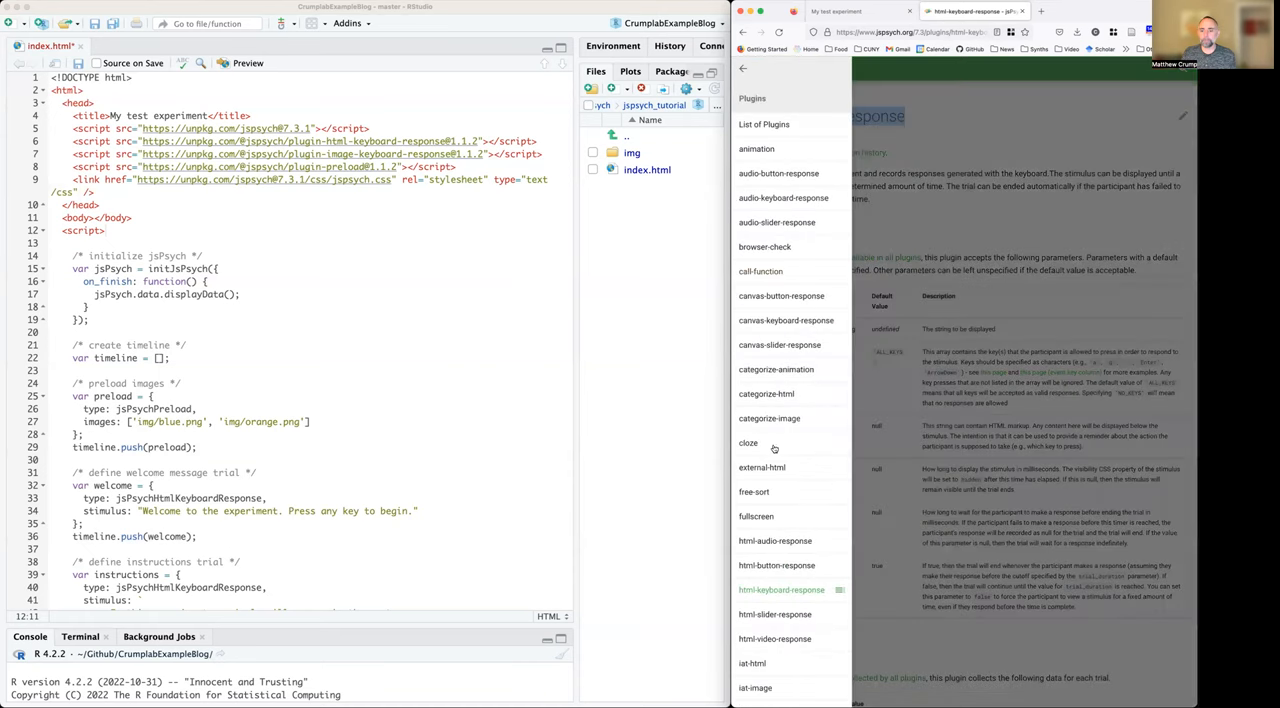
scroll("down", 3)
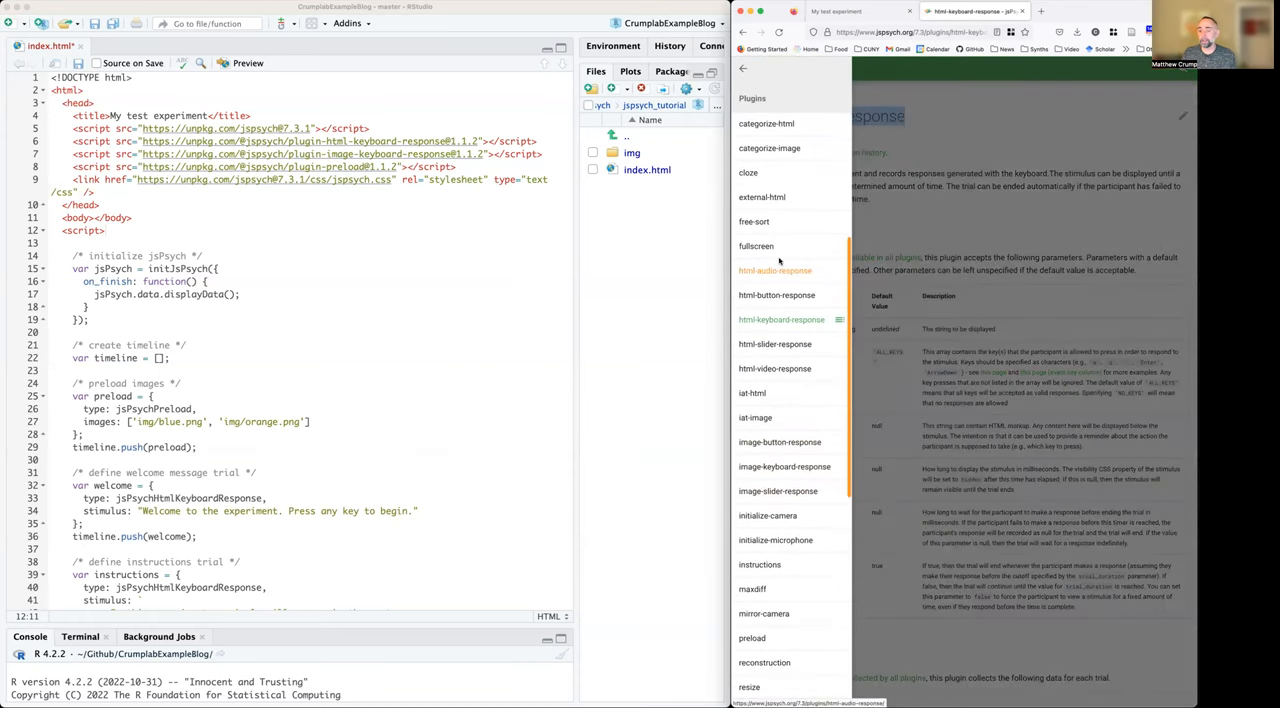
mouse_move(774, 369)
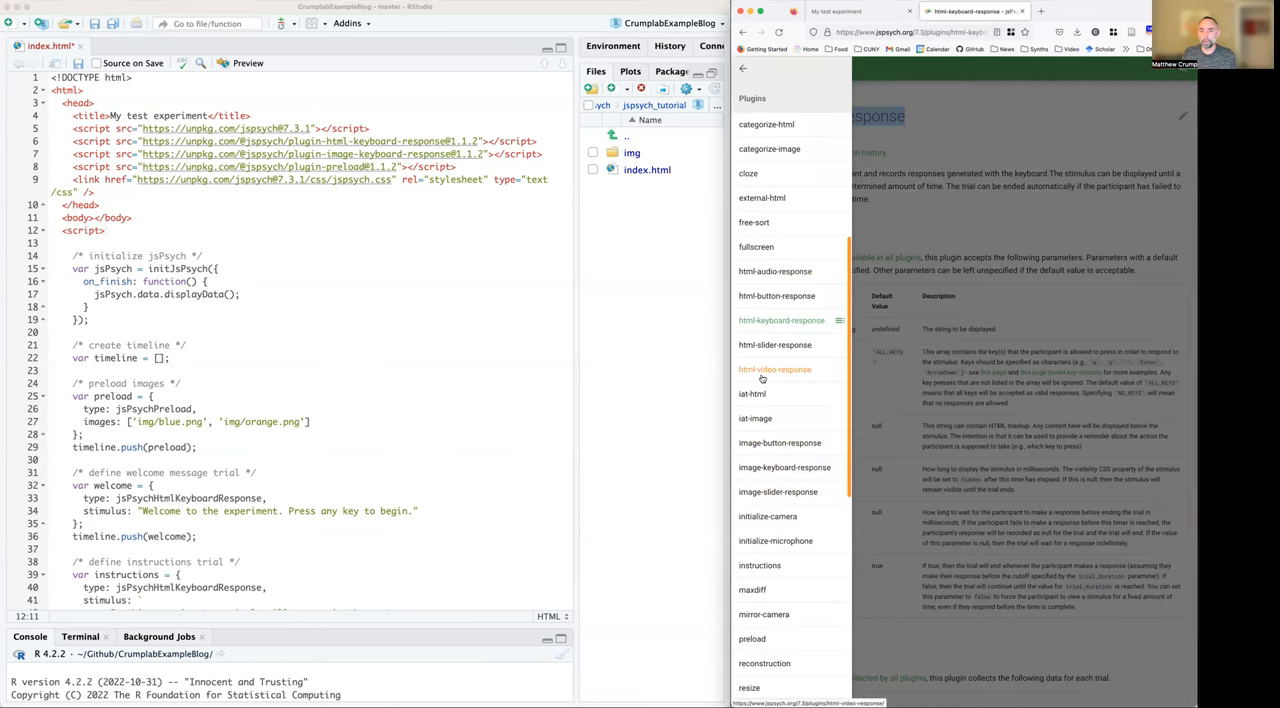
mouse_move(776, 295)
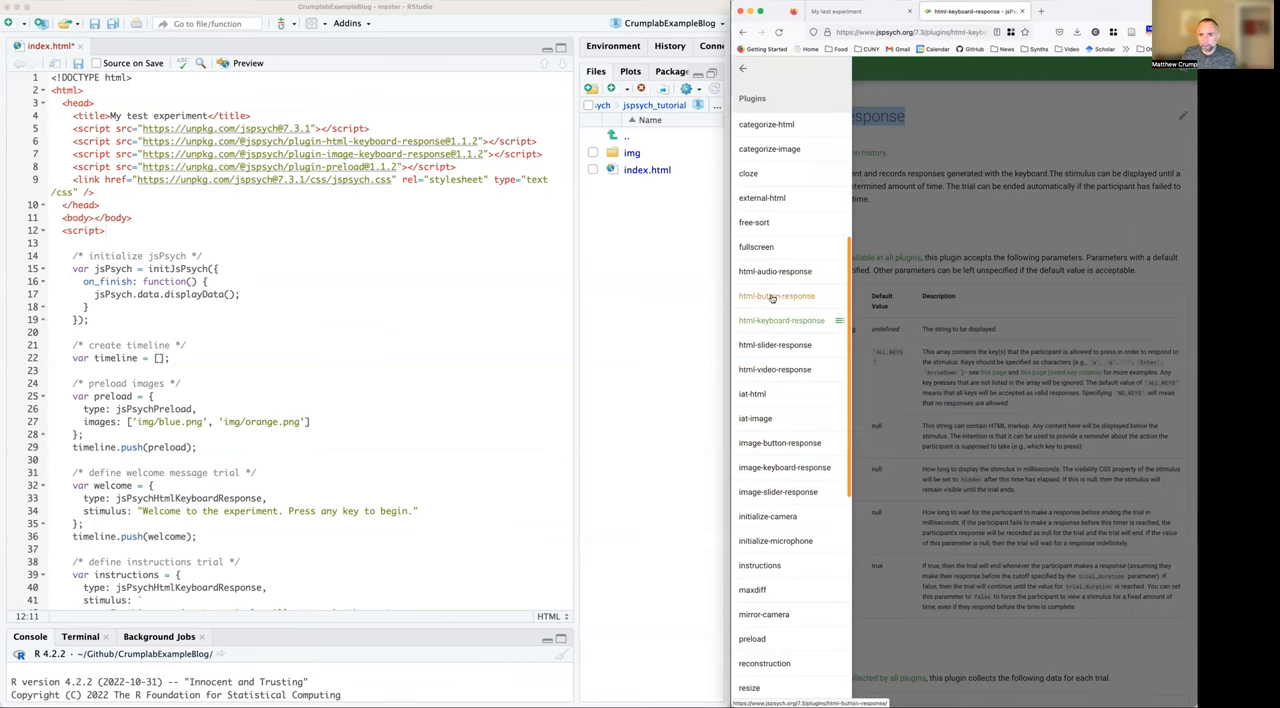
left_click(779, 443)
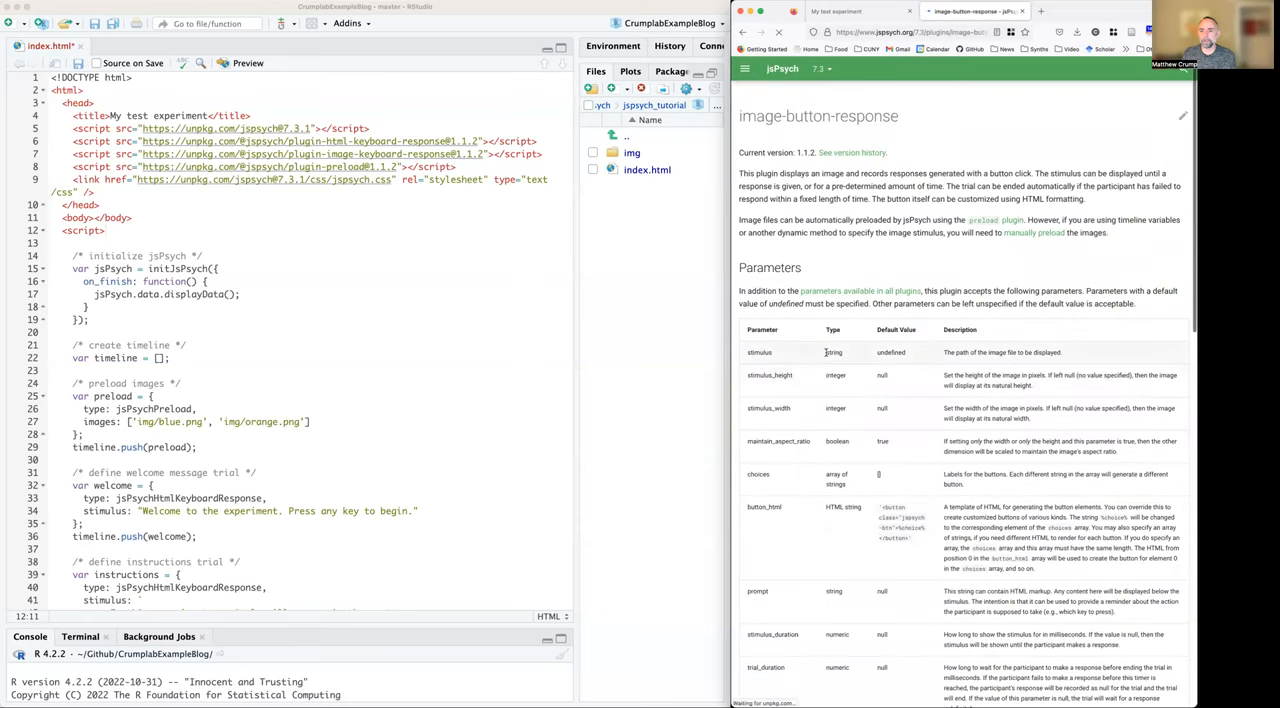
double_click(833, 352)
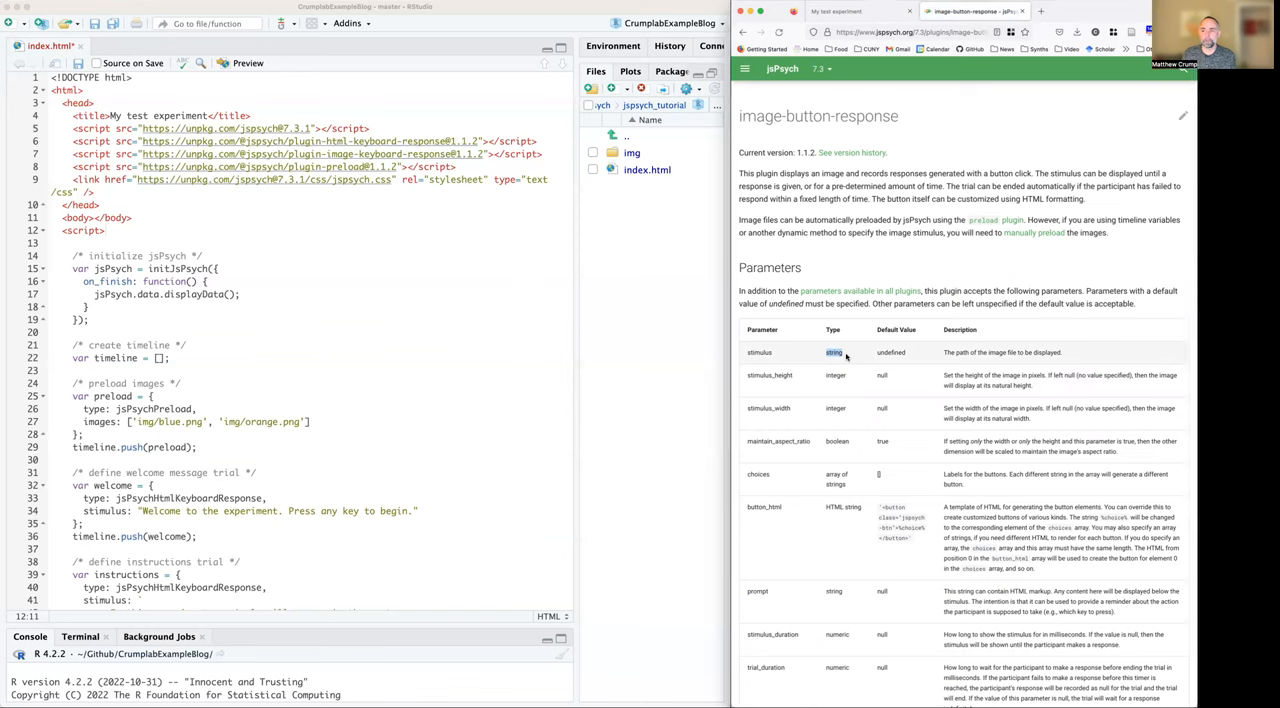
mouse_move(847, 388)
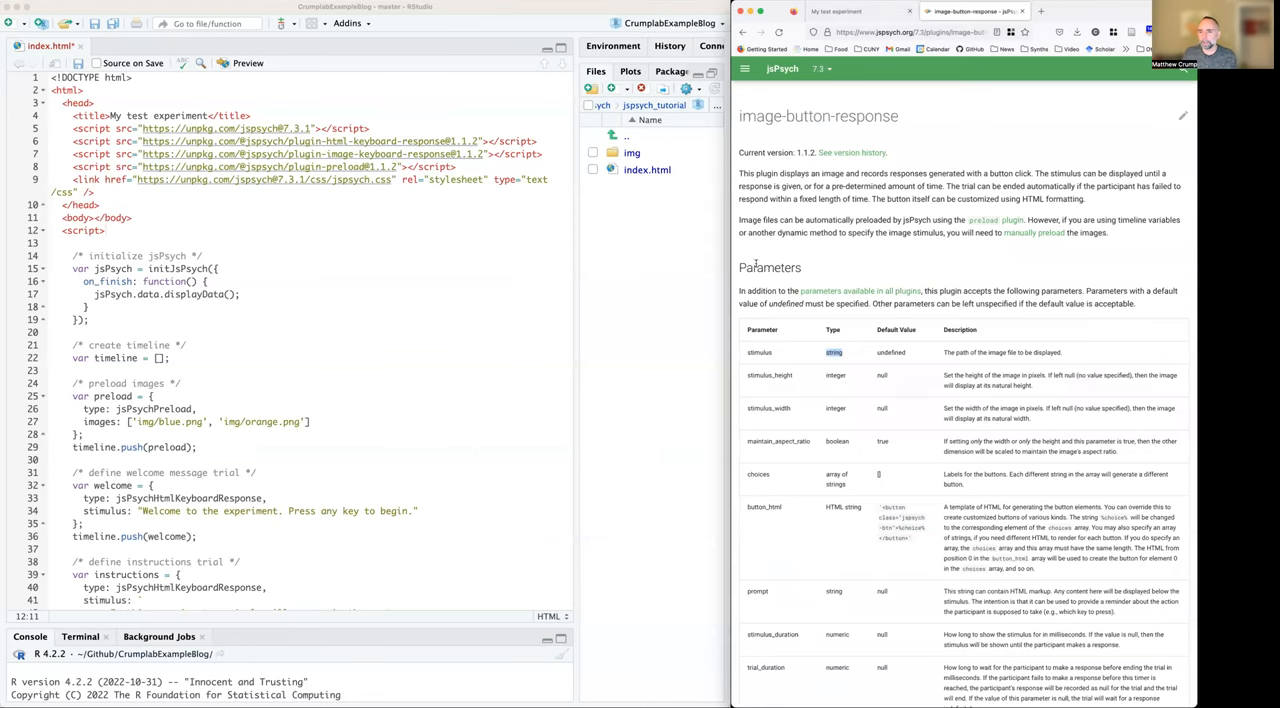
left_click(745, 68)
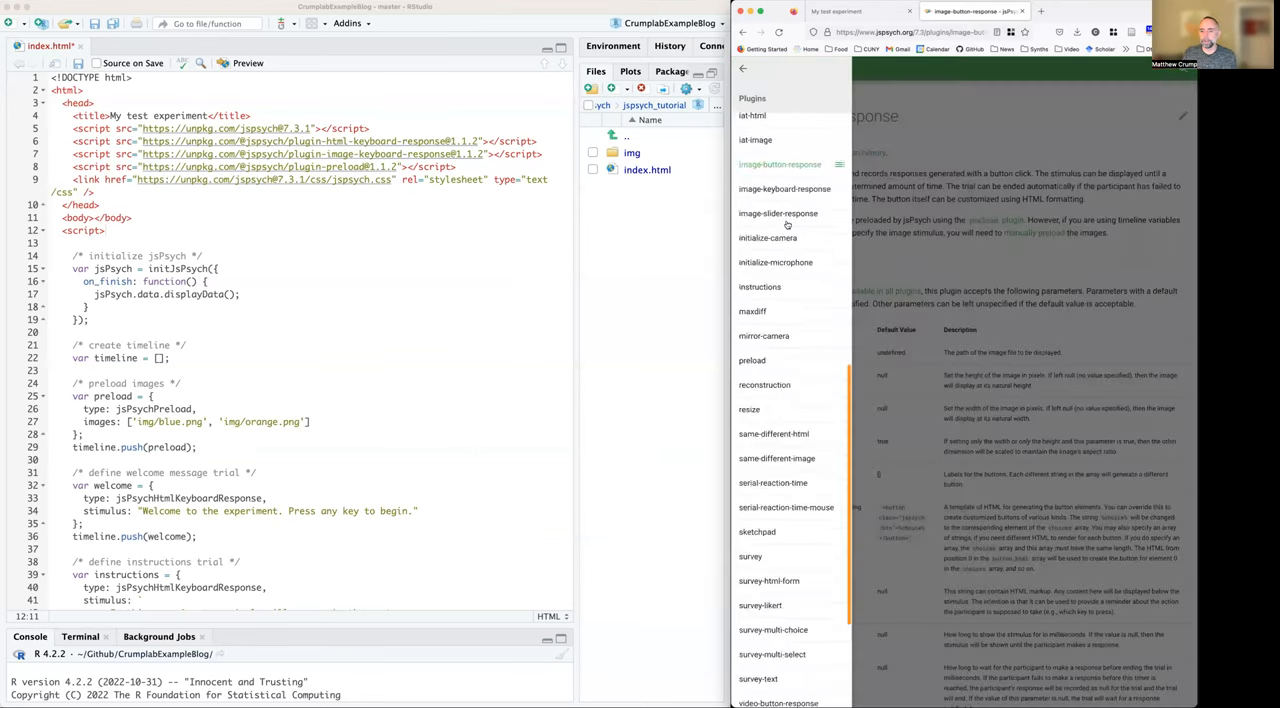
scroll("up", 3)
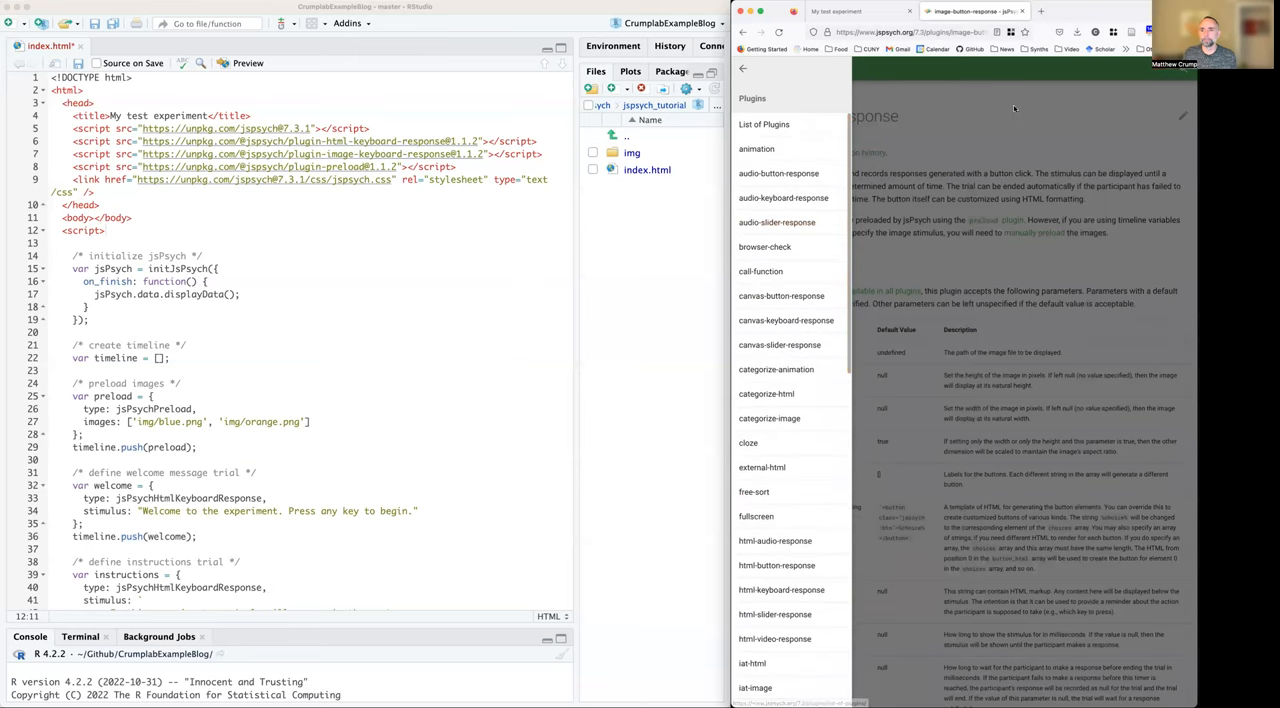
left_click(744, 68)
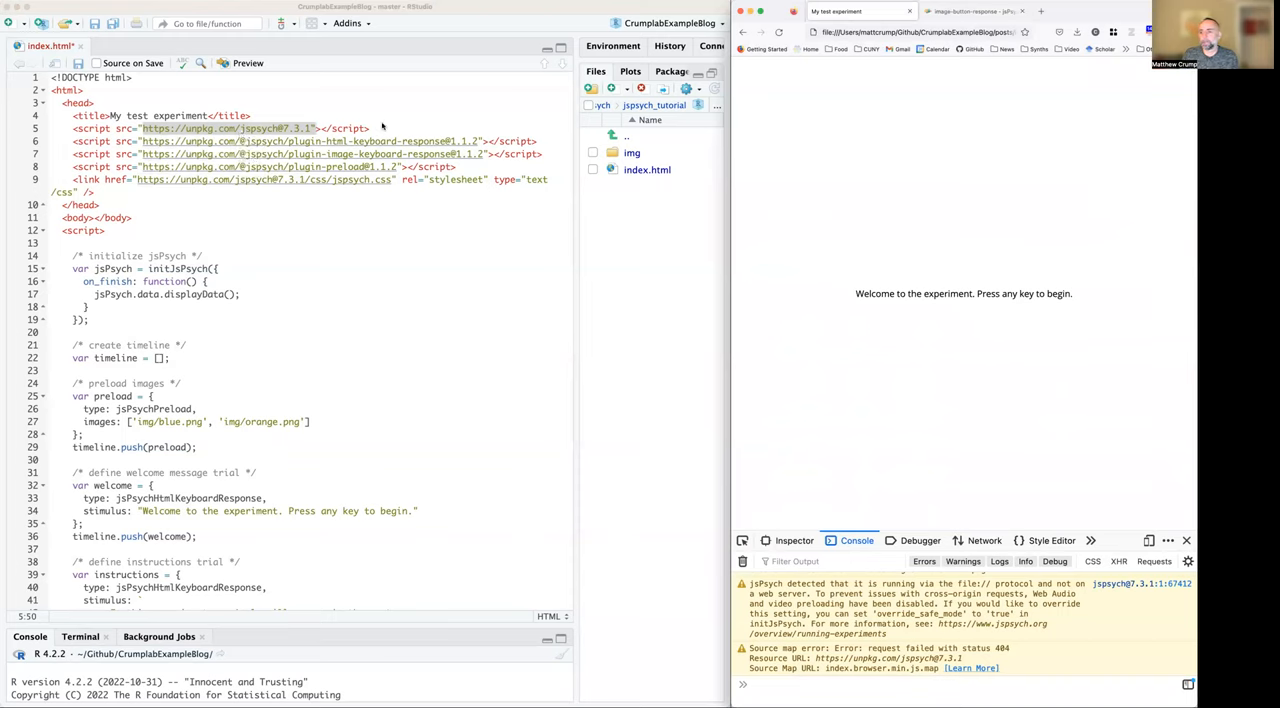
mouse_move(936, 266)
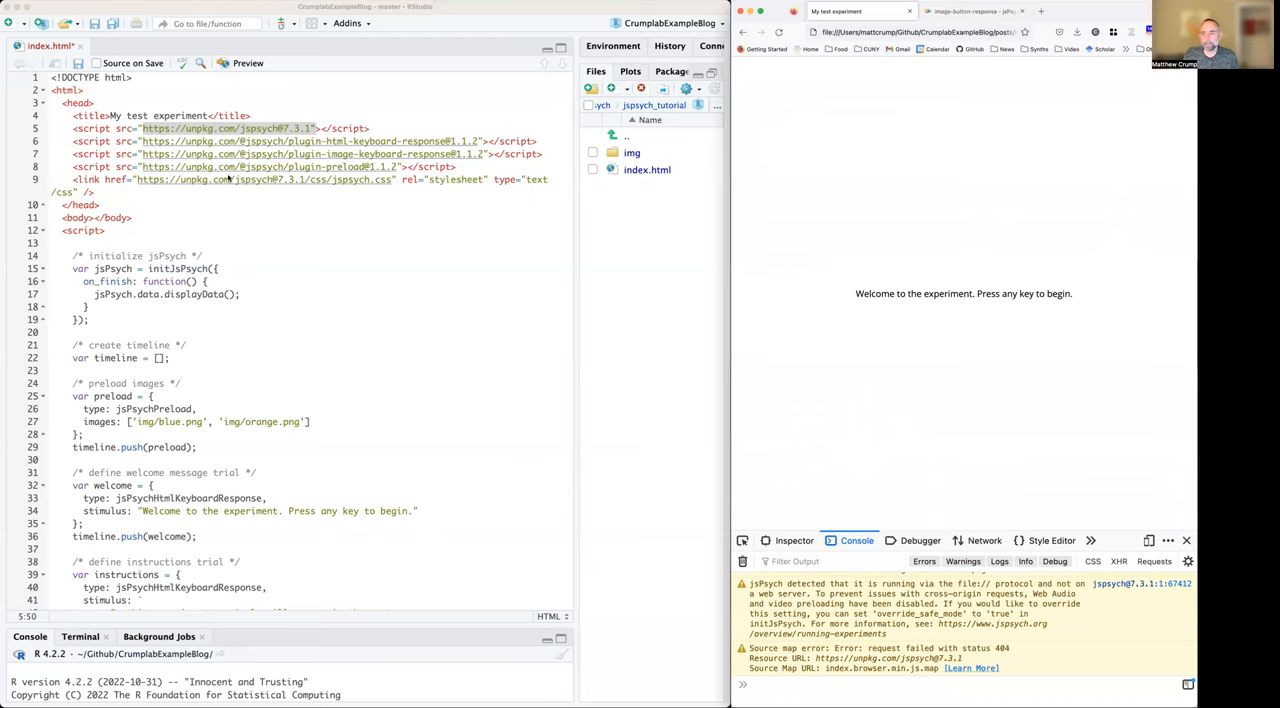
mouse_move(278, 199)
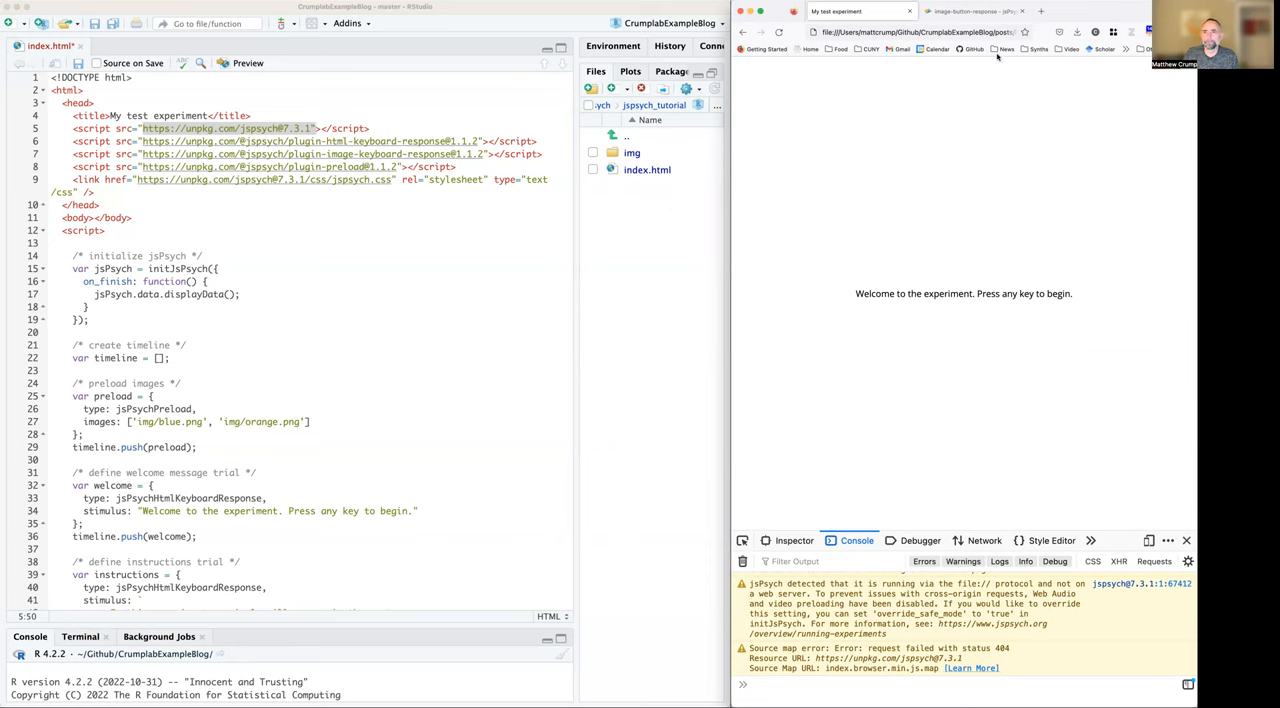
left_click(970, 11)
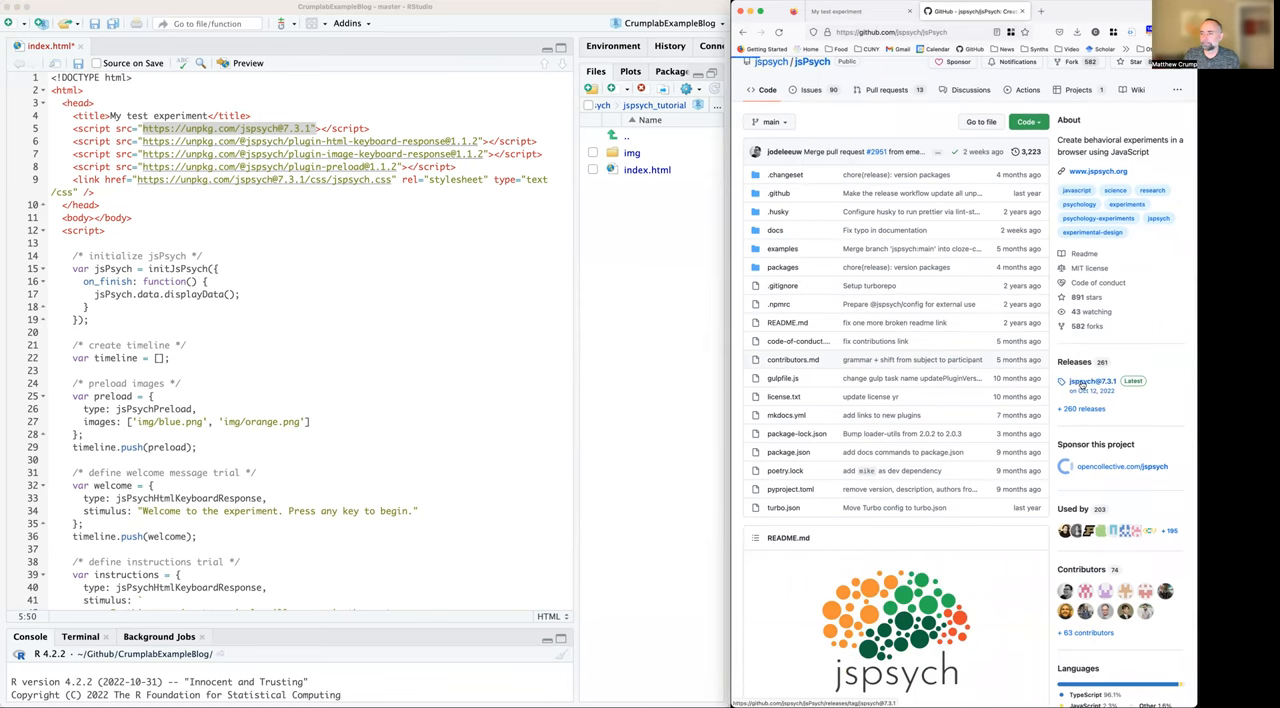
left_click(1092, 381)
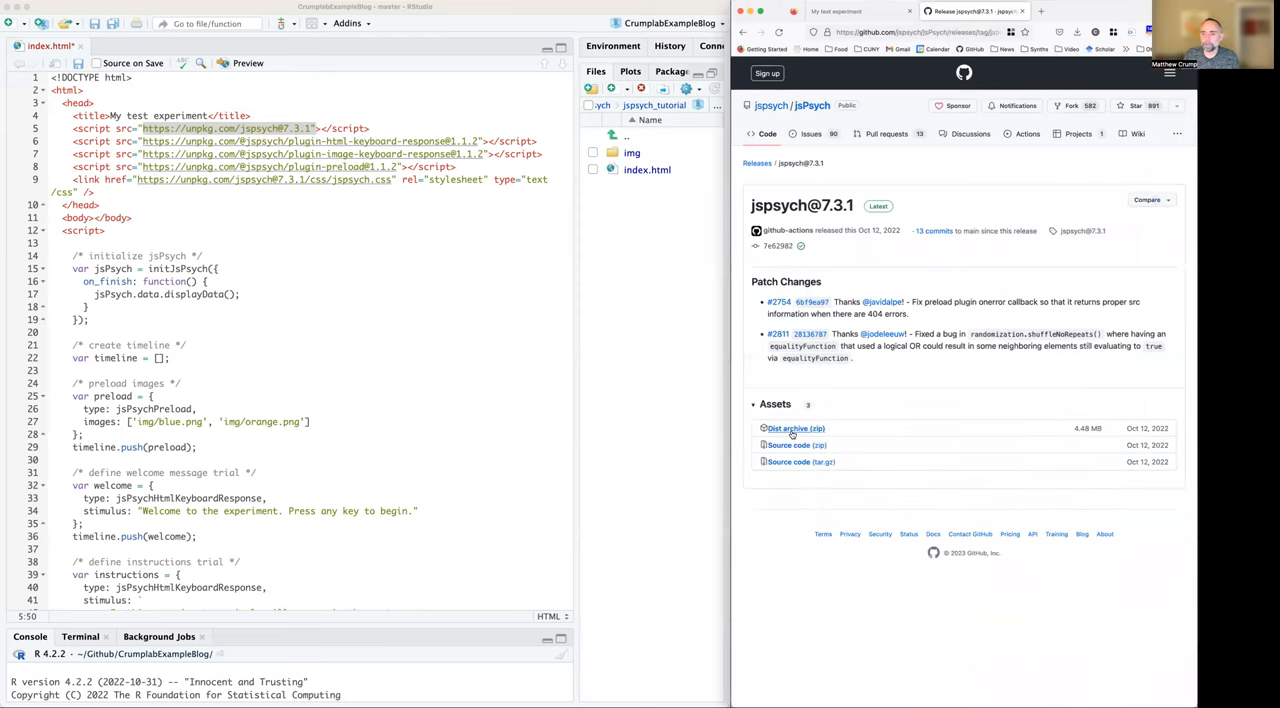
mouse_move(795, 428)
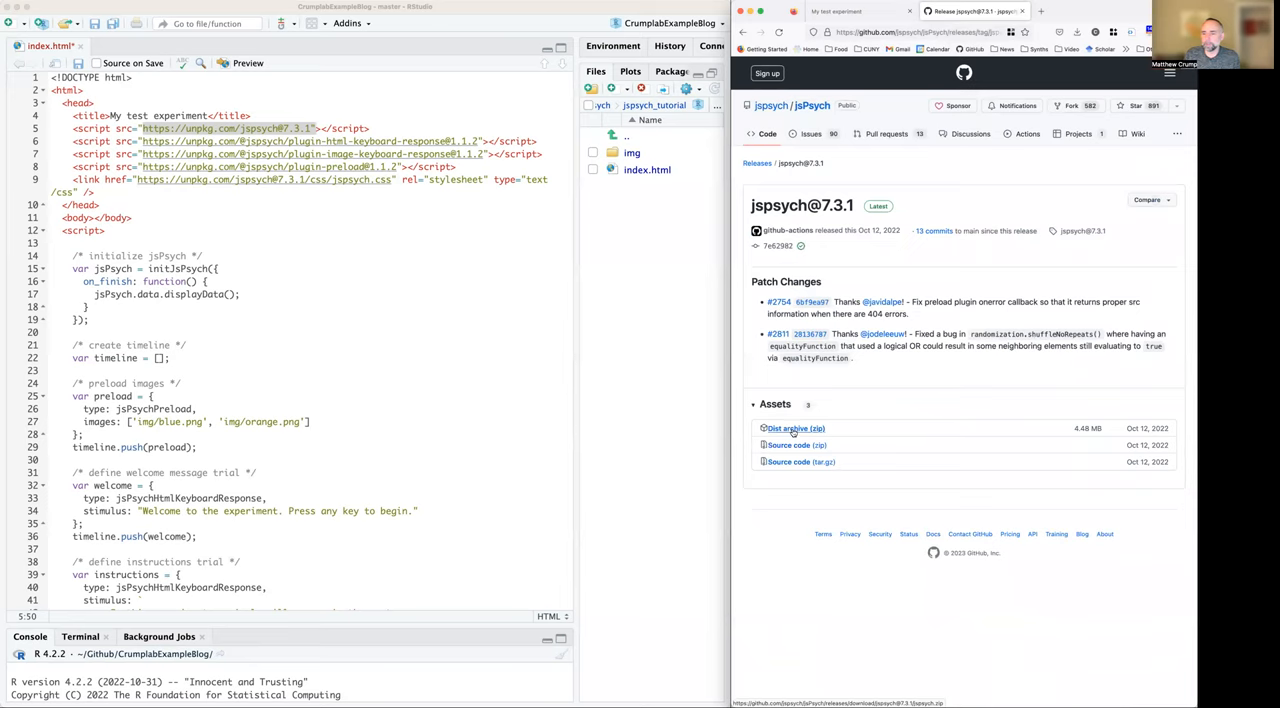
mouse_move(943, 346)
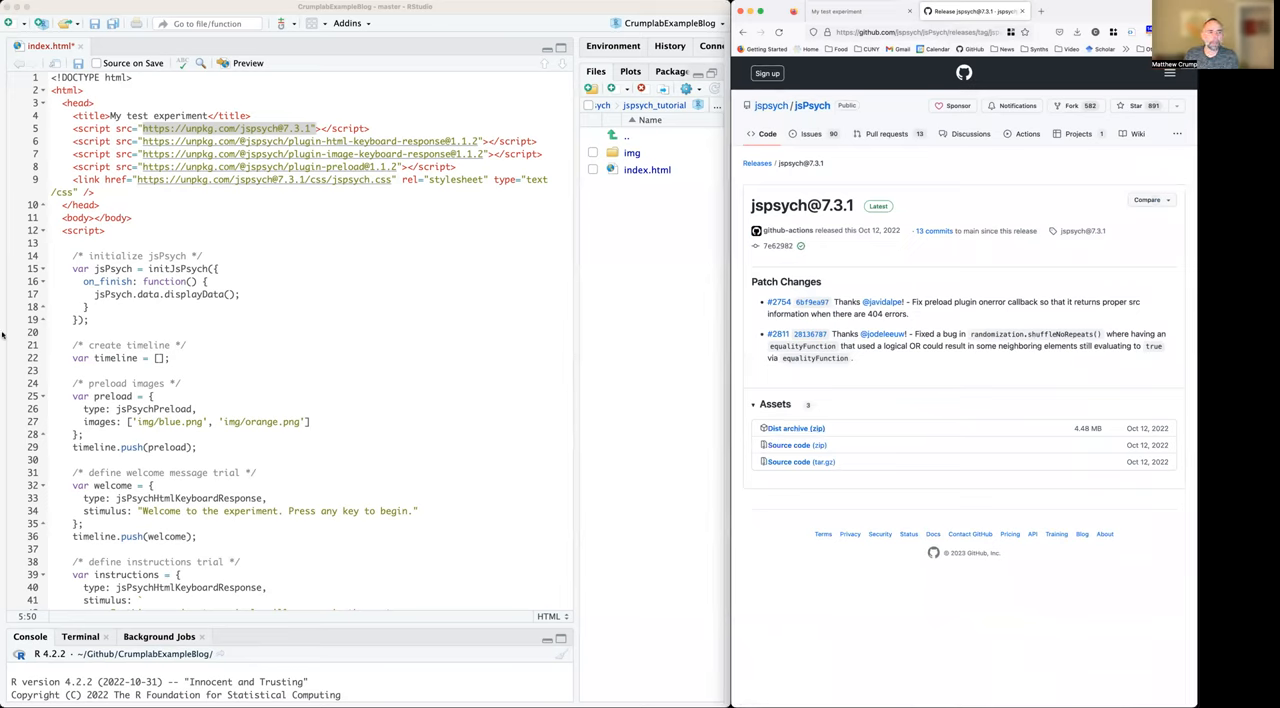
mouse_move(930, 420)
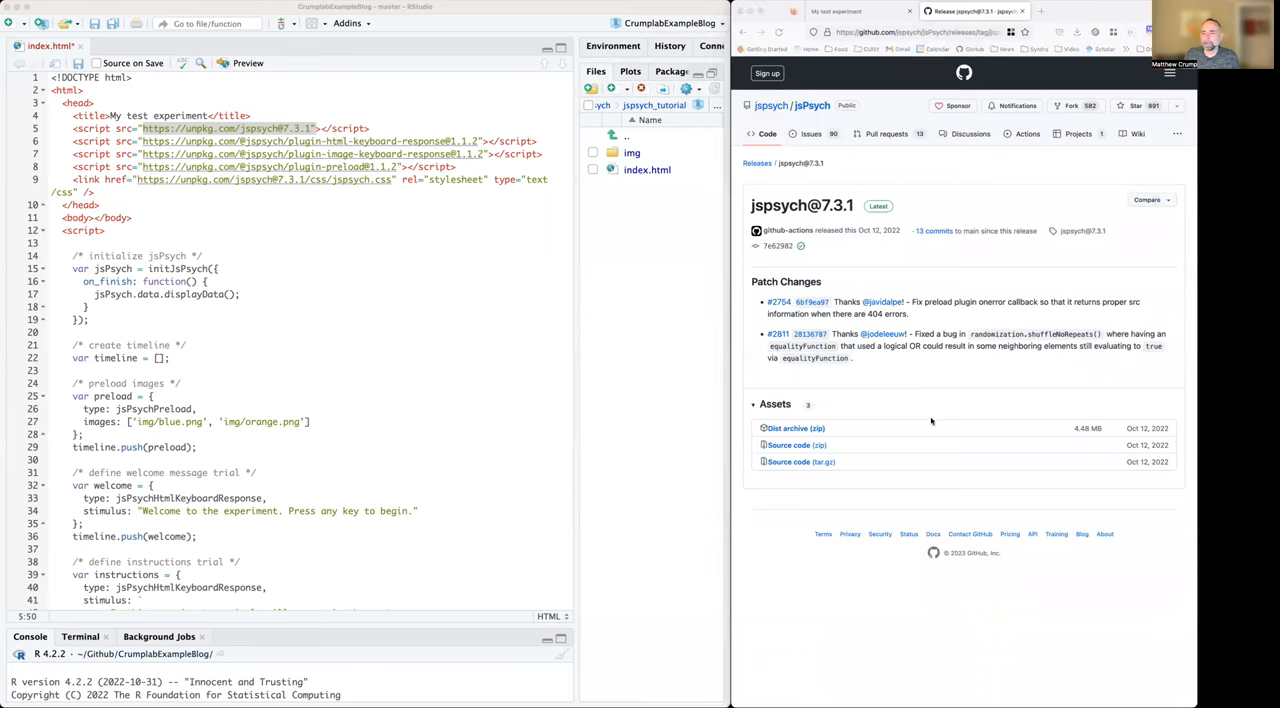
mouse_move(867, 405)
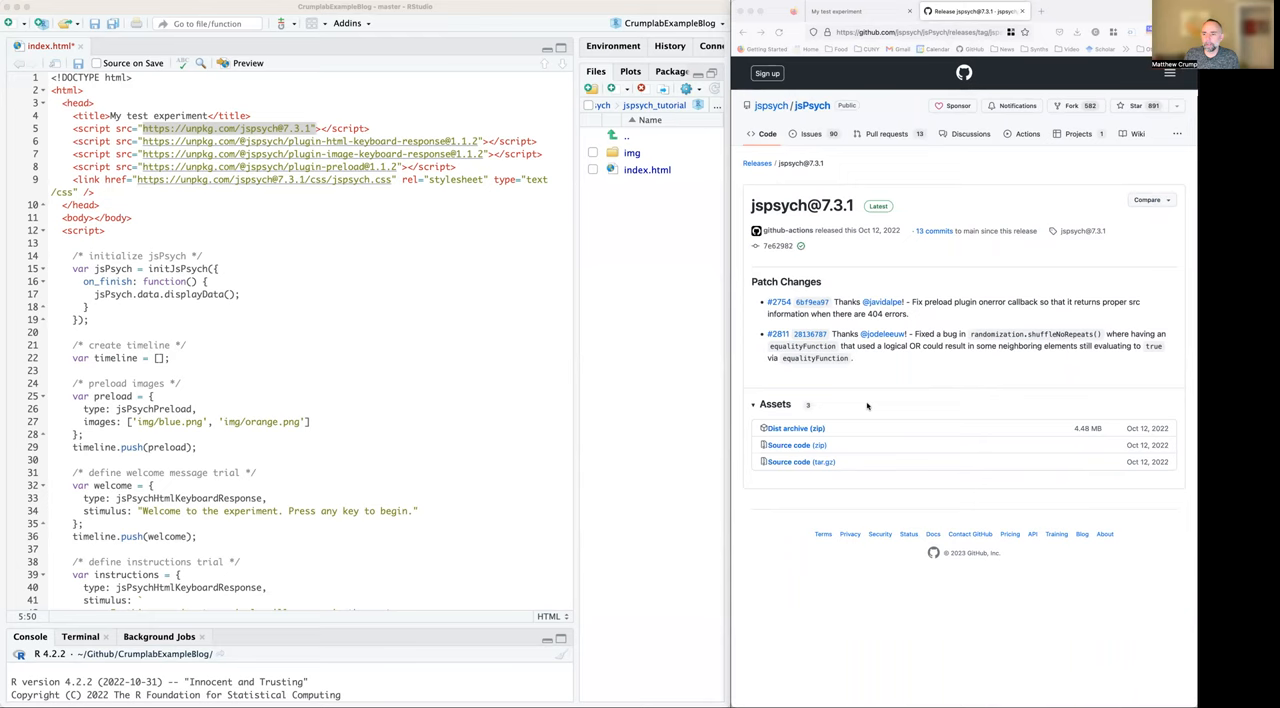
mouse_move(932, 408)
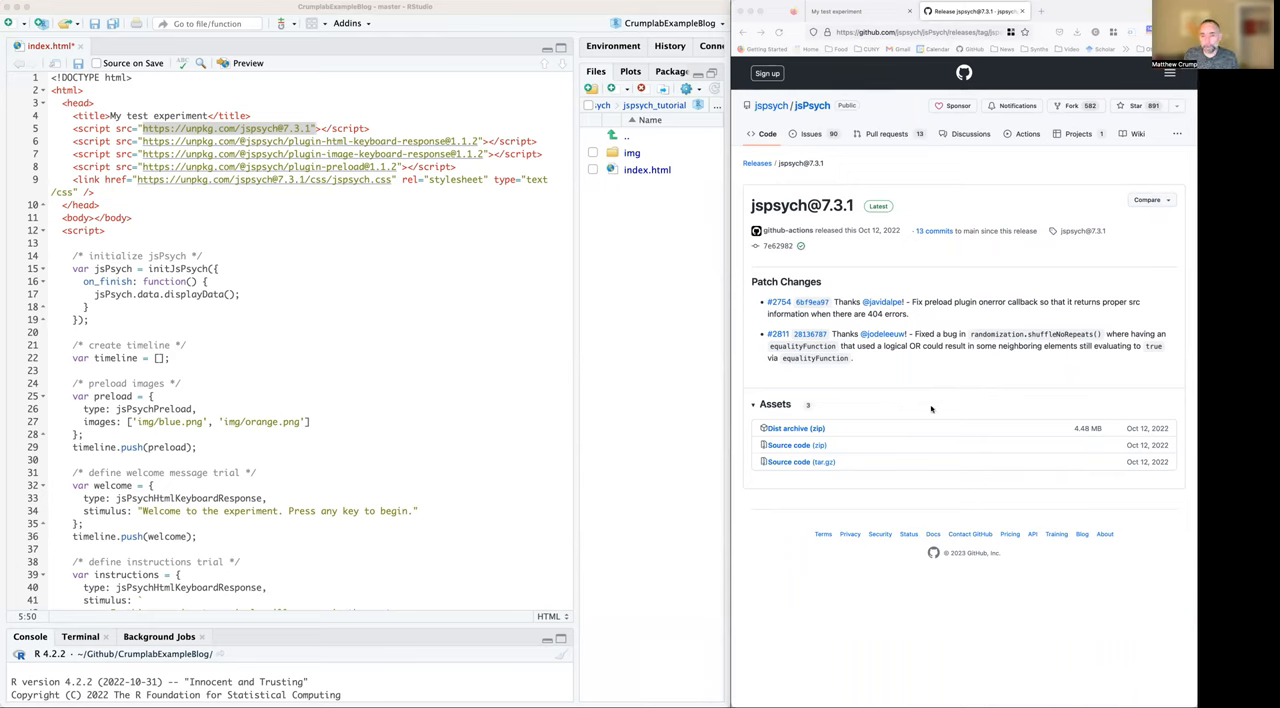
mouse_move(930, 410)
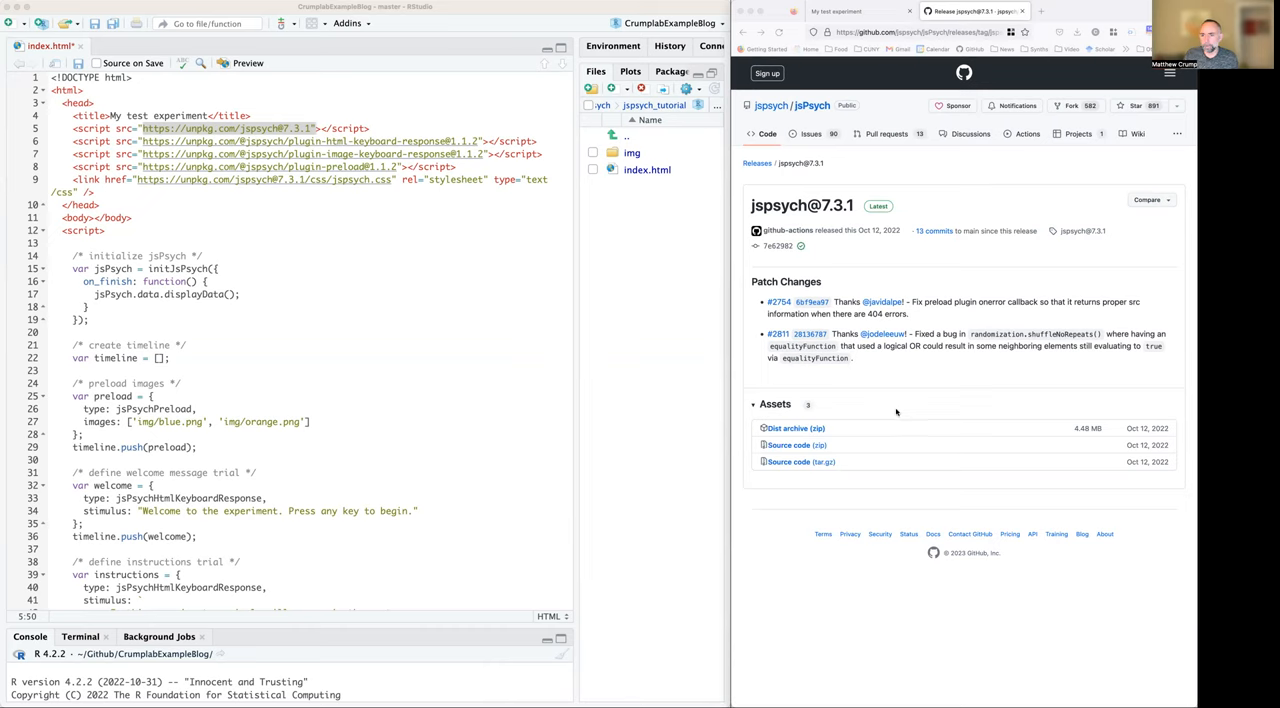
mouse_move(901, 430)
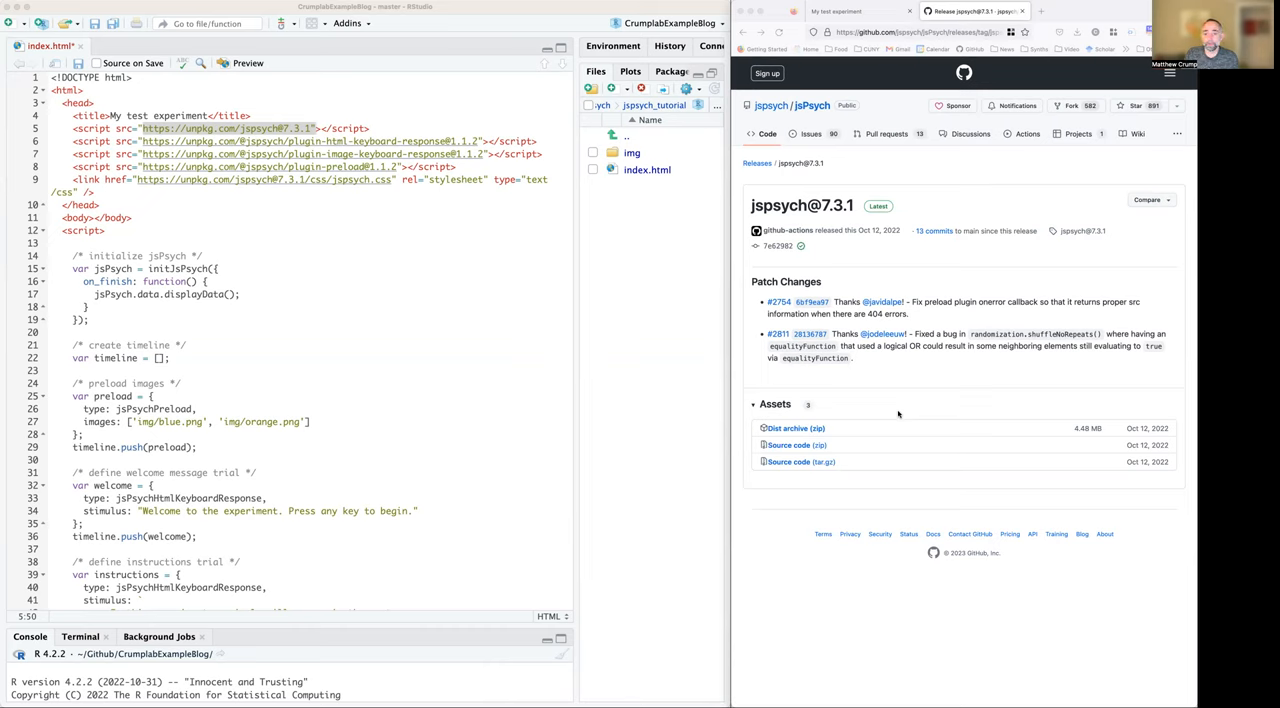
mouse_move(846, 373)
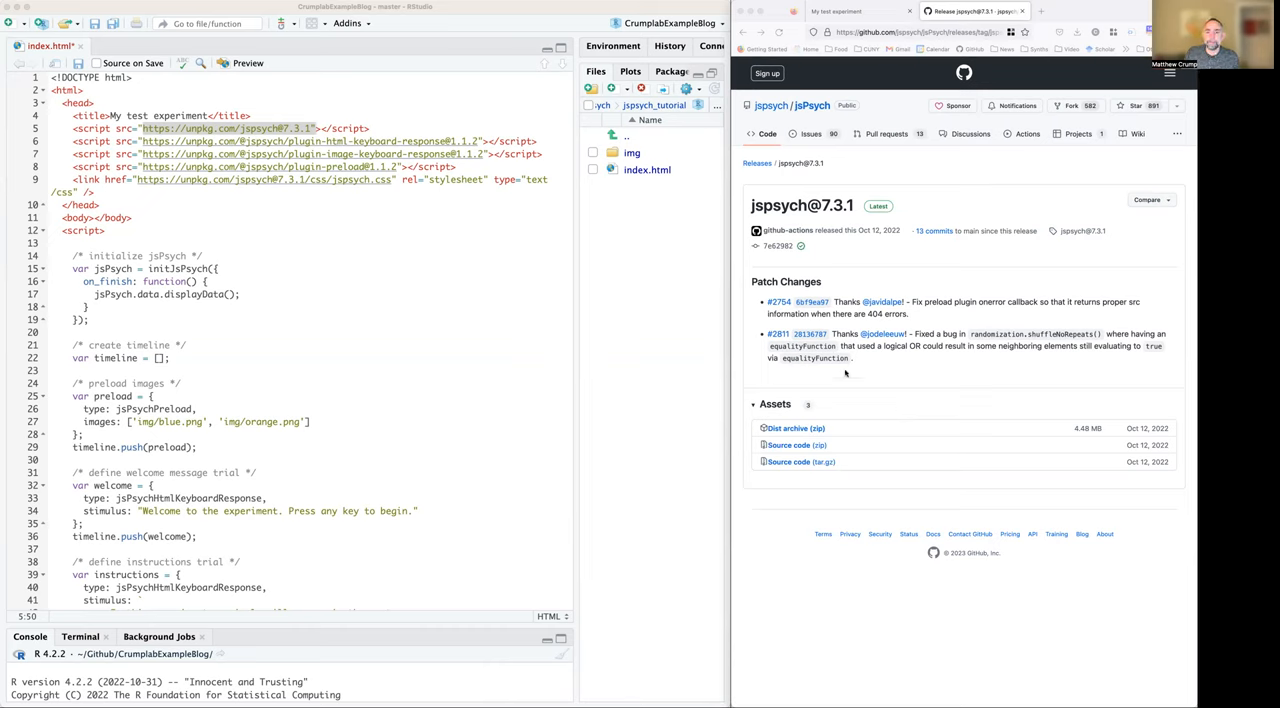
mouse_move(865, 400)
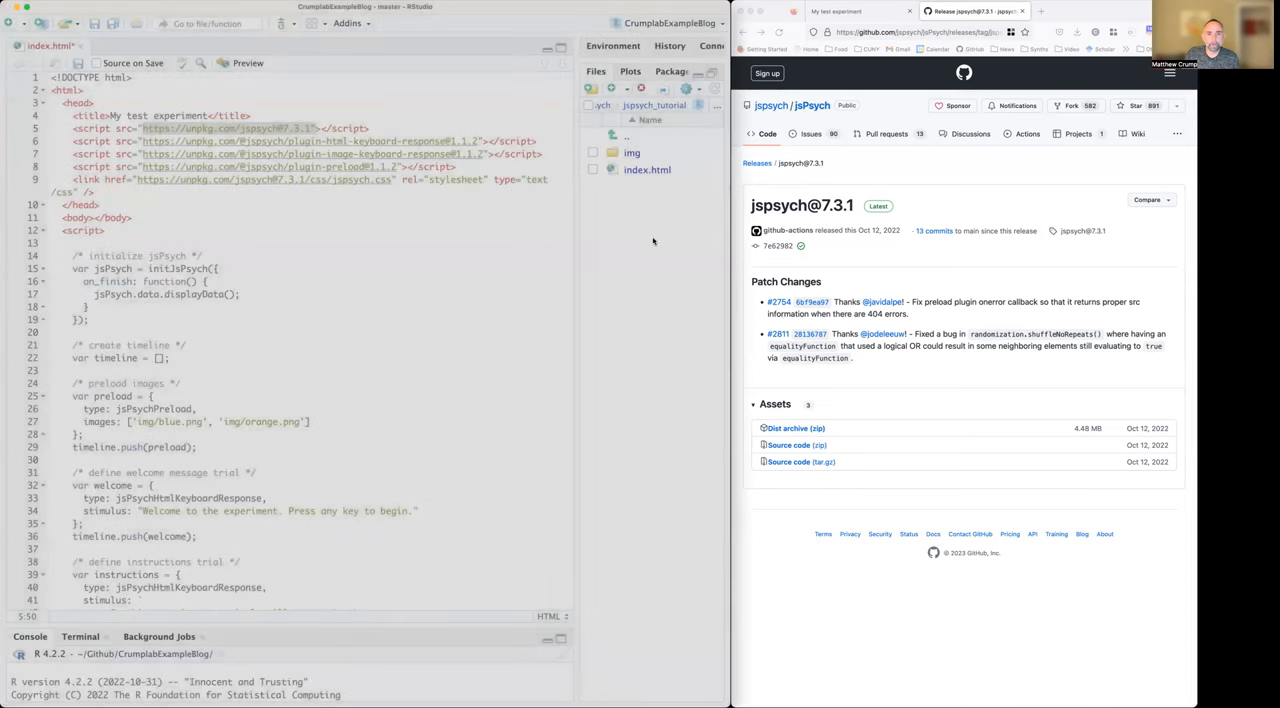
Step: Add the extracted jspsych folder beside index.html and open it to show dist and examples
left_click(687, 89)
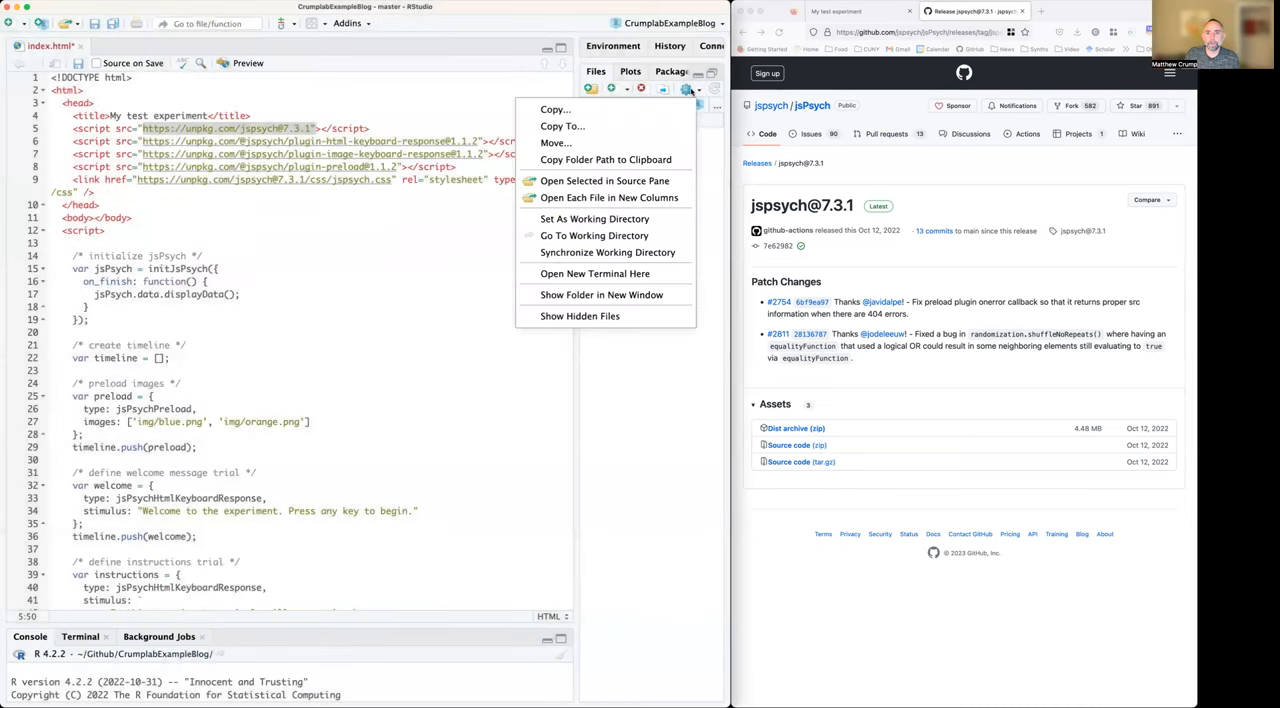
mouse_move(567, 300)
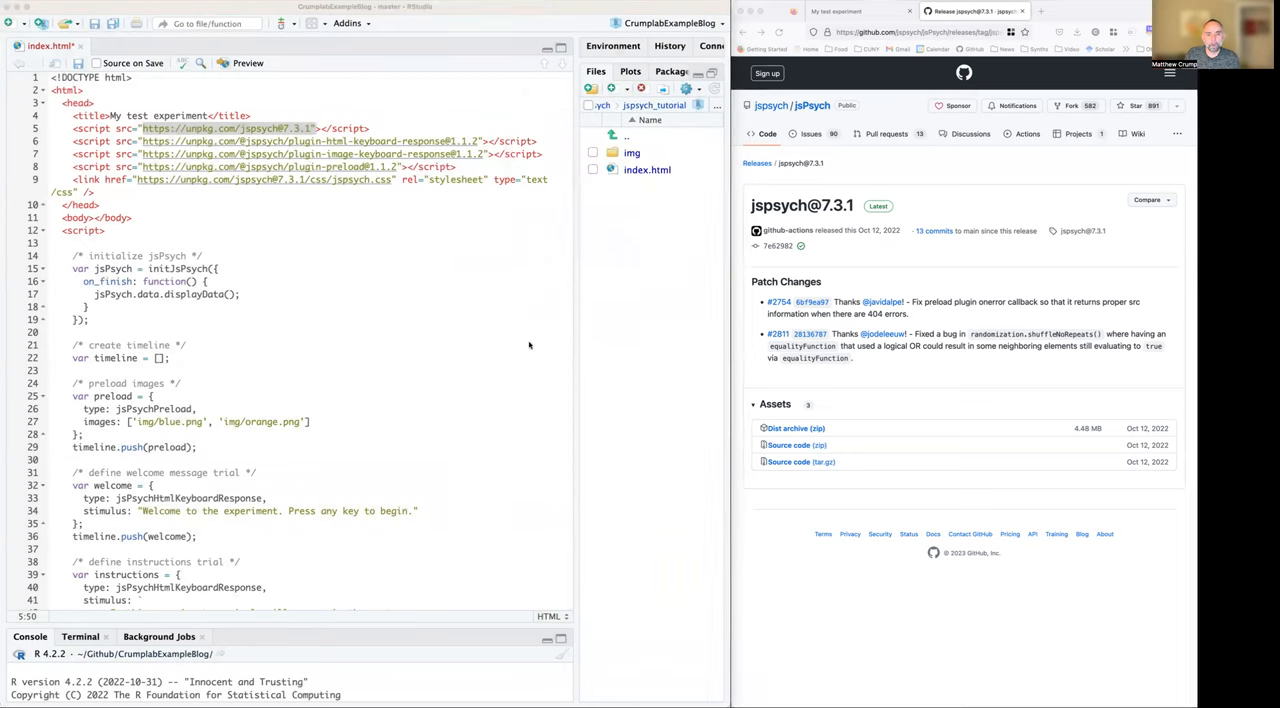
mouse_move(553, 349)
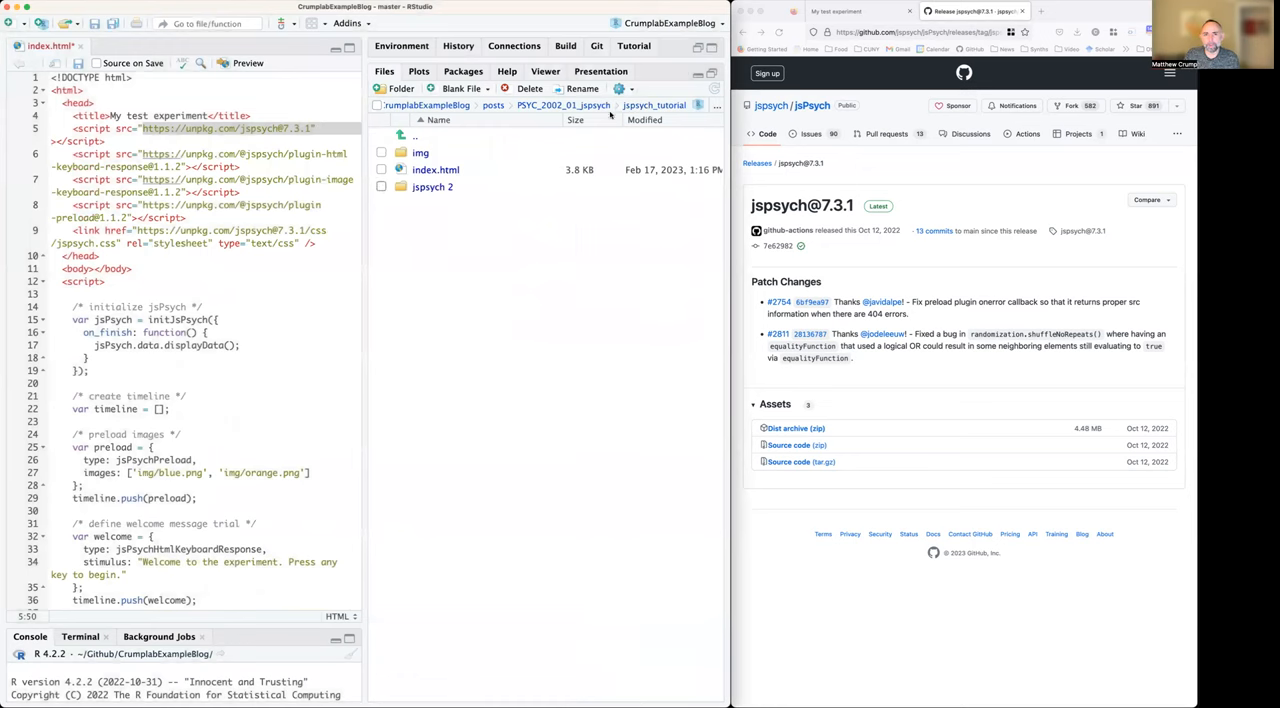
left_click(381, 187)
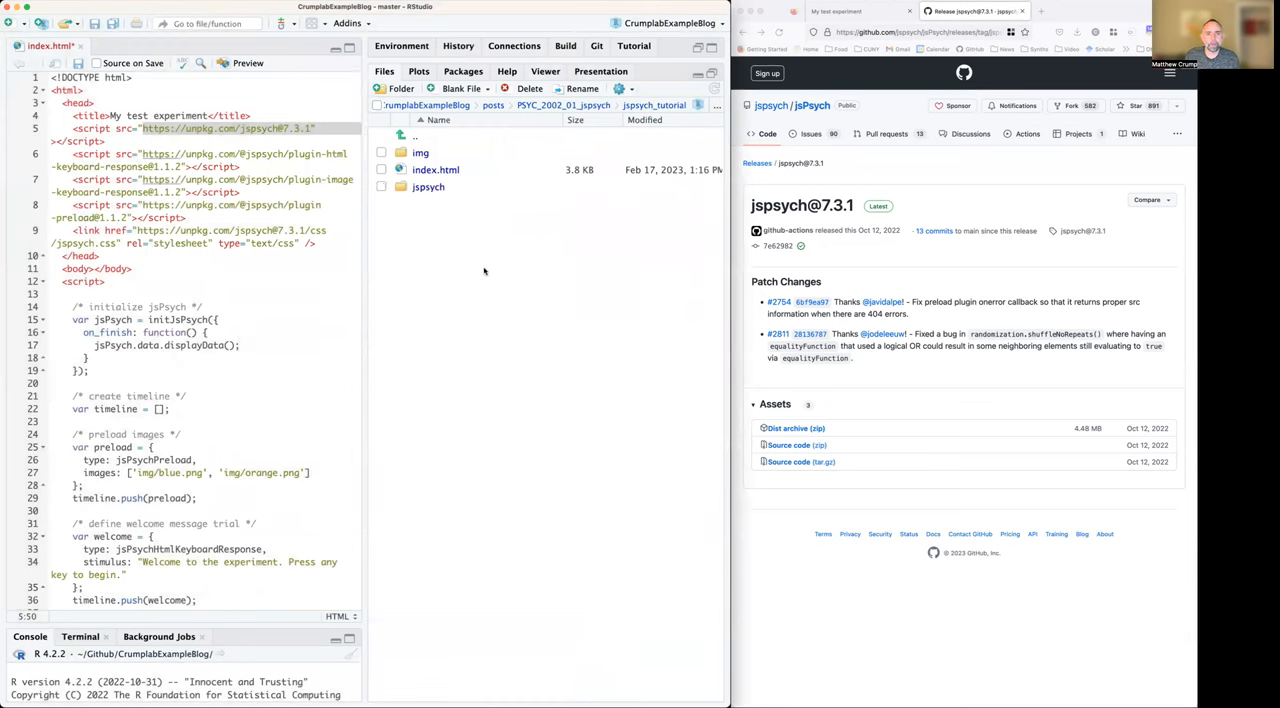
double_click(428, 187)
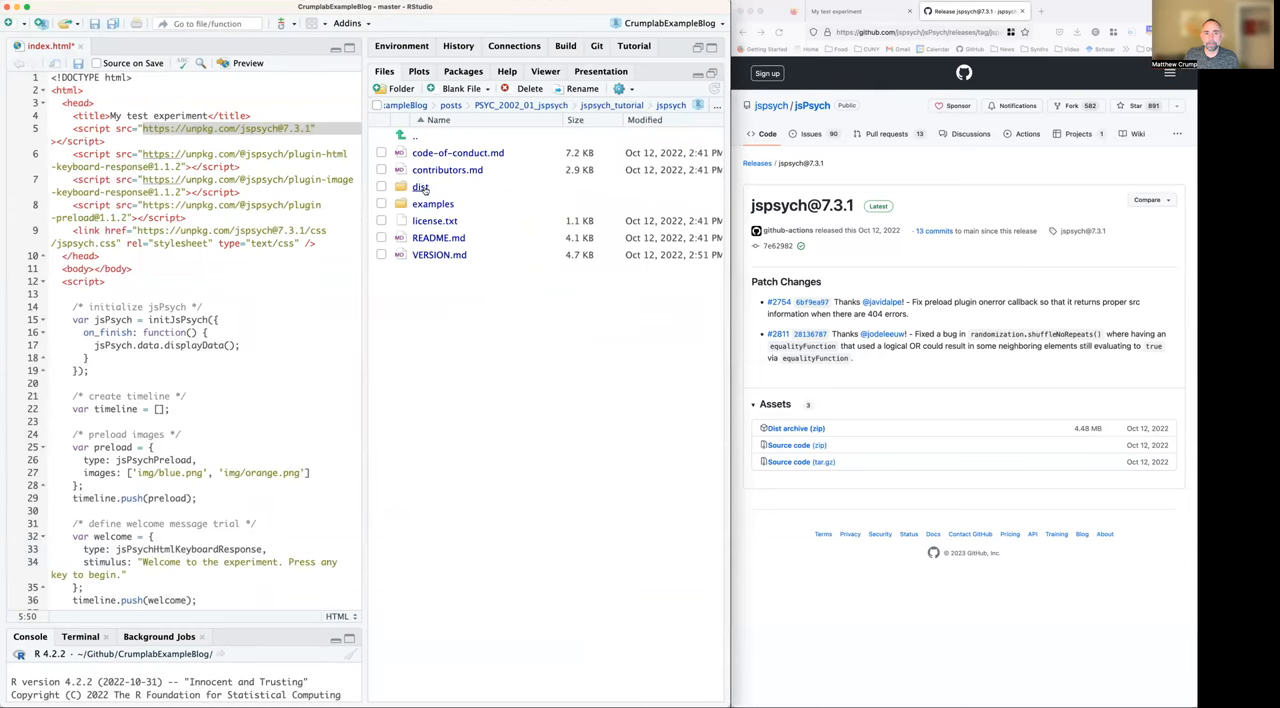
double_click(420, 187)
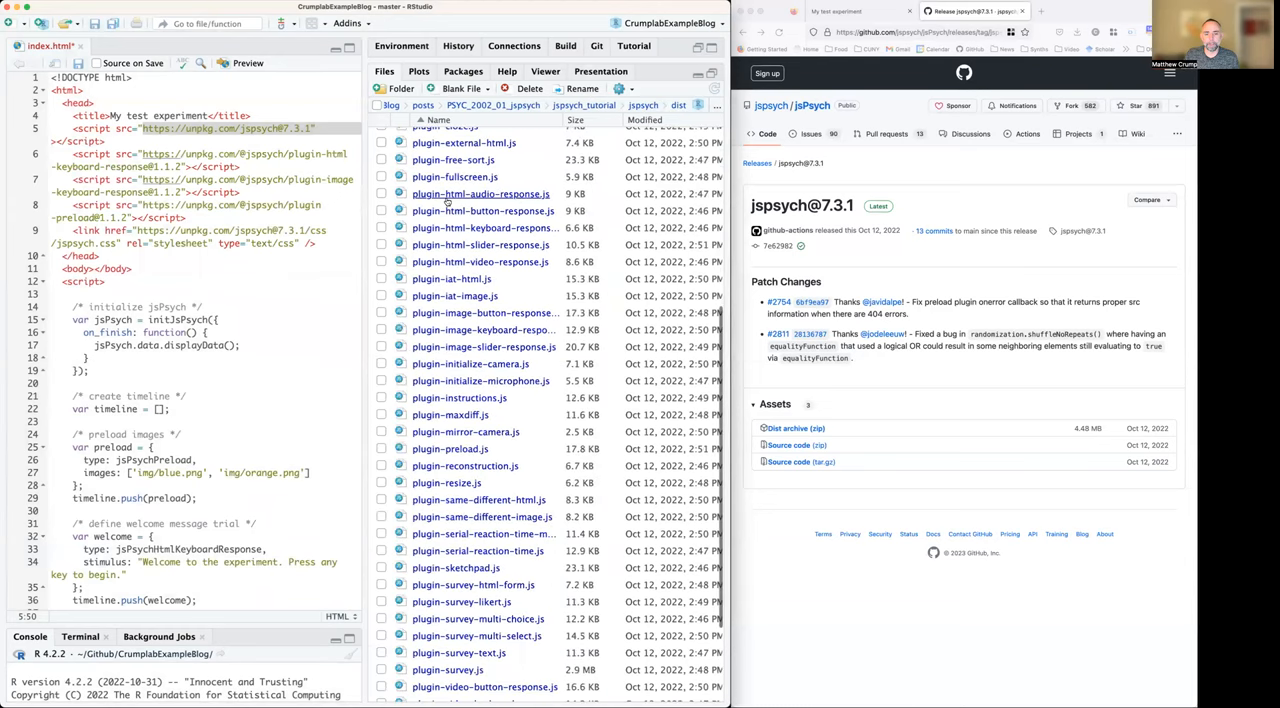
scroll("up", 3)
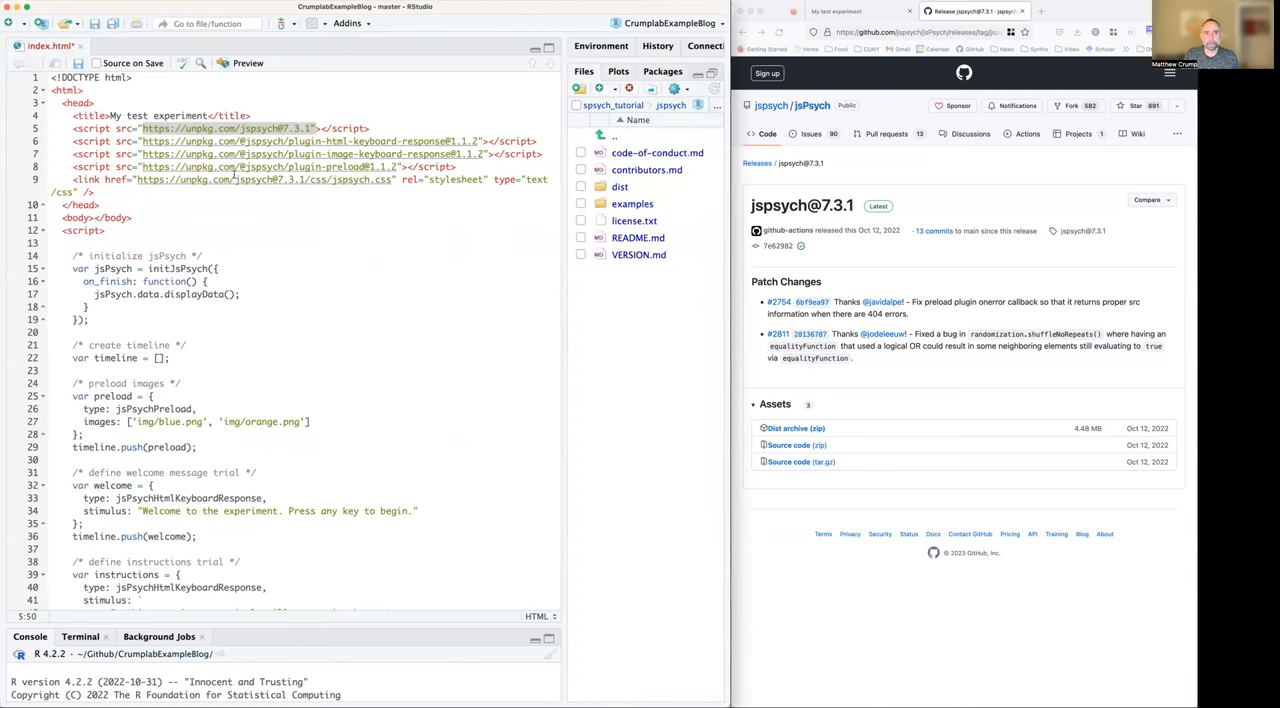
mouse_move(300, 185)
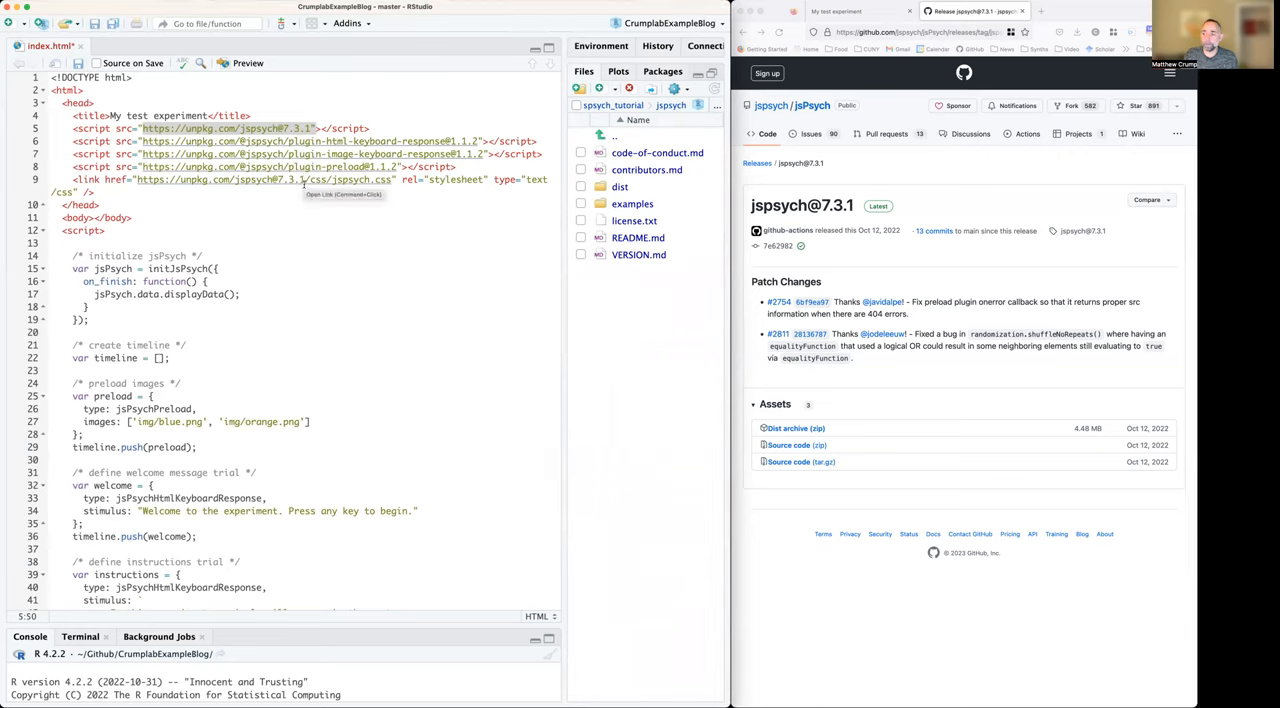
mouse_move(691, 375)
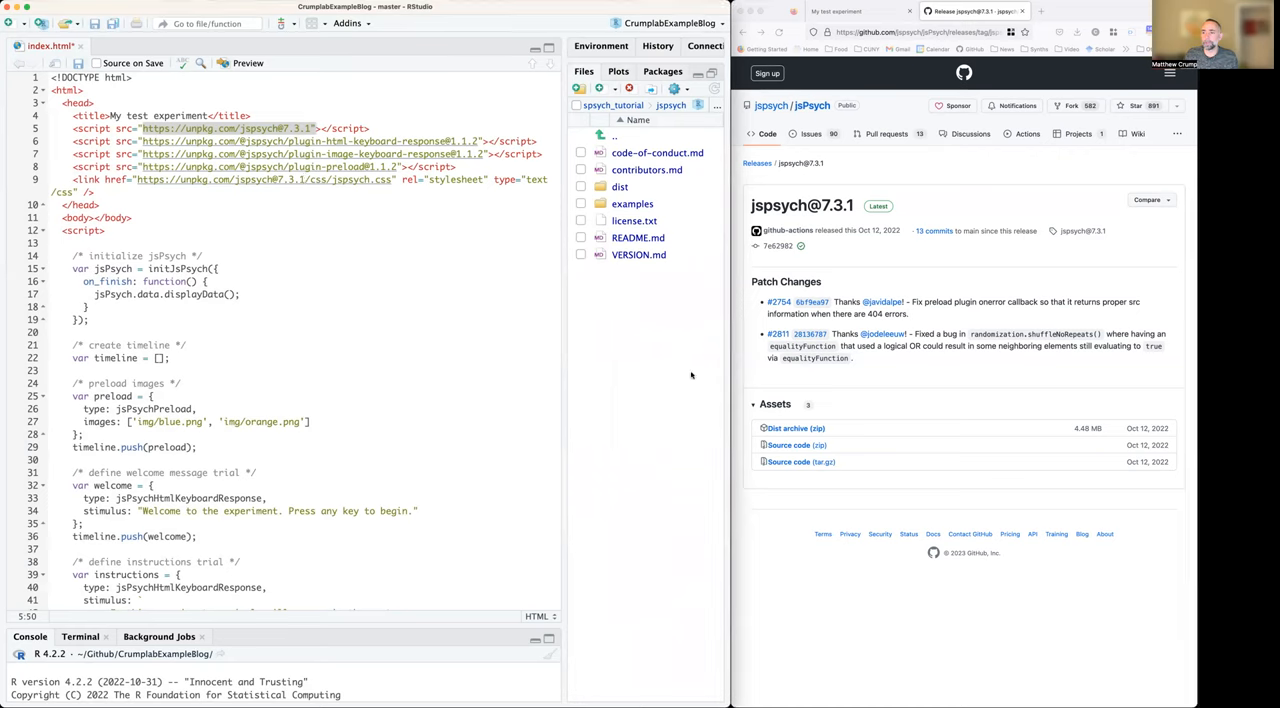
mouse_move(353, 205)
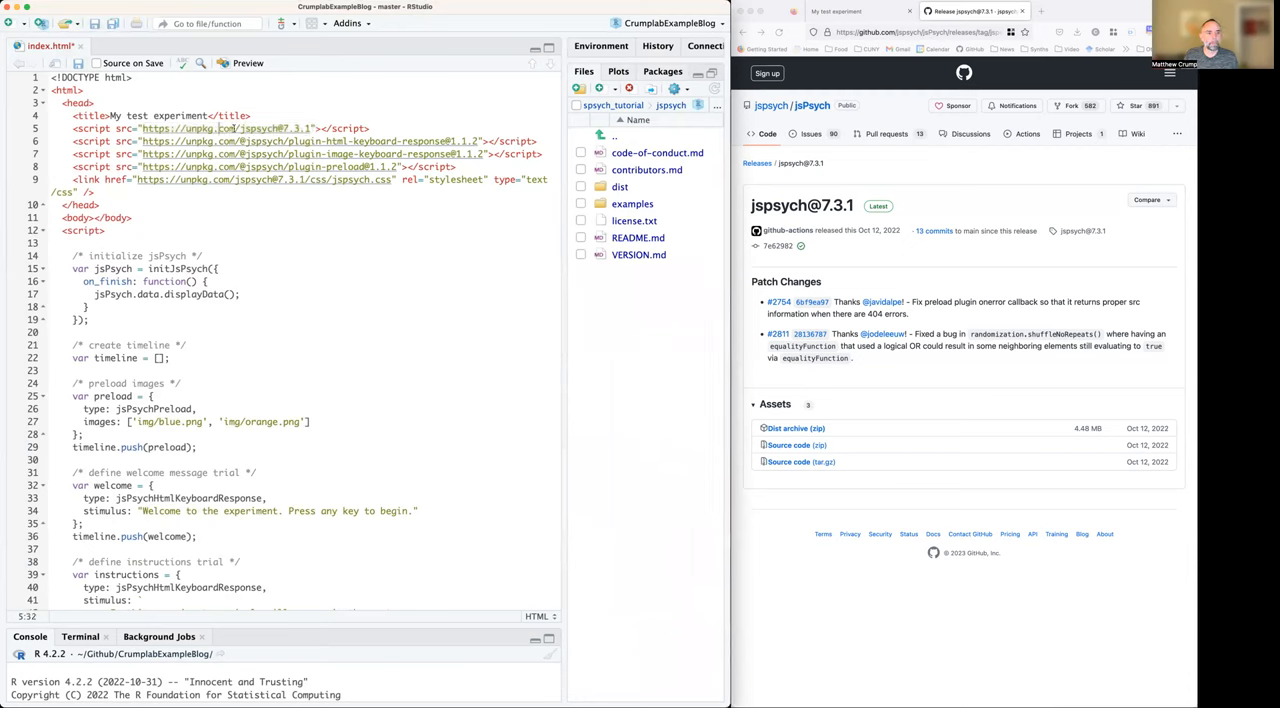
Step: Set line 5's script src to ~/jspsych/dist/jspsych.js and reload the experiment in Firefox
left_click(432, 197)
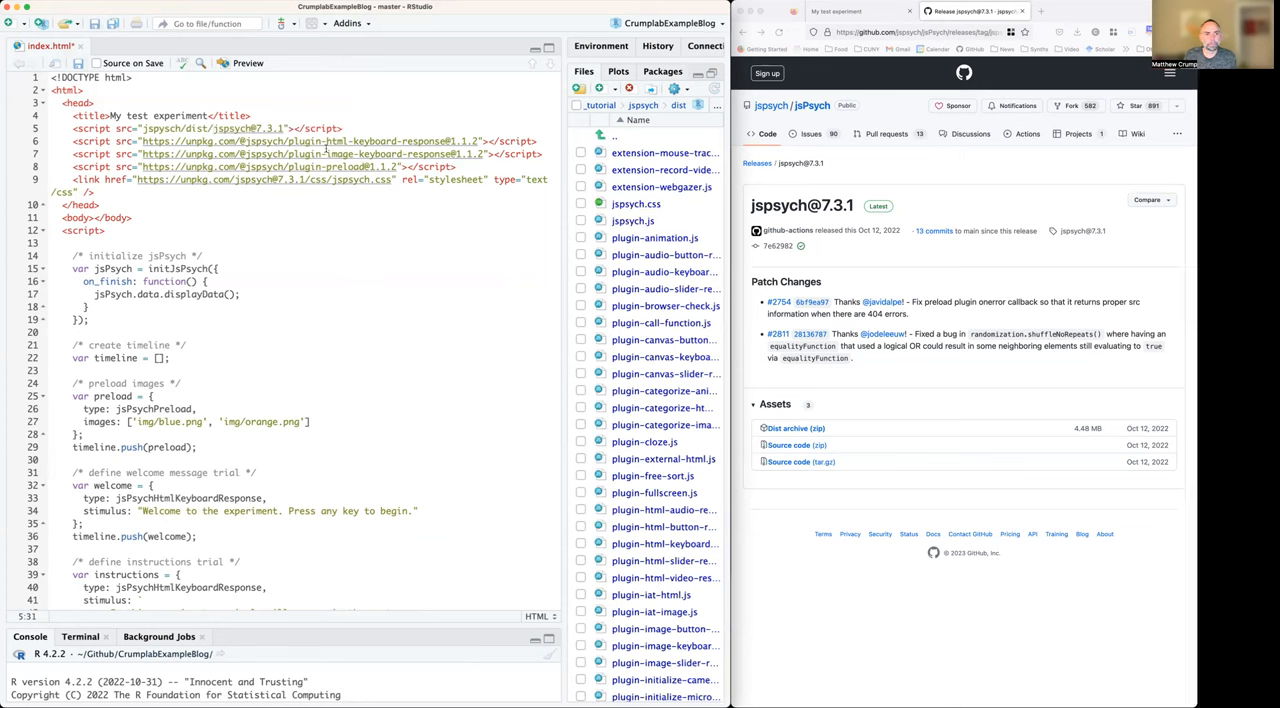
scroll("down", 3)
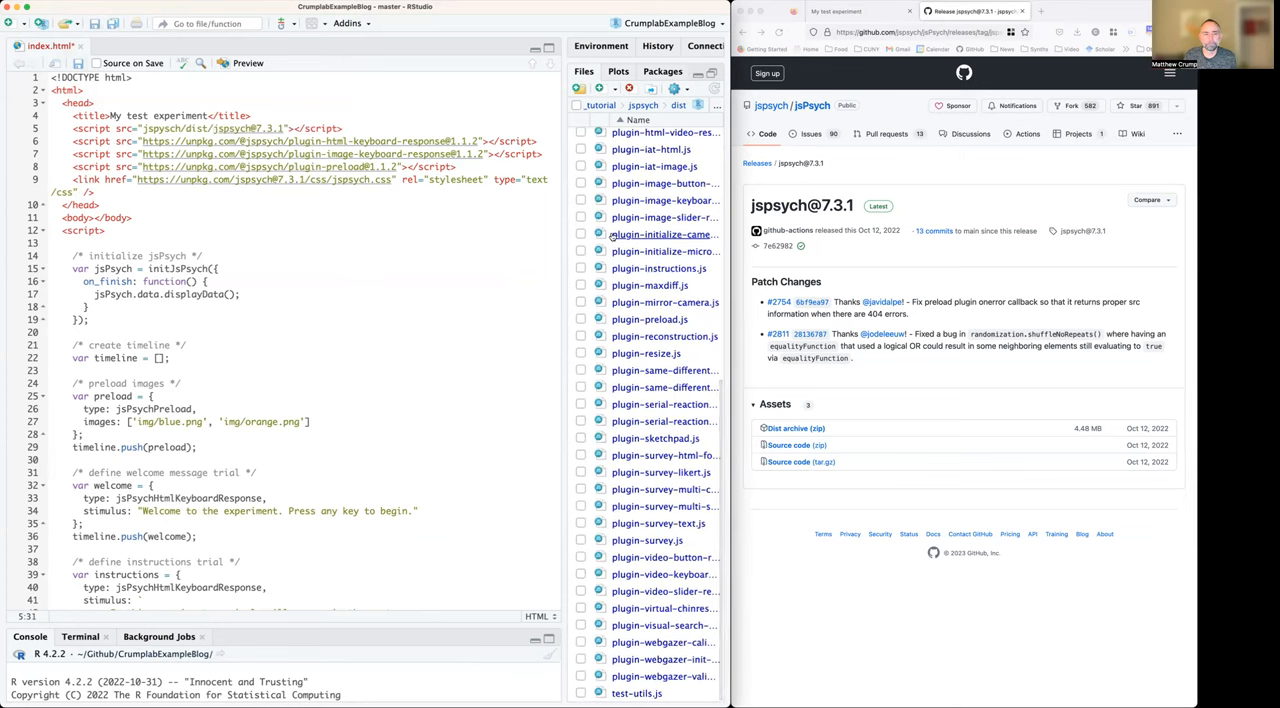
scroll("up", 3)
type("js")
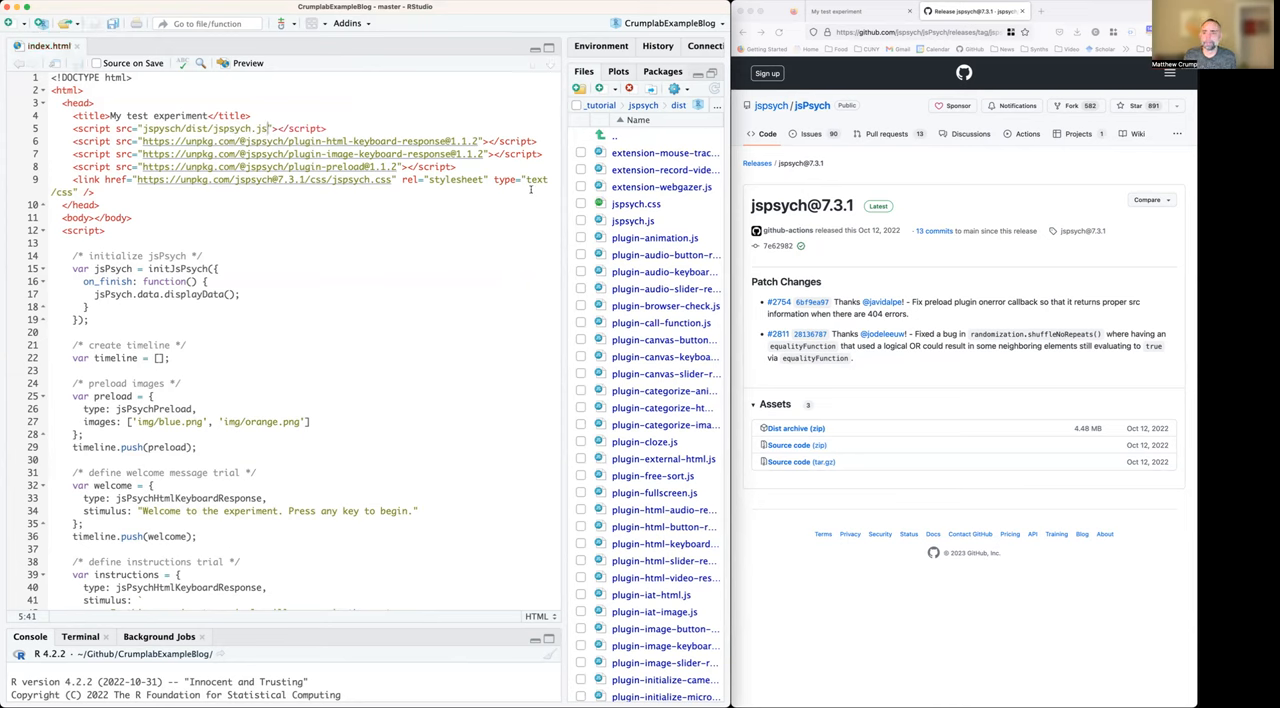
left_click(855, 11)
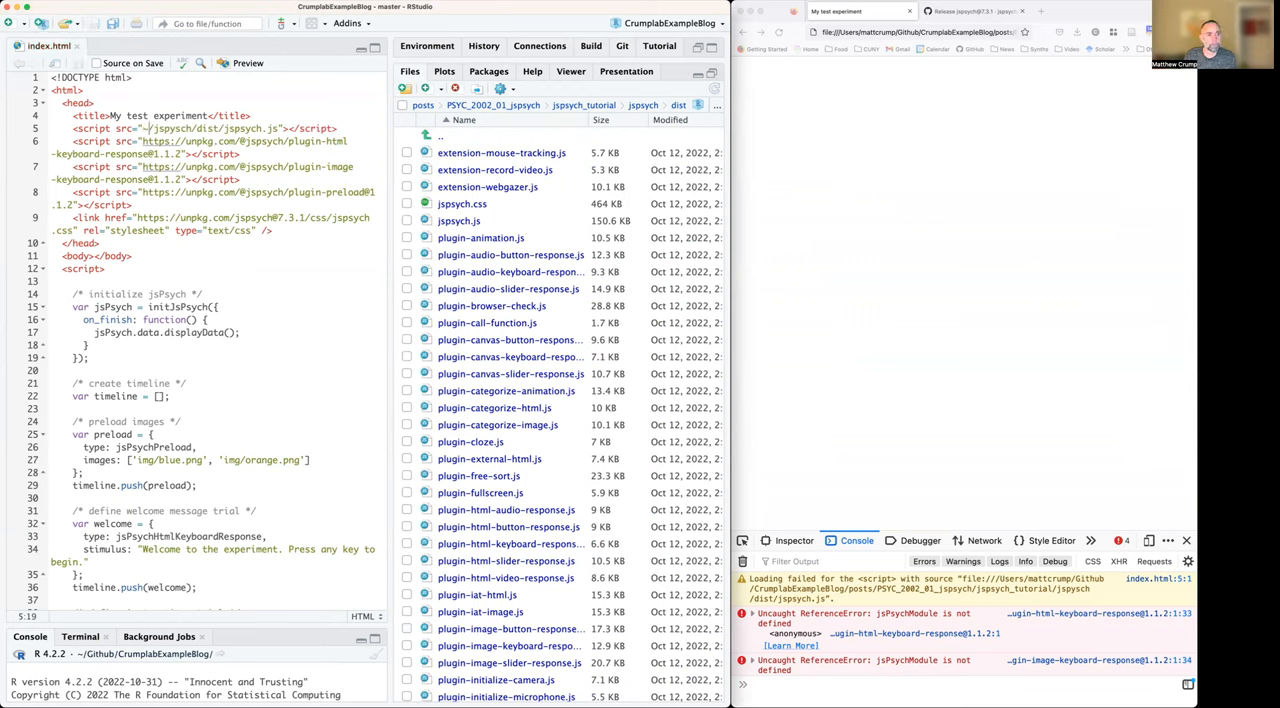
left_click(779, 31)
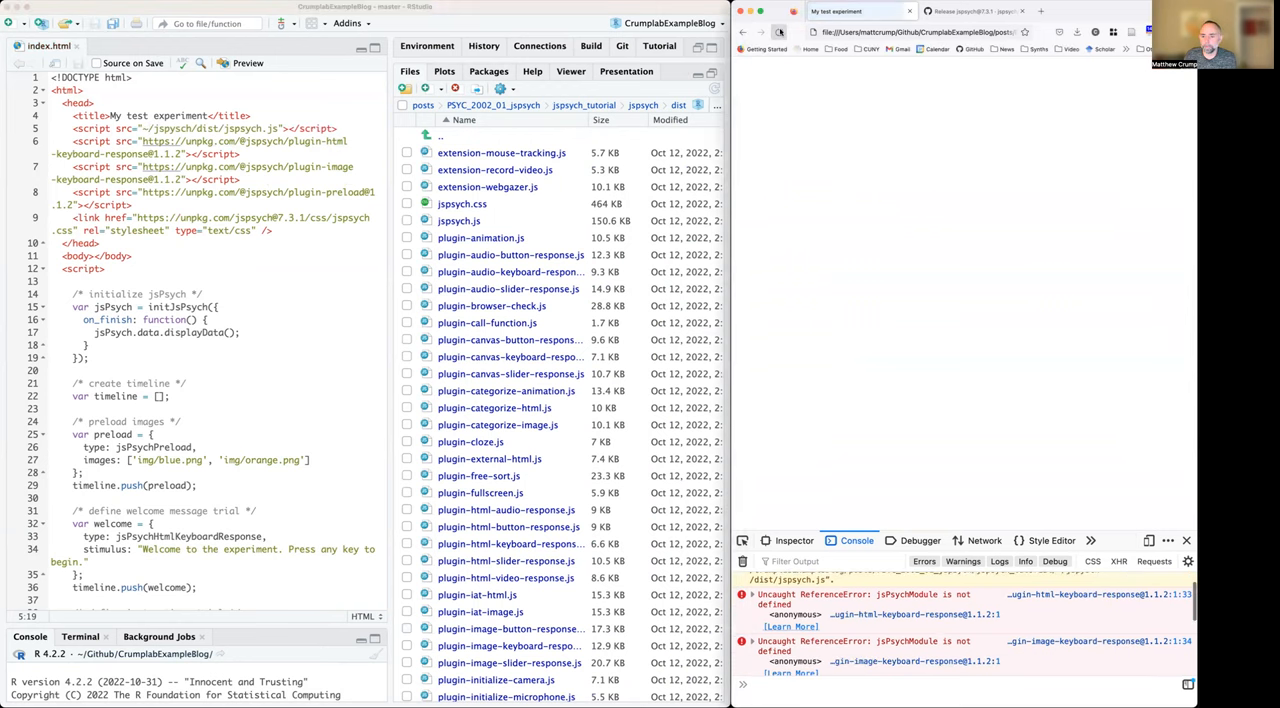
left_click(779, 32)
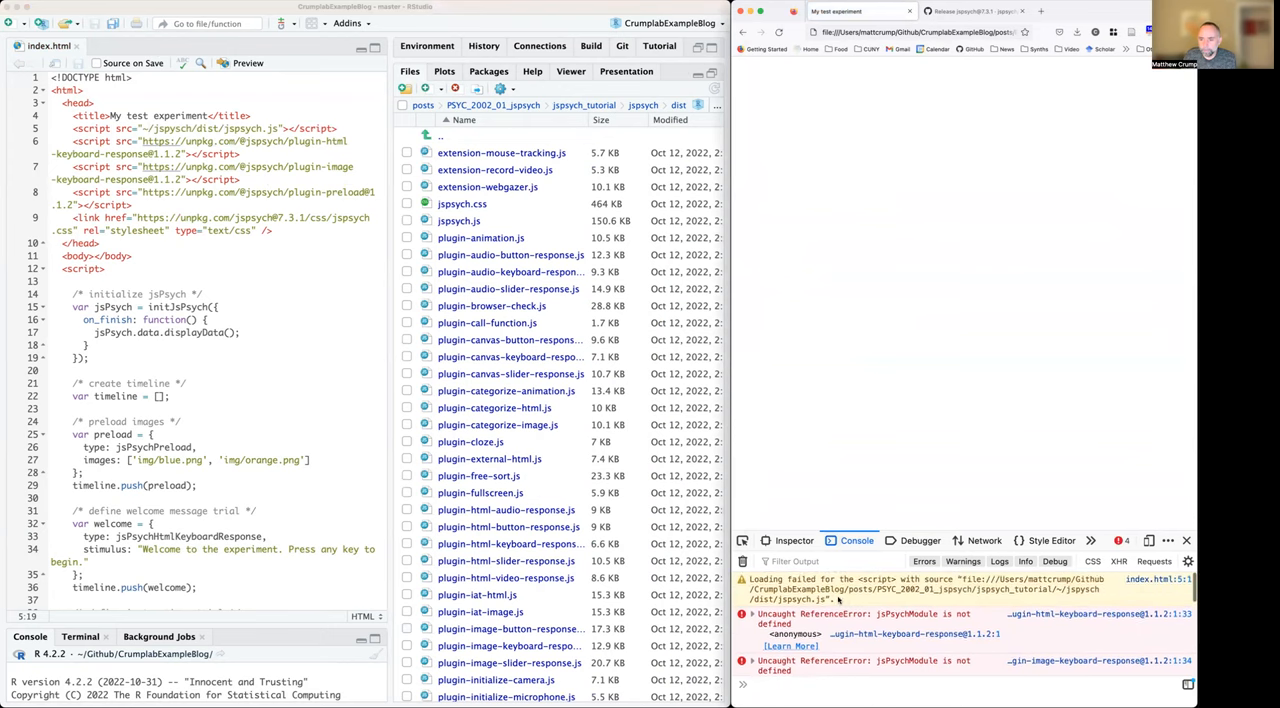